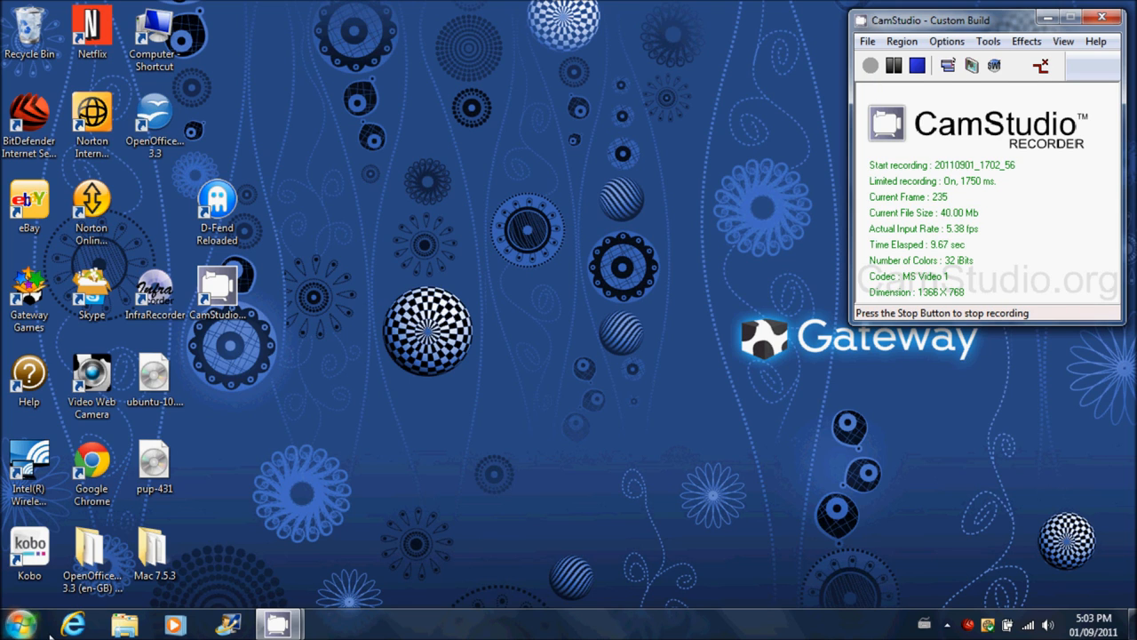
# Launch Internet Explorer, search Google for virtualbox and reach the VirtualBox Downloads page, then return to Google
pyautogui.click(72, 626)
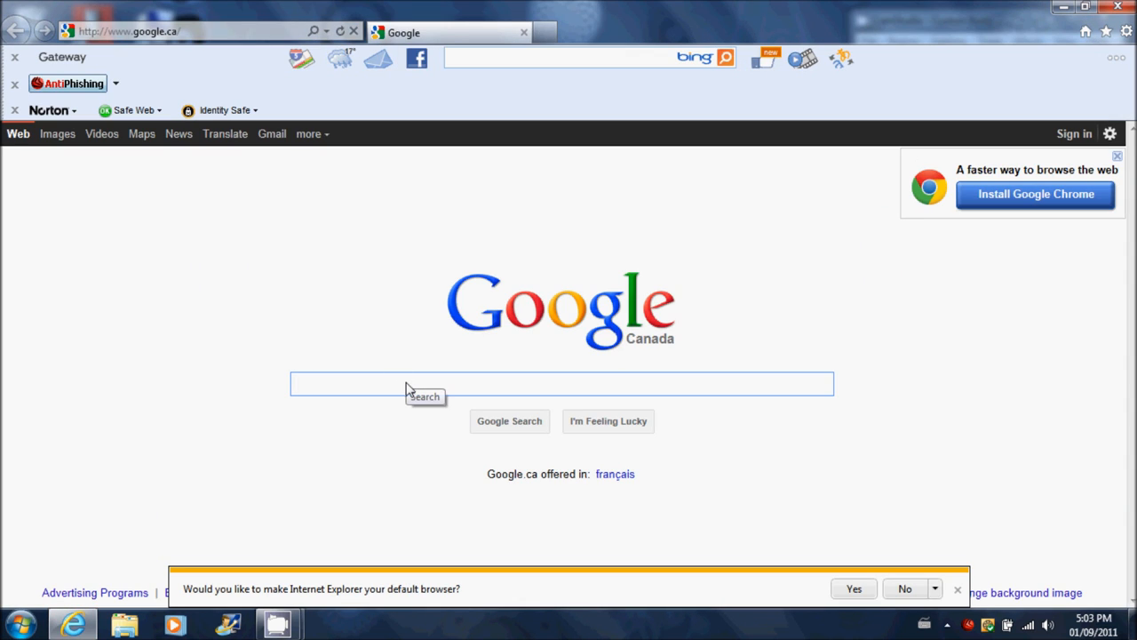
pyautogui.write('virtualbox download')
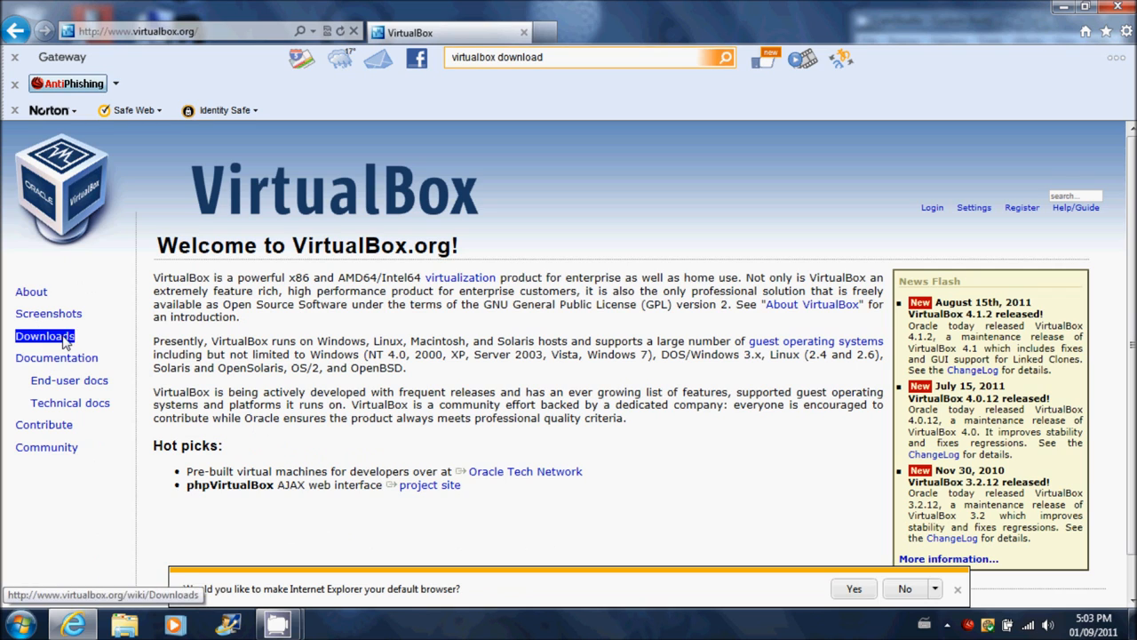
pyautogui.click(44, 336)
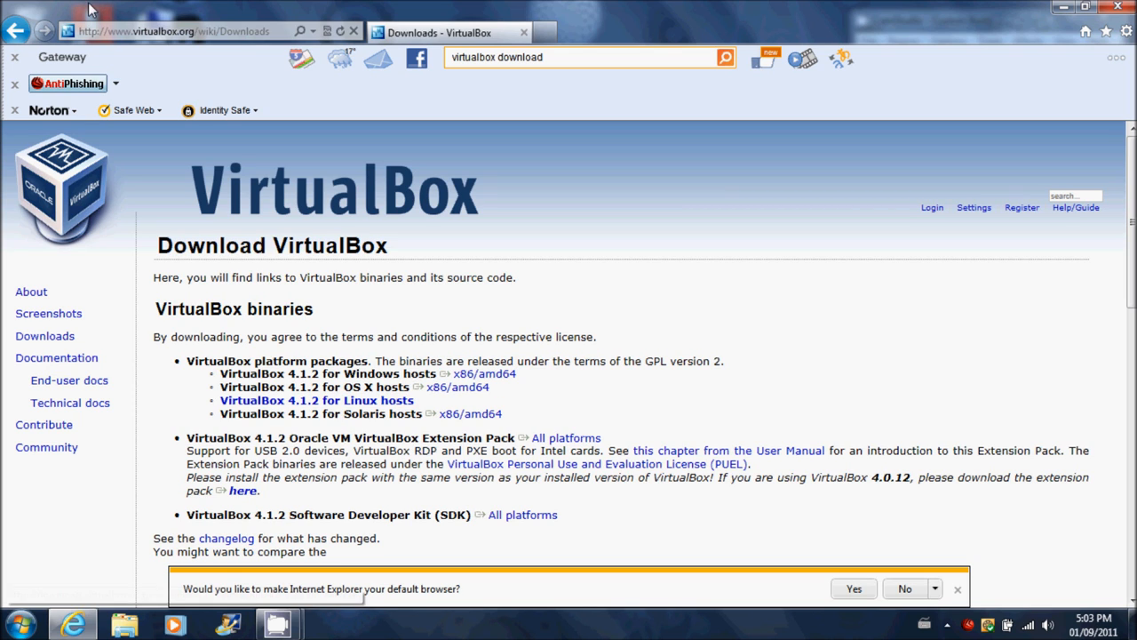
pyautogui.click(16, 30)
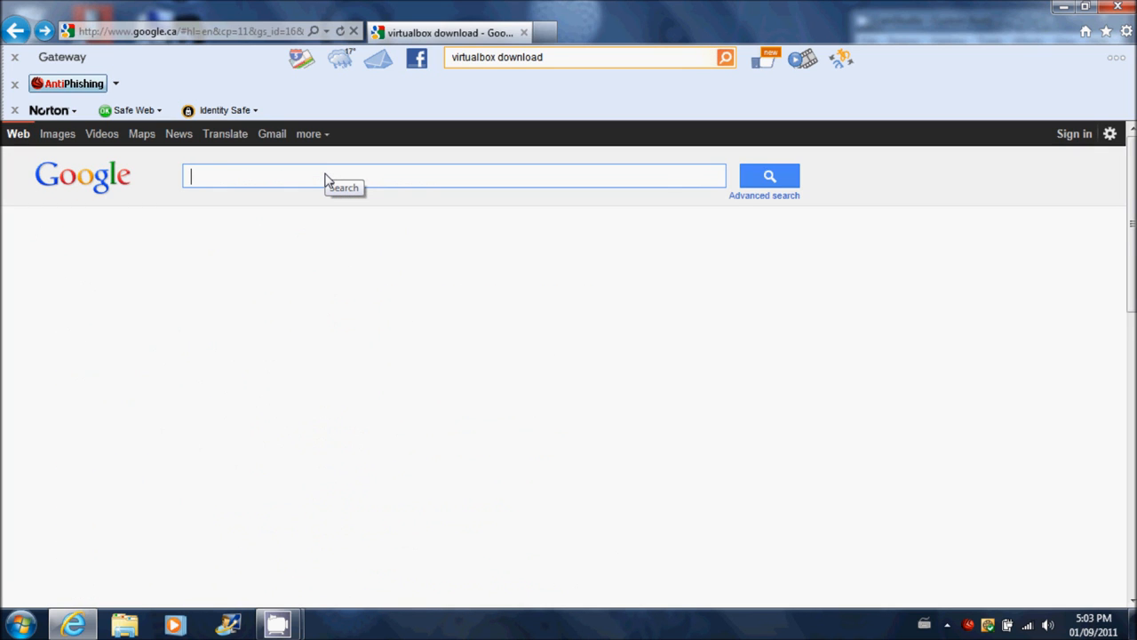
# Search Google for linux puppy and follow puppylinux.com's Download Puppy link to the ibiblio repository
pyautogui.write('linux')
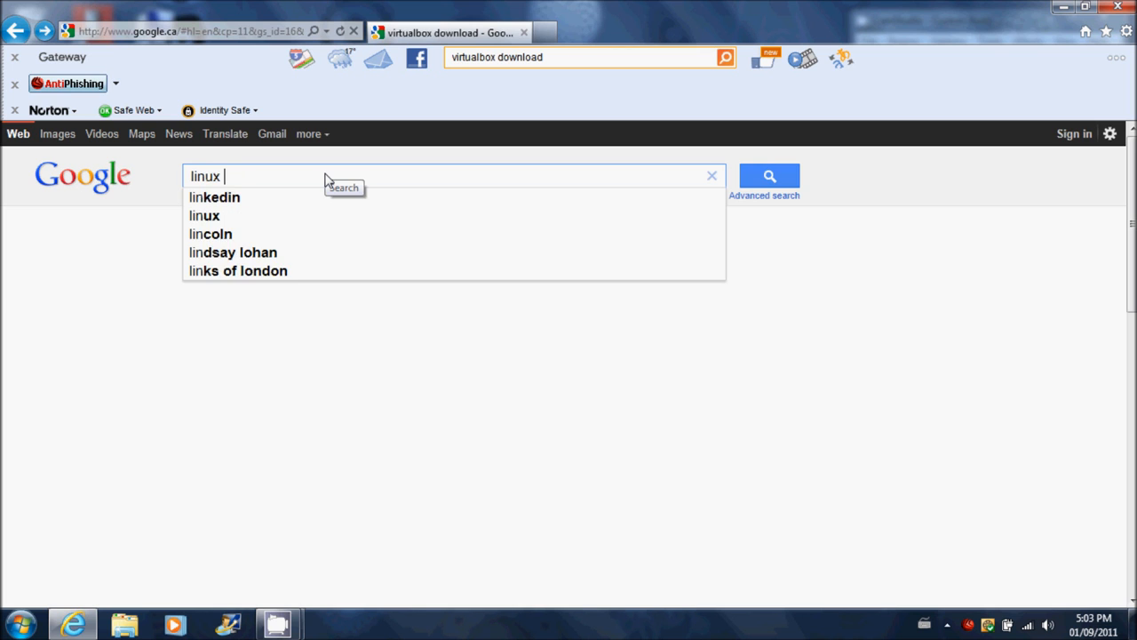
pyautogui.write('puppy')
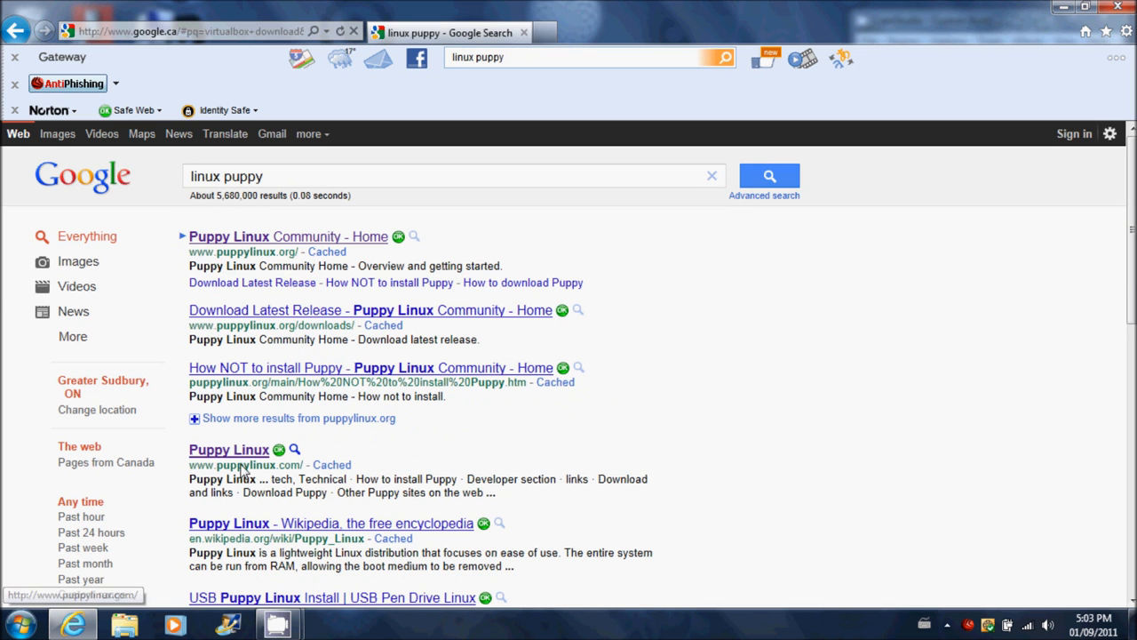
pyautogui.click(228, 449)
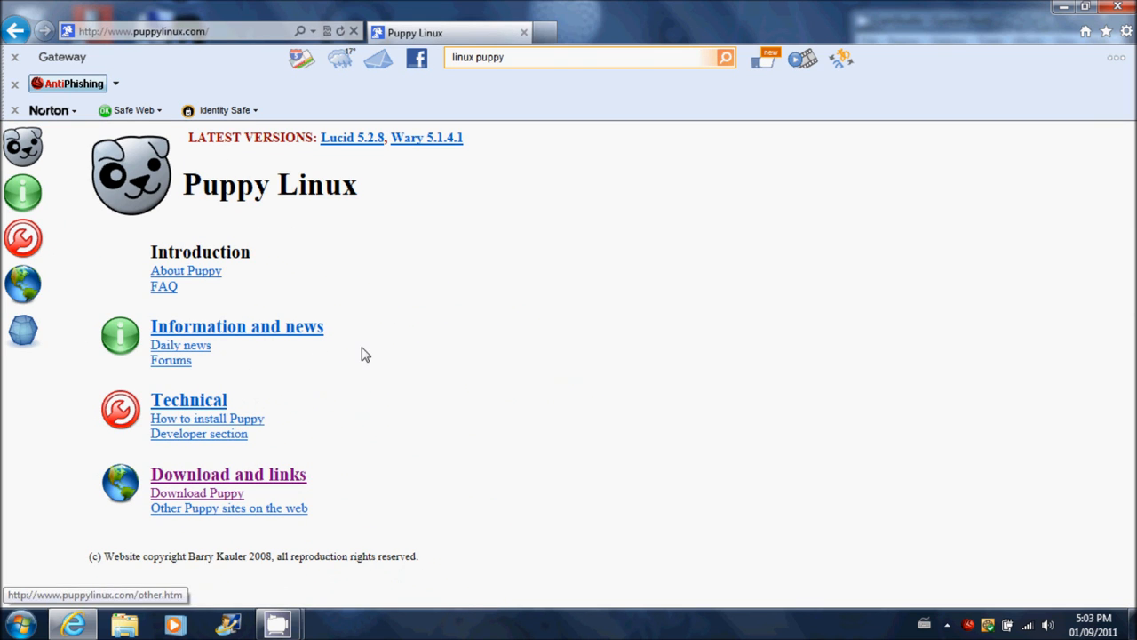
pyautogui.click(196, 492)
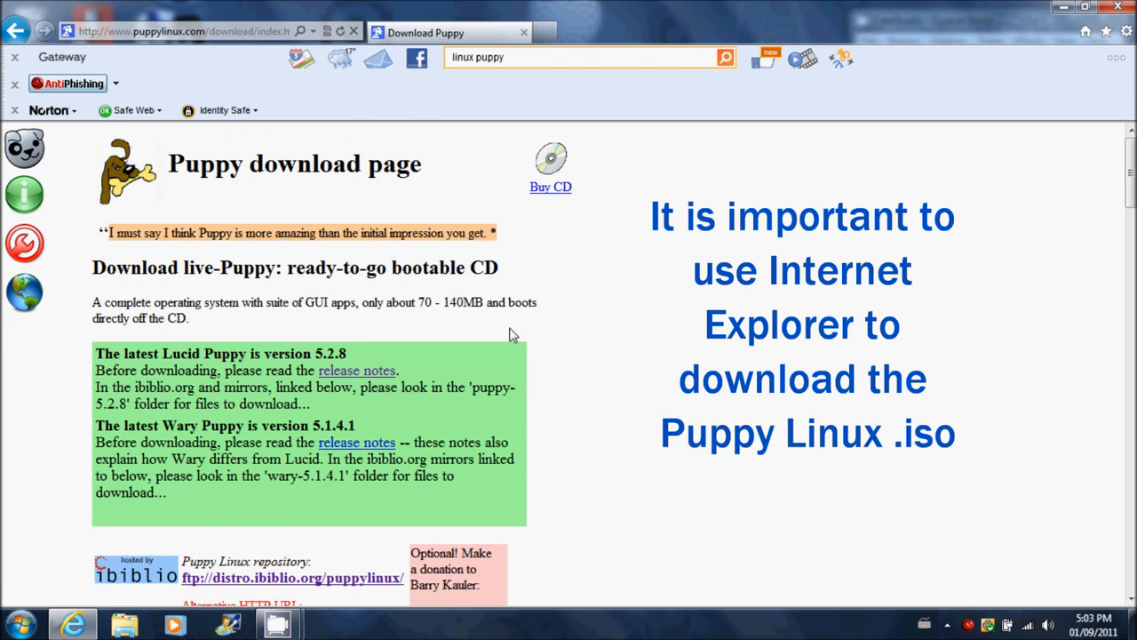
pyautogui.click(292, 577)
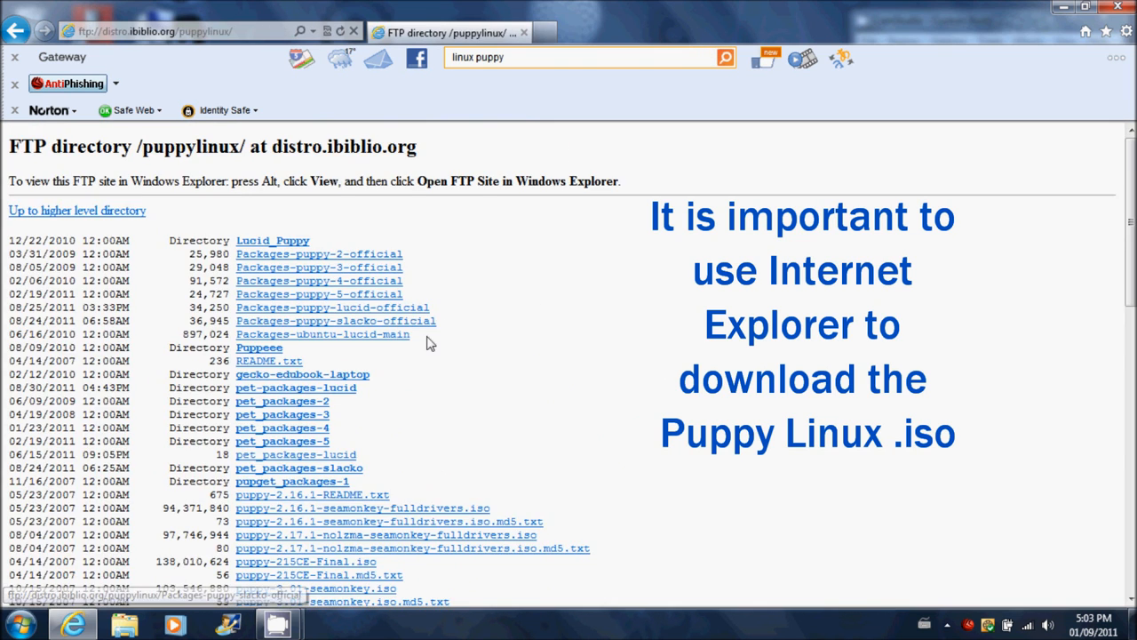
# Scroll the ibiblio directory and enter the puppy-4.3.1 folder where pup-431.iso is listed
pyautogui.scroll(-3)
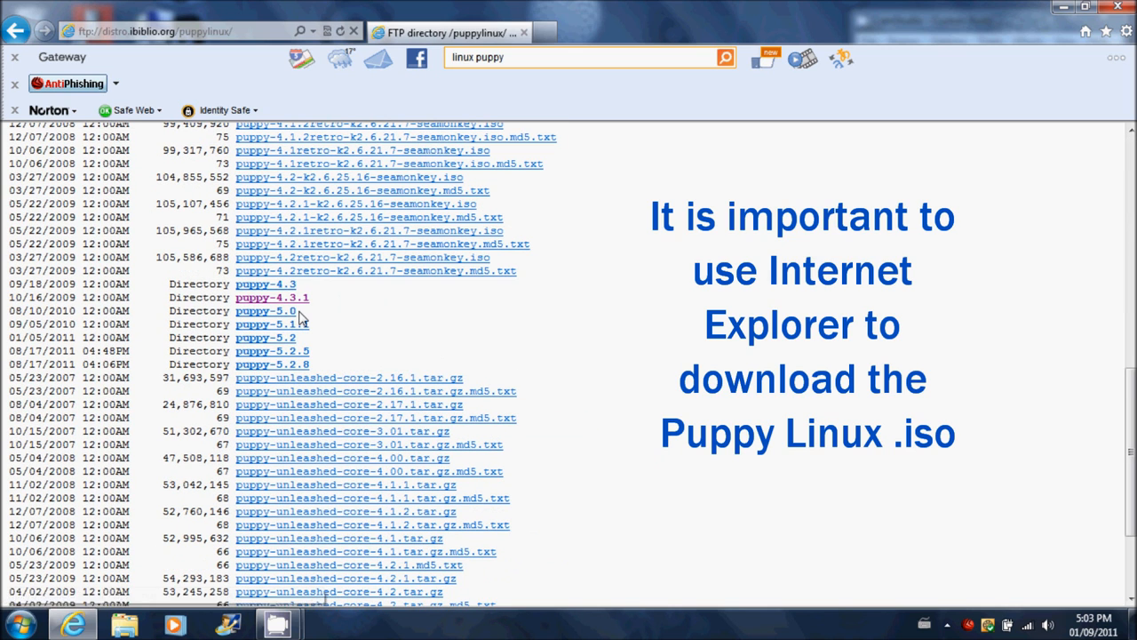
pyautogui.moveTo(272, 297)
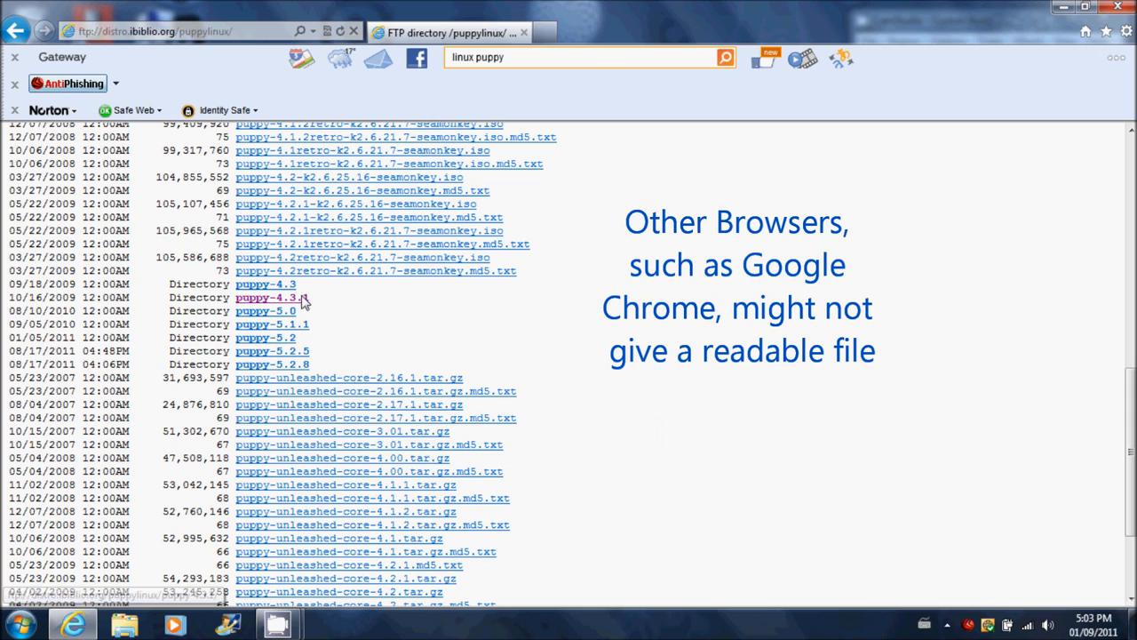
pyautogui.click(268, 296)
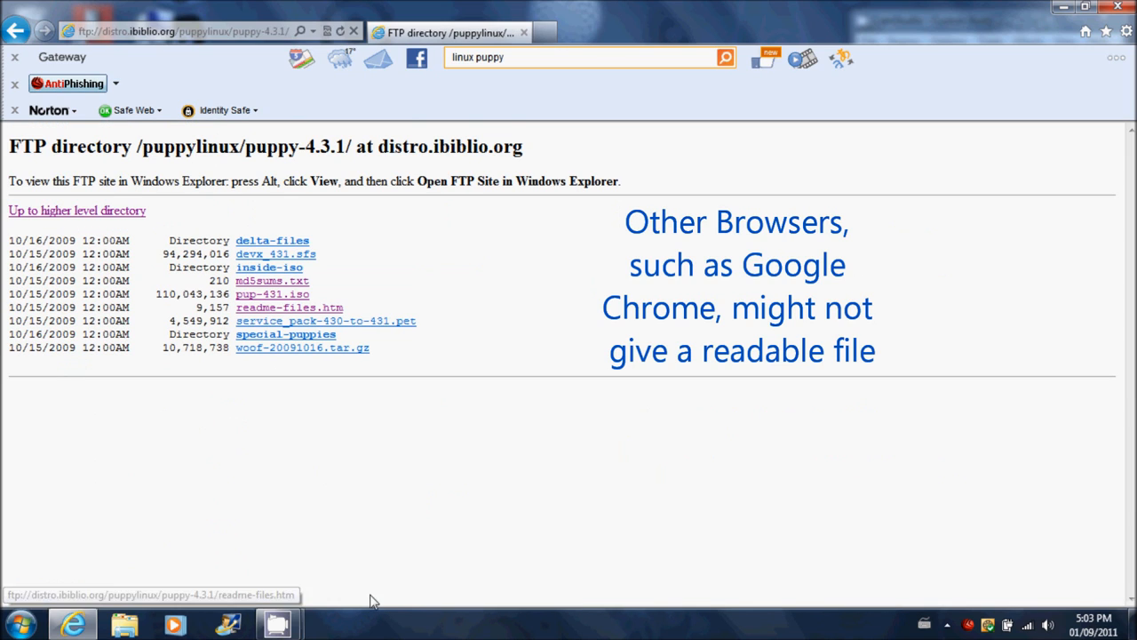
pyautogui.moveTo(271, 295)
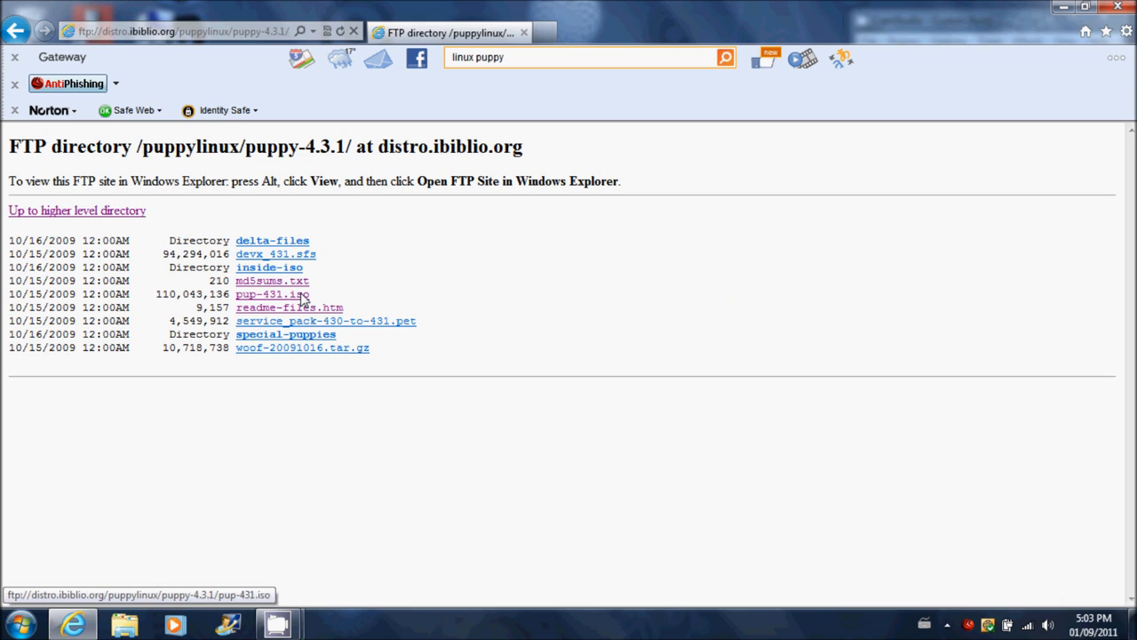
pyautogui.moveTo(249, 460)
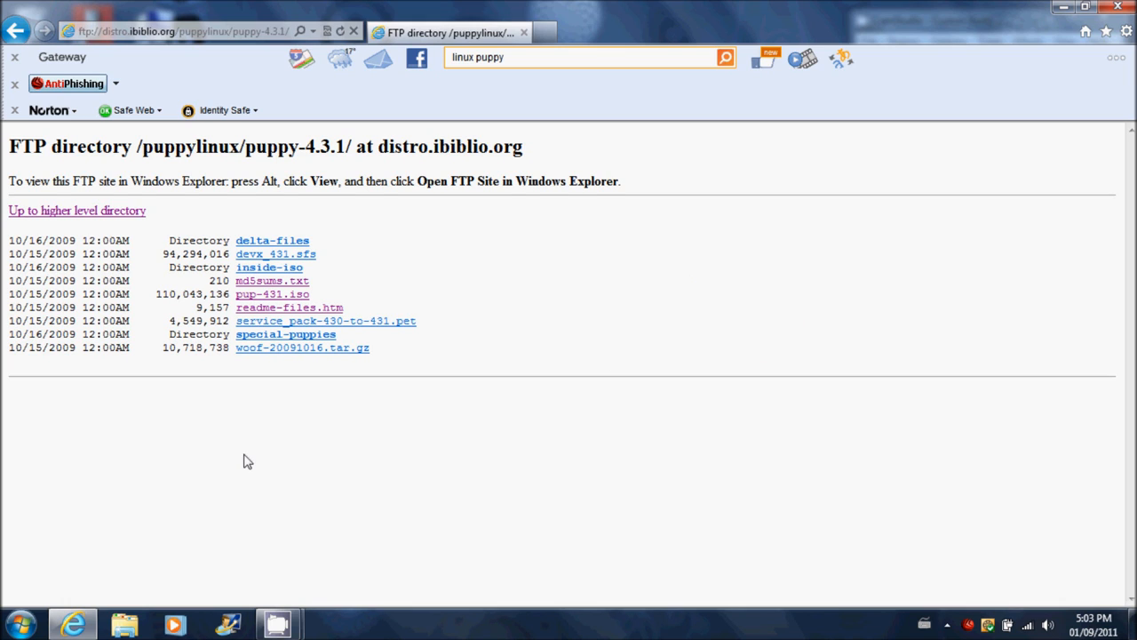
pyautogui.moveTo(217, 434)
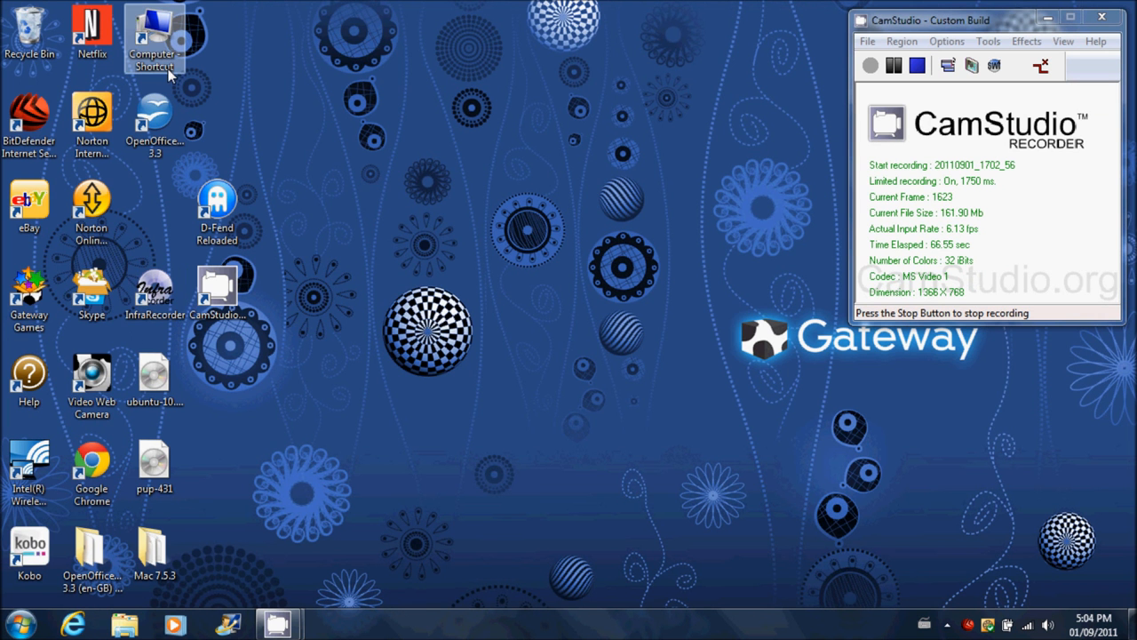
# Browse Computer > Downloads and select the VirtualBox-4.1.2-73507-Win installer
pyautogui.doubleClick(153, 32)
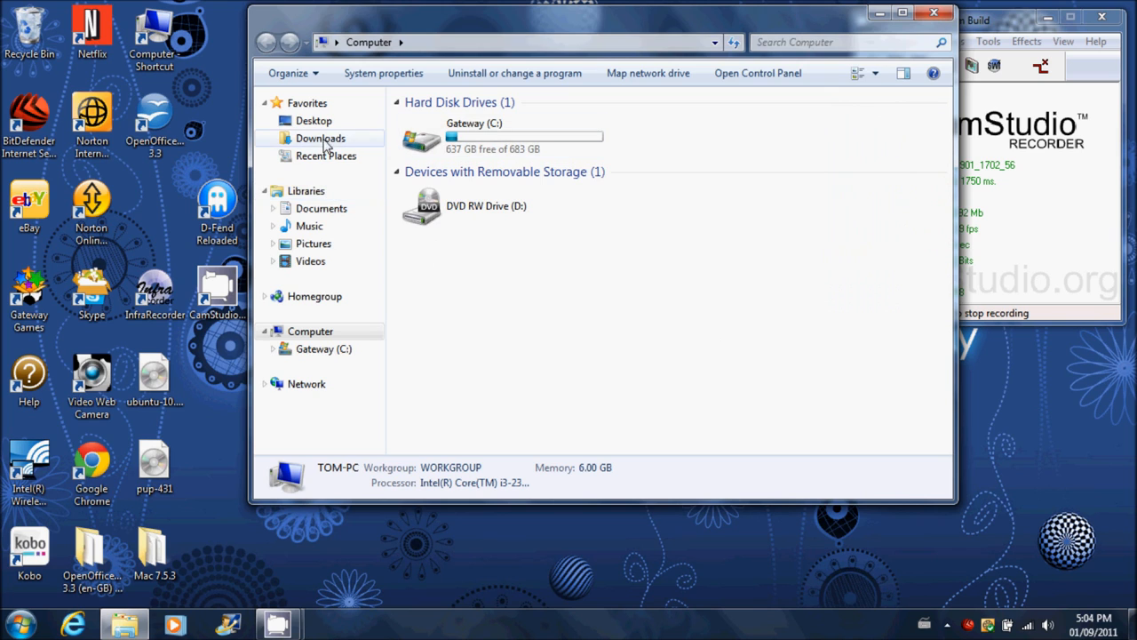
pyautogui.moveTo(354, 152)
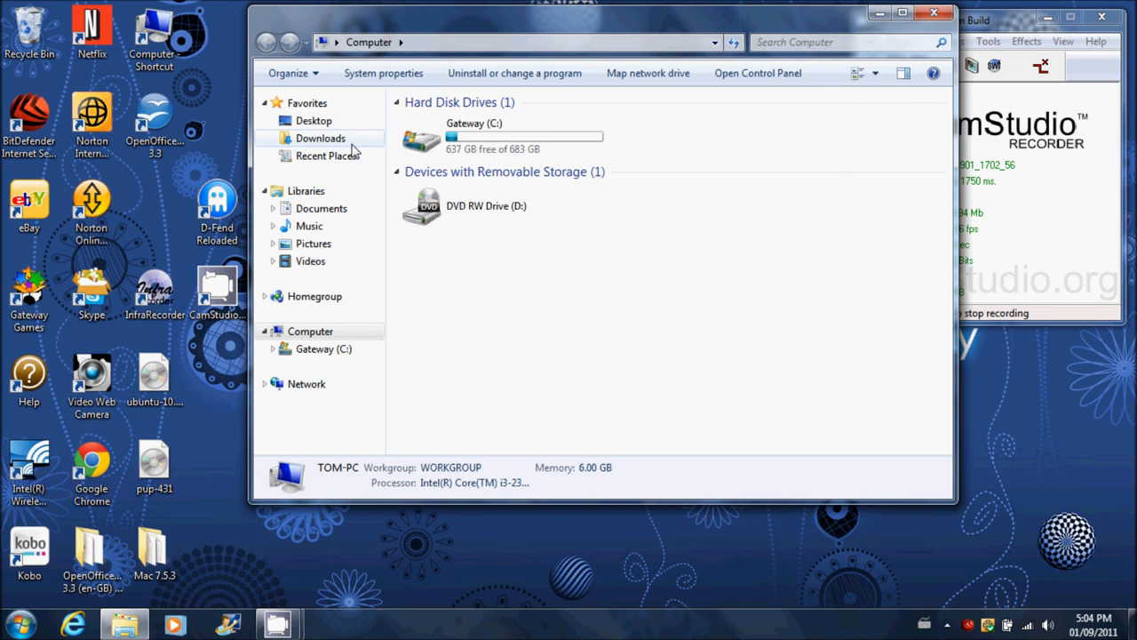
pyautogui.click(320, 138)
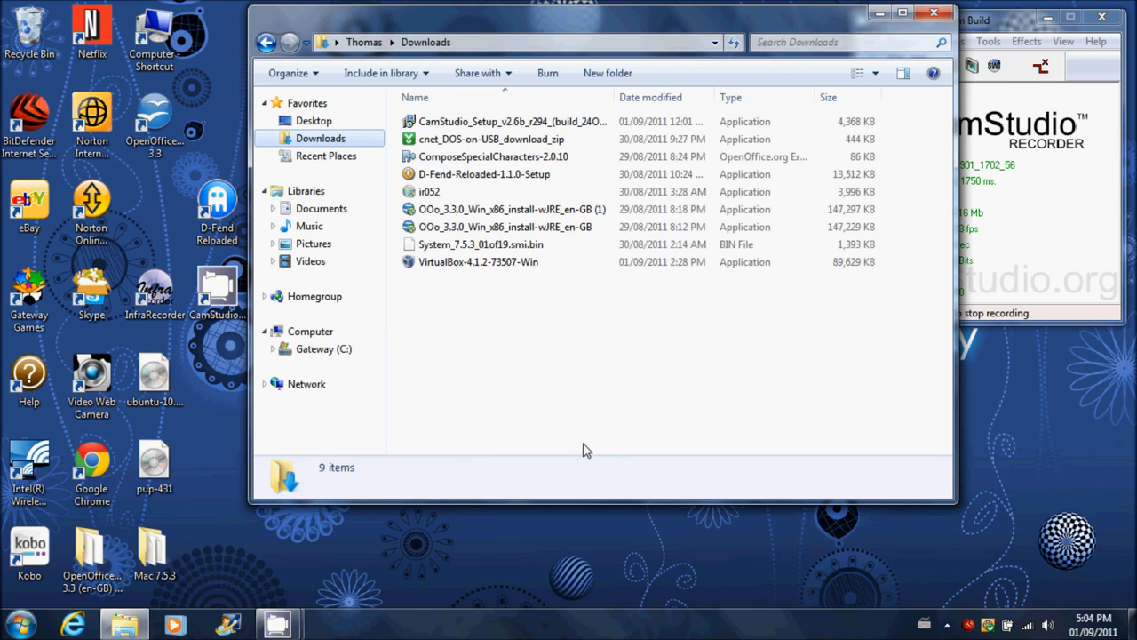
pyautogui.click(478, 261)
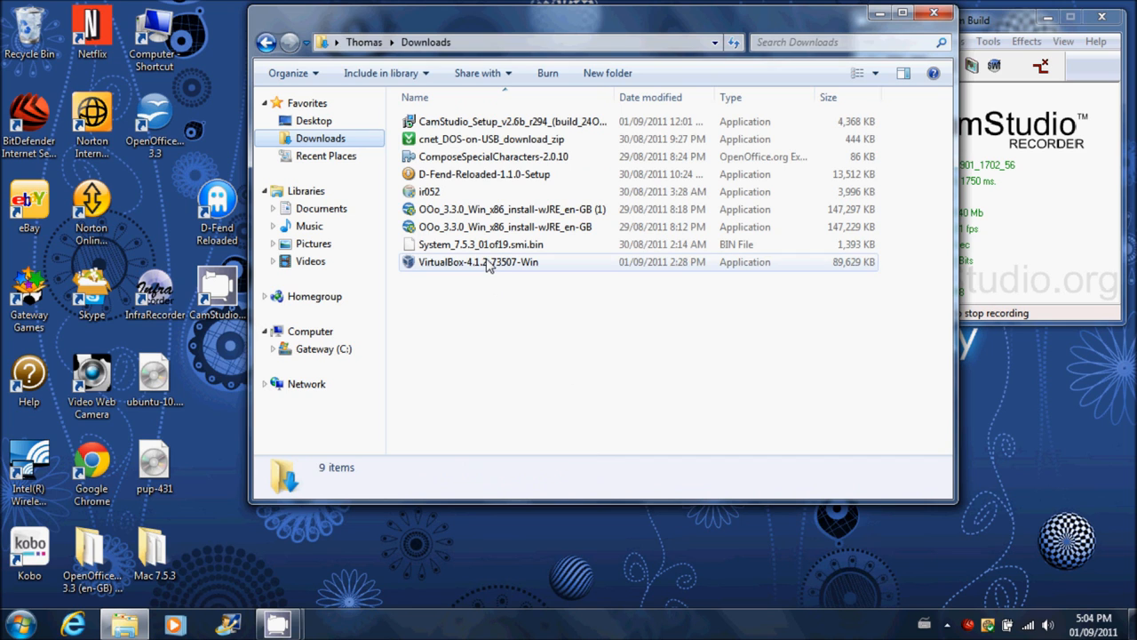
pyautogui.doubleClick(478, 262)
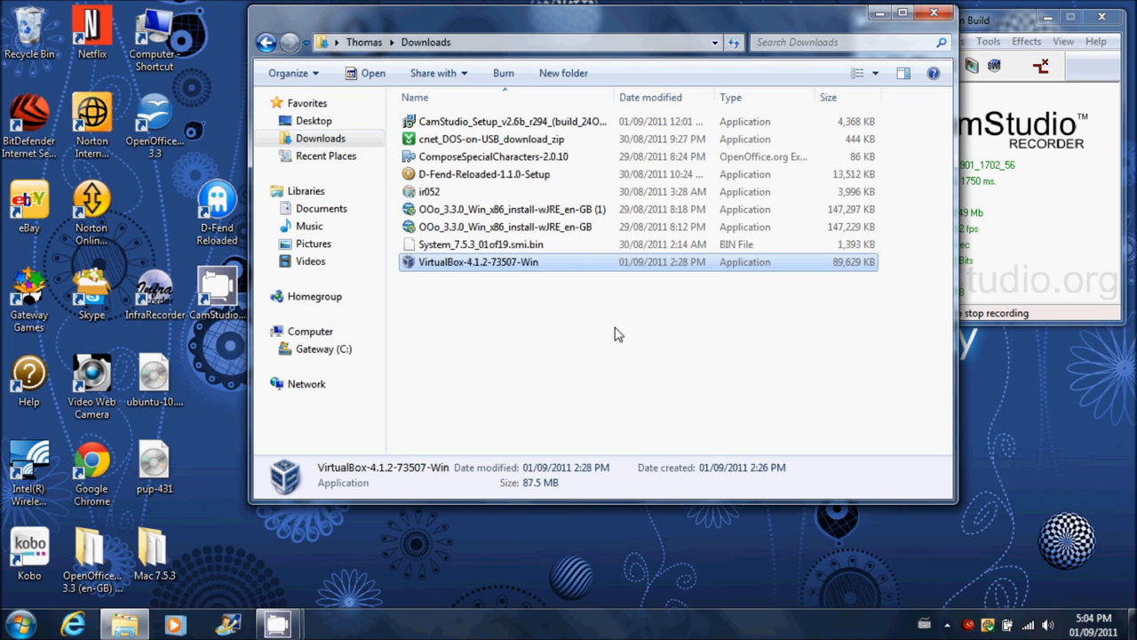
# Run the VirtualBox 4.1.2 setup with default features, accepting the network warning and Oracle USB driver prompt
pyautogui.doubleClick(478, 261)
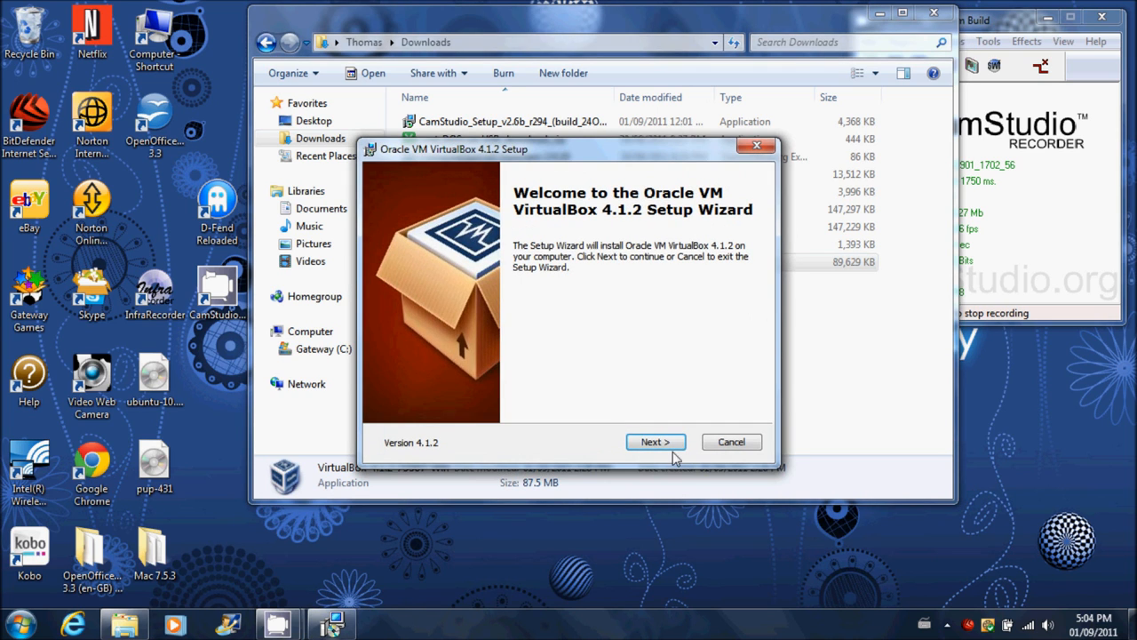
pyautogui.click(654, 441)
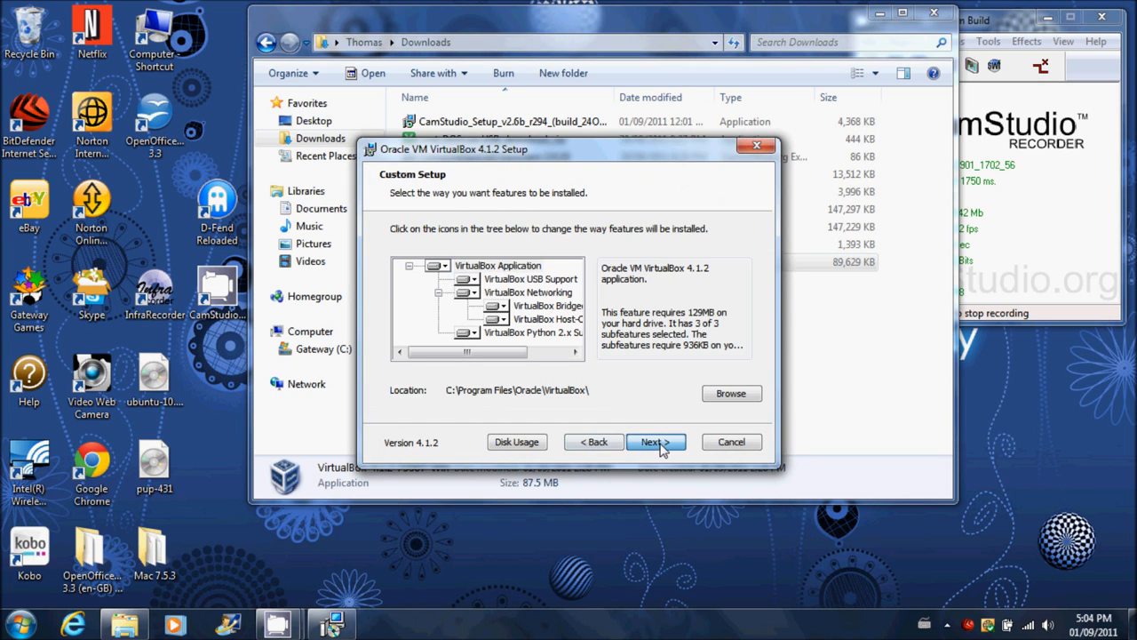
pyautogui.click(656, 441)
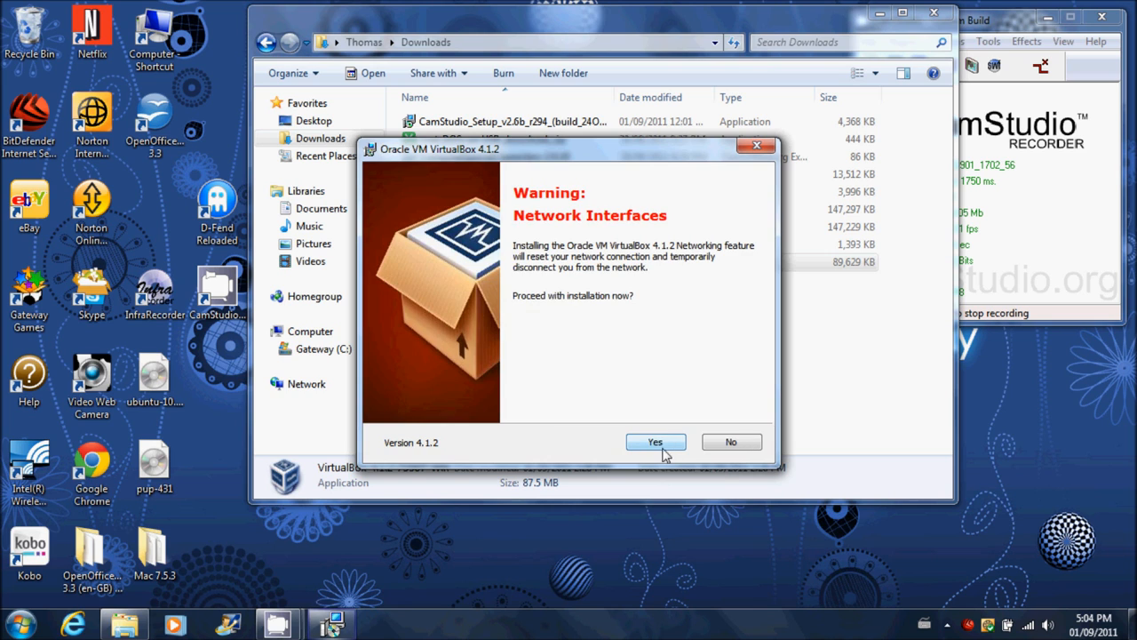
pyautogui.click(654, 441)
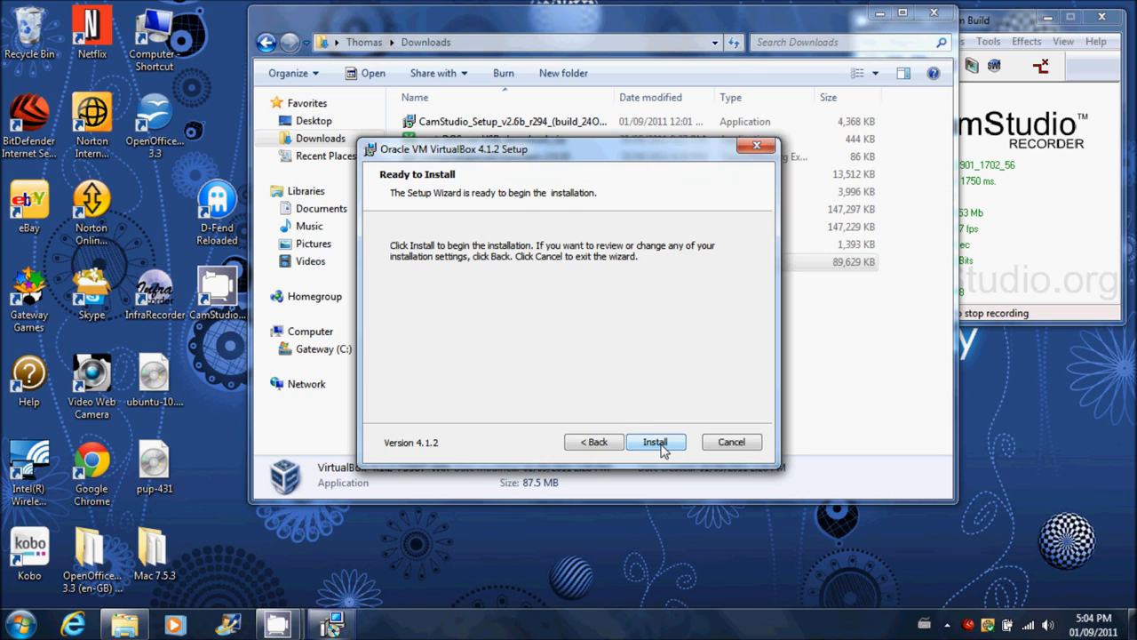
pyautogui.click(656, 440)
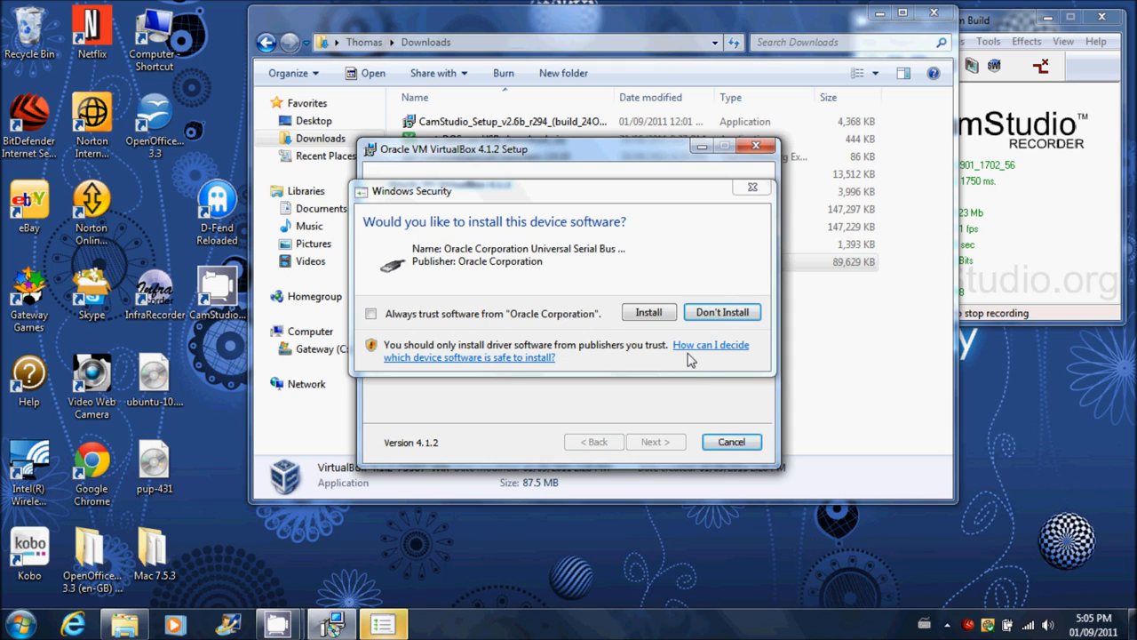
pyautogui.click(649, 312)
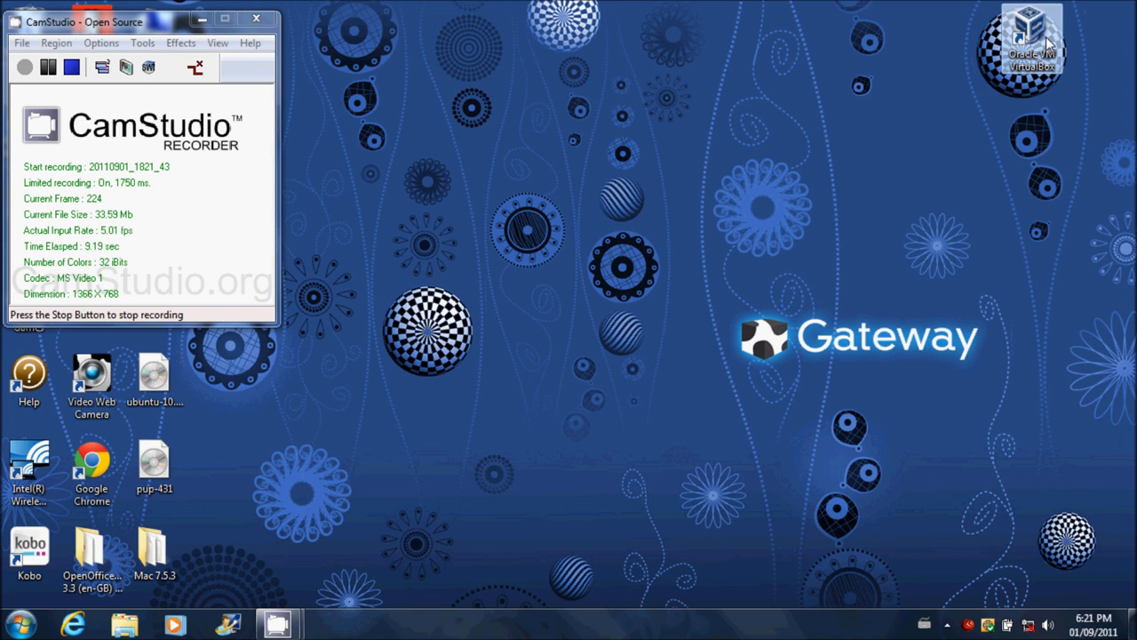
# Launch VirtualBox and create a new VM named Linux Puppy (Linux, Other Linux) with 256 MB memory, reaching the hard-disk page
pyautogui.doubleClick(1030, 44)
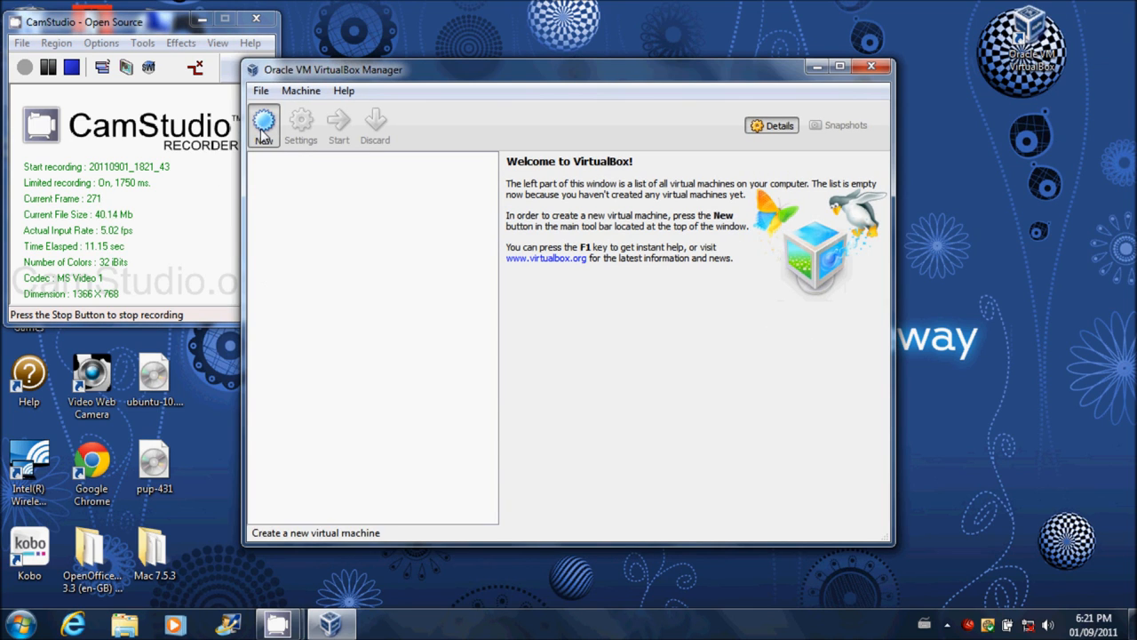
pyautogui.click(263, 124)
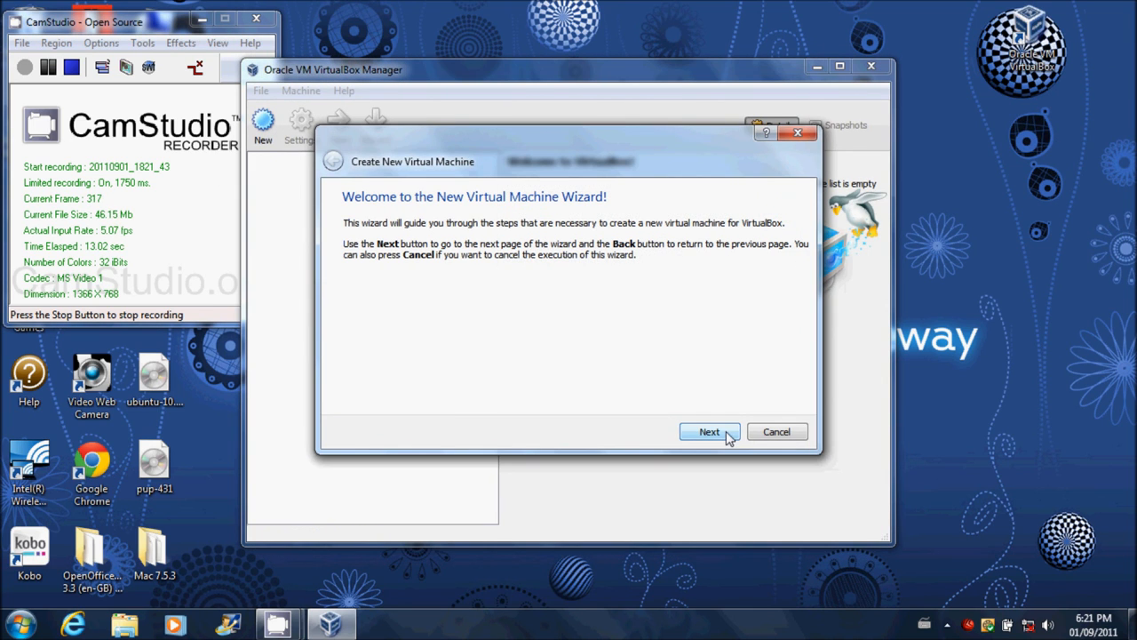
pyautogui.click(709, 432)
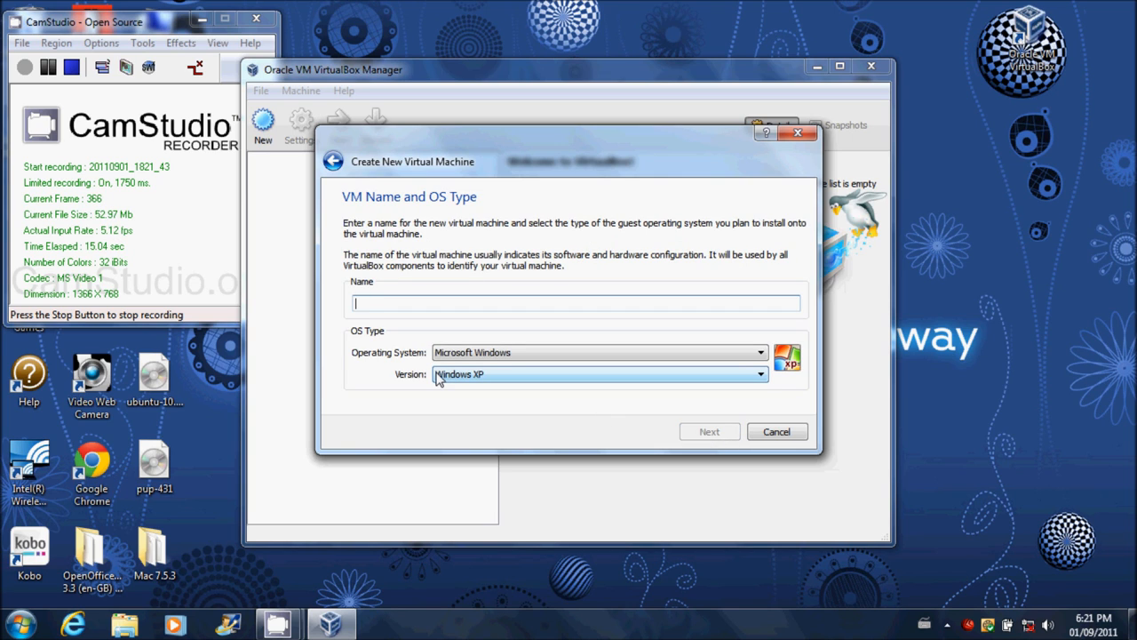
pyautogui.write('Linux Puppy')
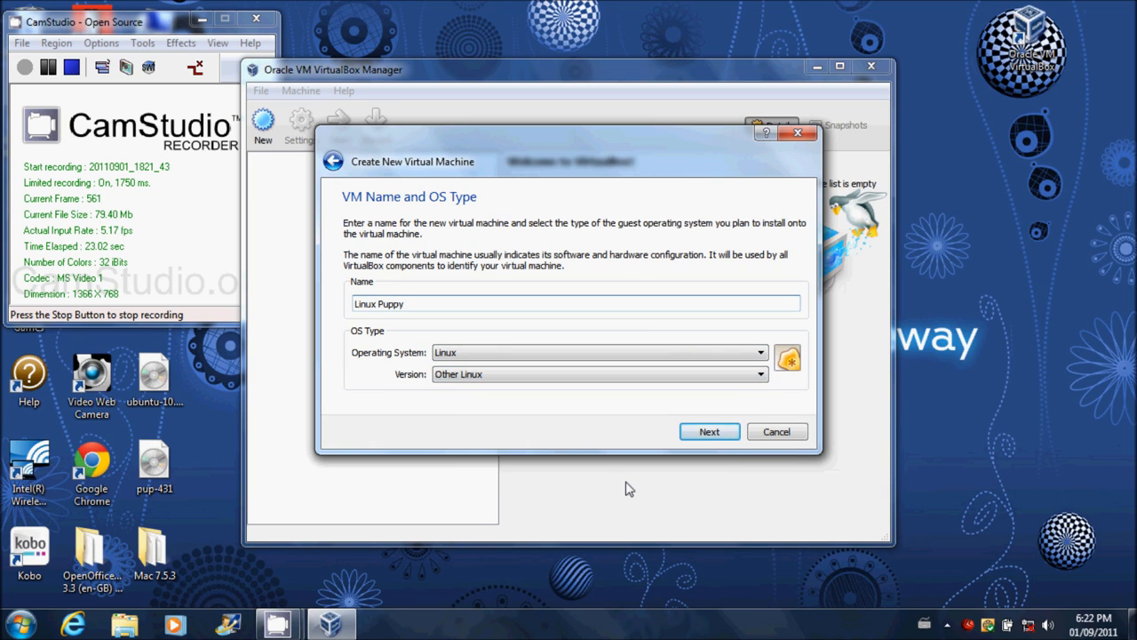
pyautogui.click(709, 431)
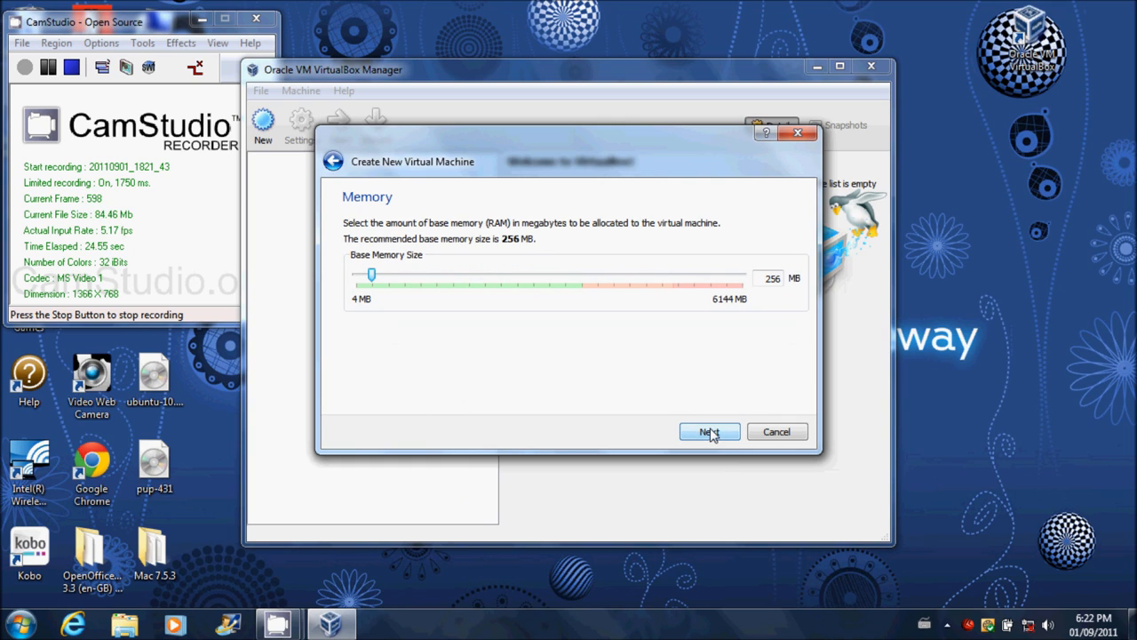
pyautogui.moveTo(526, 245)
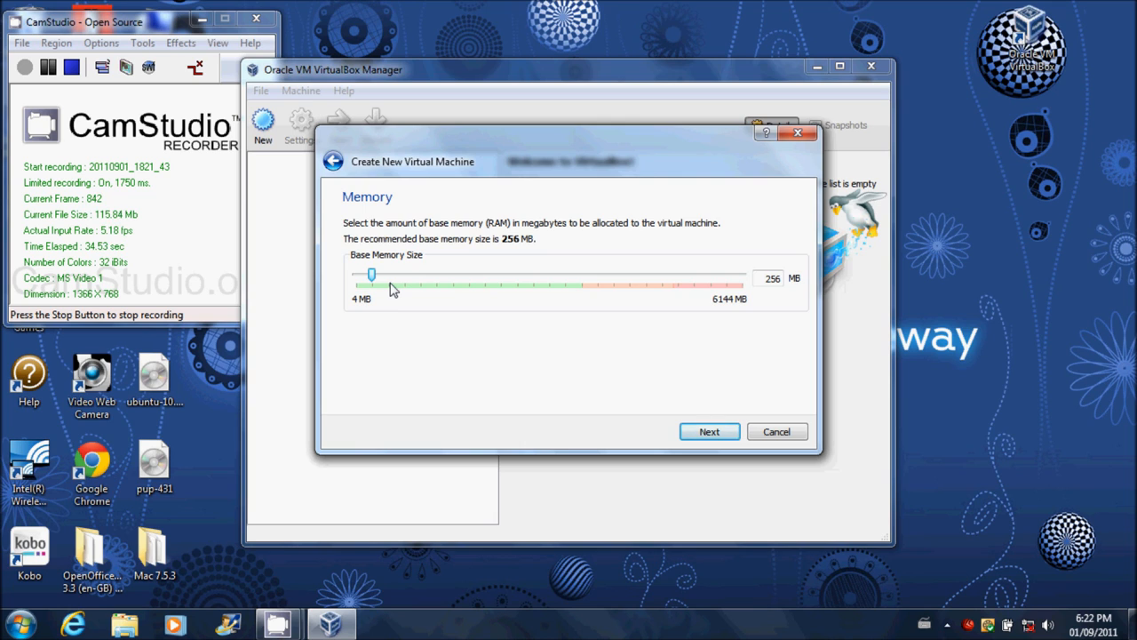
pyautogui.moveTo(405, 64)
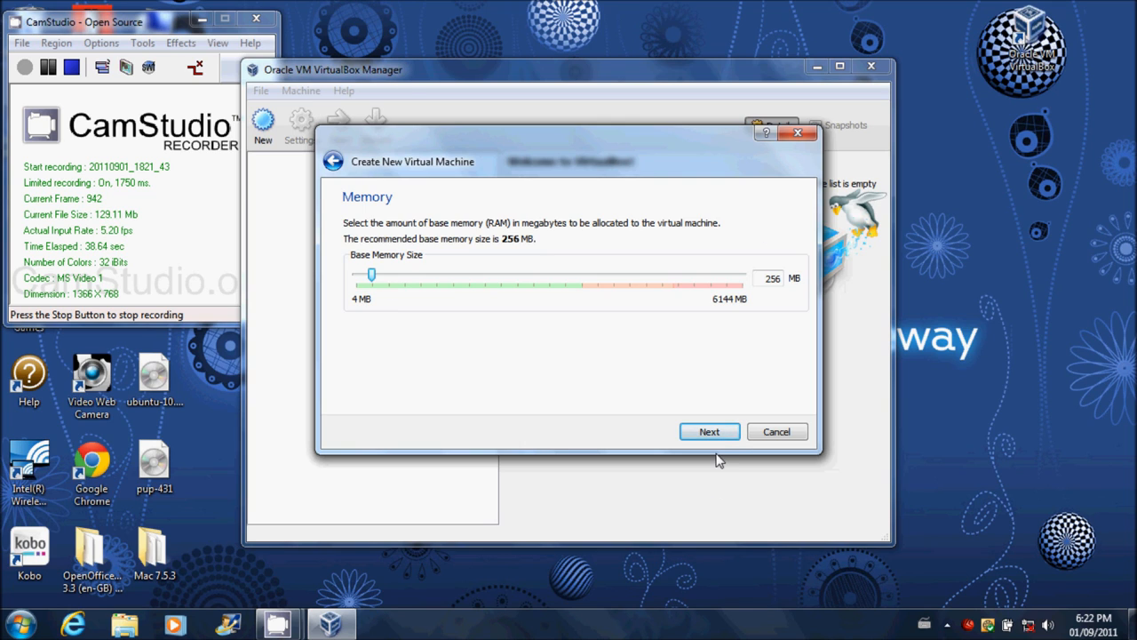
pyautogui.click(709, 432)
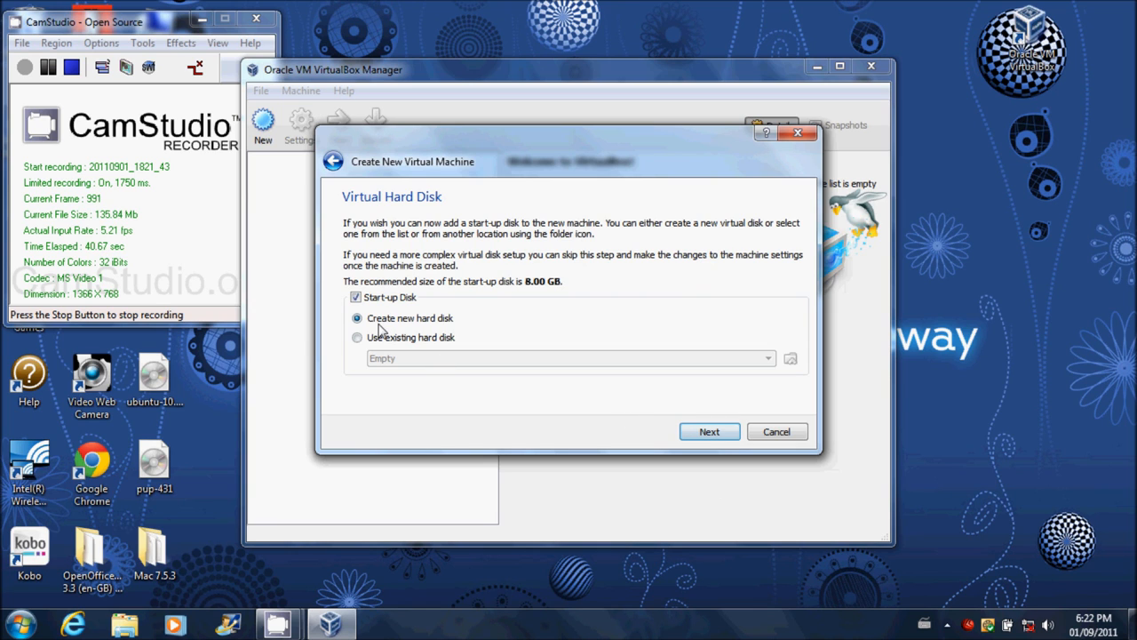
# Create a 2 GB dynamically allocated VDI start-up disk and finish creating the Linux Puppy machine
pyautogui.click(707, 432)
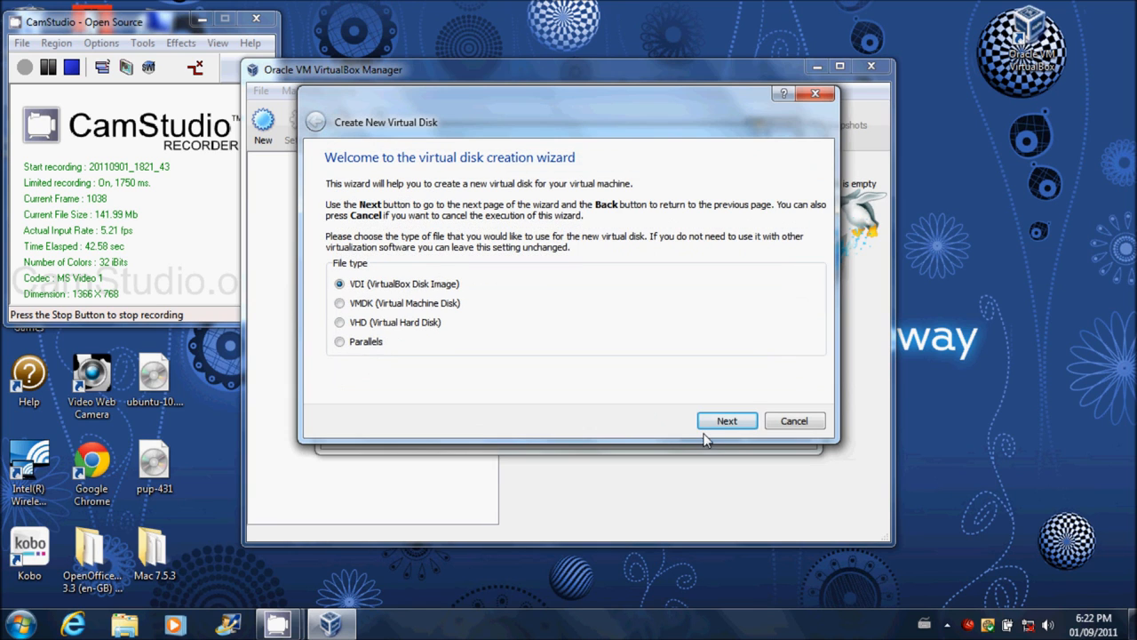
pyautogui.click(725, 420)
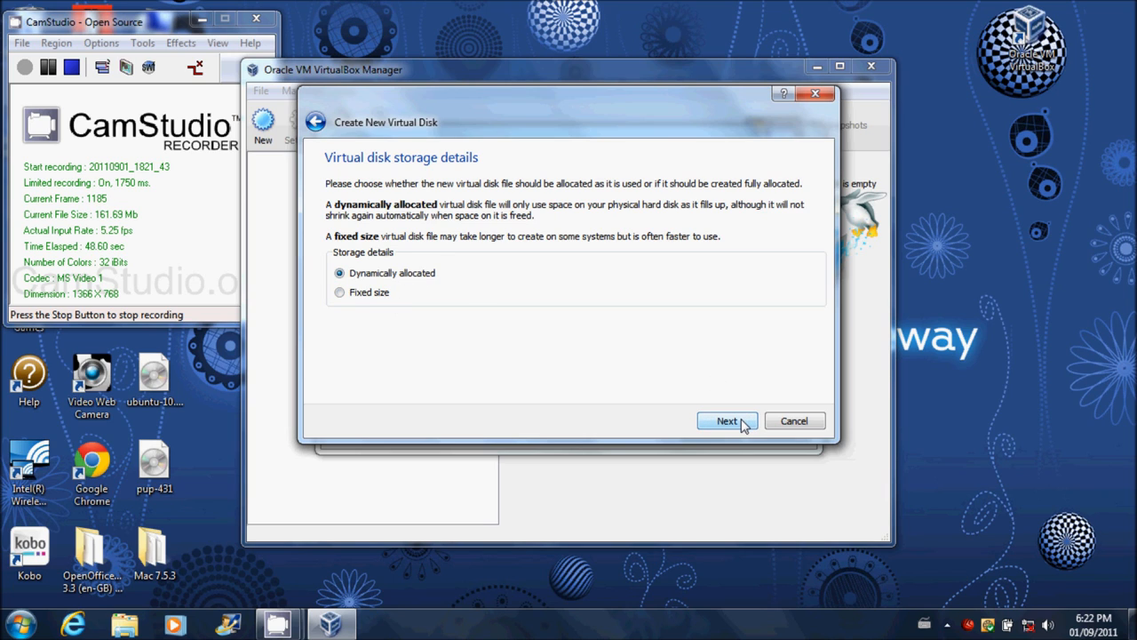
pyautogui.click(727, 419)
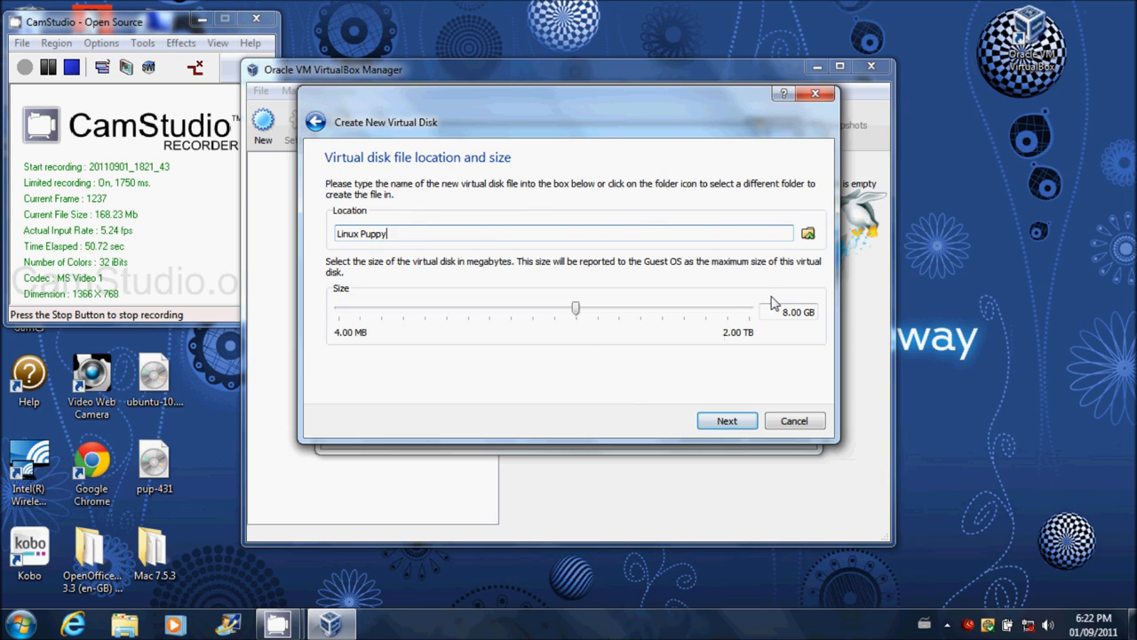
pyautogui.moveTo(575, 308); pyautogui.dragTo(338, 308)
pyautogui.write('2')
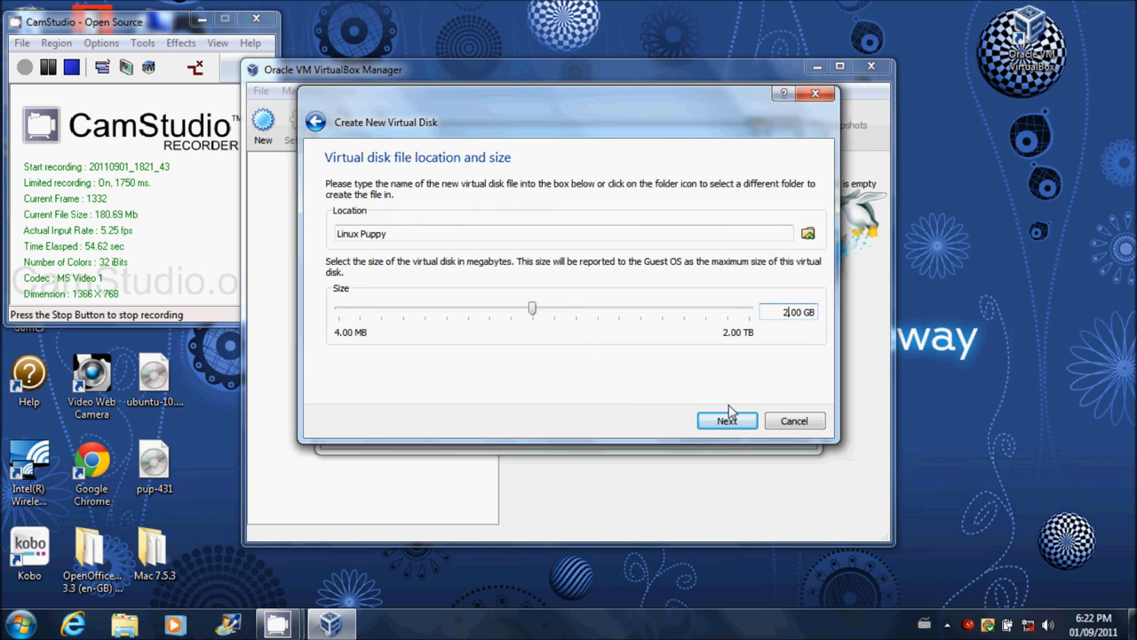
pyautogui.click(727, 419)
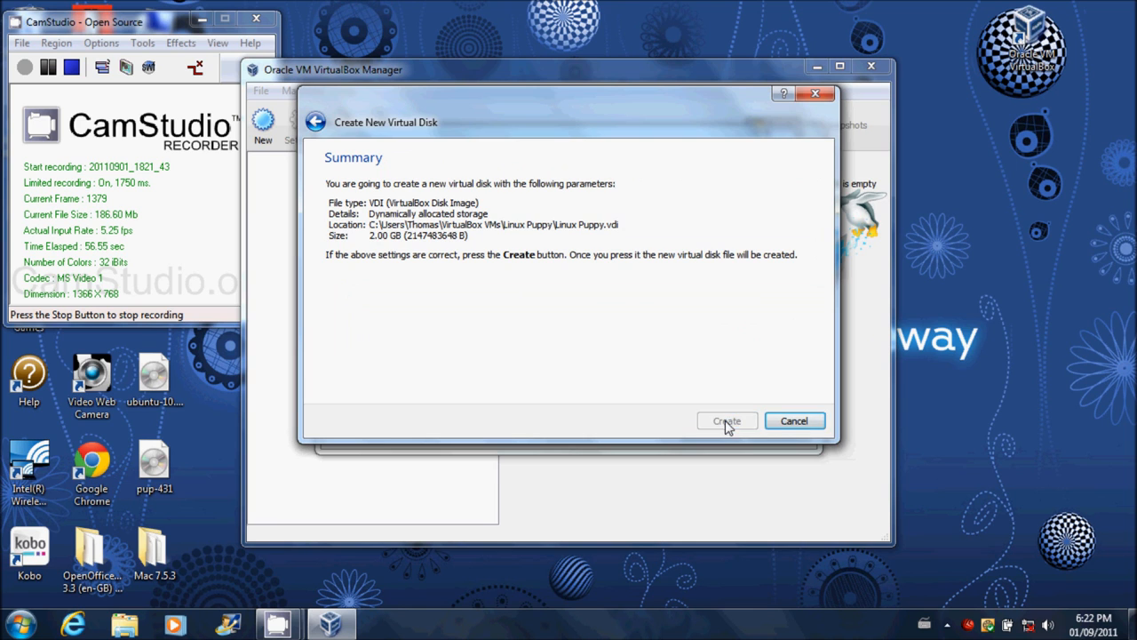
pyautogui.click(725, 419)
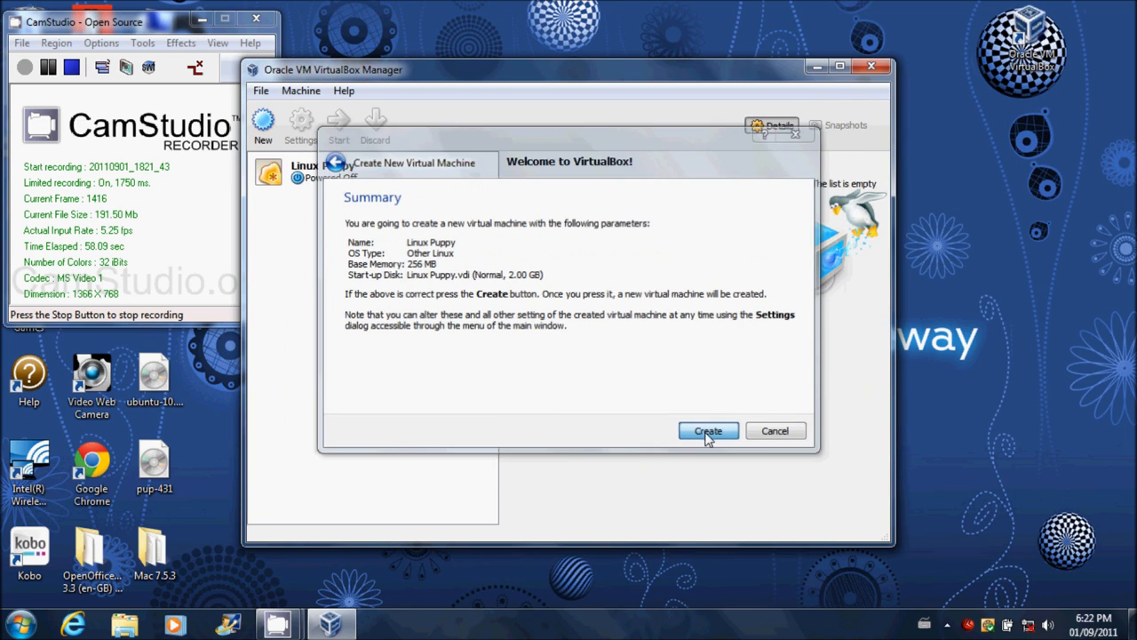
pyautogui.click(707, 432)
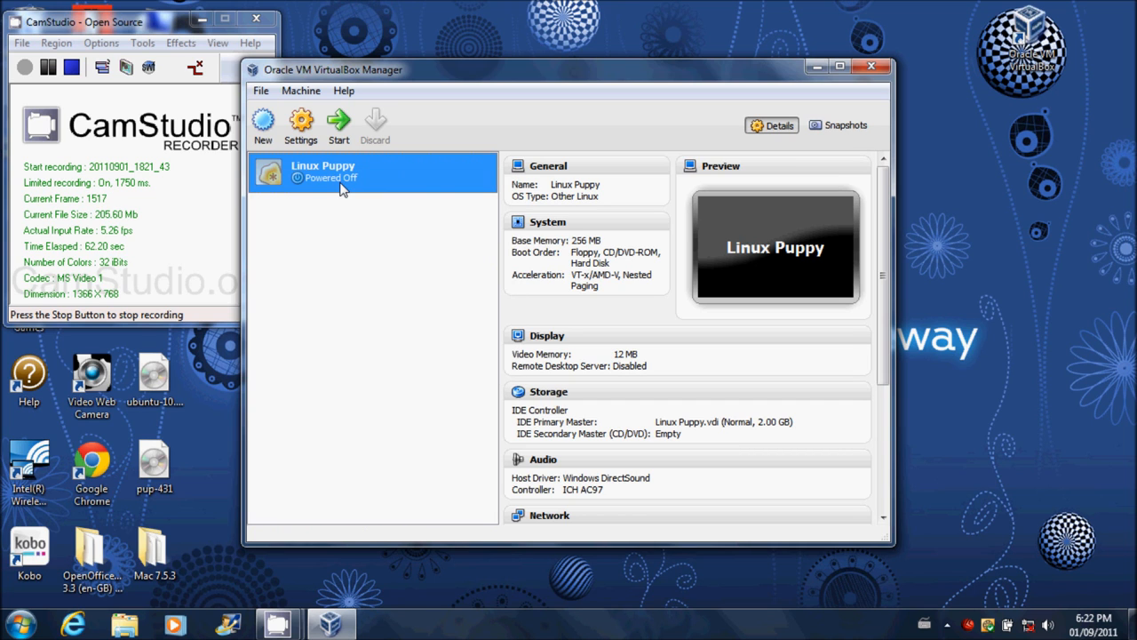
# In Settings > Storage, mount the pup-431.iso image in the empty CD/DVD drive
pyautogui.click(300, 124)
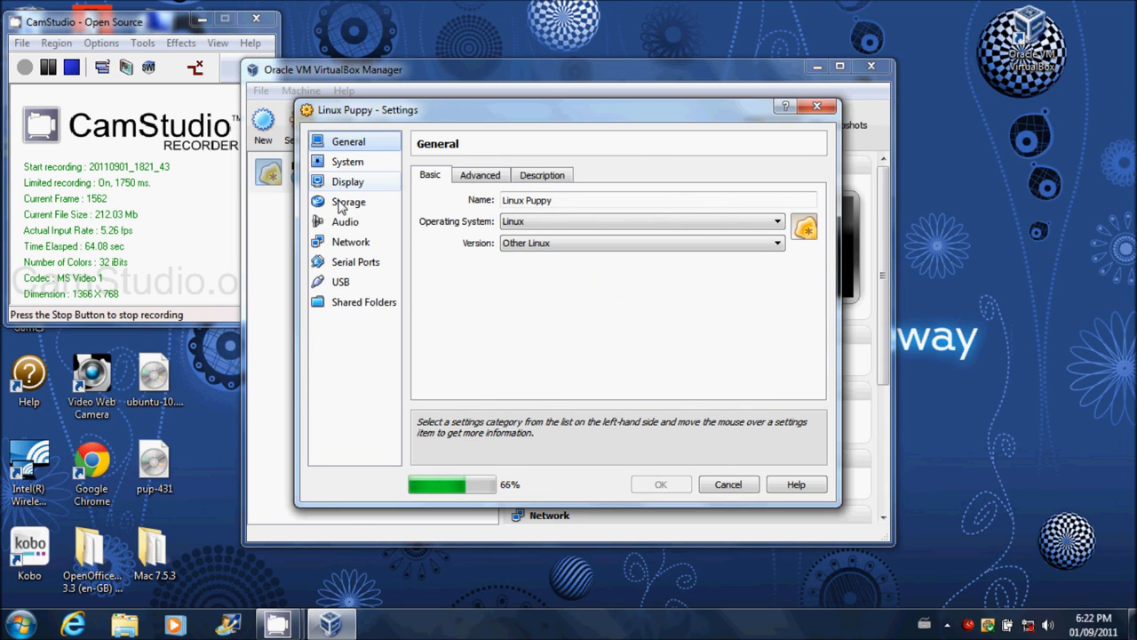
pyautogui.click(348, 202)
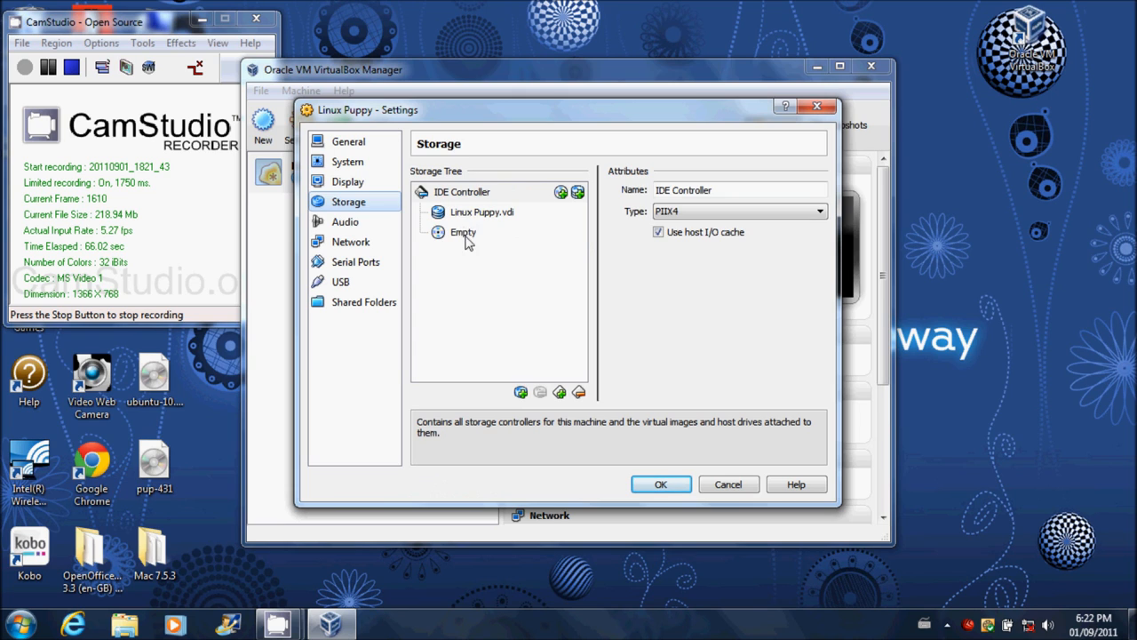
pyautogui.click(462, 231)
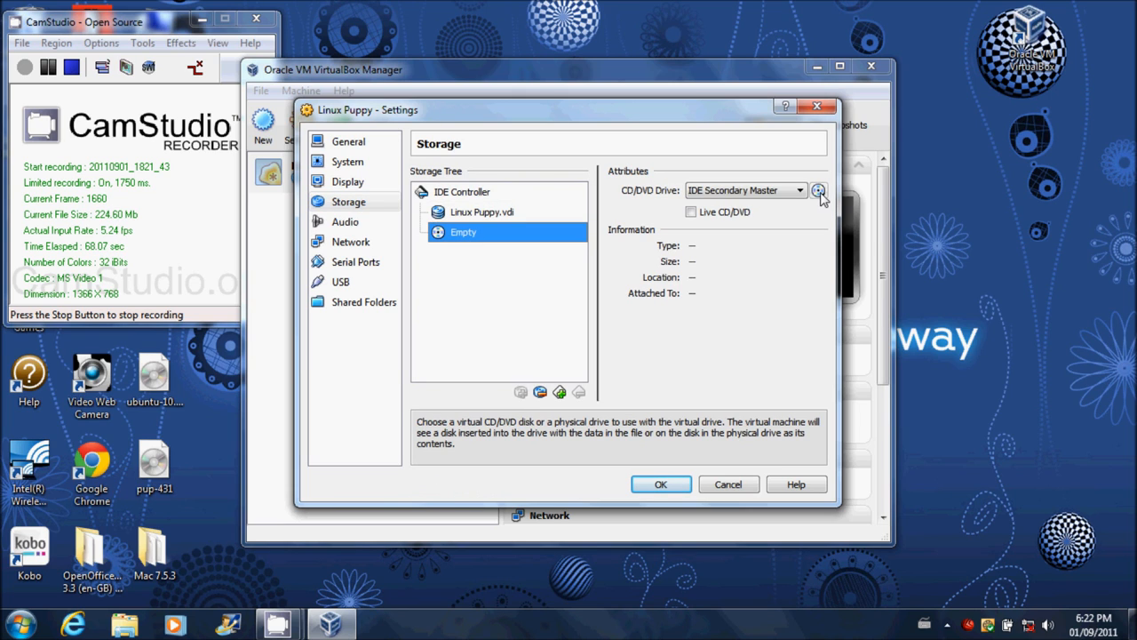
pyautogui.click(818, 190)
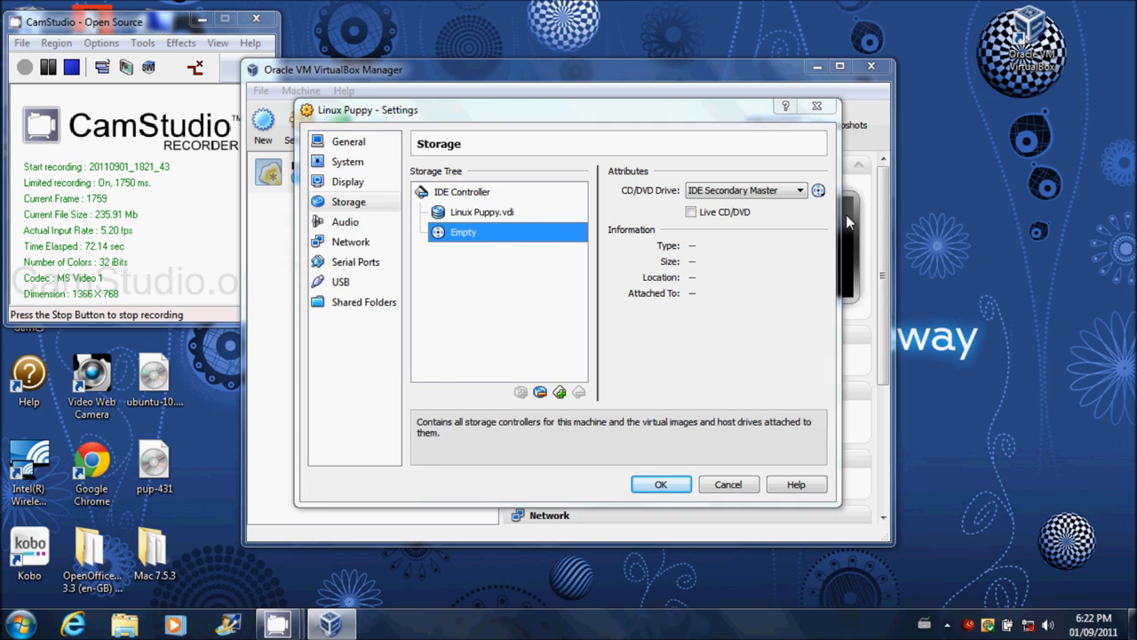
pyautogui.click(817, 190)
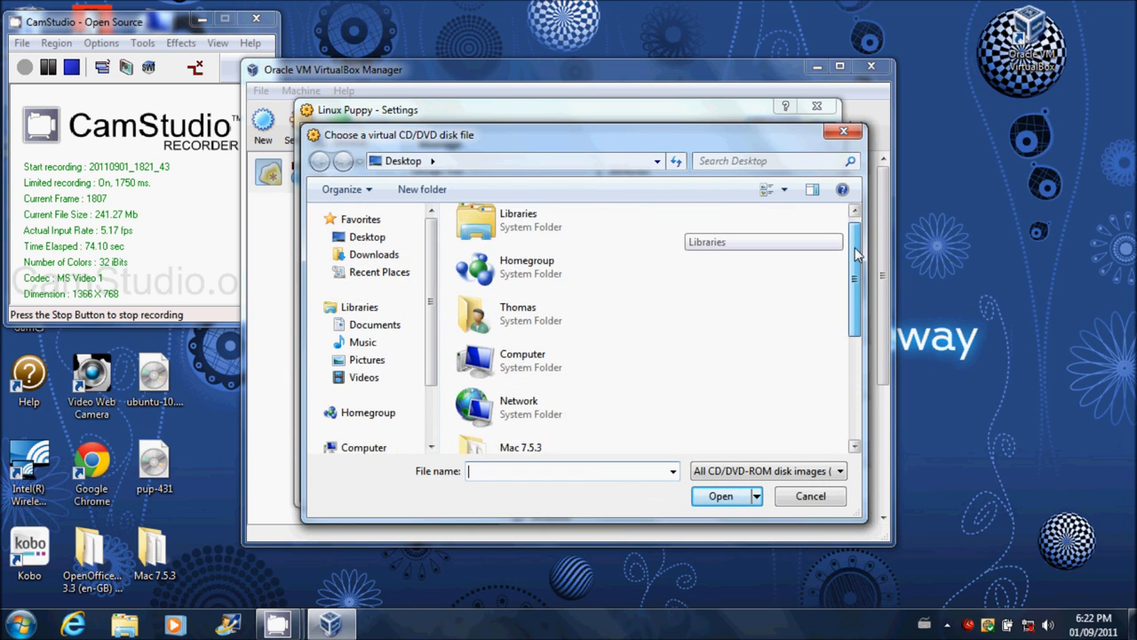
pyautogui.scroll(-3)
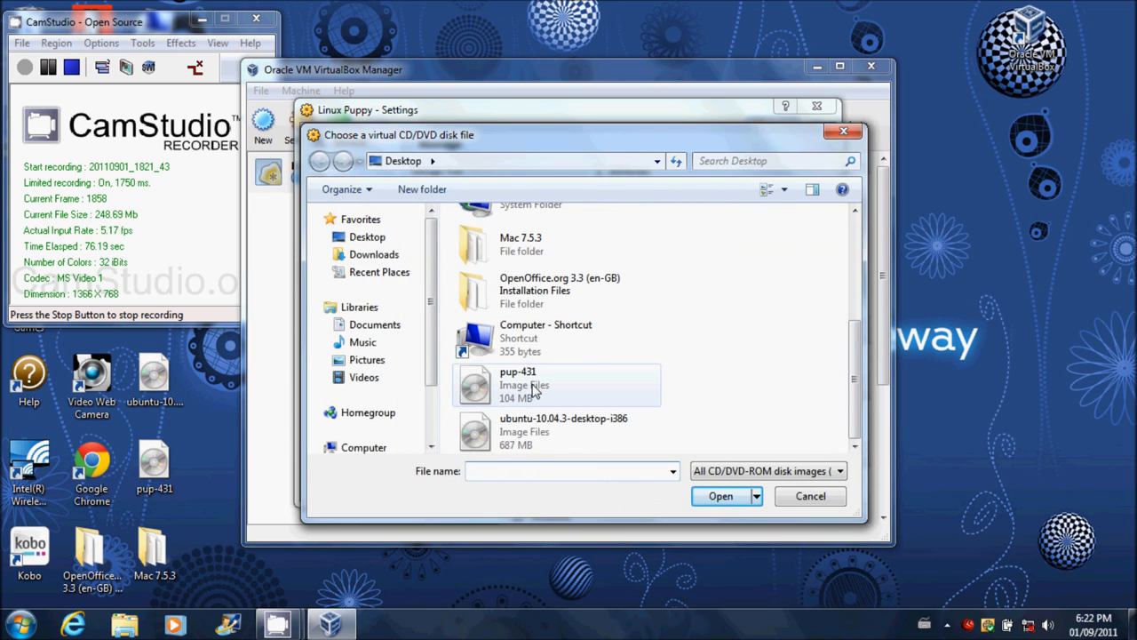
pyautogui.click(721, 496)
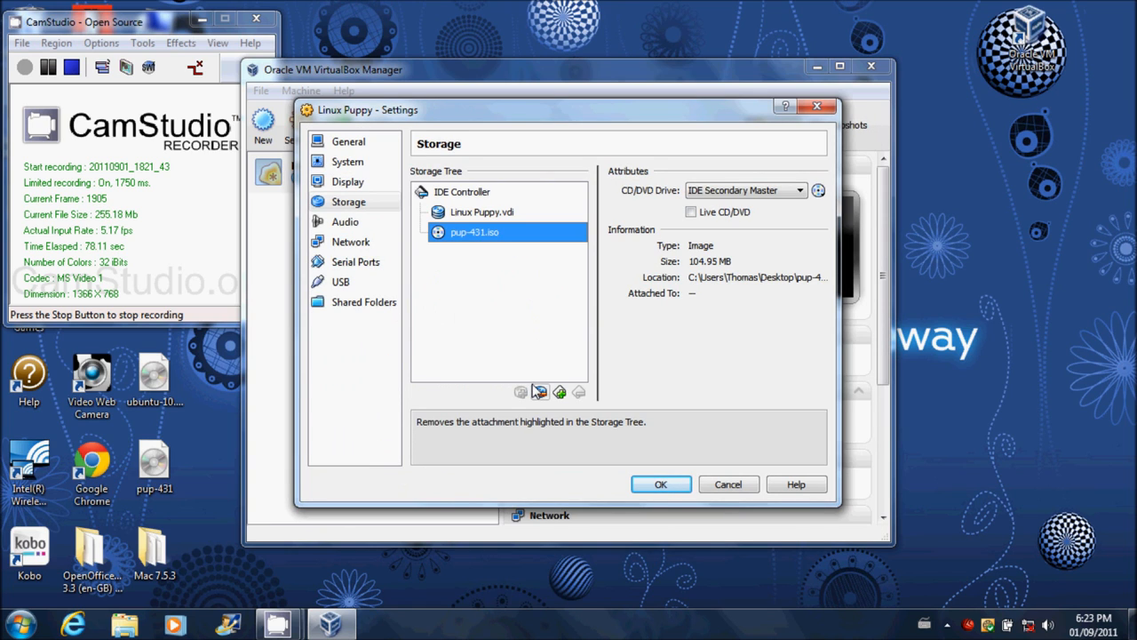
# Add a second empty CD/DVD device on the IDE Controller, connect it to Host Drive 'D:' and save with OK
pyautogui.click(462, 192)
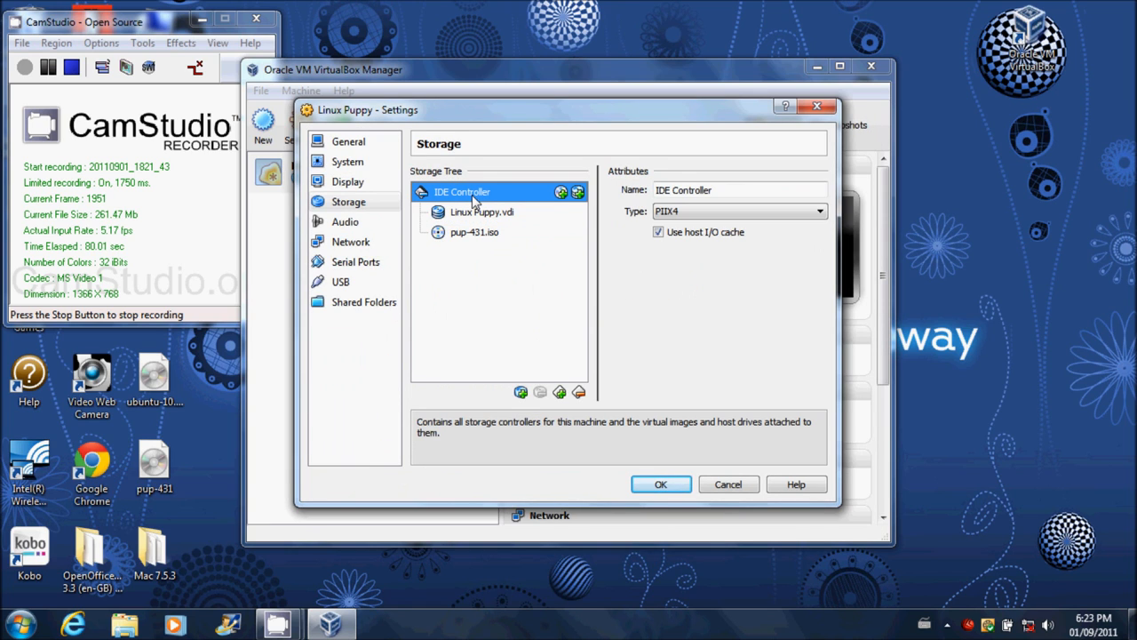
pyautogui.click(561, 191)
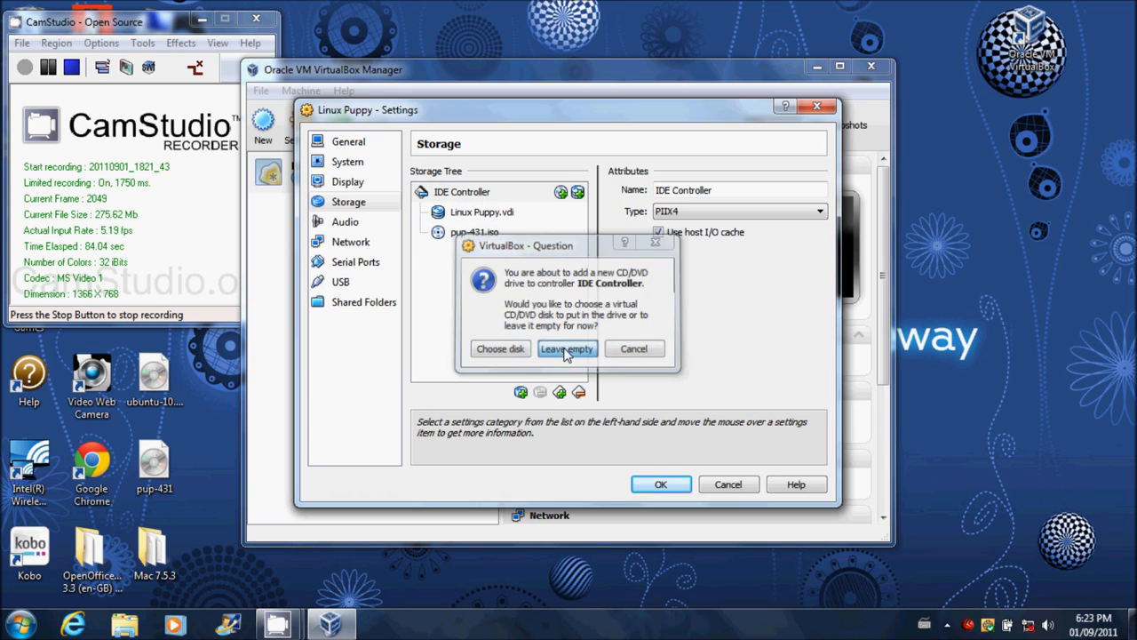
pyautogui.click(567, 348)
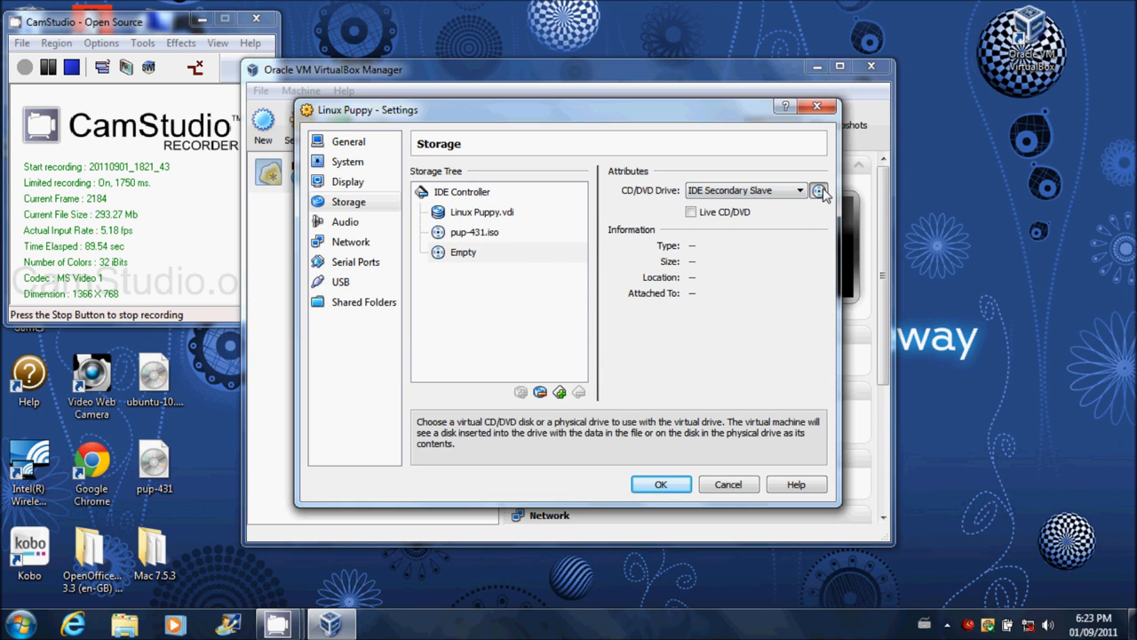
pyautogui.click(817, 190)
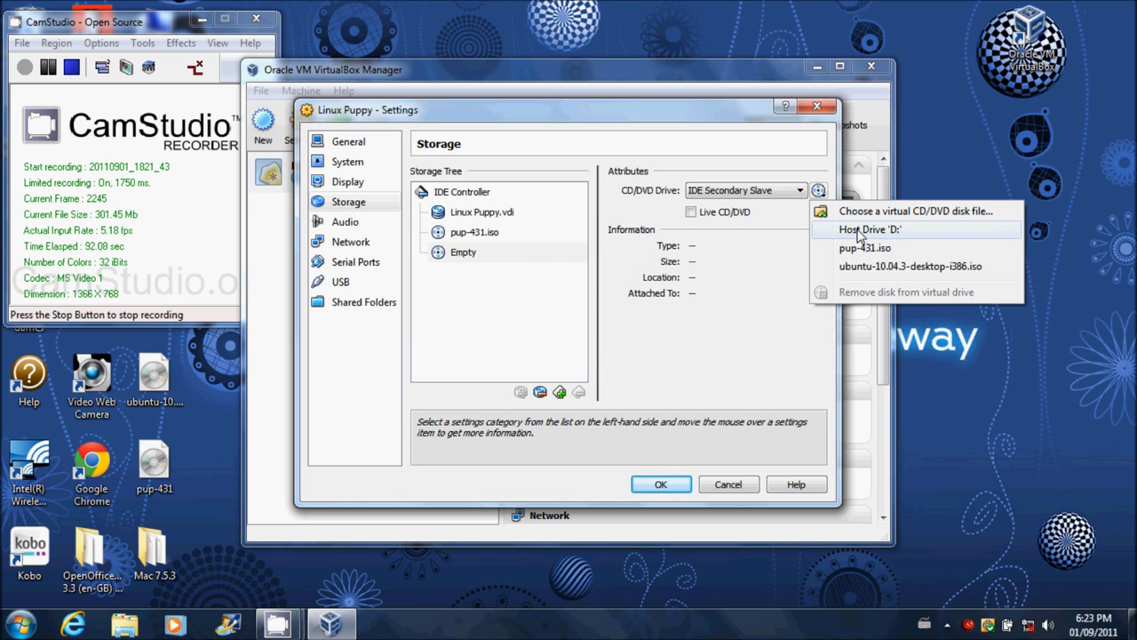
pyautogui.click(867, 229)
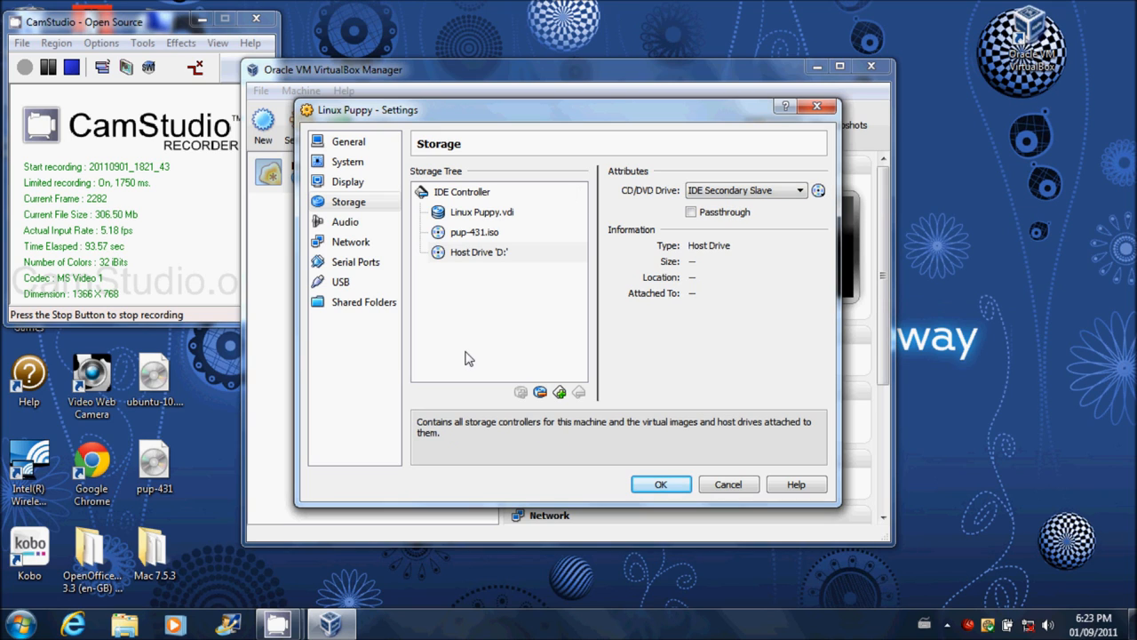
pyautogui.moveTo(561, 299)
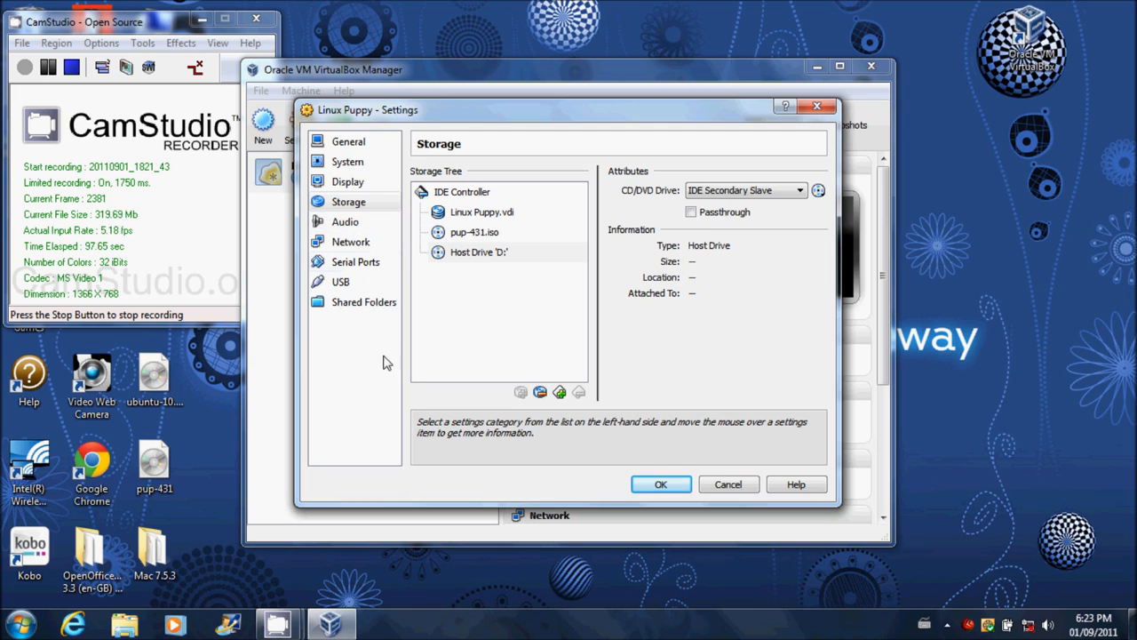
pyautogui.click(350, 242)
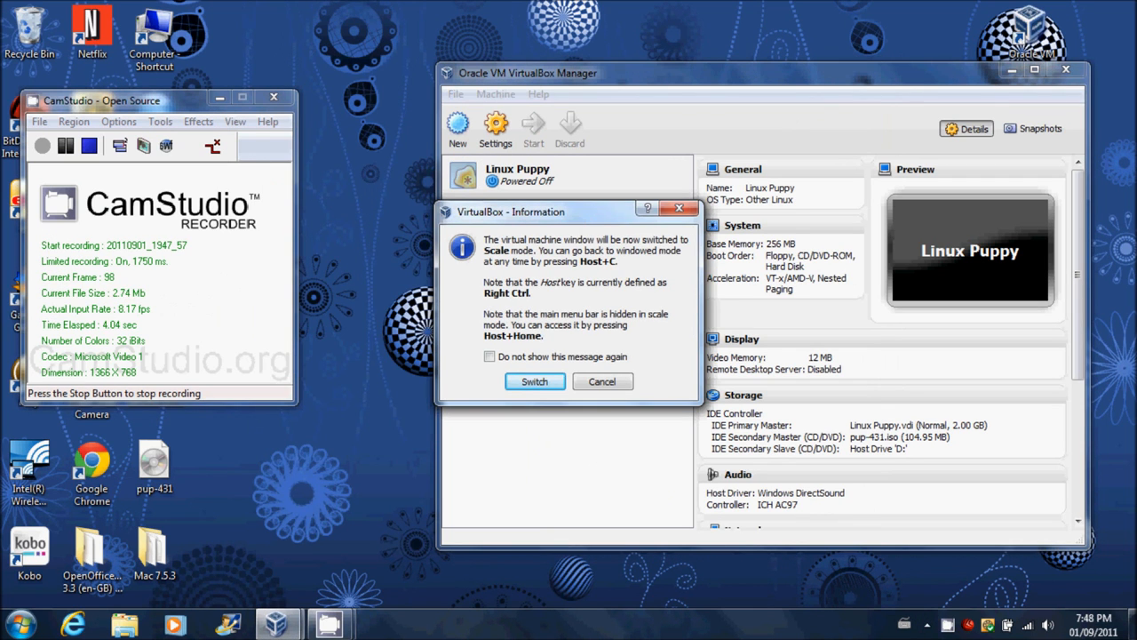
# Accept the scale mode, keyboard auto-capture and mouse integration notices so Puppy Linux boots to keyboard selection
pyautogui.click(534, 380)
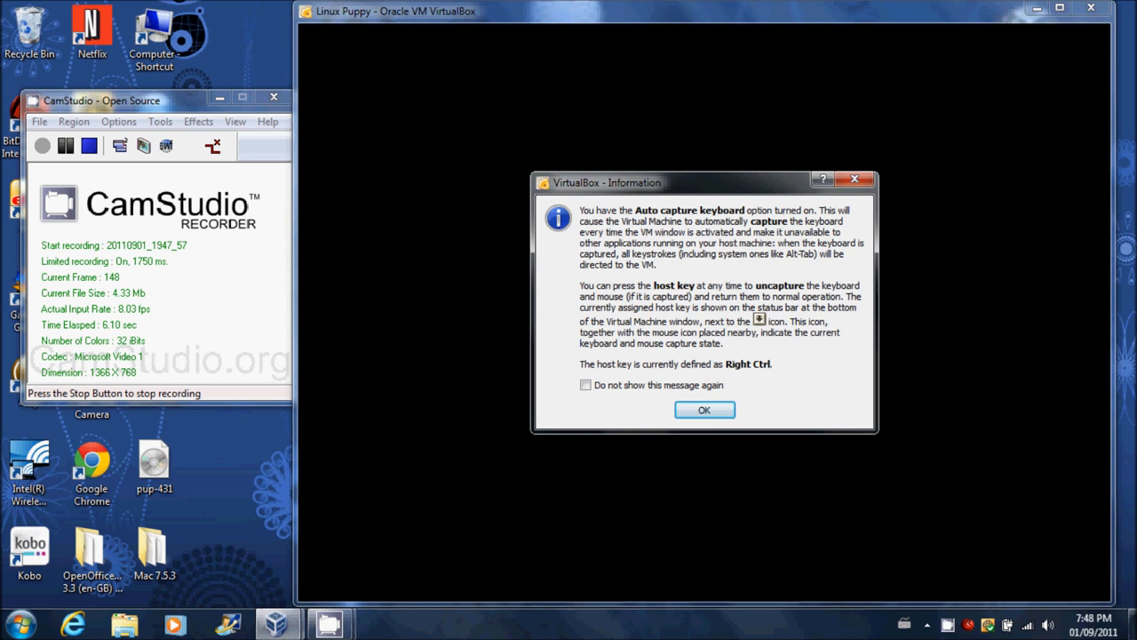
pyautogui.click(704, 409)
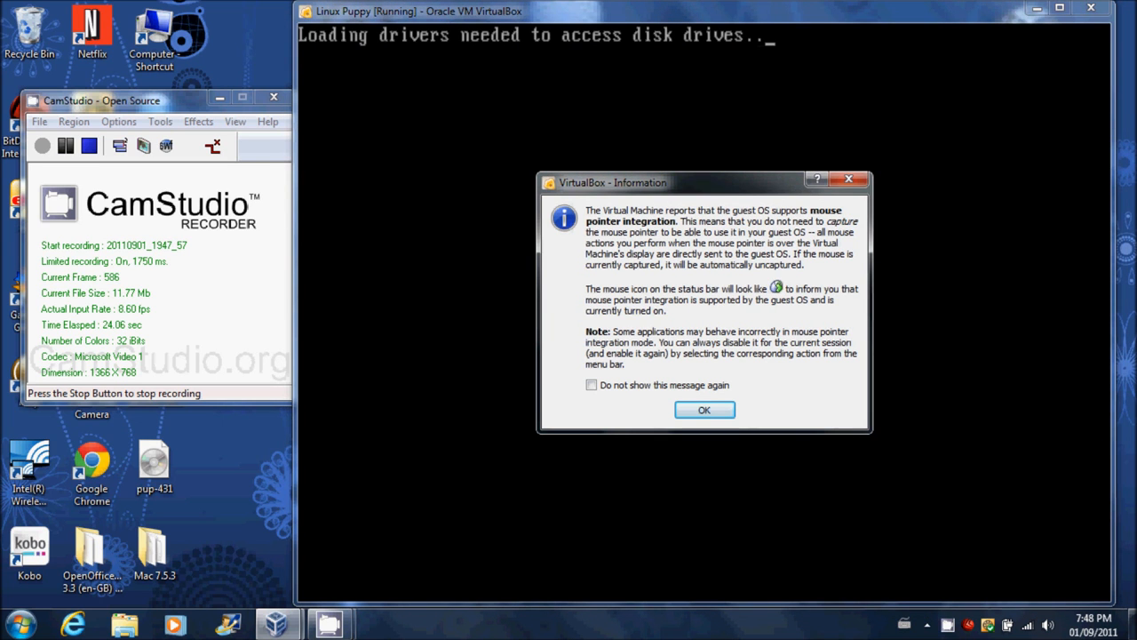
pyautogui.click(703, 408)
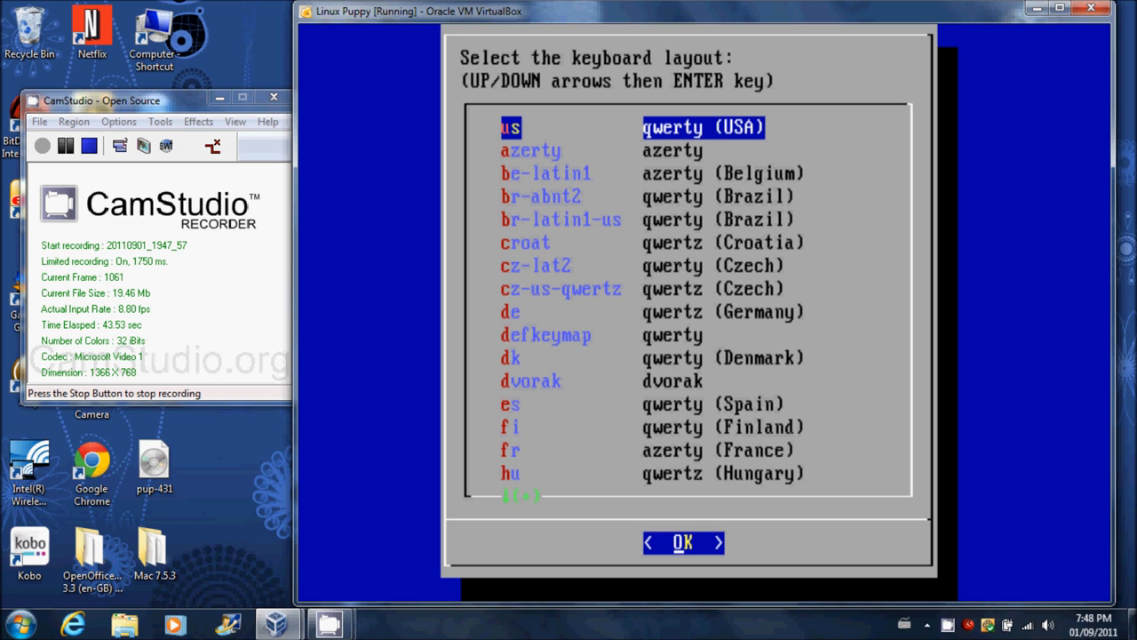
# Choose the us qwerty layout, confirm the country and set the GMT-8 (Los Angeles) timezone
pyautogui.click(682, 542)
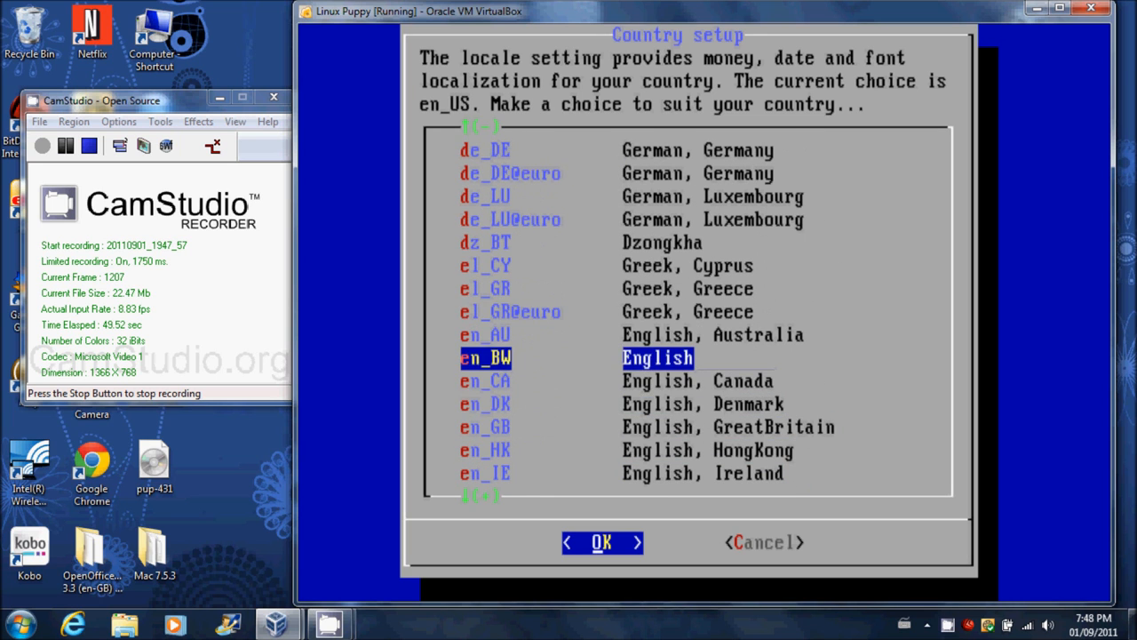
pyautogui.click(601, 542)
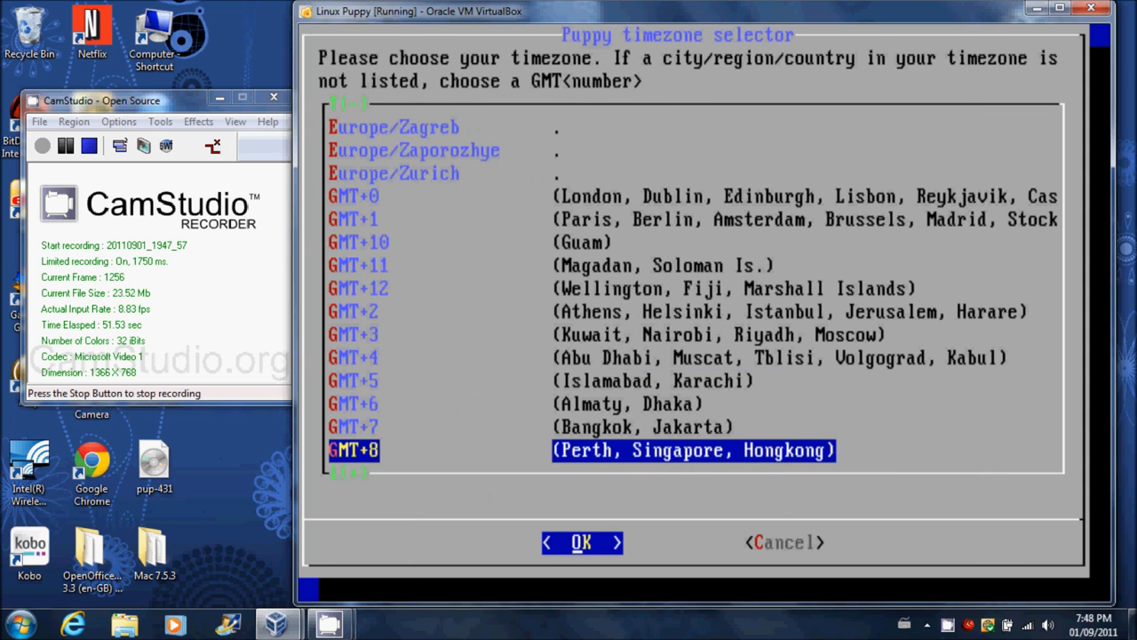
pyautogui.scroll(-3)
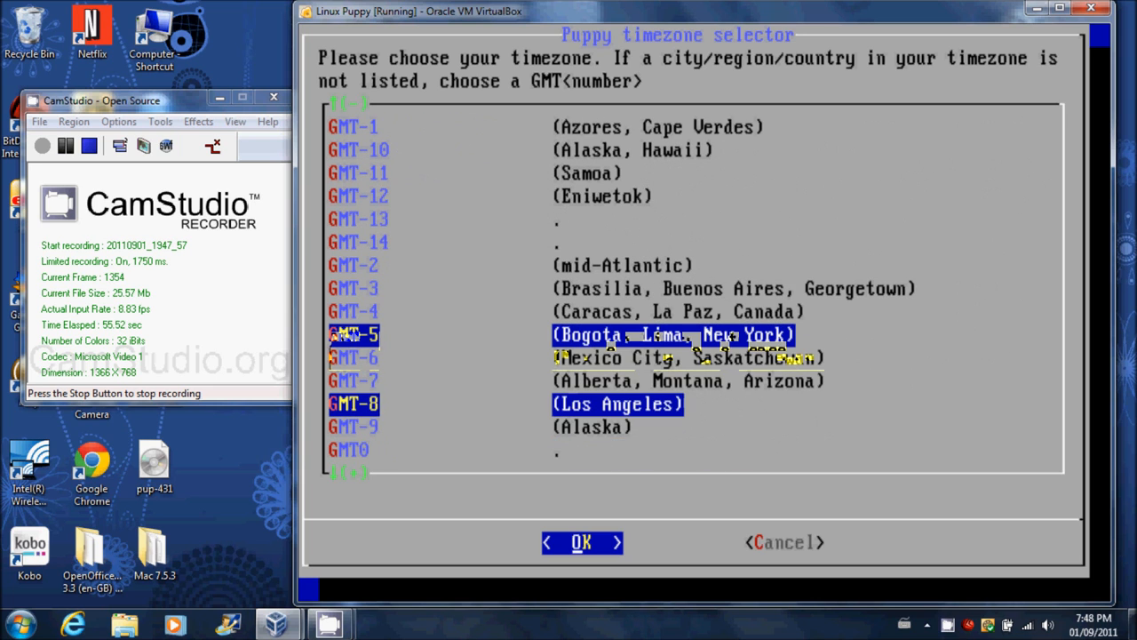
pyautogui.click(582, 542)
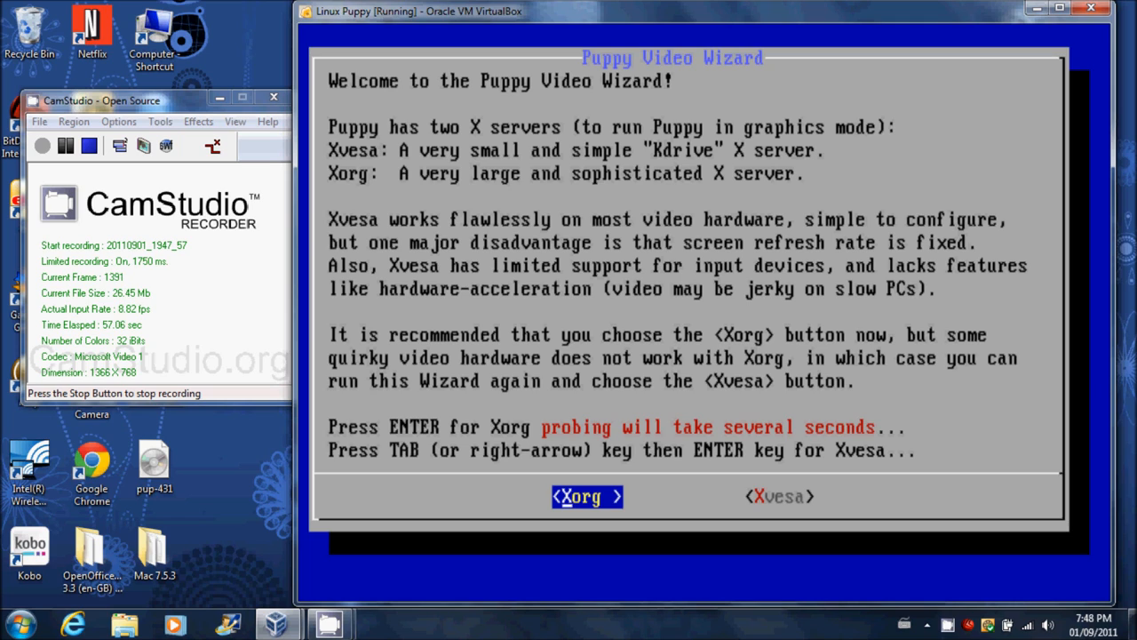
# Pick Xvesa, select the 1024x768x24 video mode, apply it and keep the new resolution
pyautogui.press('Tab')
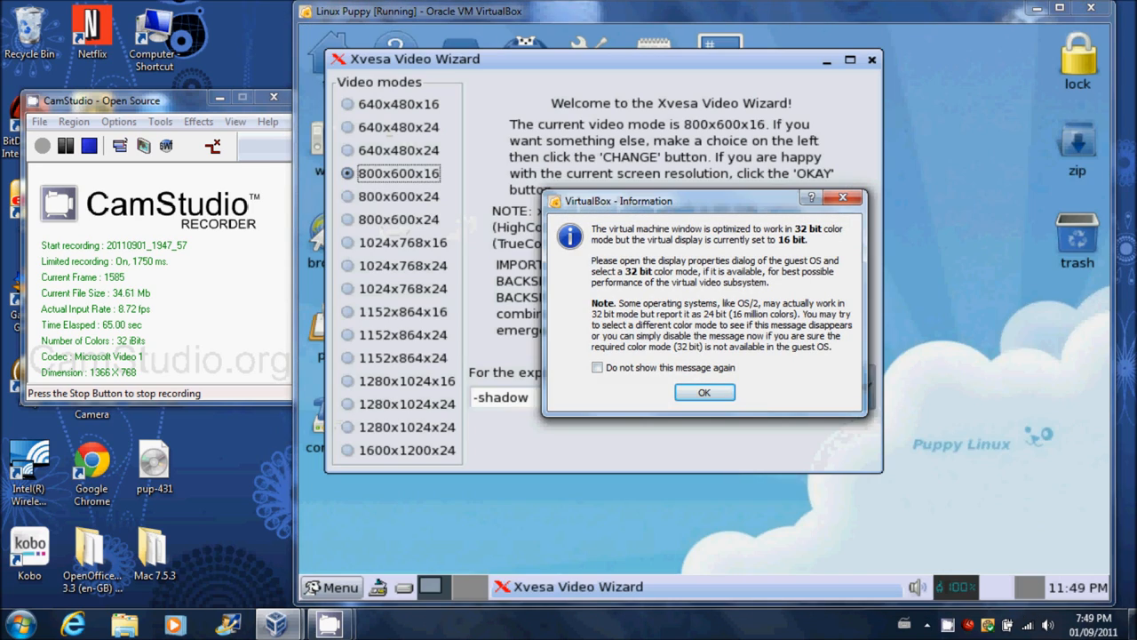
pyautogui.click(703, 393)
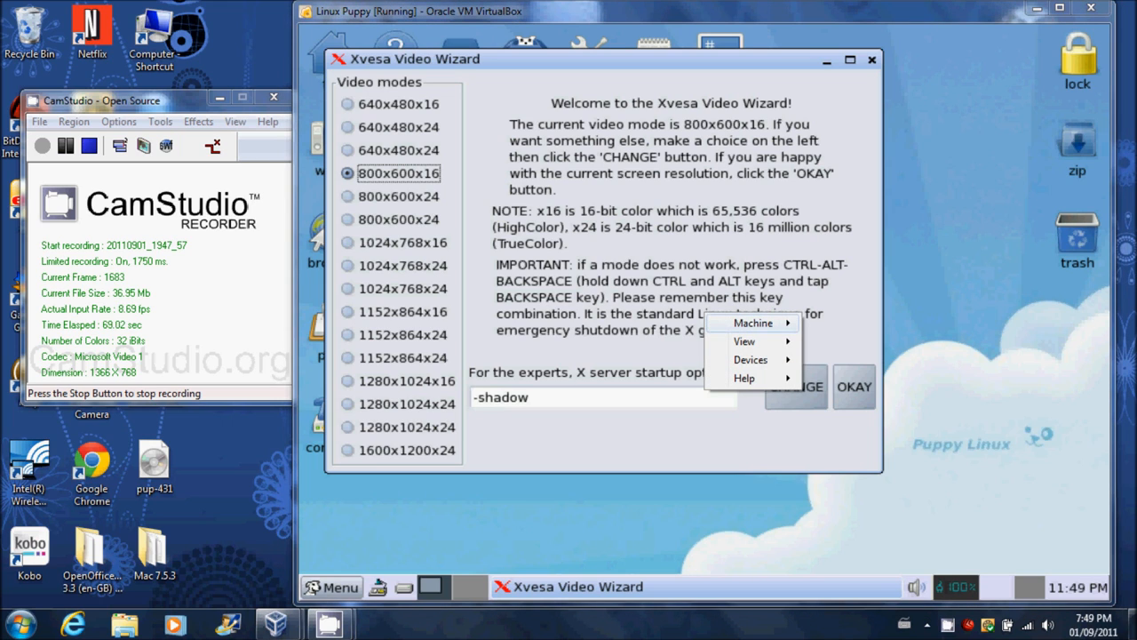
pyautogui.click(754, 321)
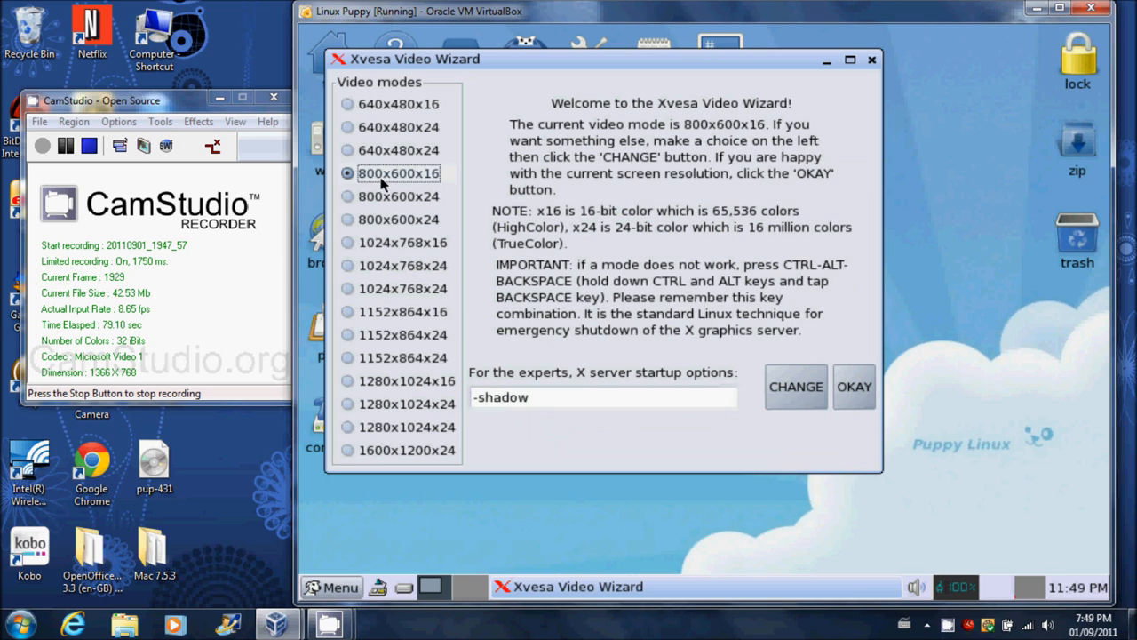
pyautogui.click(348, 288)
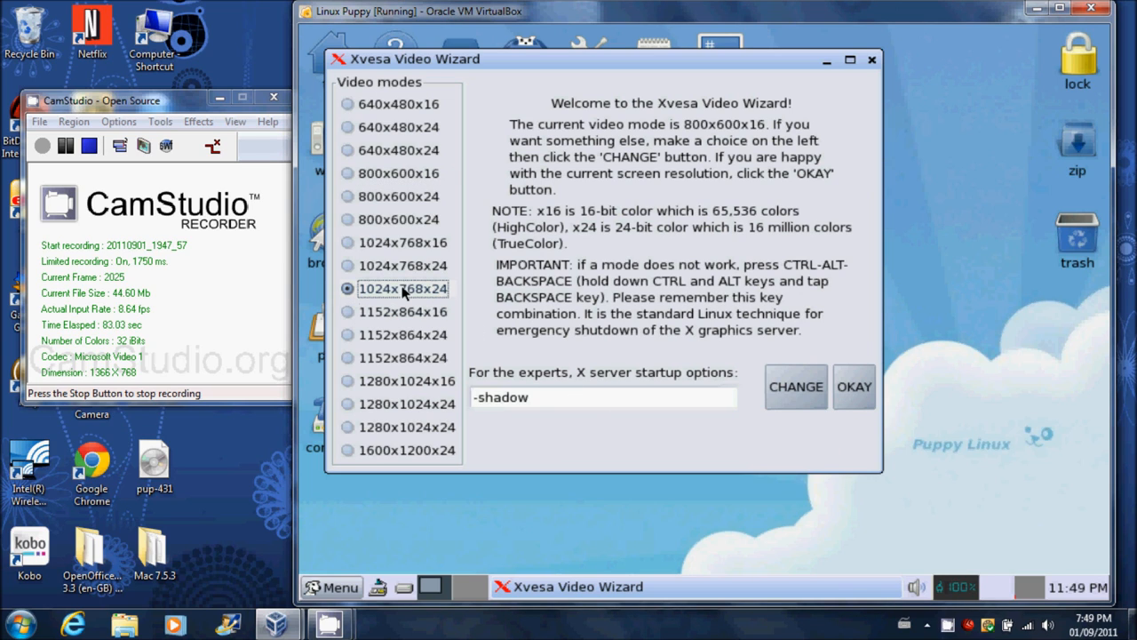
pyautogui.moveTo(880, 396)
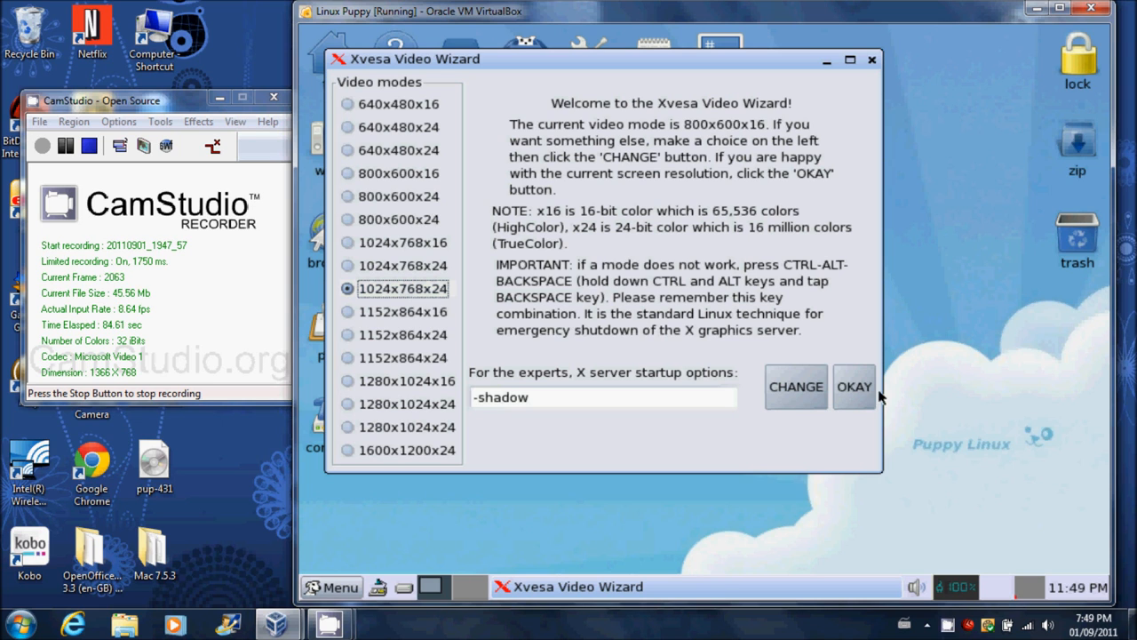
pyautogui.click(853, 385)
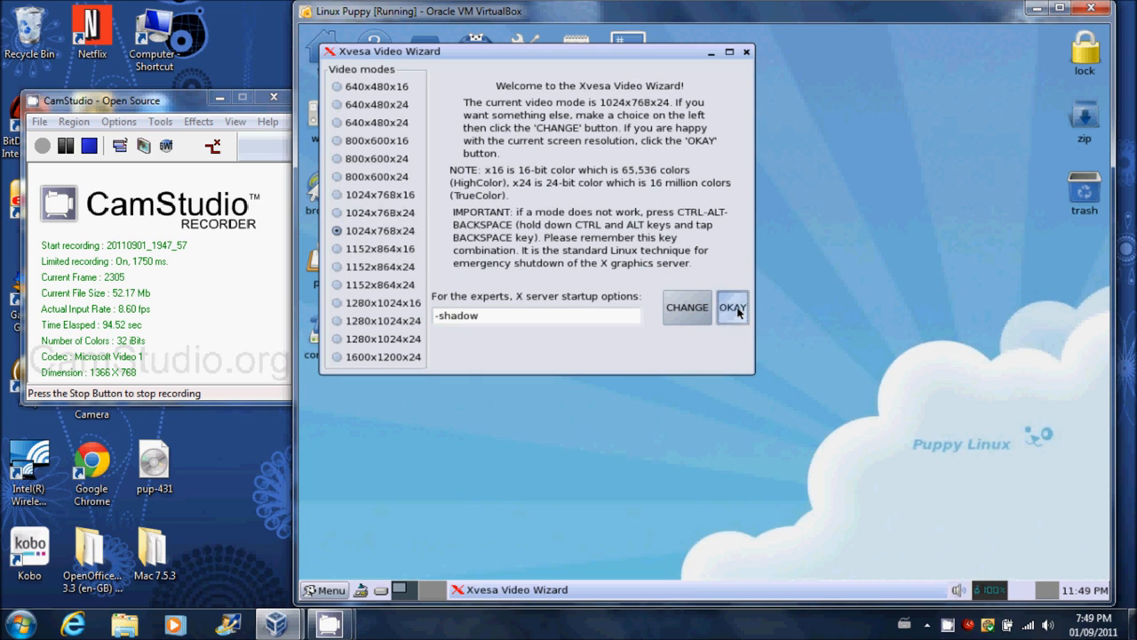
pyautogui.click(732, 305)
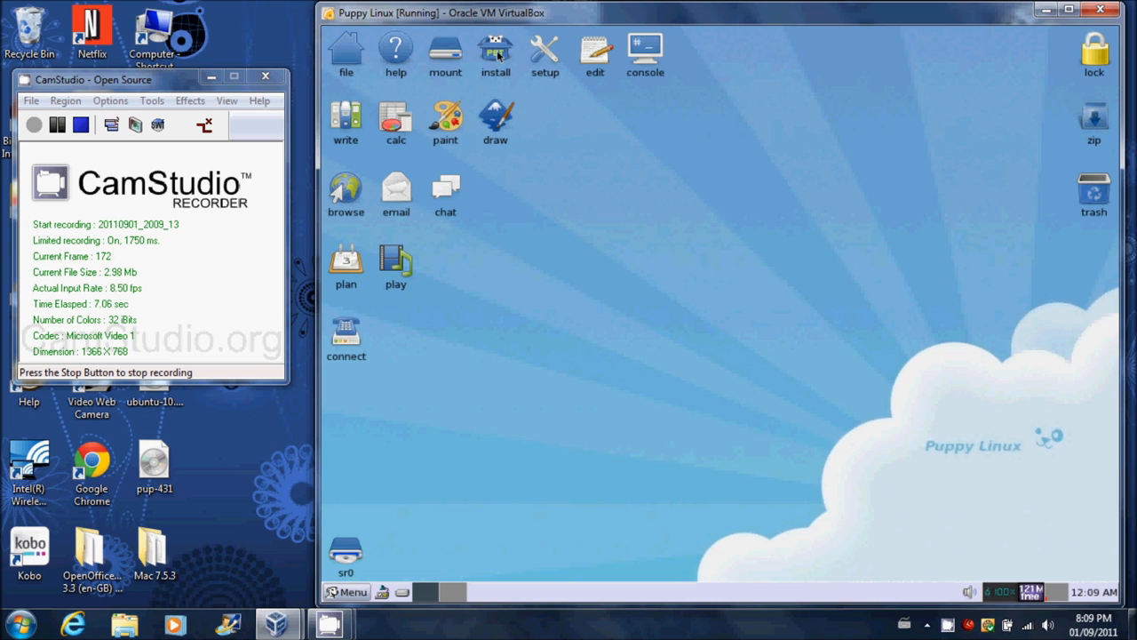
# Run the Universal Installer targeting the 2 GB sda IDE/SATA disk and launch GParted
pyautogui.click(494, 50)
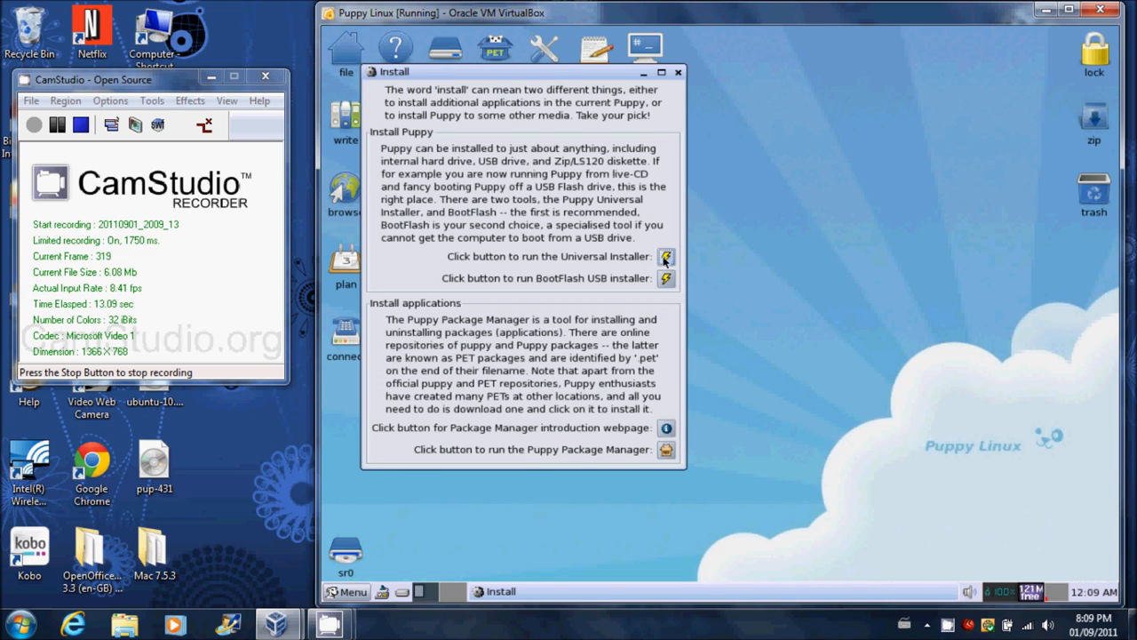
pyautogui.click(665, 256)
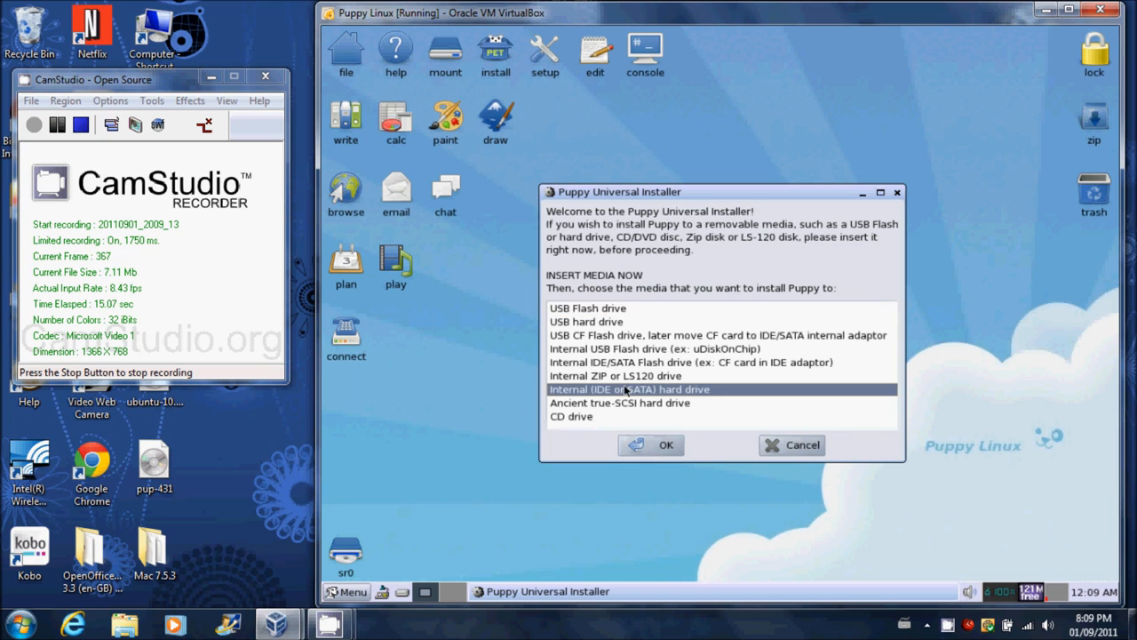
pyautogui.click(650, 444)
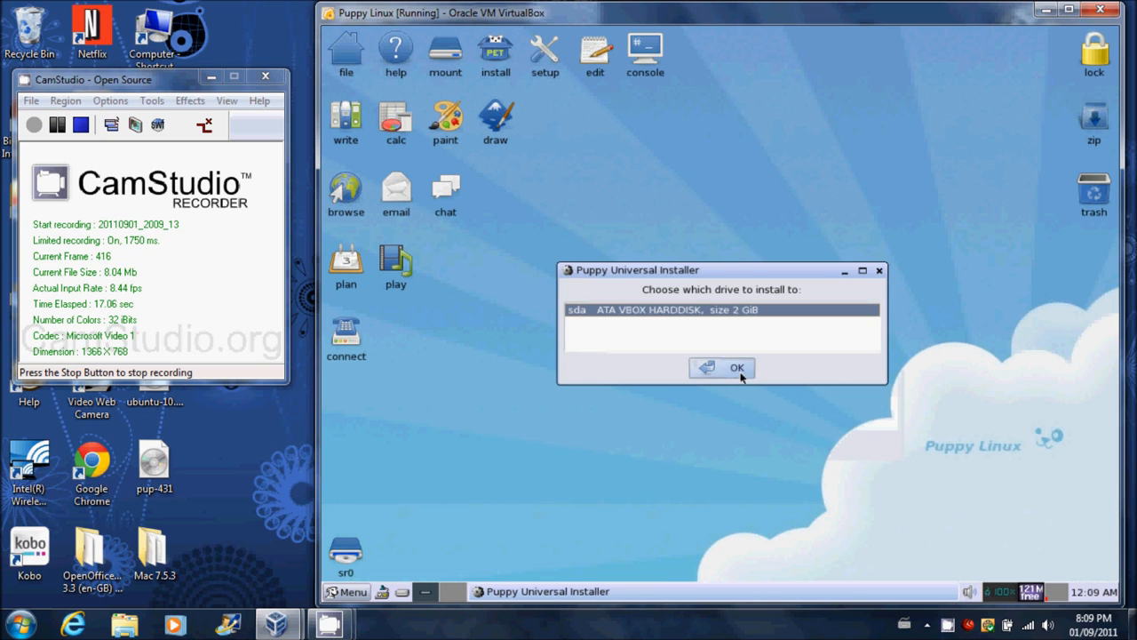
pyautogui.click(735, 368)
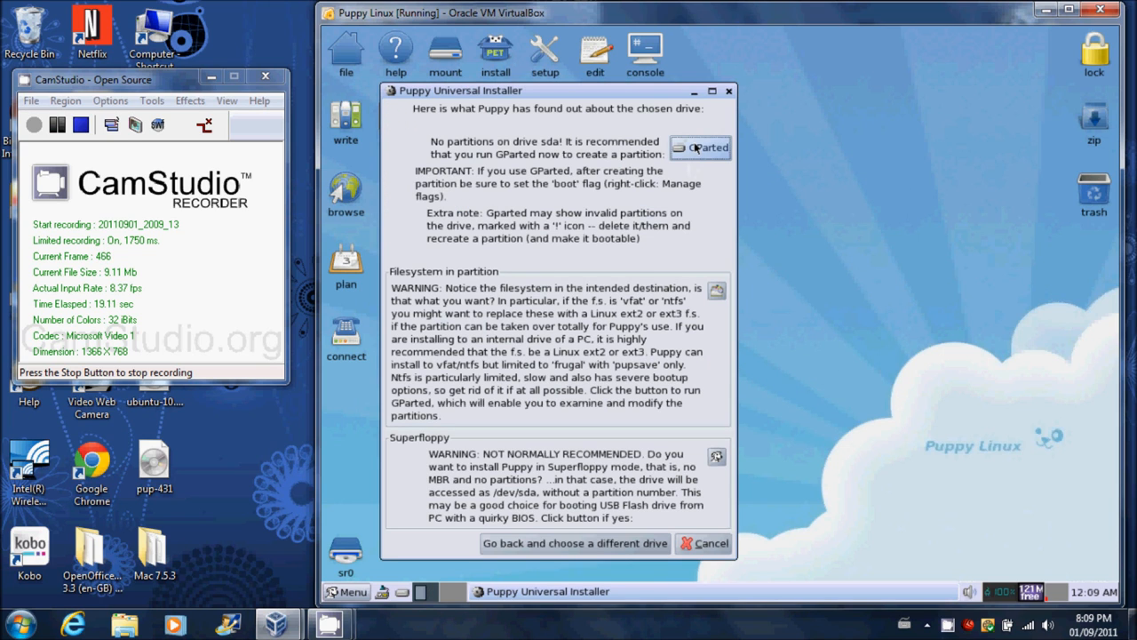
pyautogui.click(700, 148)
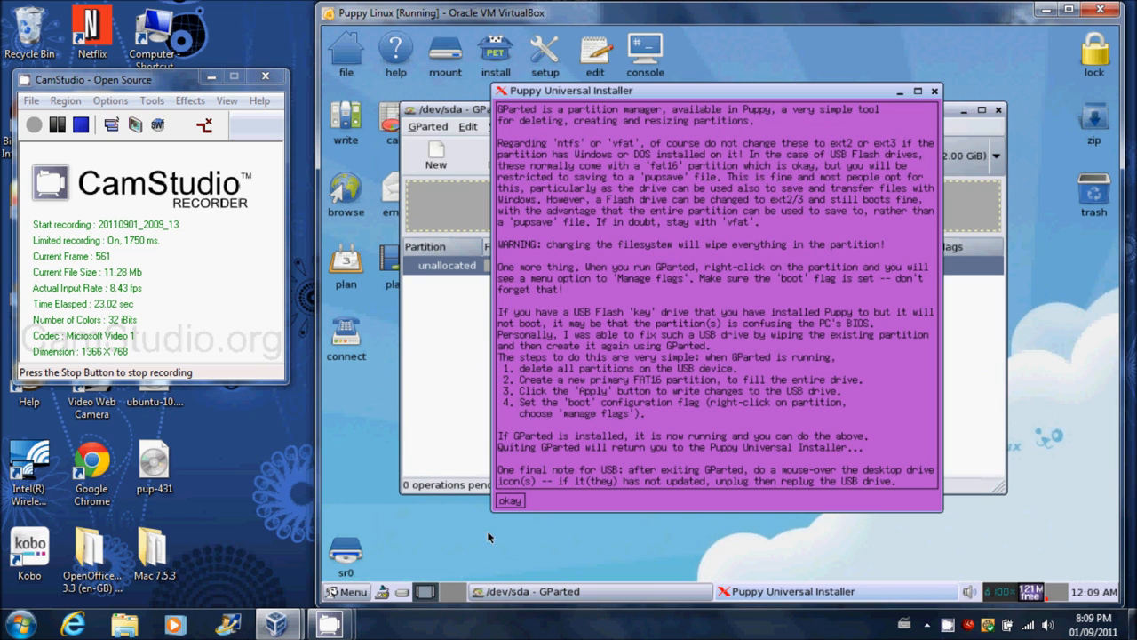
# Create an msdos partition table on sda and begin a new partition in the unallocated space
pyautogui.click(508, 501)
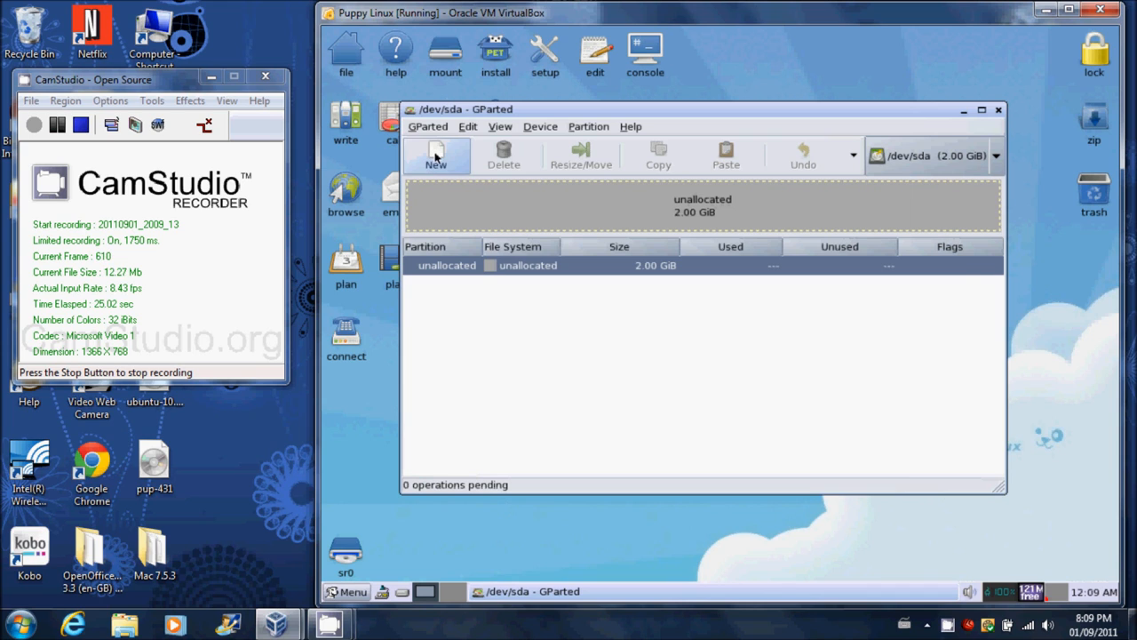
pyautogui.click(434, 156)
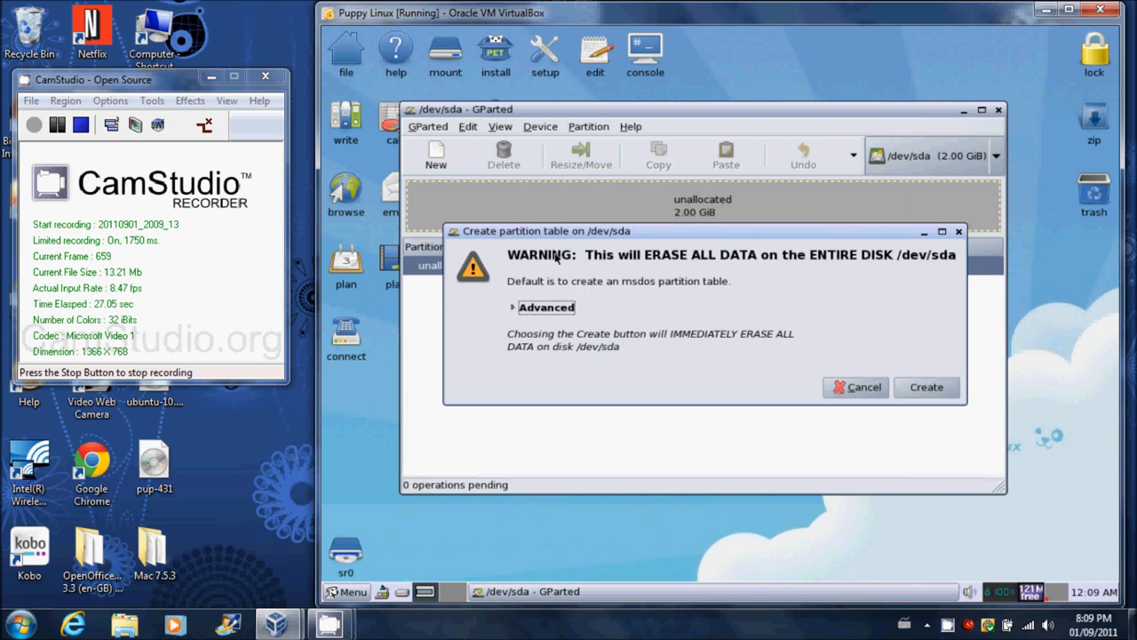
pyautogui.moveTo(892, 274)
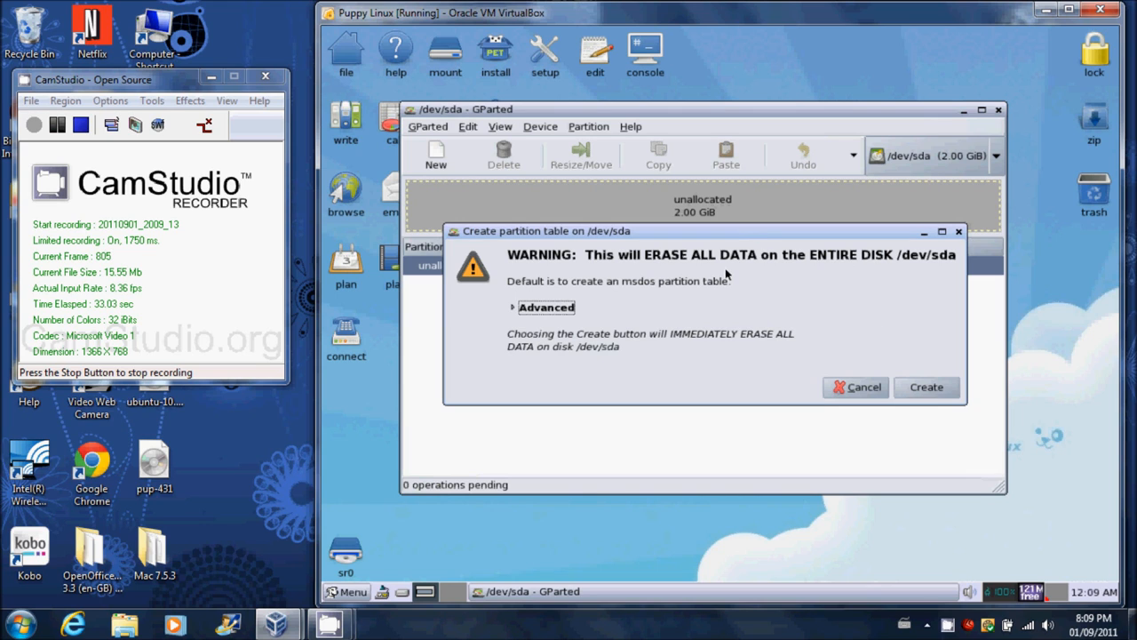
pyautogui.click(928, 387)
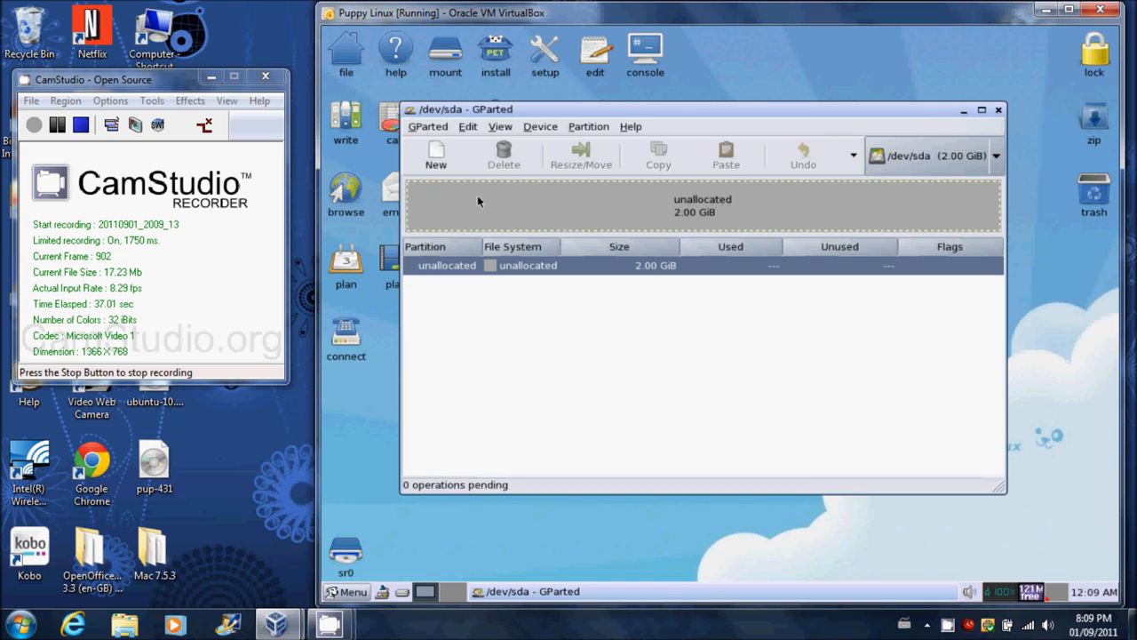
pyautogui.click(436, 156)
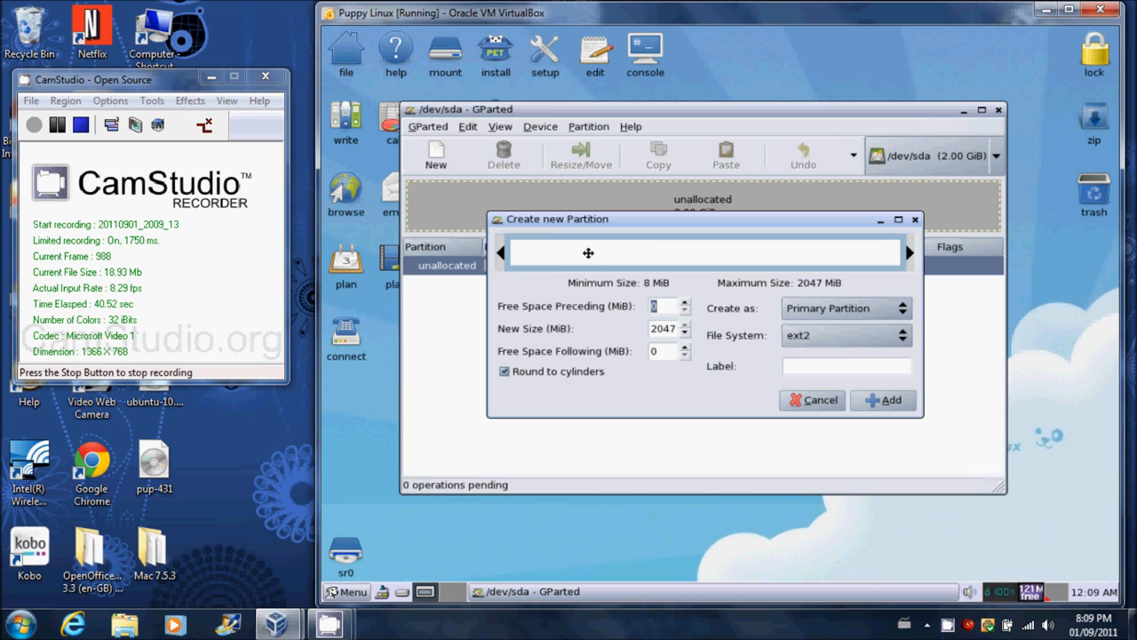
pyautogui.moveTo(693, 359)
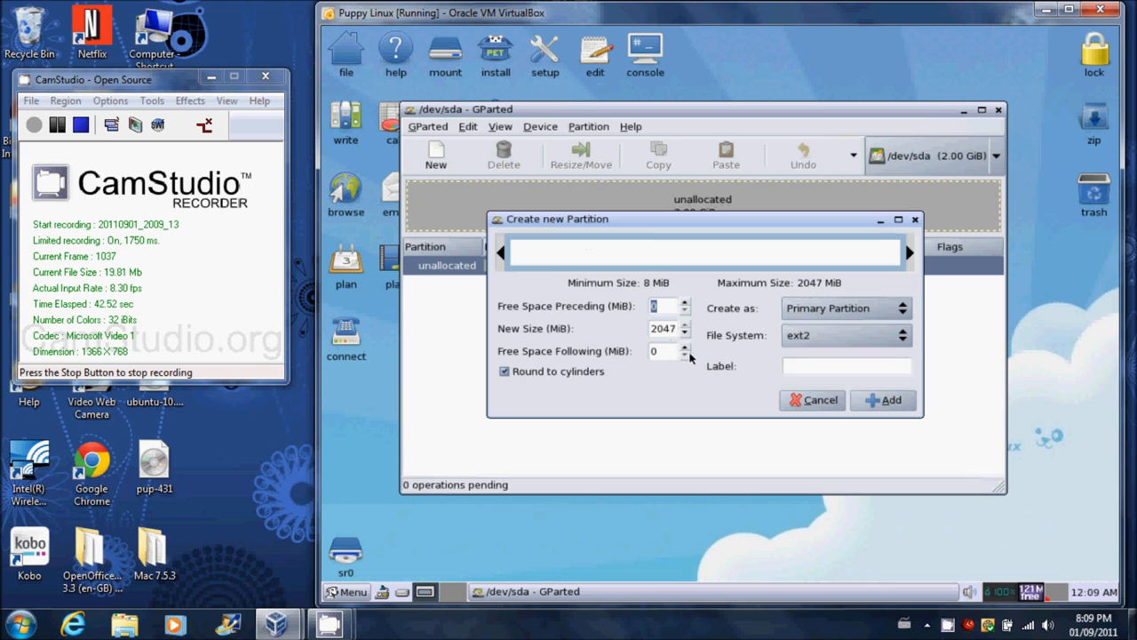
# Add a full-size 2 GB ext2 primary partition and apply all pending operations to the disk
pyautogui.click(883, 398)
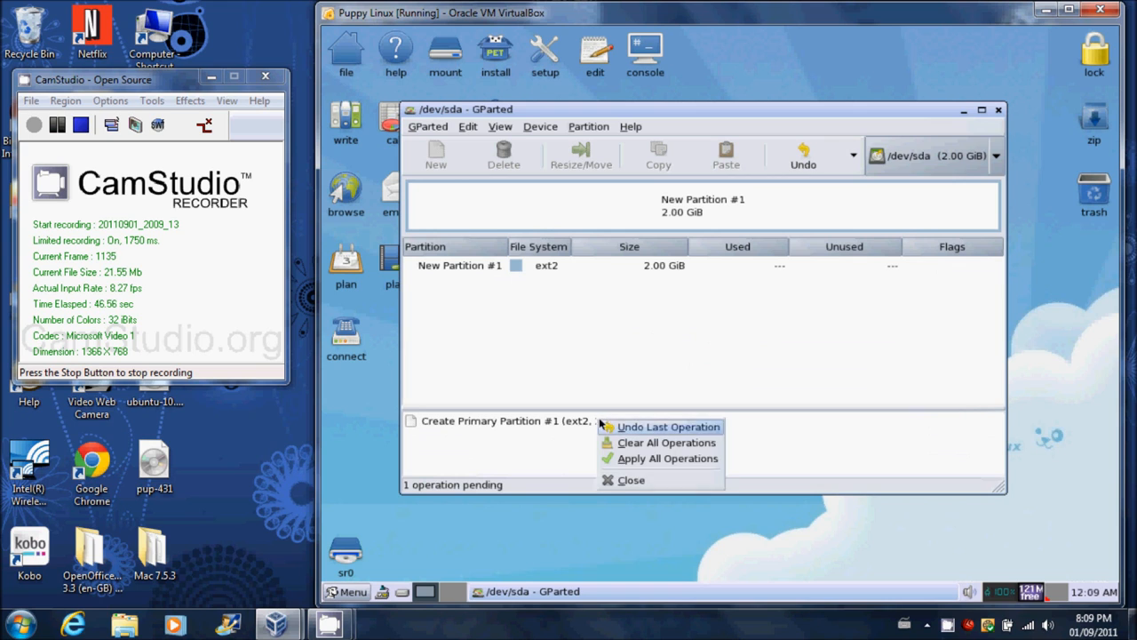
pyautogui.click(664, 458)
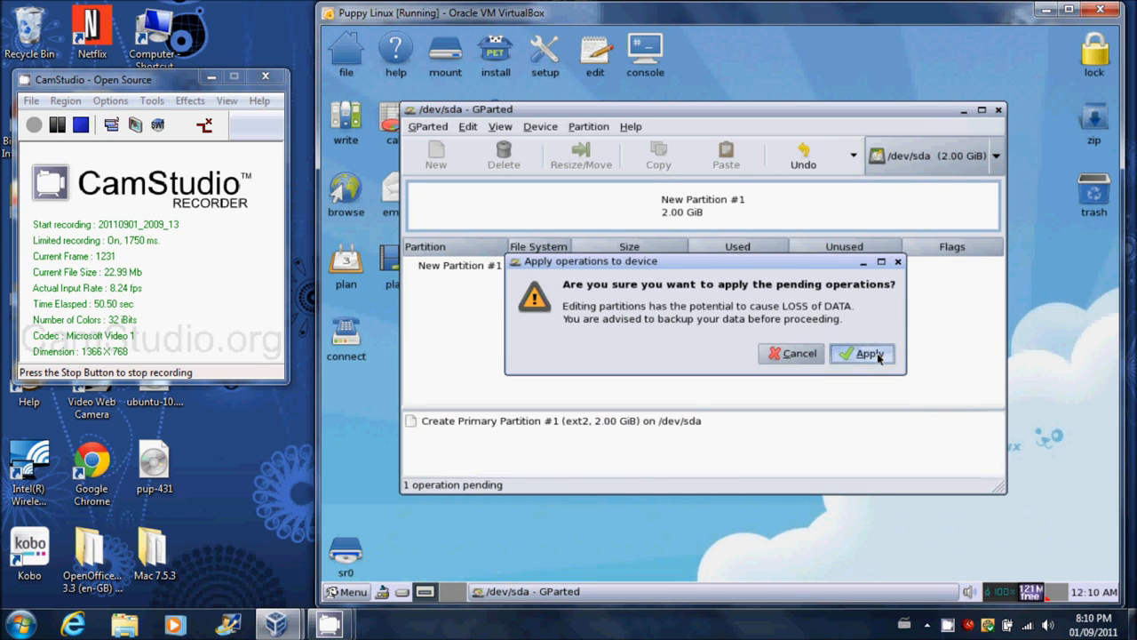
pyautogui.click(862, 354)
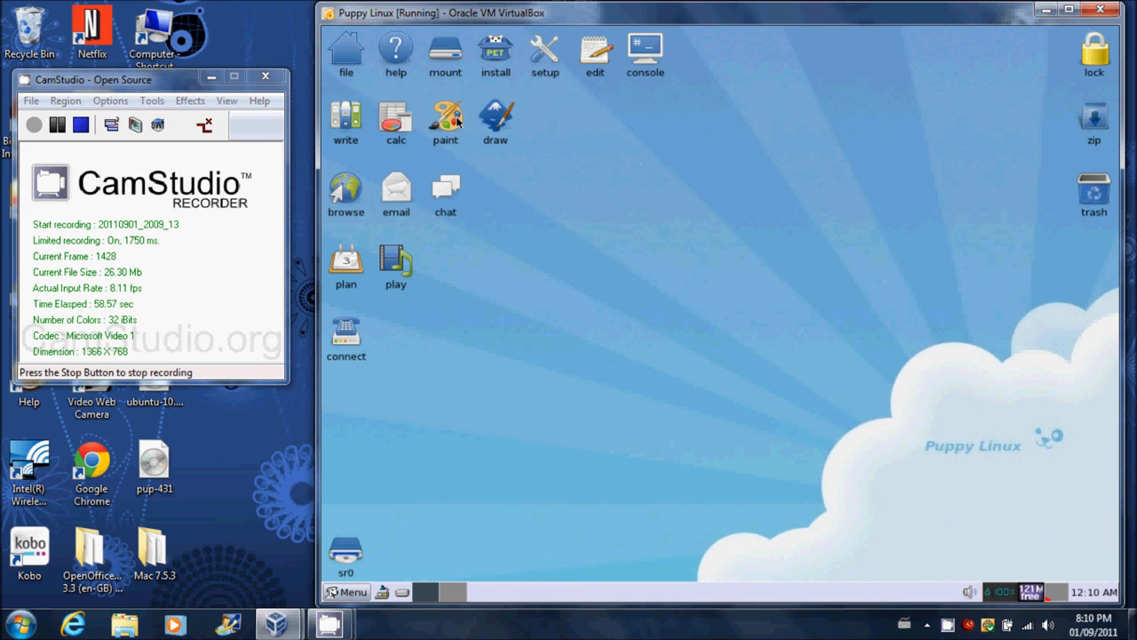
# Mount the sr0 CD-ROM in Pmount so pup-431.sfs and vmlinuz are available, then quit the mounter
pyautogui.click(445, 53)
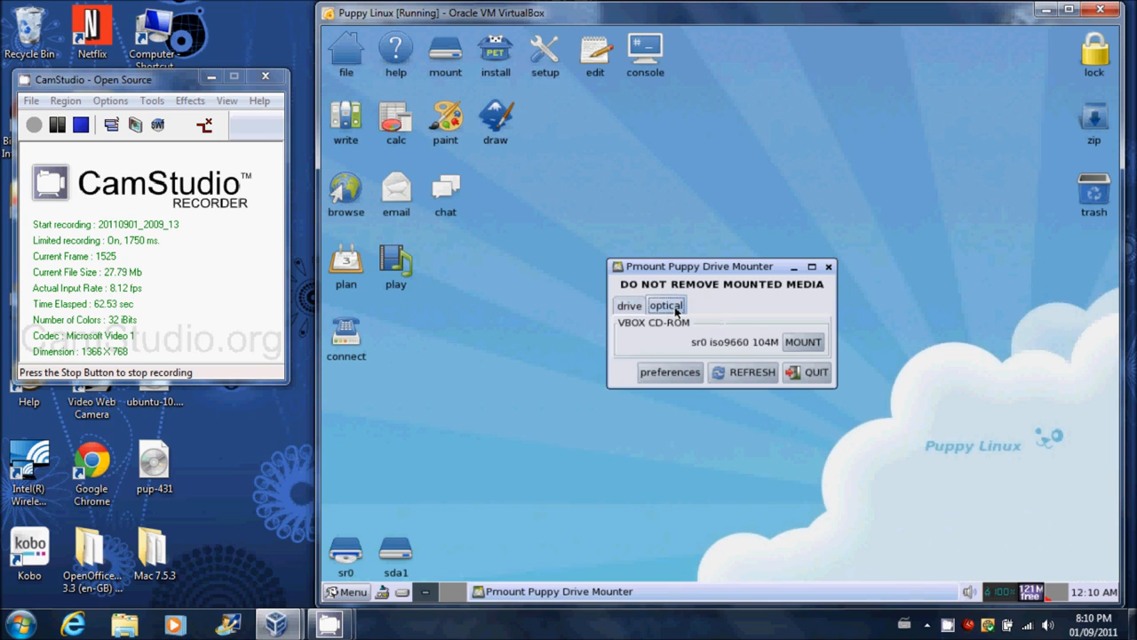
pyautogui.click(752, 373)
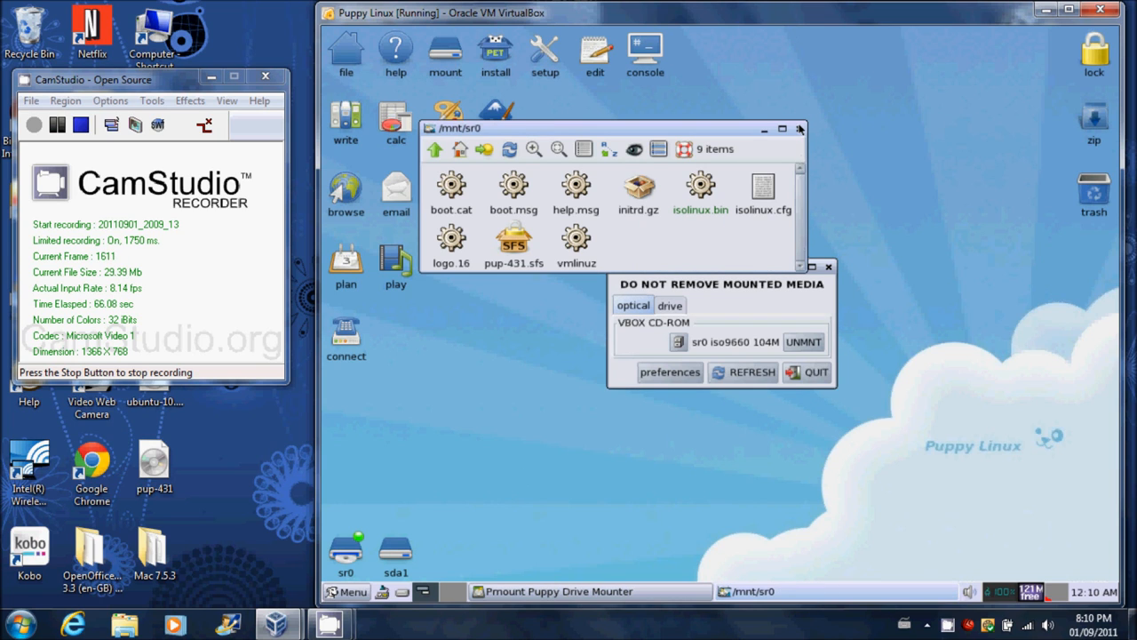
pyautogui.click(800, 128)
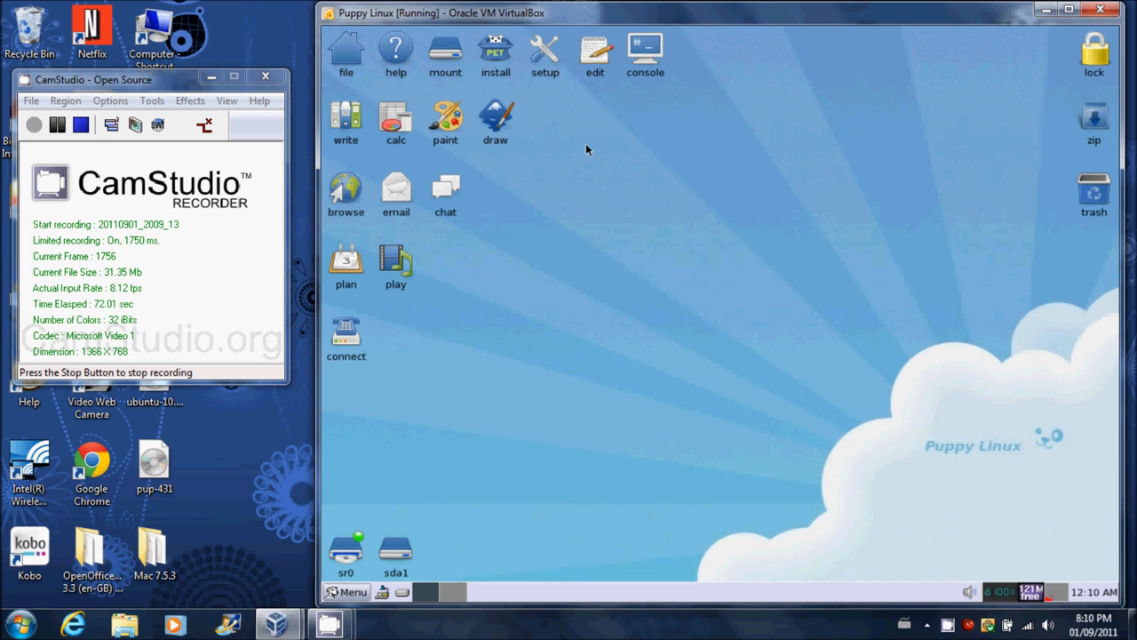
# Rerun the Universal Installer on the sda hard drive and install Puppy to the sda1 partition
pyautogui.click(494, 54)
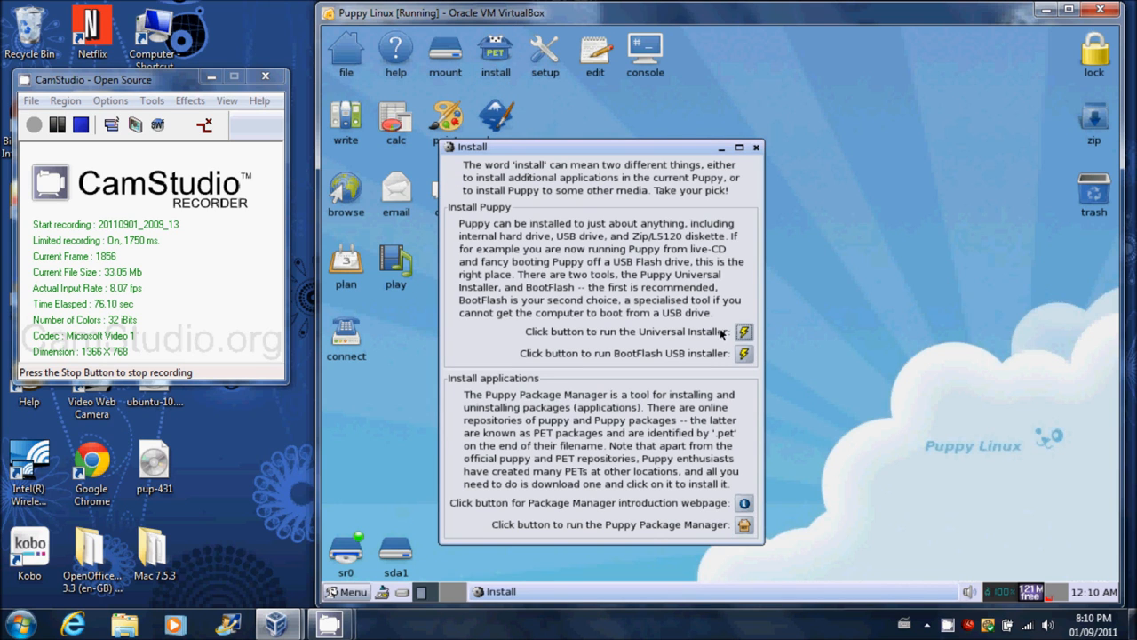
pyautogui.click(745, 333)
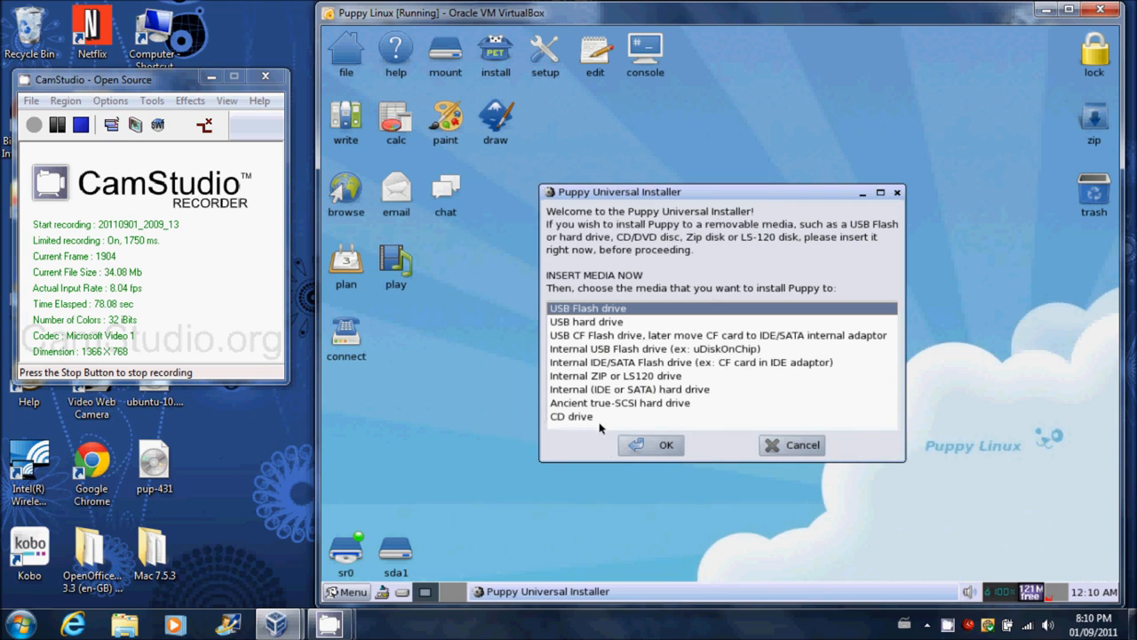
pyautogui.click(629, 390)
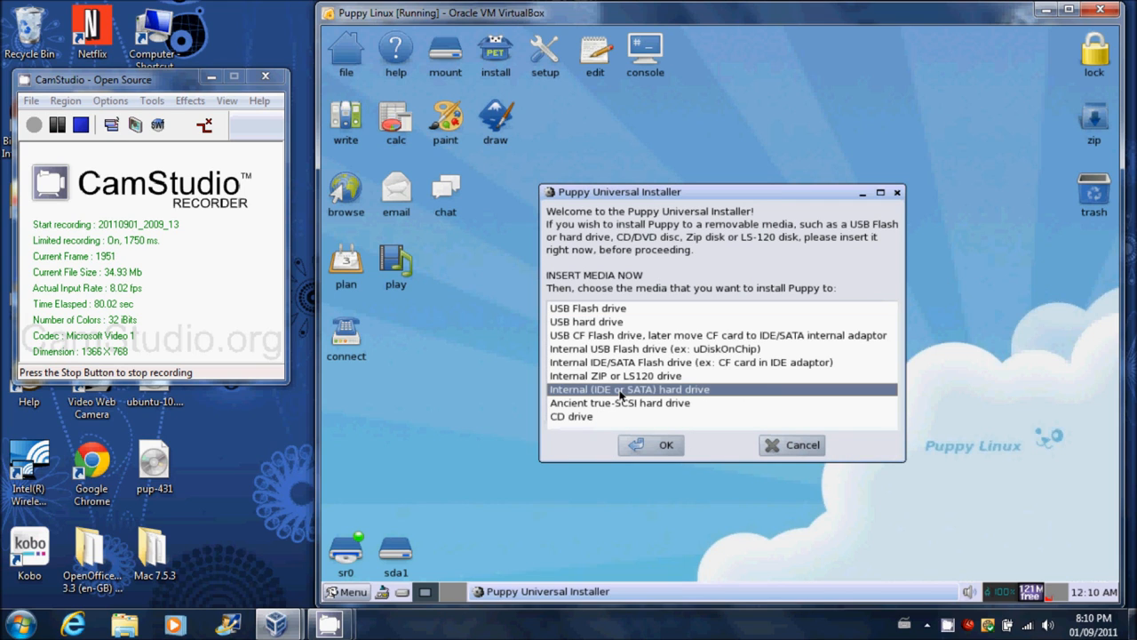
pyautogui.click(651, 444)
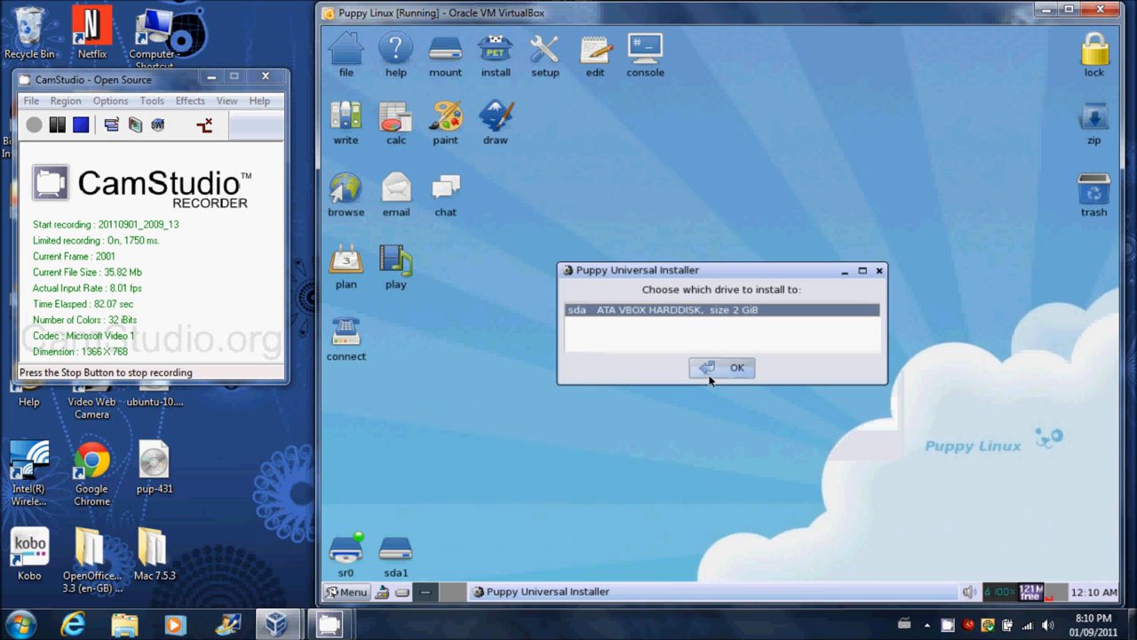
pyautogui.click(722, 368)
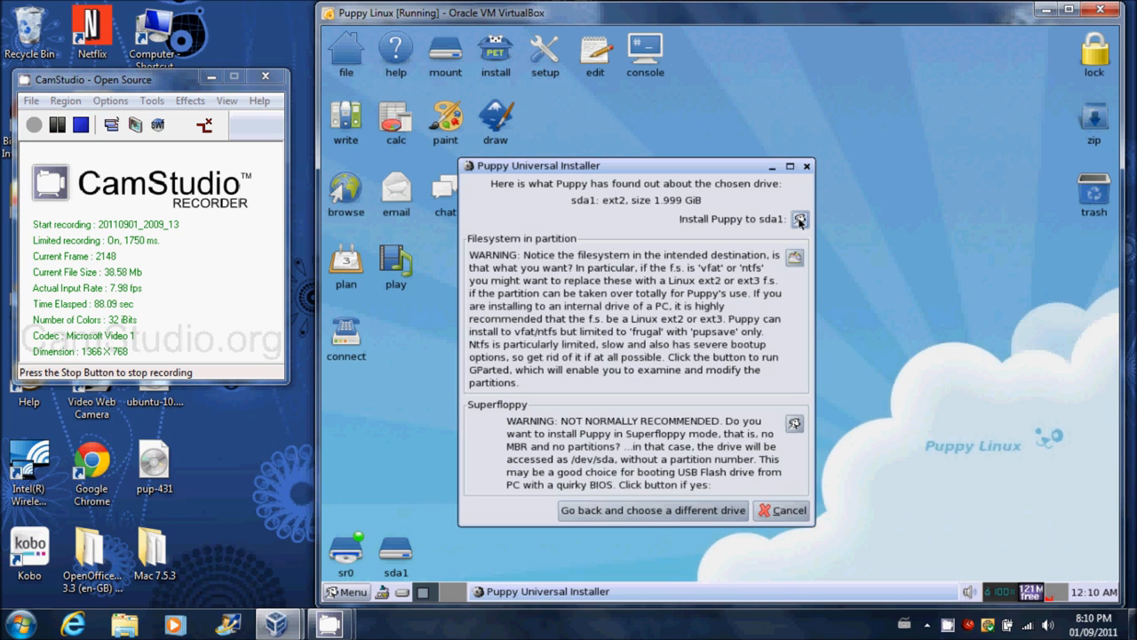
pyautogui.click(799, 220)
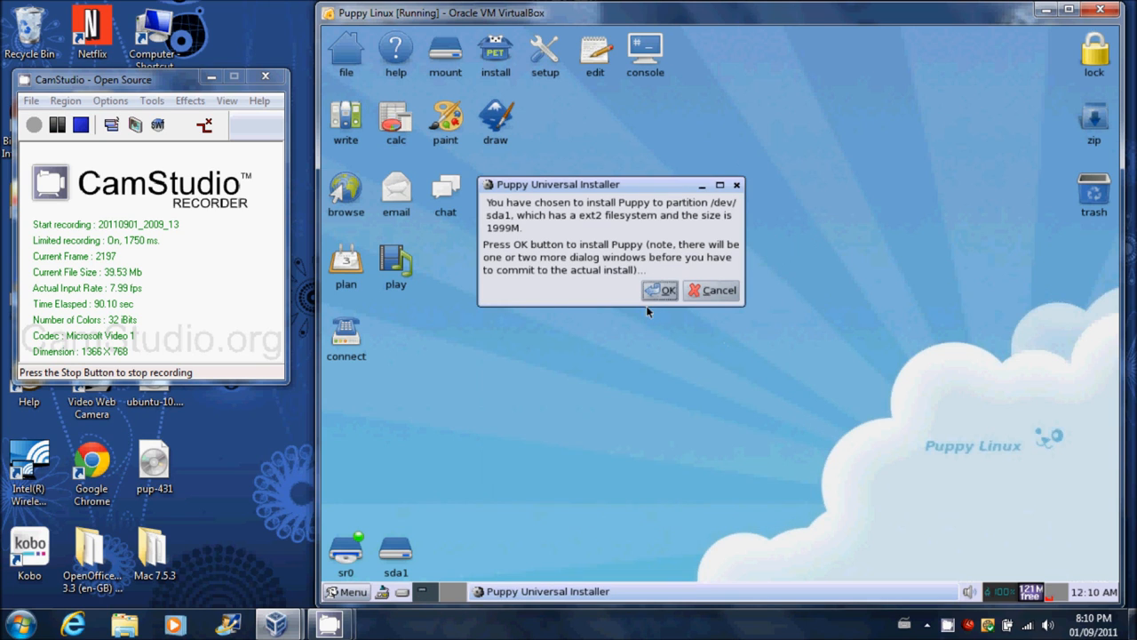
pyautogui.click(661, 290)
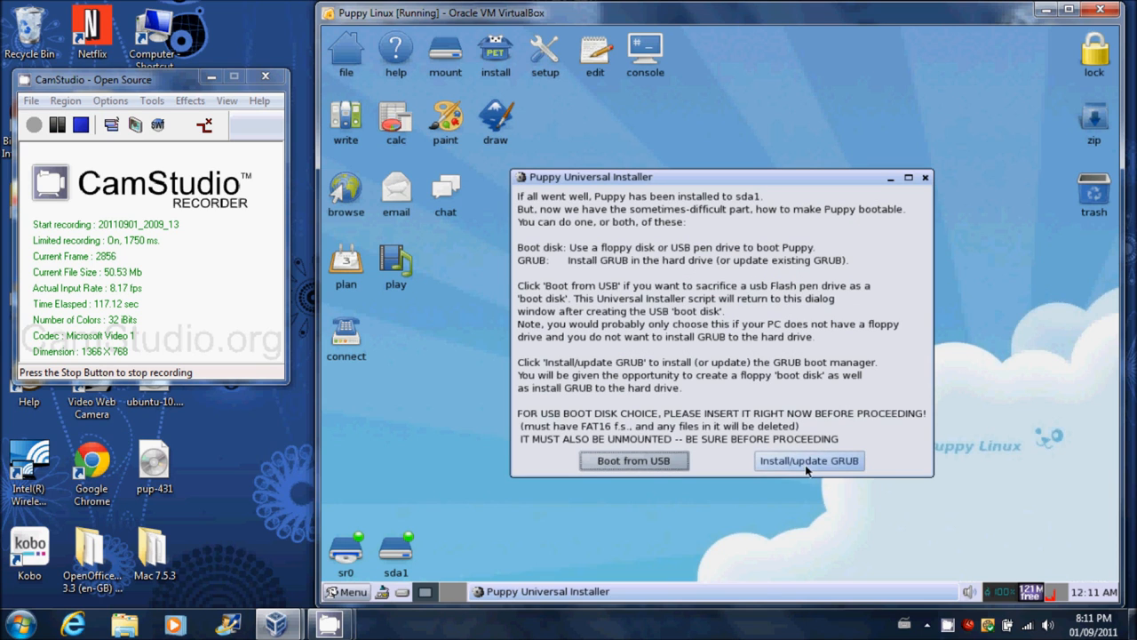
# Start a fresh GRUB install with the standard Linux console and /dev/sda1 as its partition
pyautogui.click(809, 460)
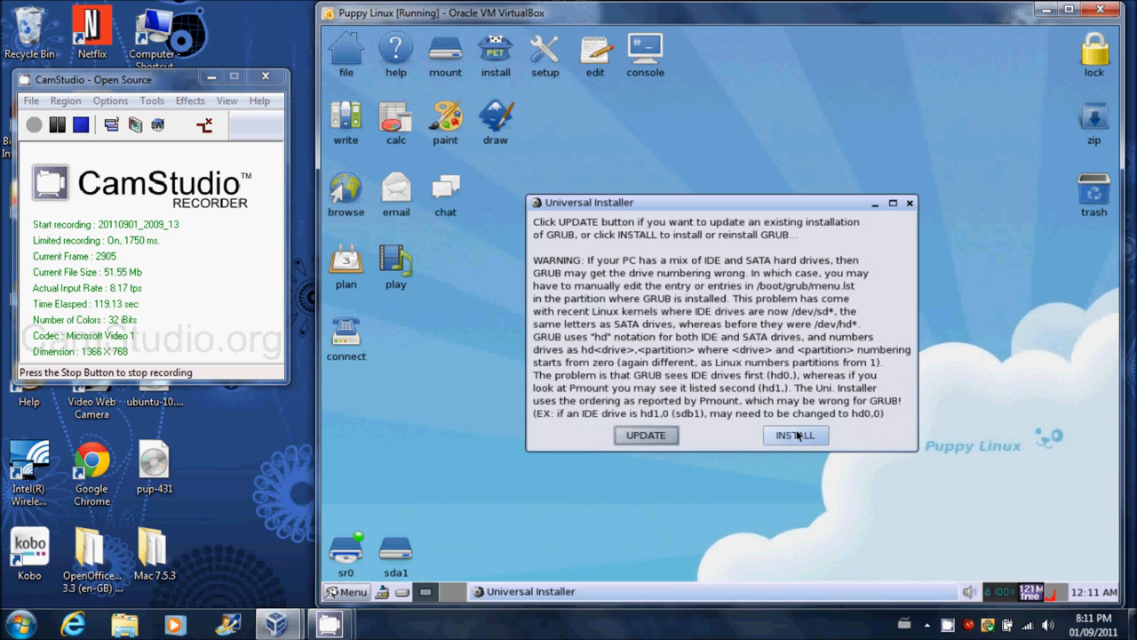
pyautogui.click(792, 434)
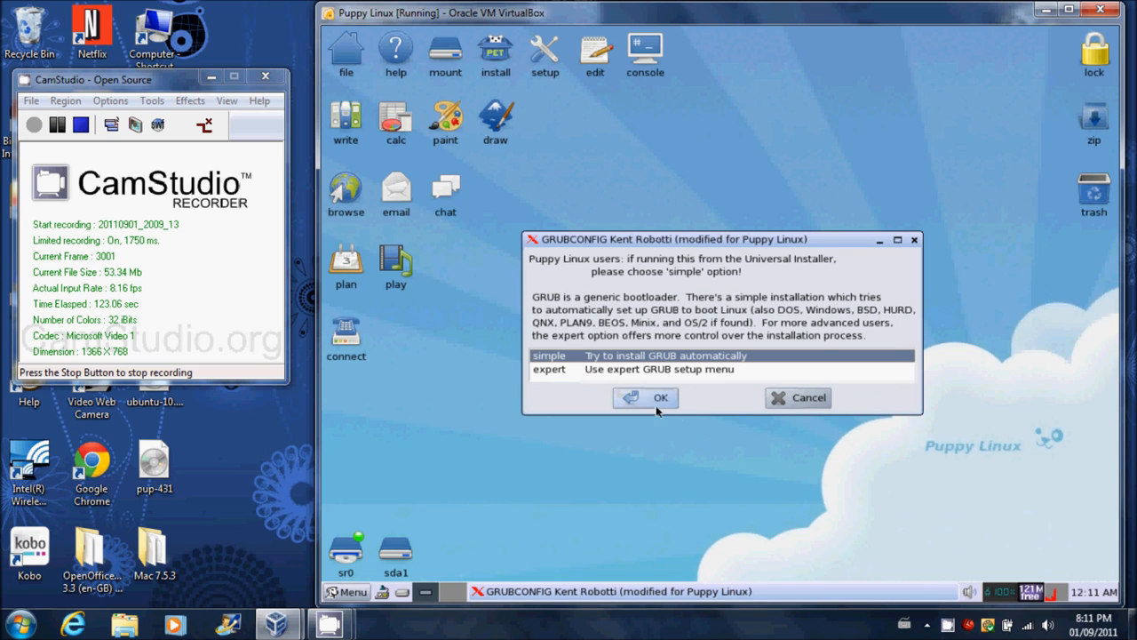
pyautogui.click(661, 398)
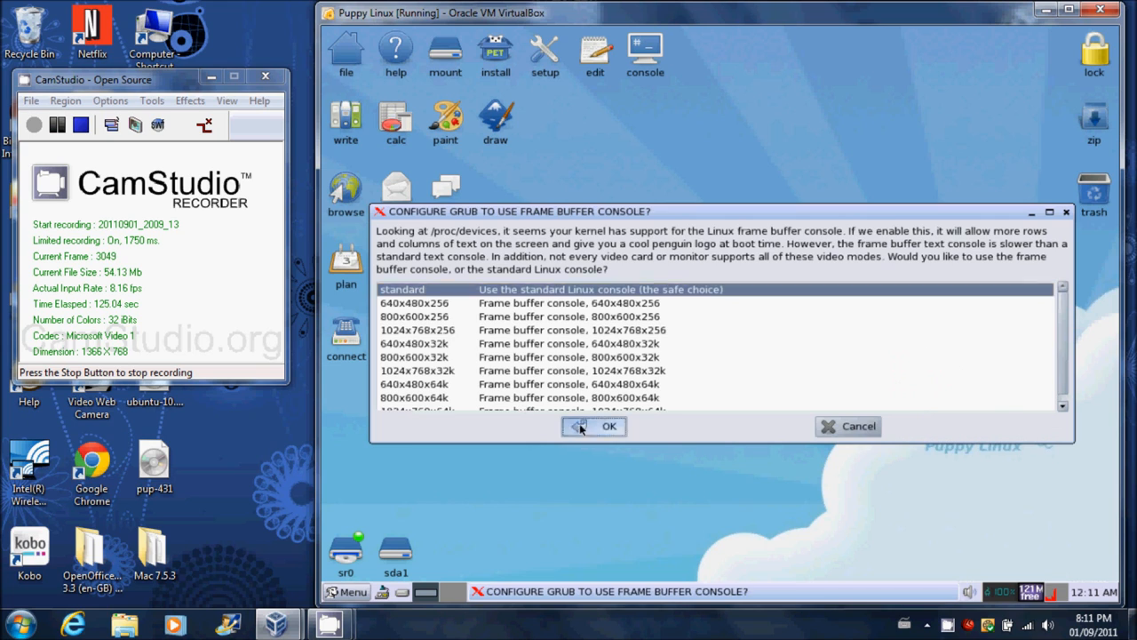
pyautogui.click(607, 426)
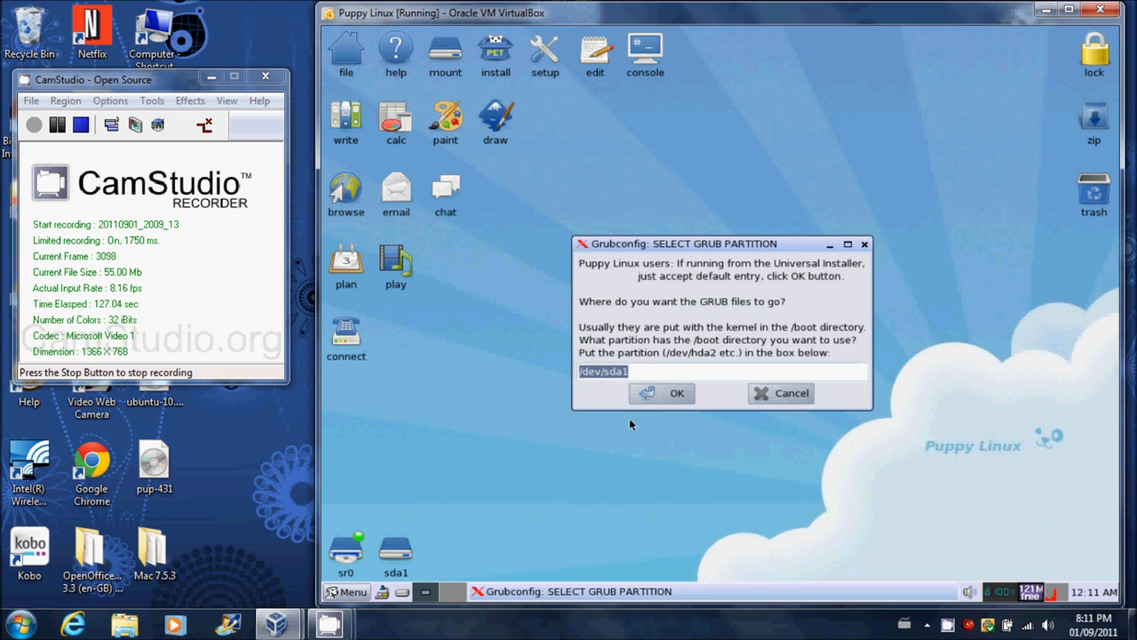
pyautogui.click(677, 392)
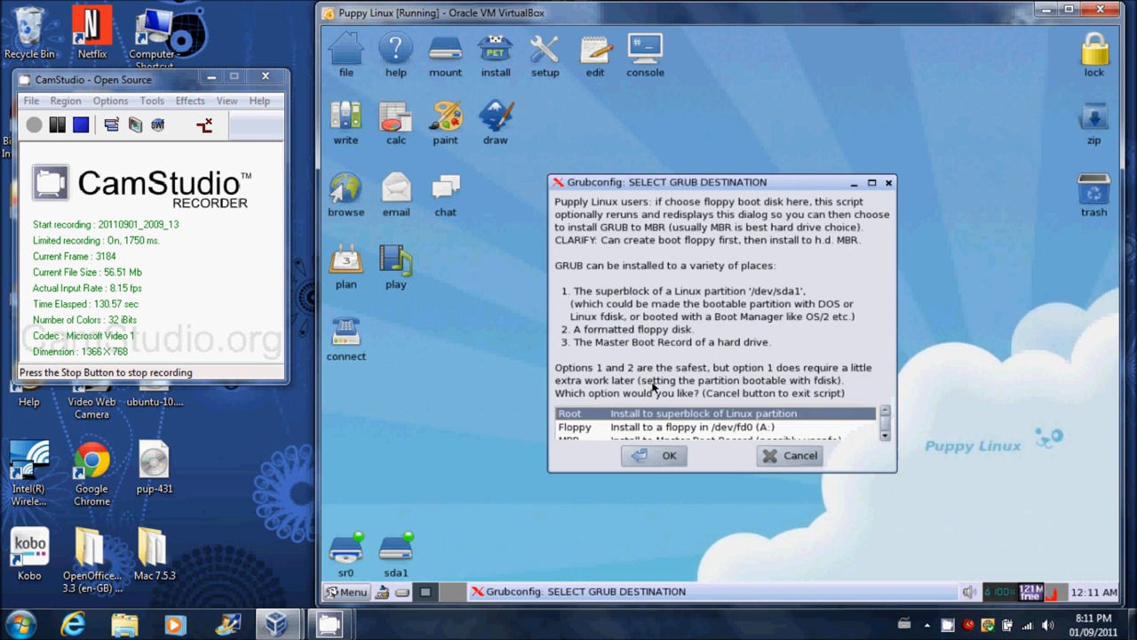
# Write GRUB to the master boot record of sda and finish the installer without rerunning grubconfig
pyautogui.click(885, 435)
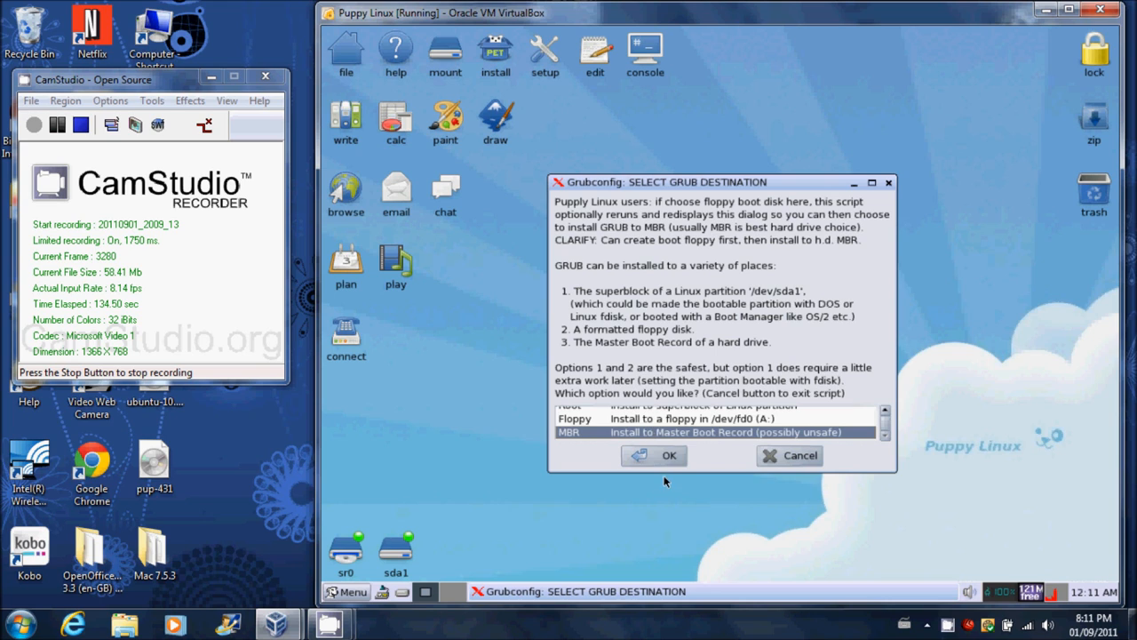
pyautogui.click(654, 454)
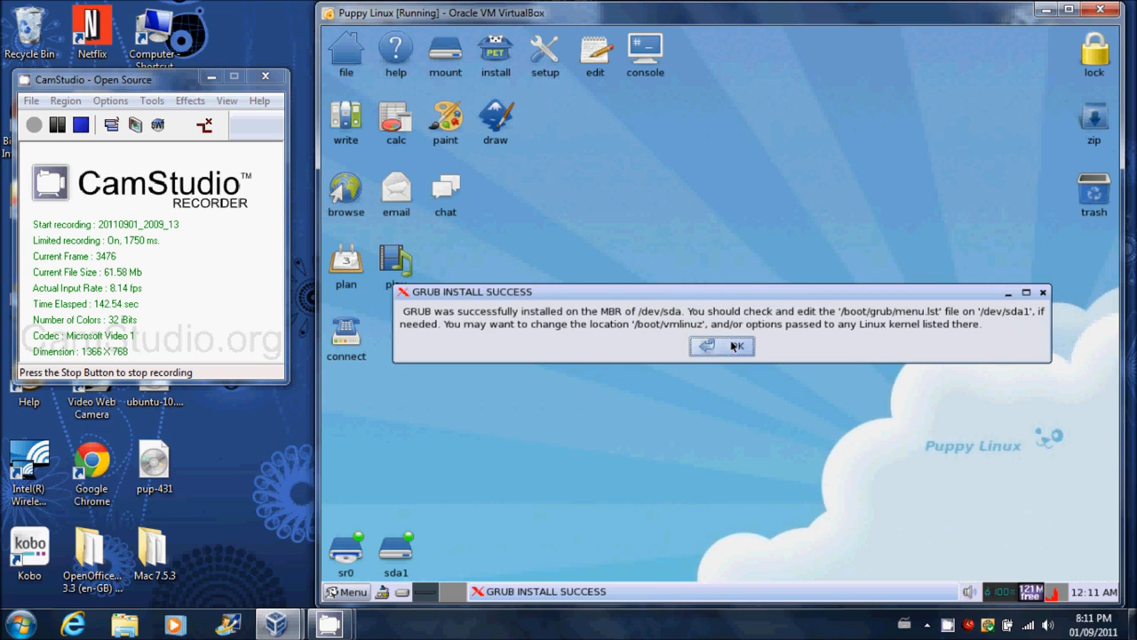
pyautogui.click(721, 345)
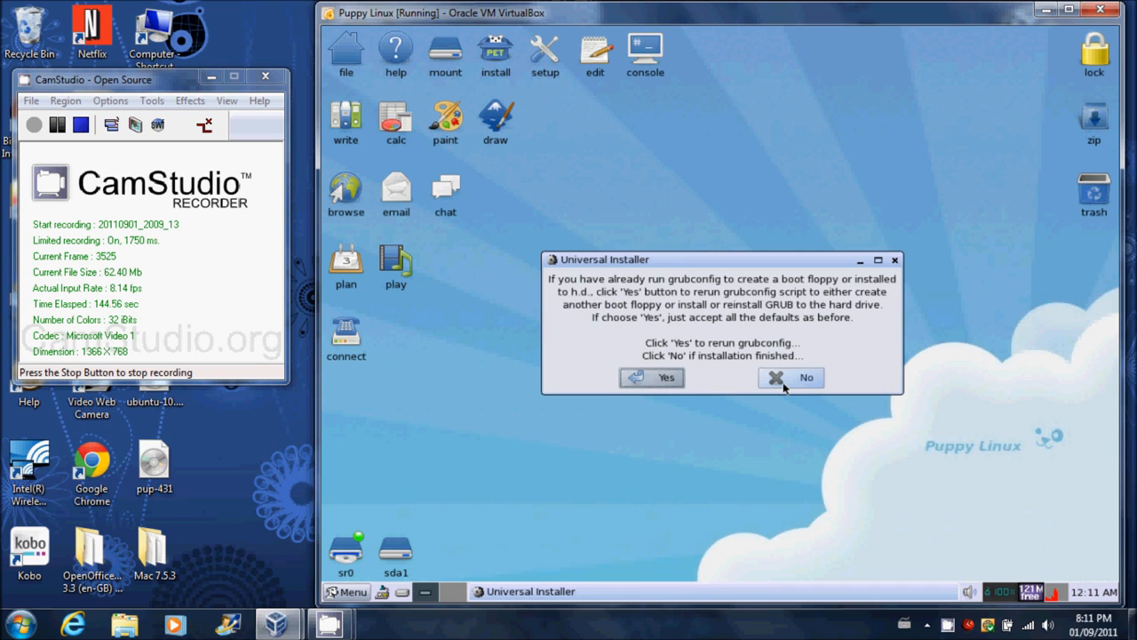
pyautogui.click(789, 377)
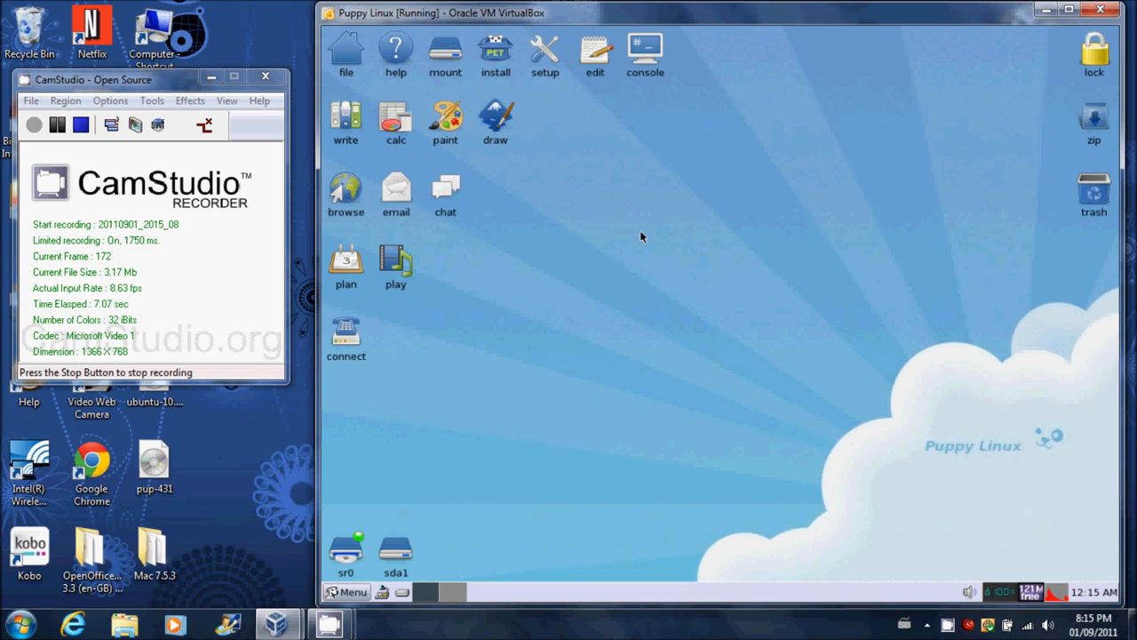
# Reboot, save the session to a 512 MB pupsave-civ.2fs on sda1 and copy pup-431.sfs there
pyautogui.click(346, 590)
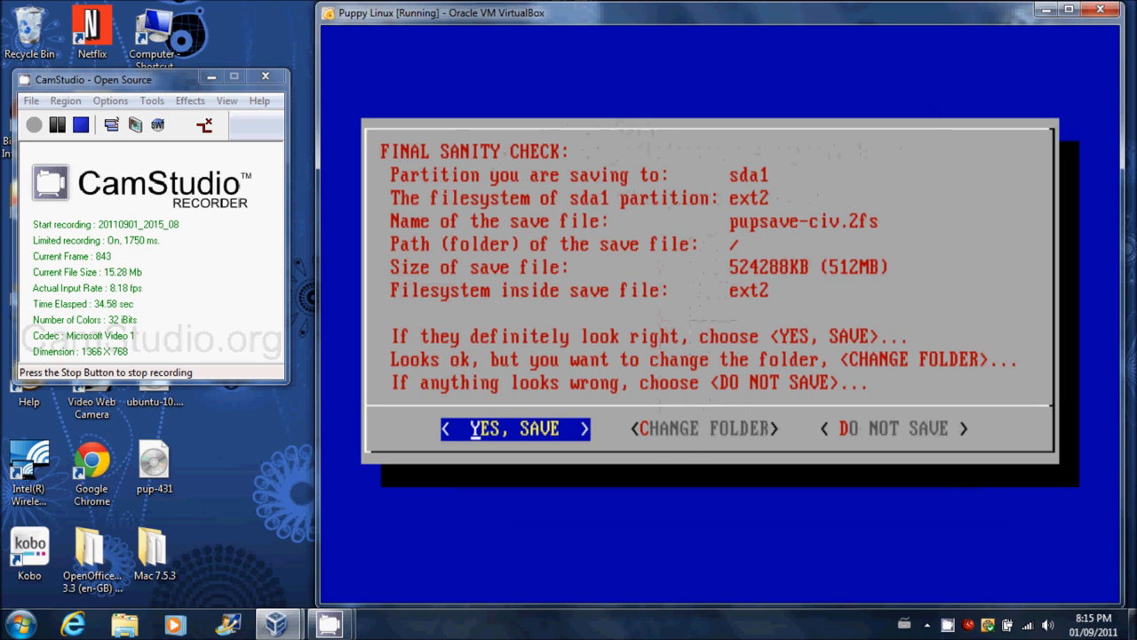
pyautogui.click(516, 429)
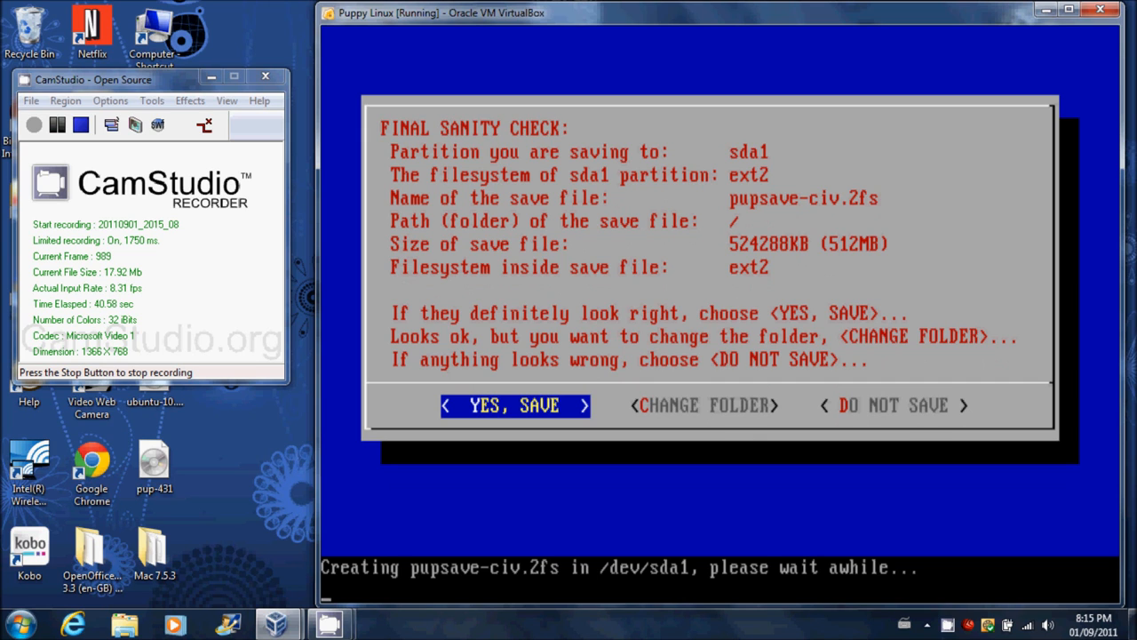
pyautogui.click(515, 405)
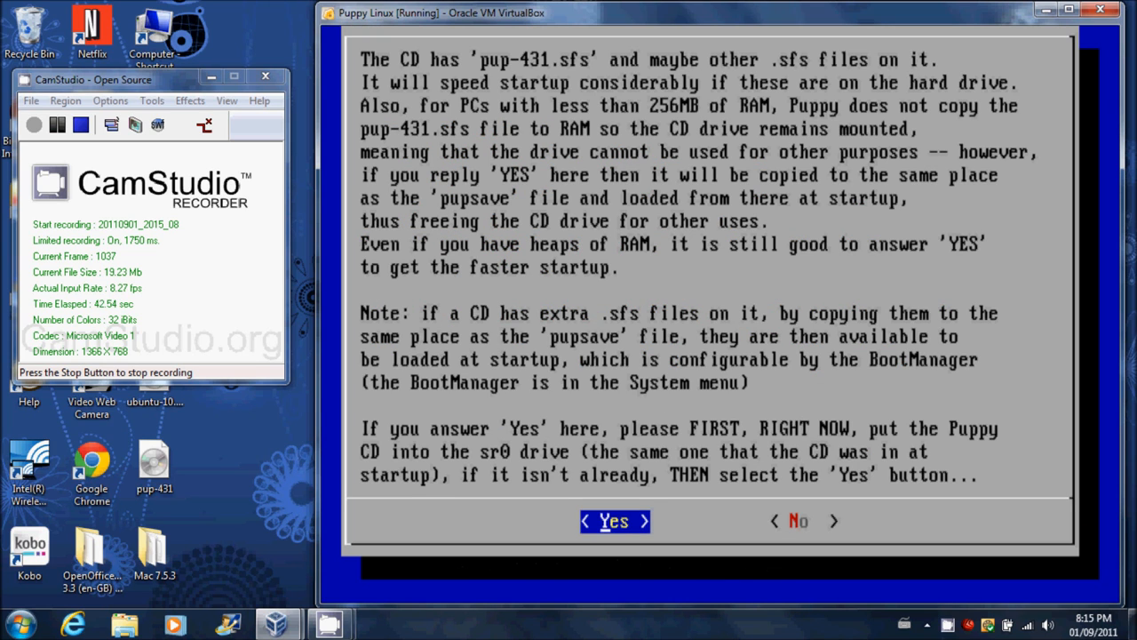
pyautogui.click(613, 521)
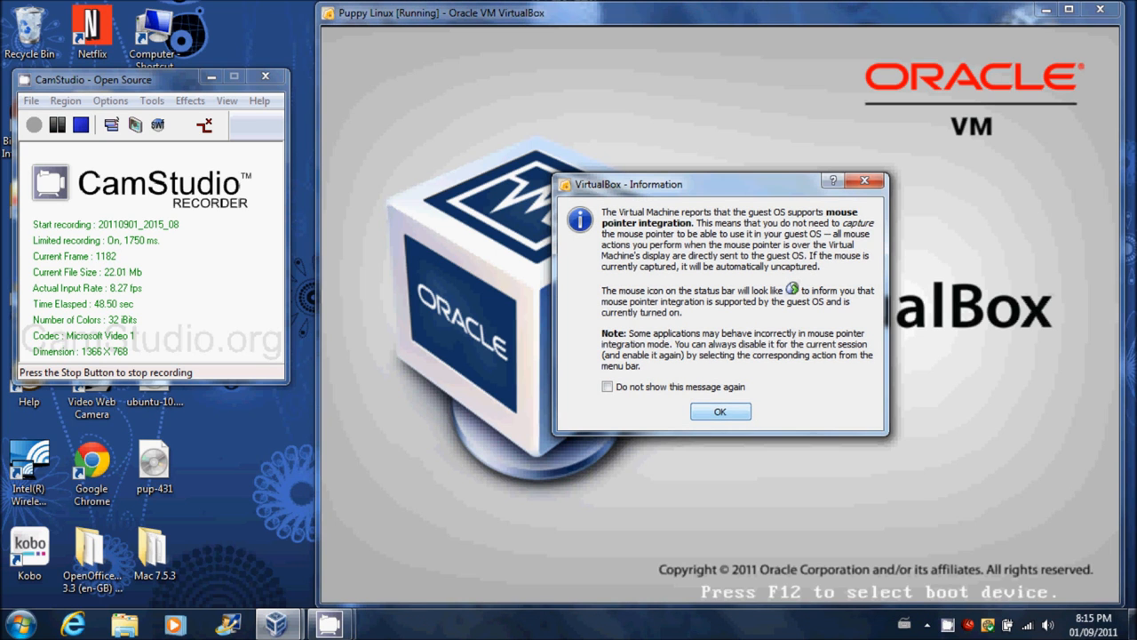
# Dismiss the mouse integration notices and let the VM capture keyboard and mouse during reboot
pyautogui.click(720, 410)
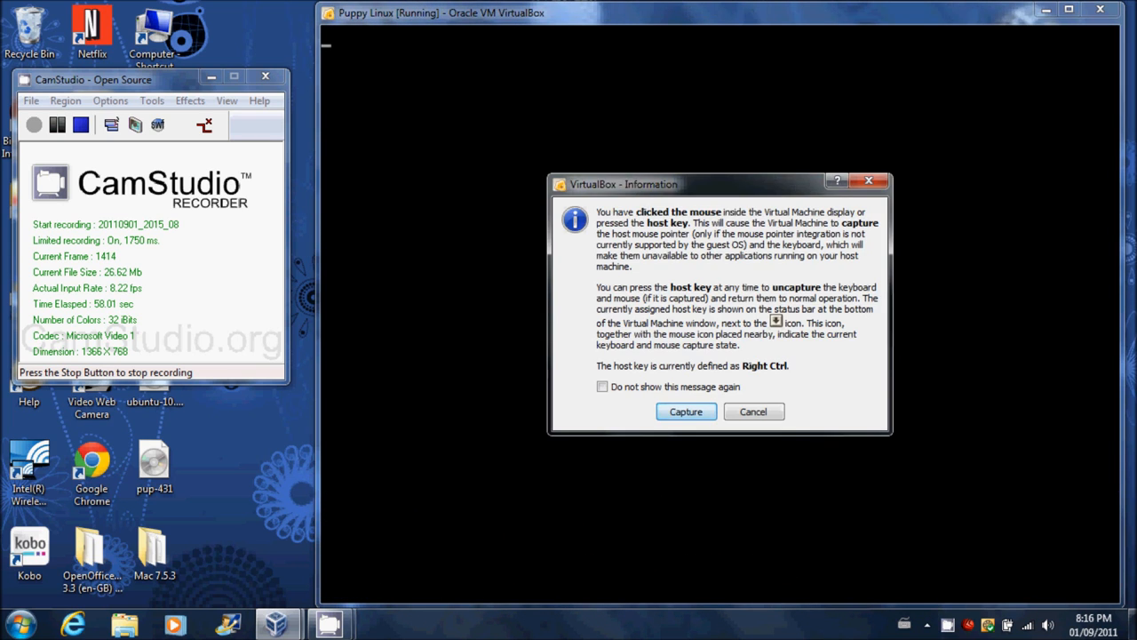
pyautogui.click(686, 411)
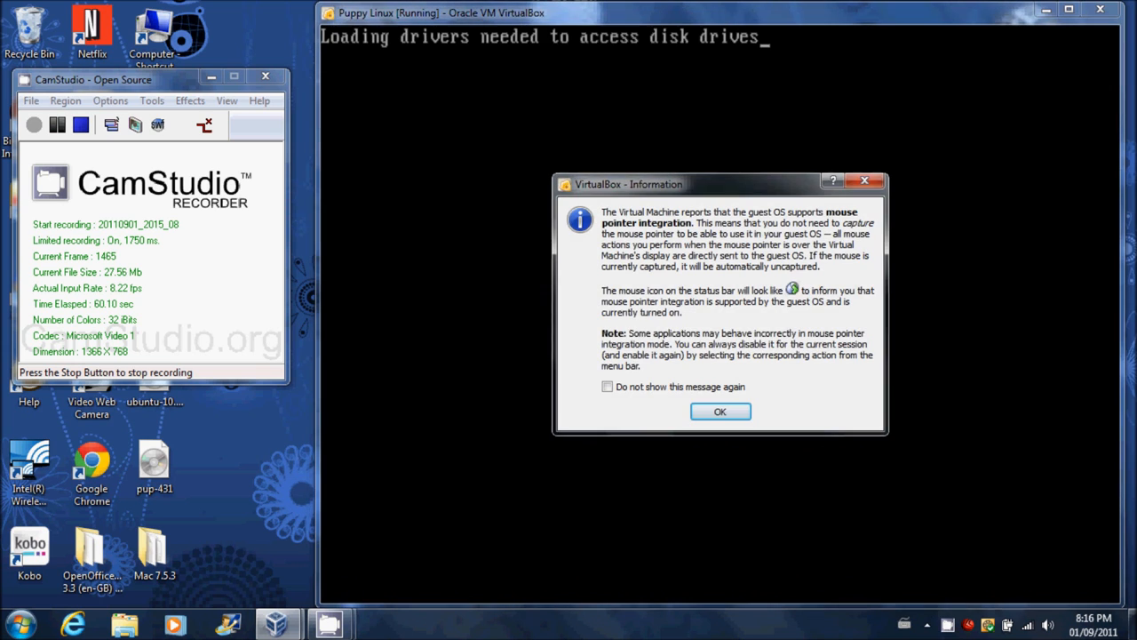
pyautogui.click(719, 410)
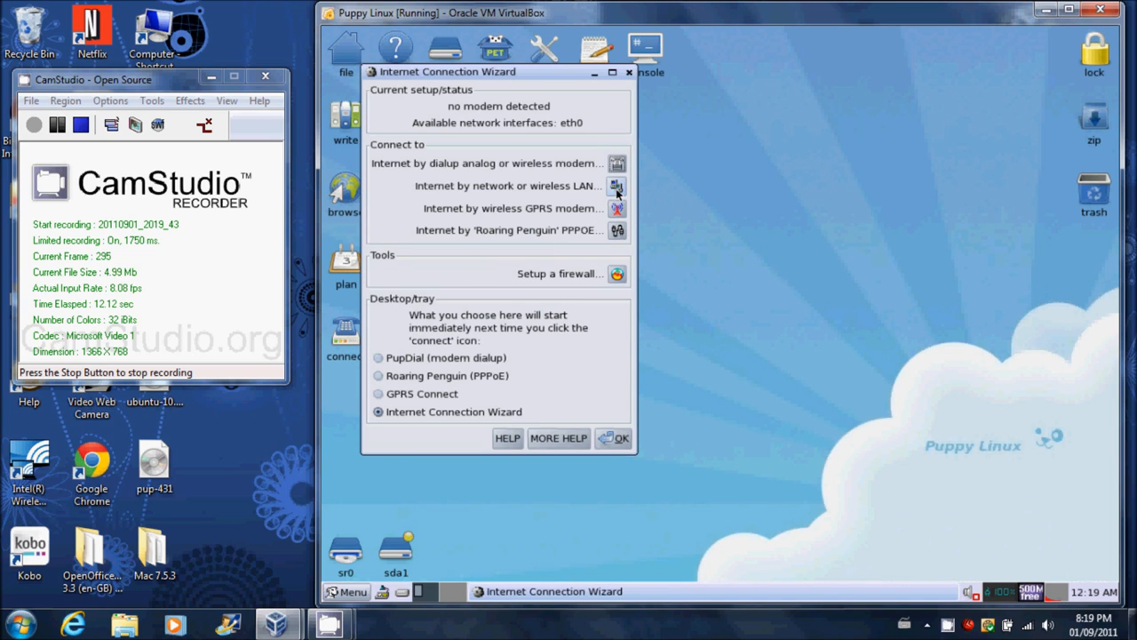
# Configure eth0 over LAN with Auto DHCP and save the network setting for future boots
pyautogui.click(617, 186)
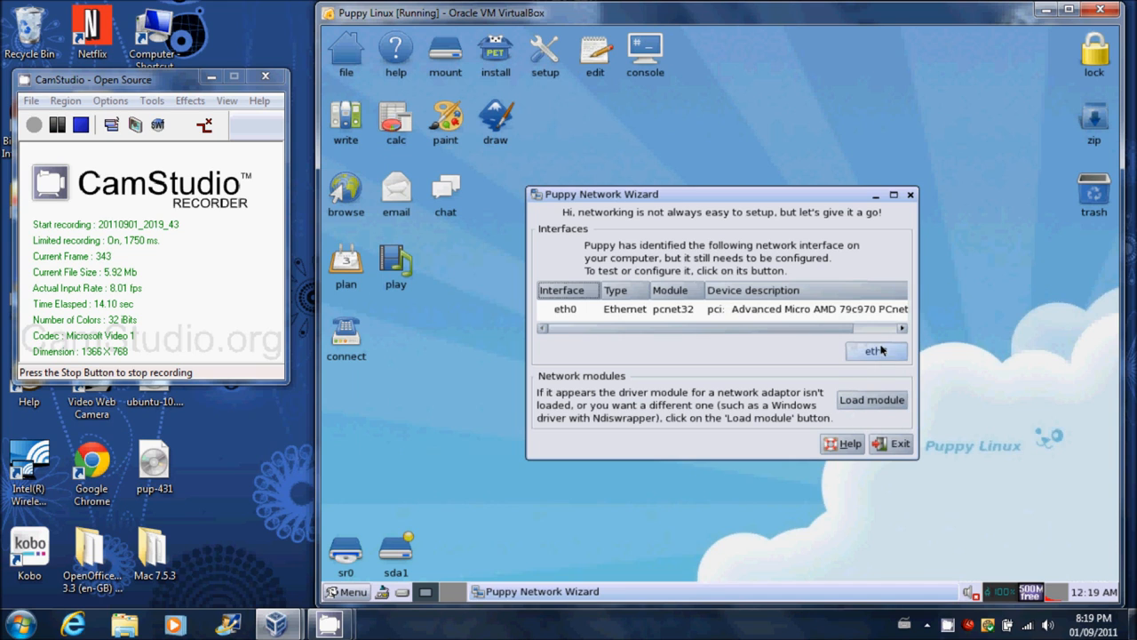
pyautogui.click(874, 350)
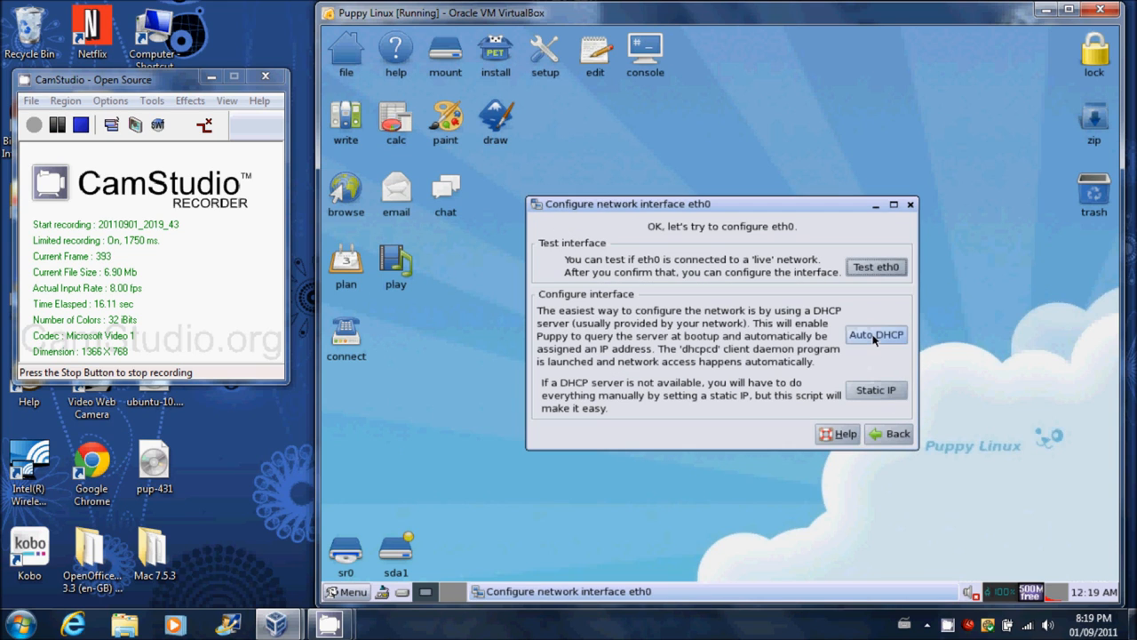
pyautogui.click(875, 334)
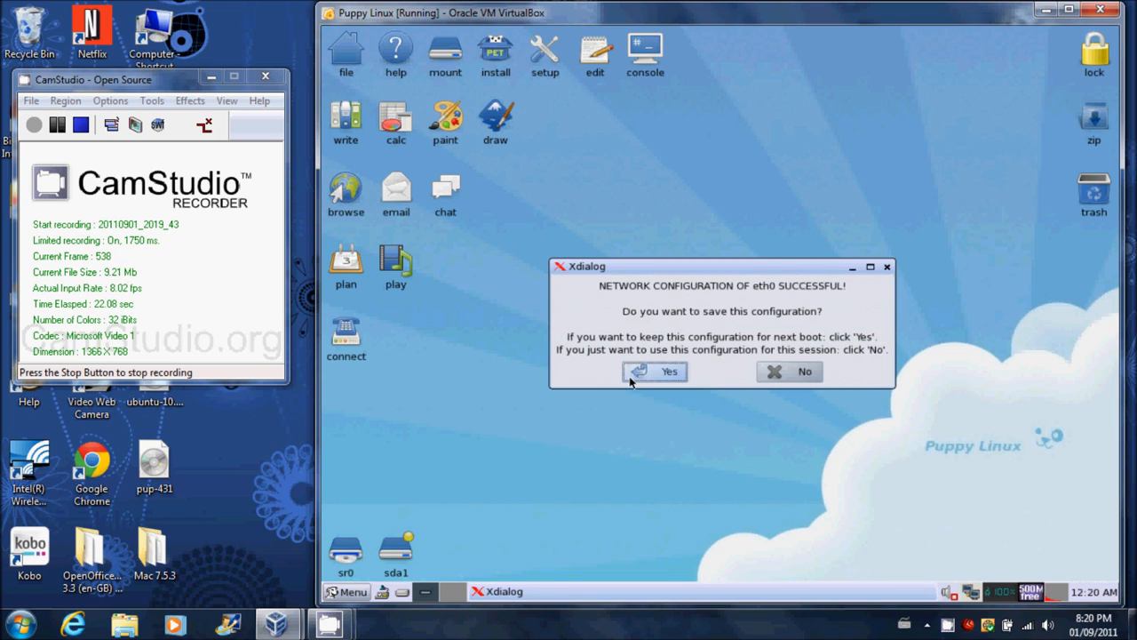
pyautogui.click(654, 371)
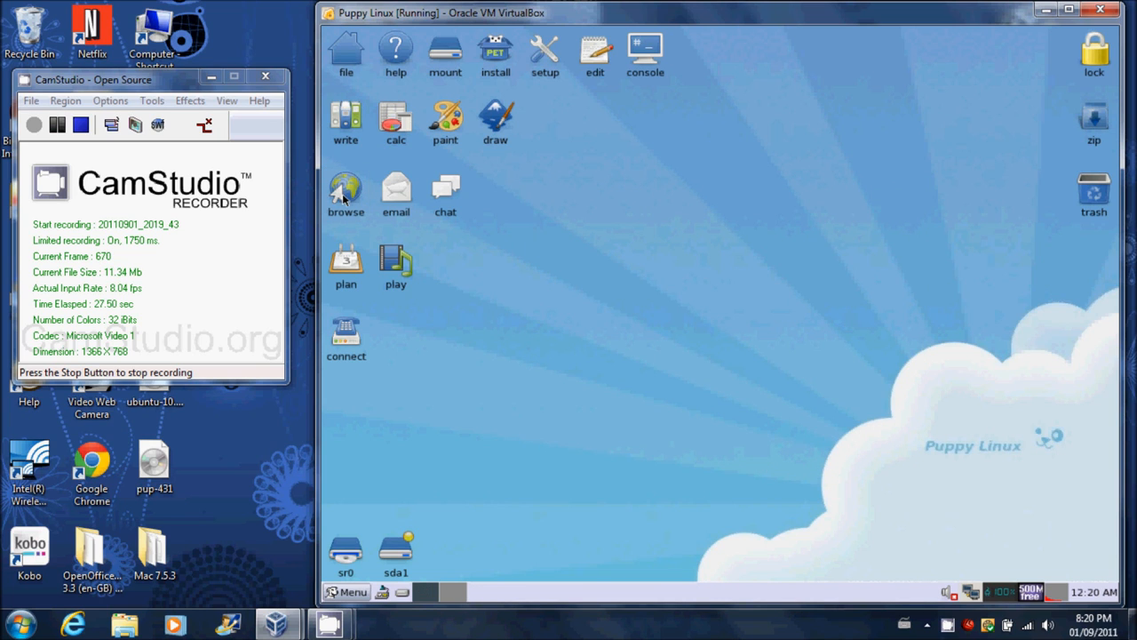
# Search Google for 'linux puppy wine' in SeaMonkey, continuing past the security warning
pyautogui.click(345, 188)
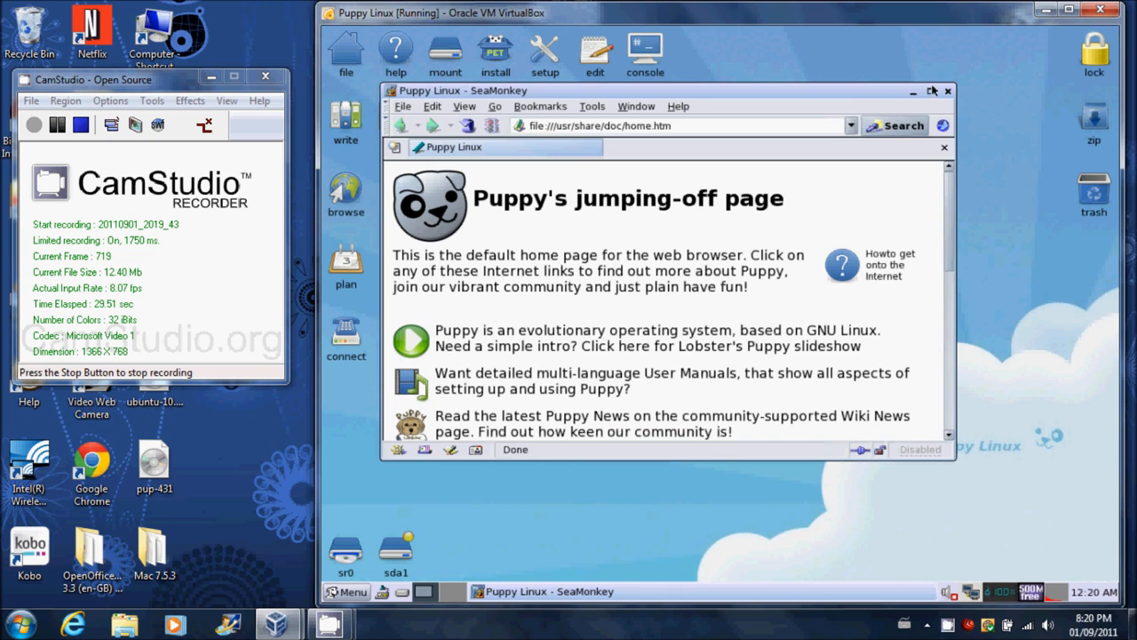
pyautogui.click(935, 90)
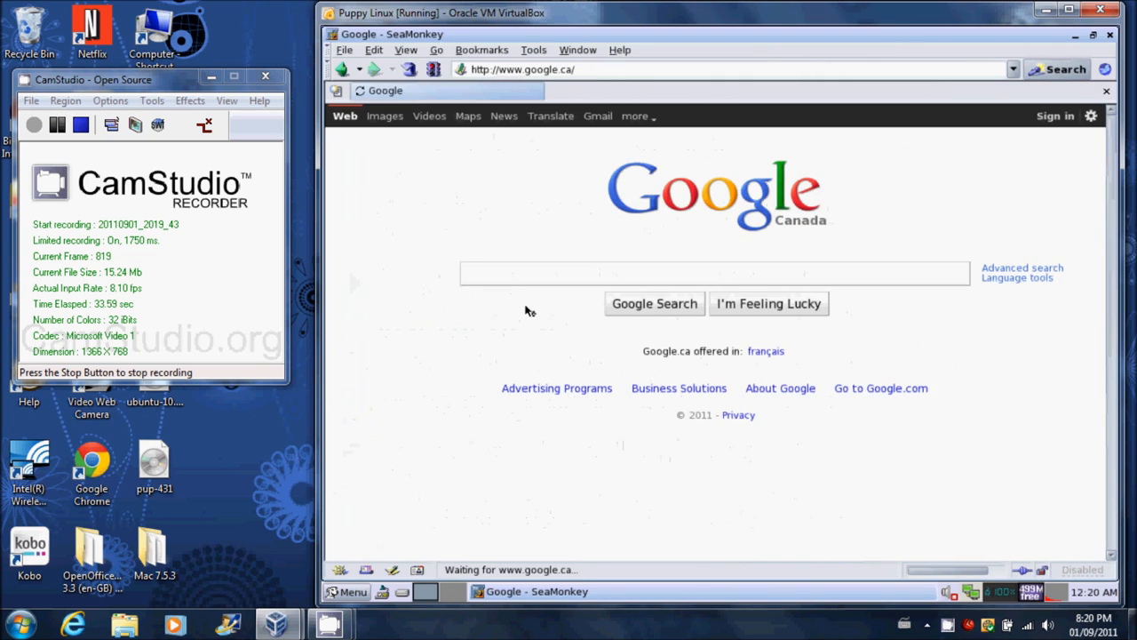
pyautogui.write('lin')
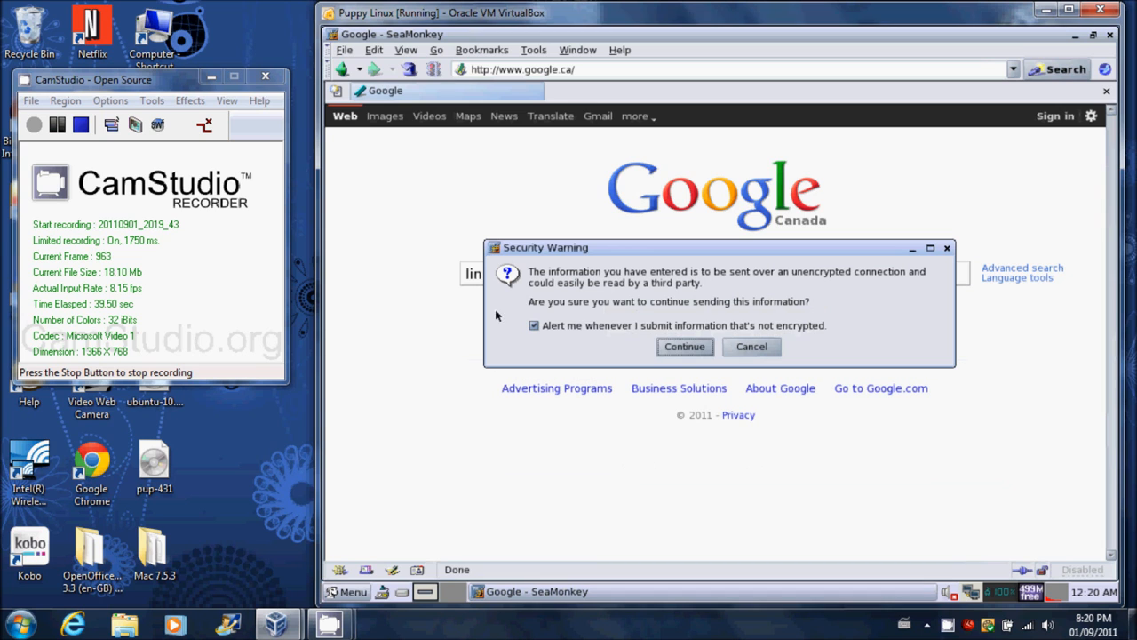
pyautogui.click(684, 347)
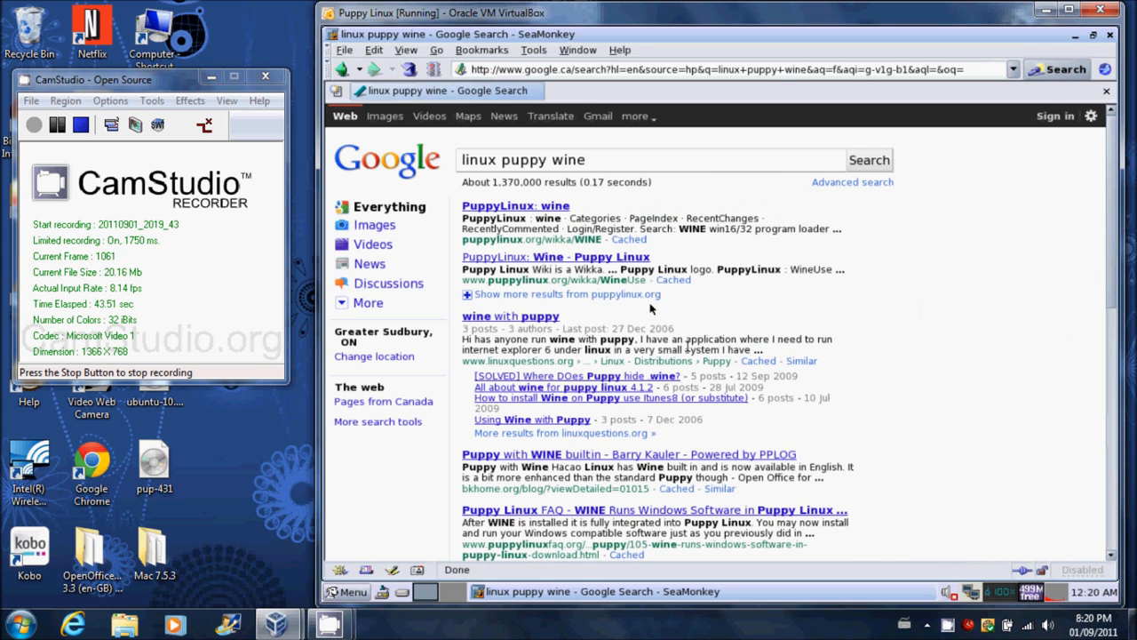
pyautogui.moveTo(515, 206)
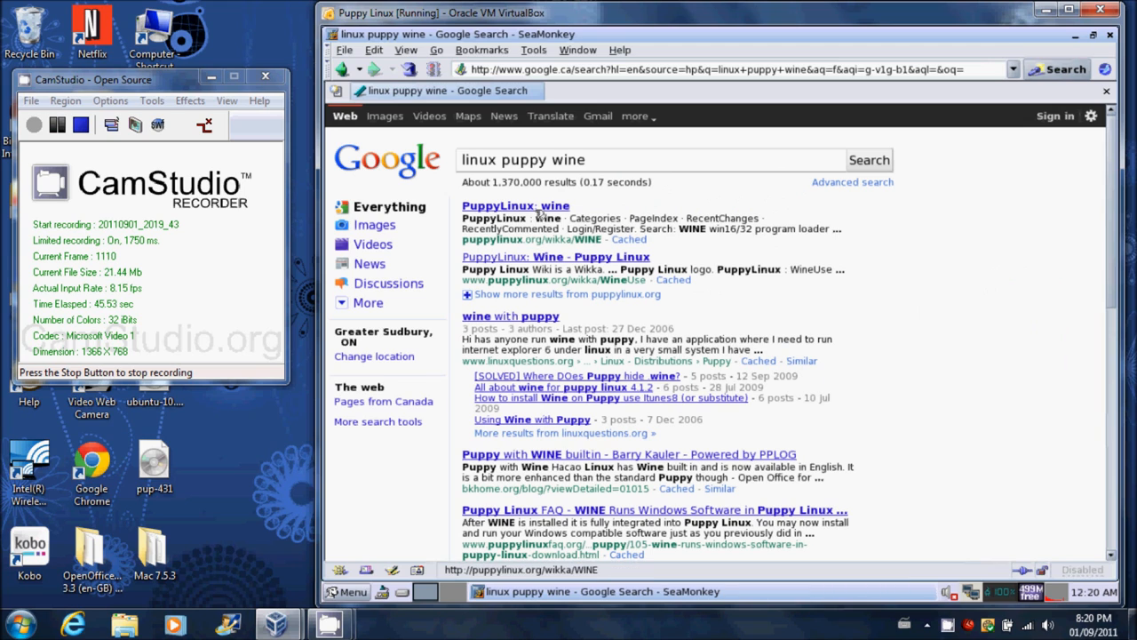
# Open the PuppyLinux wine result and follow the green_dome package link to the forum's Wine topic
pyautogui.click(515, 206)
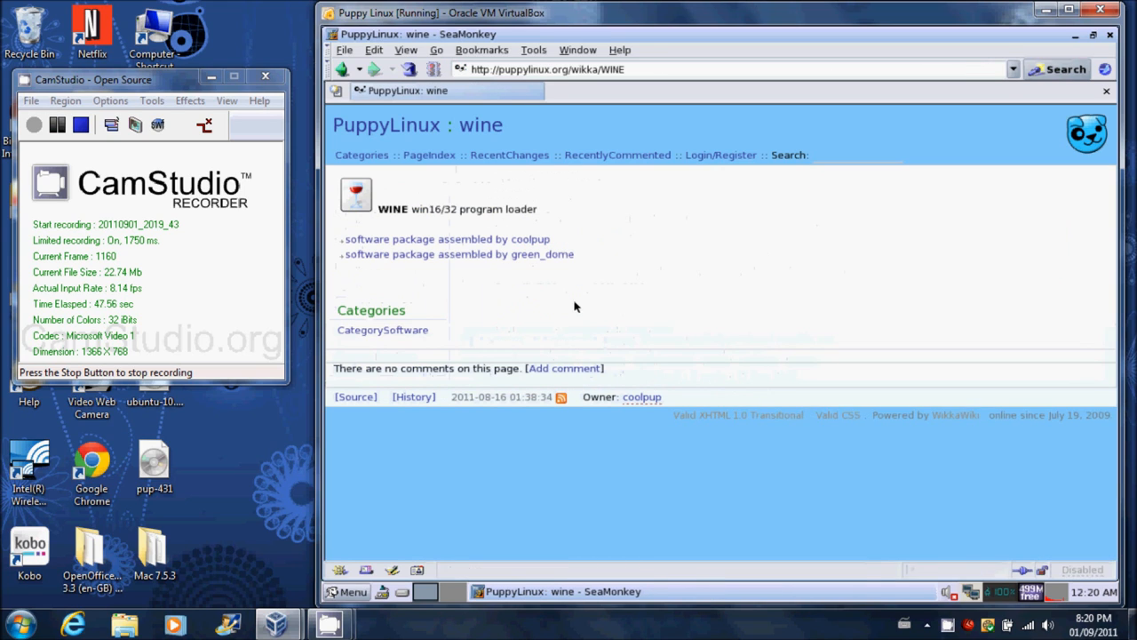
pyautogui.moveTo(444, 254)
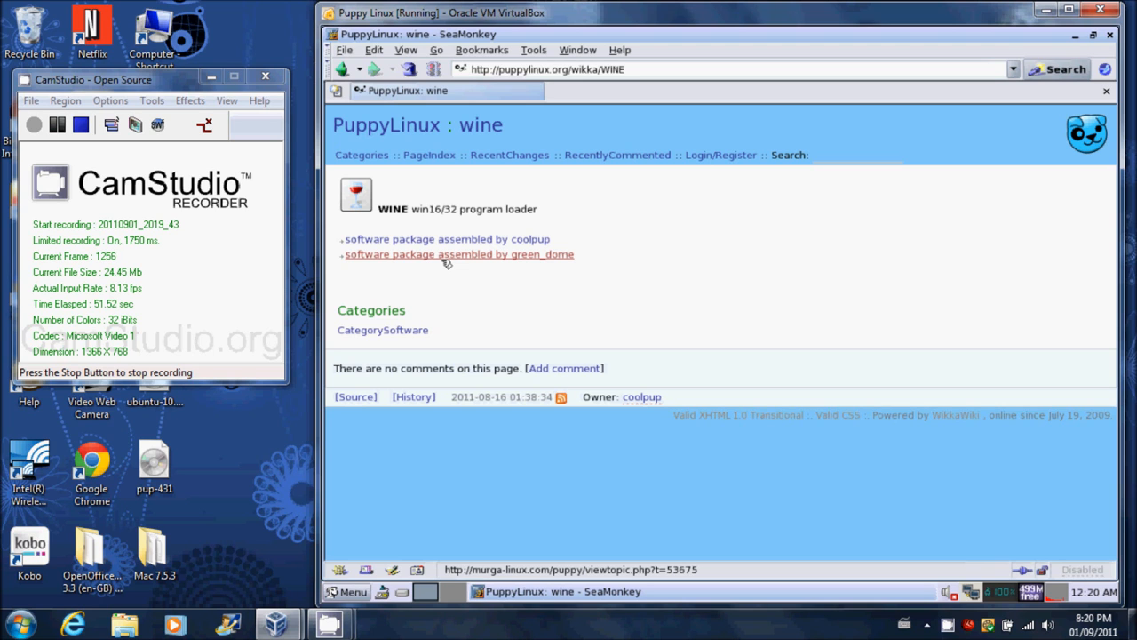
pyautogui.click(459, 254)
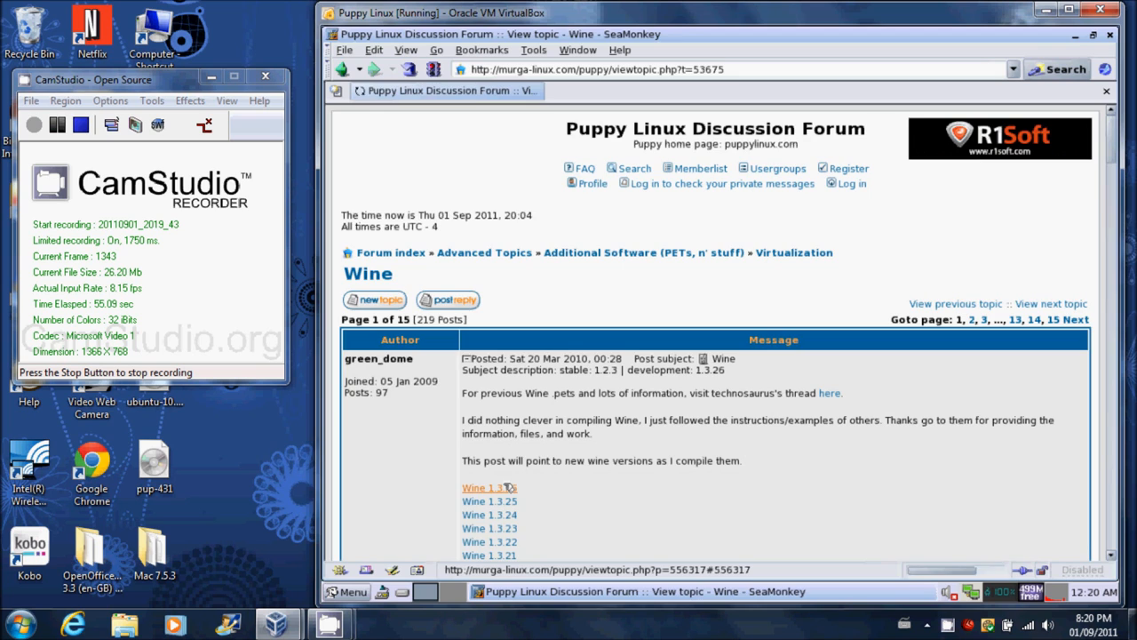
# Download wine-1.3.26-i486_v1.pet from the Wine 1.3.26 link and hand it to petget
pyautogui.click(489, 487)
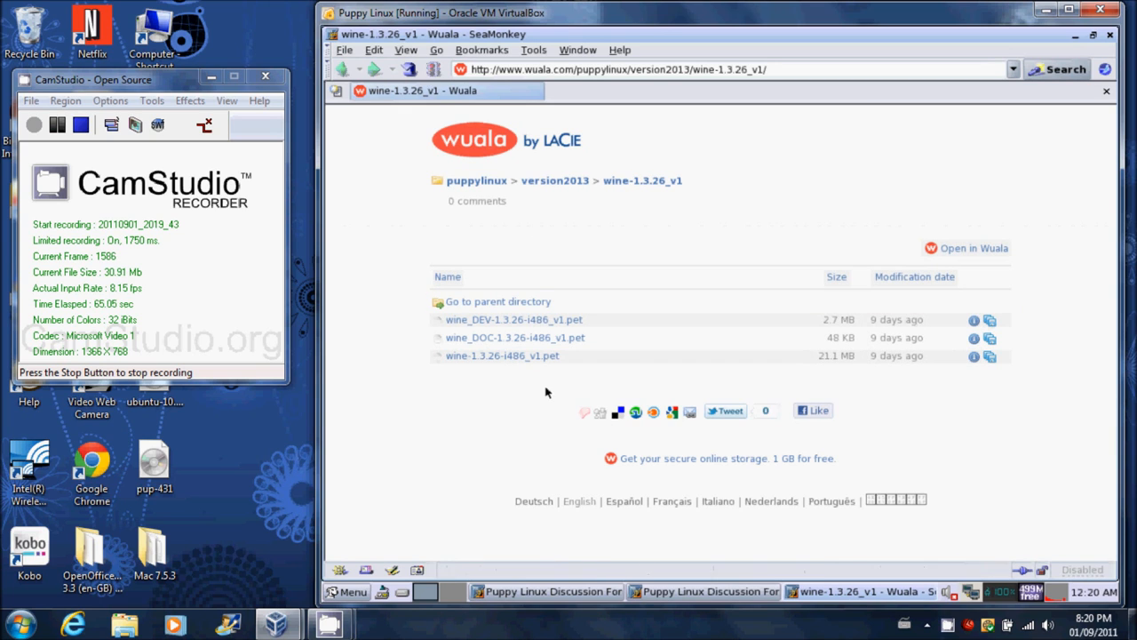
pyautogui.click(501, 355)
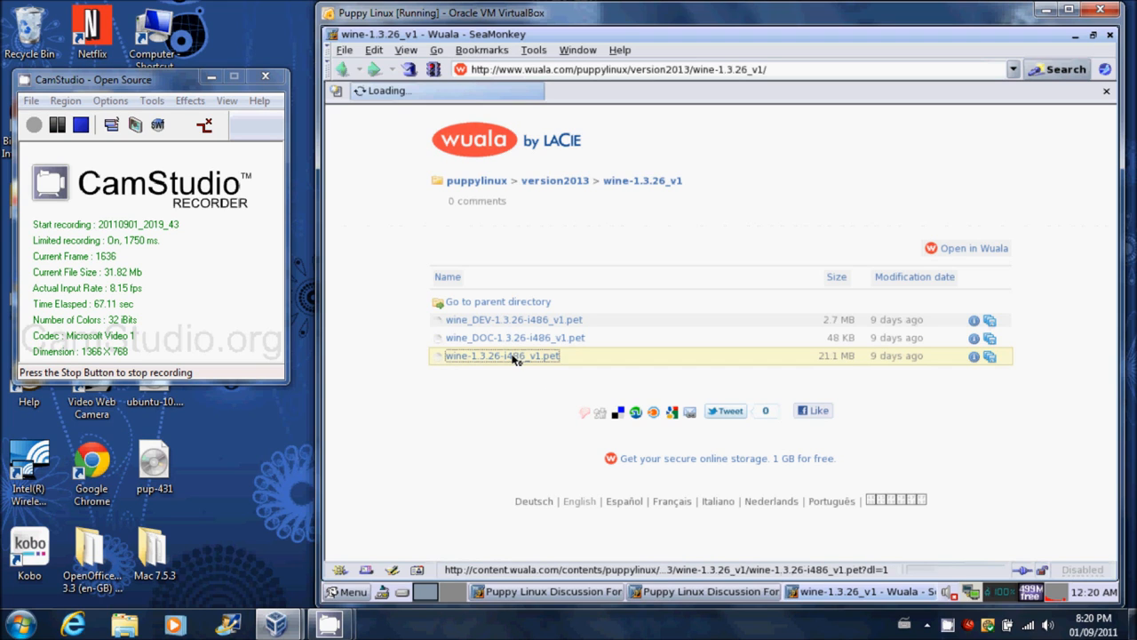
pyautogui.click(501, 355)
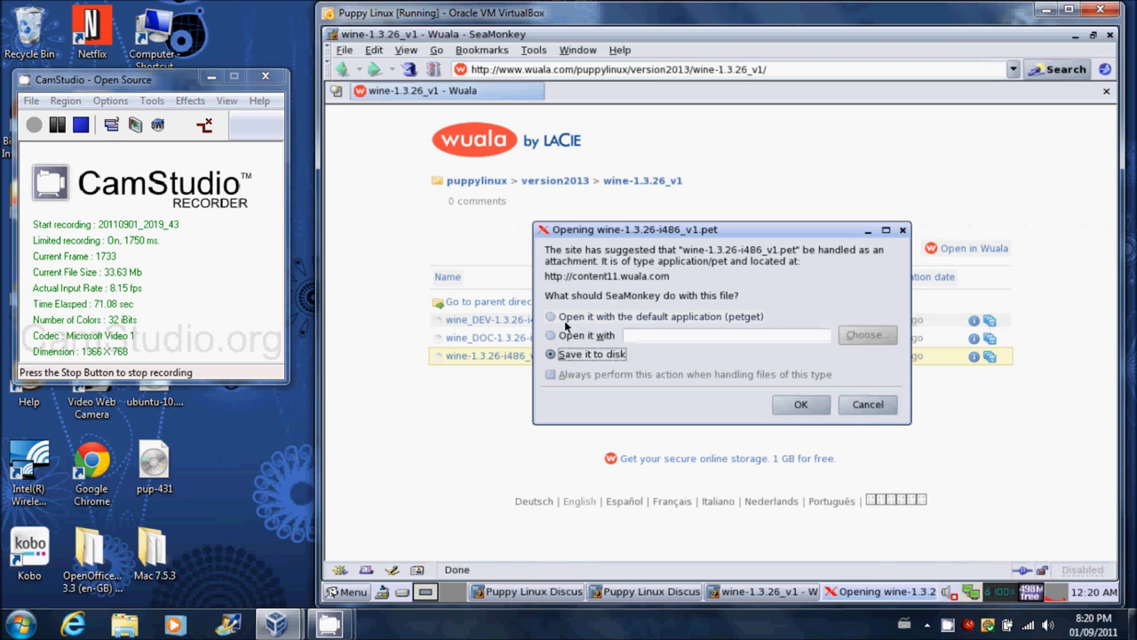
pyautogui.click(551, 316)
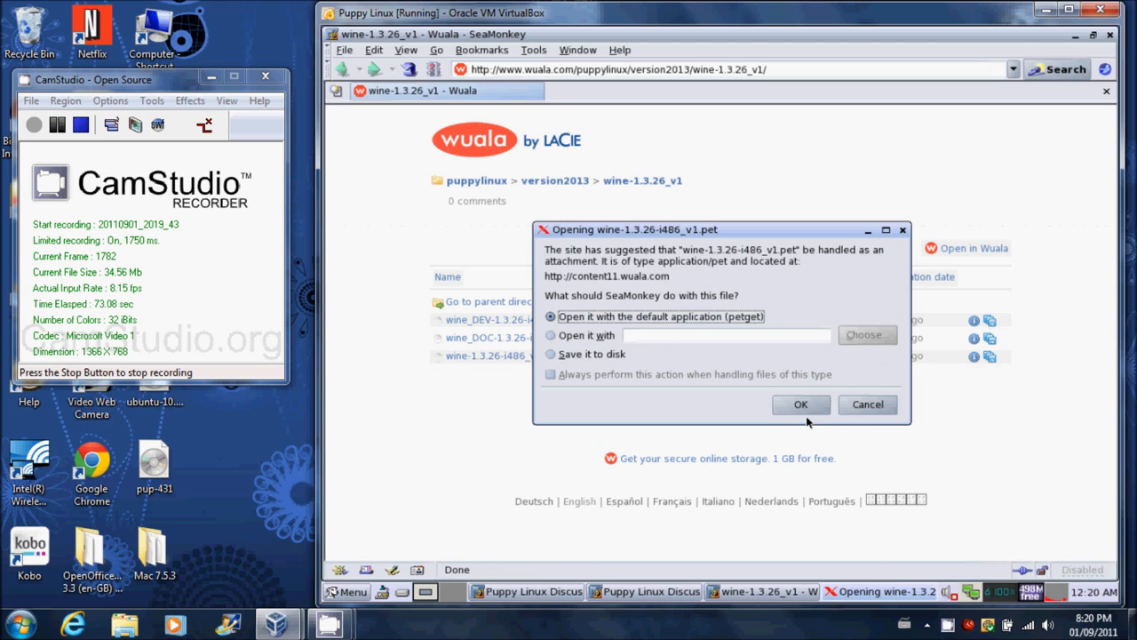
pyautogui.click(799, 405)
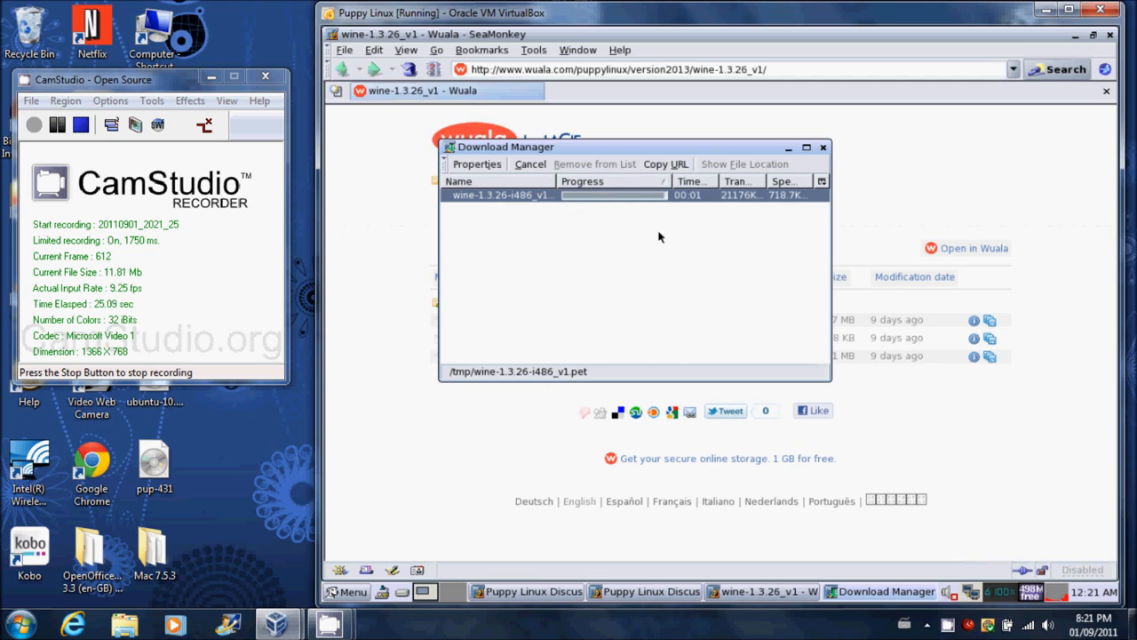
pyautogui.click(529, 164)
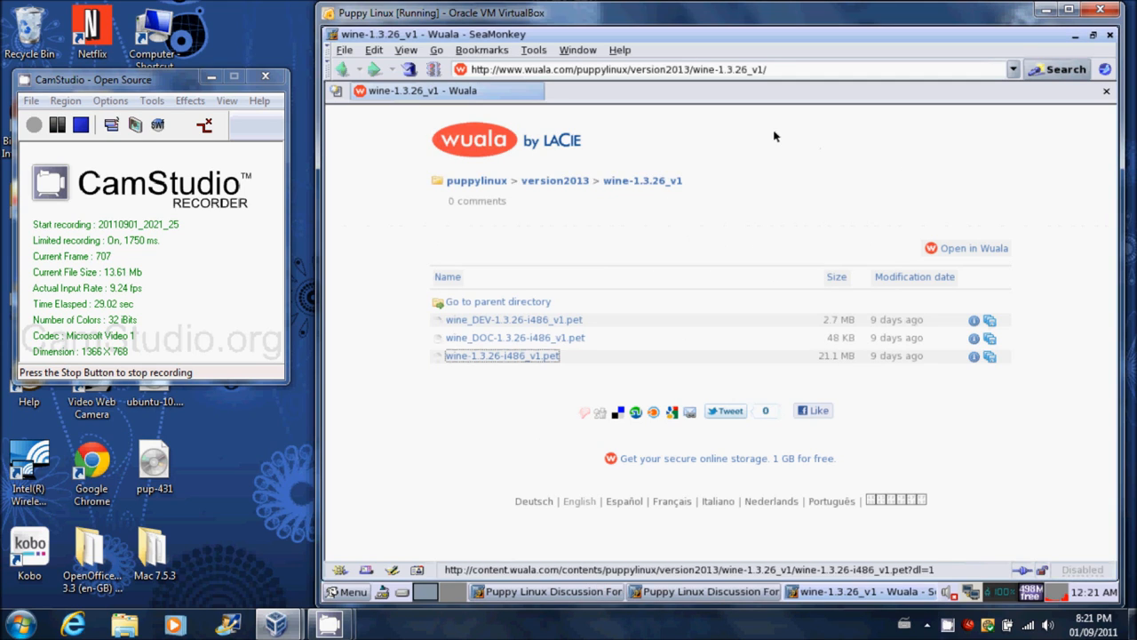
# Retry the download, install the Wine package, answer the Wine Gecko prompt and close Download Manager
pyautogui.click(501, 356)
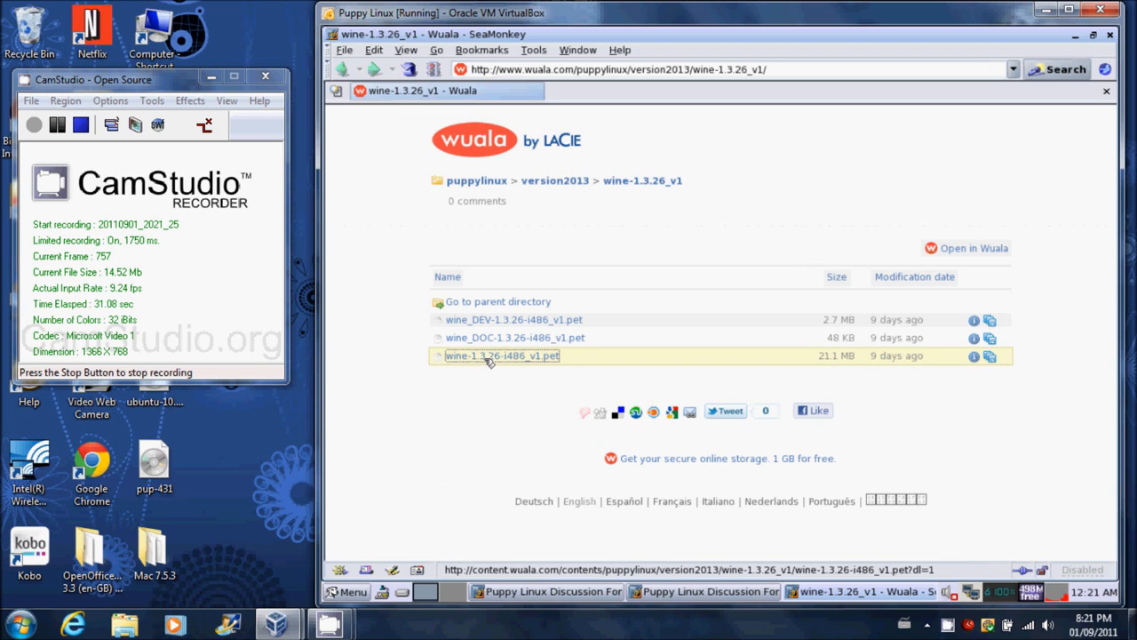
pyautogui.click(501, 356)
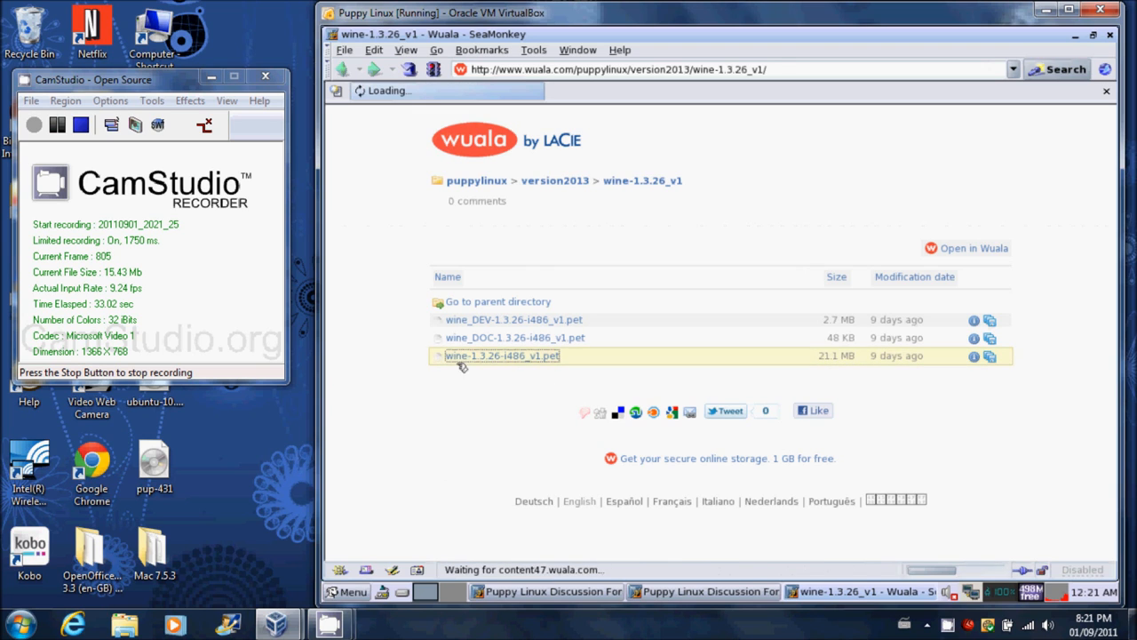
pyautogui.click(502, 355)
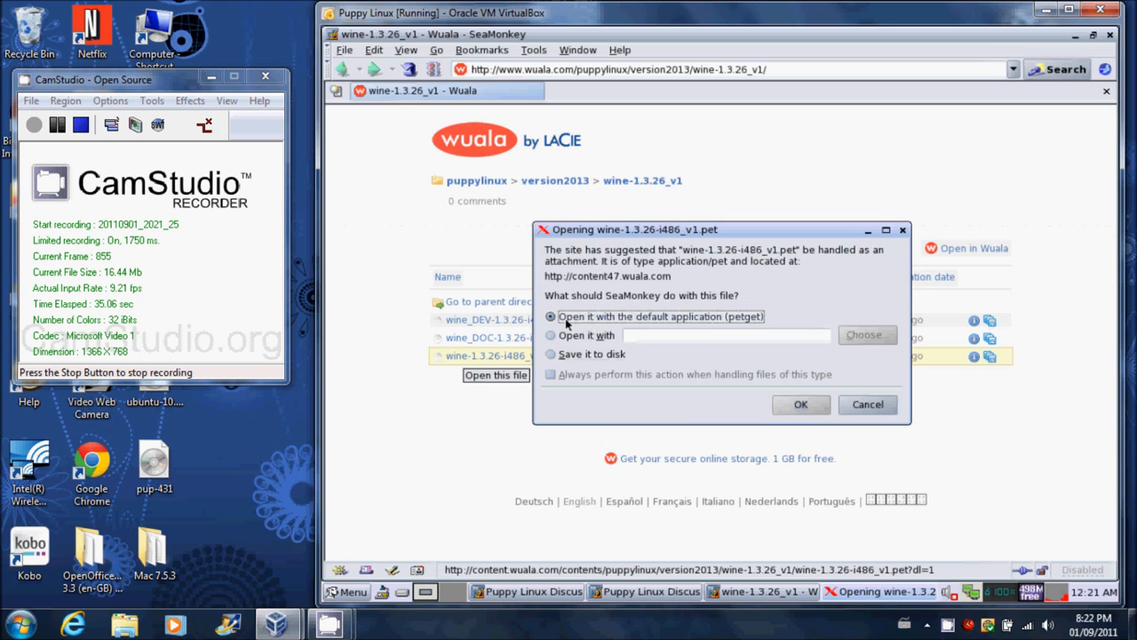
pyautogui.click(799, 405)
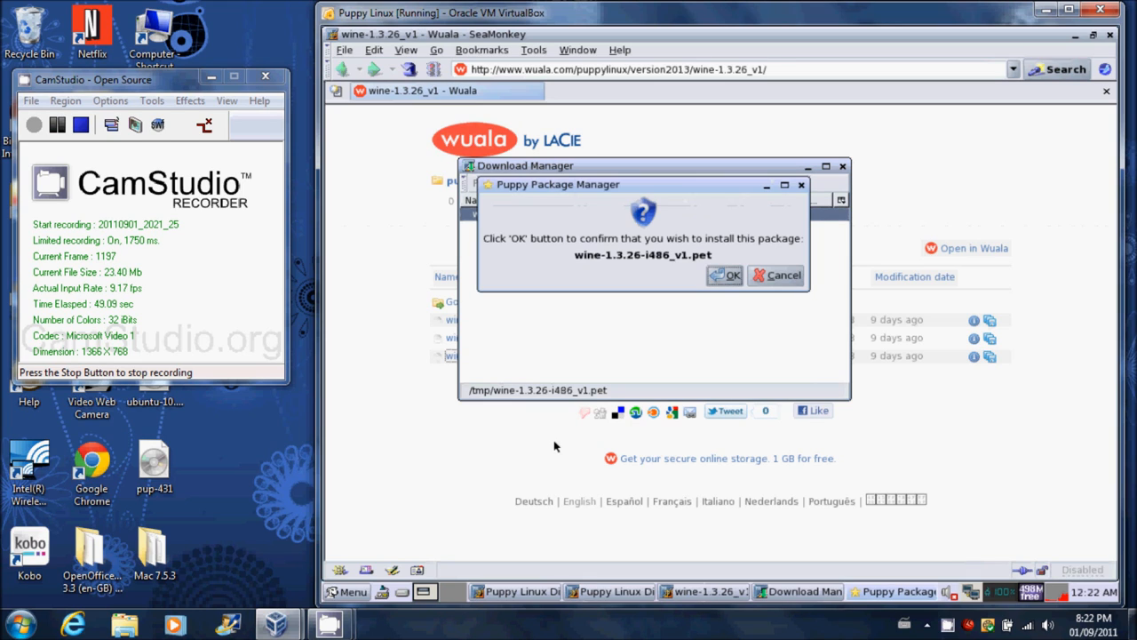
pyautogui.click(725, 274)
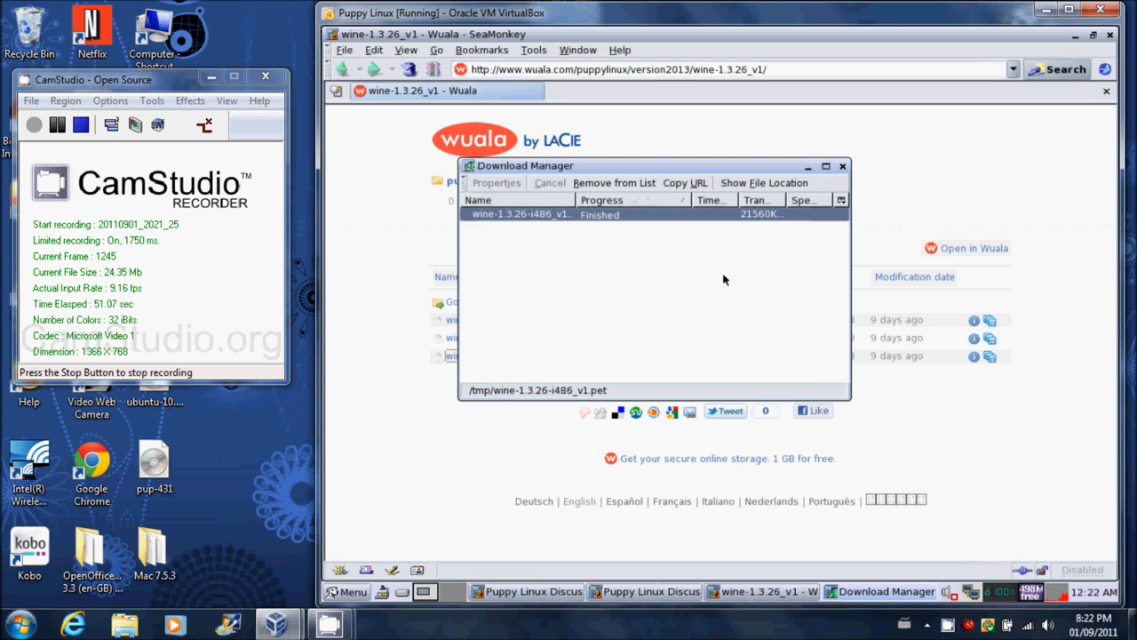
pyautogui.moveTo(711, 323)
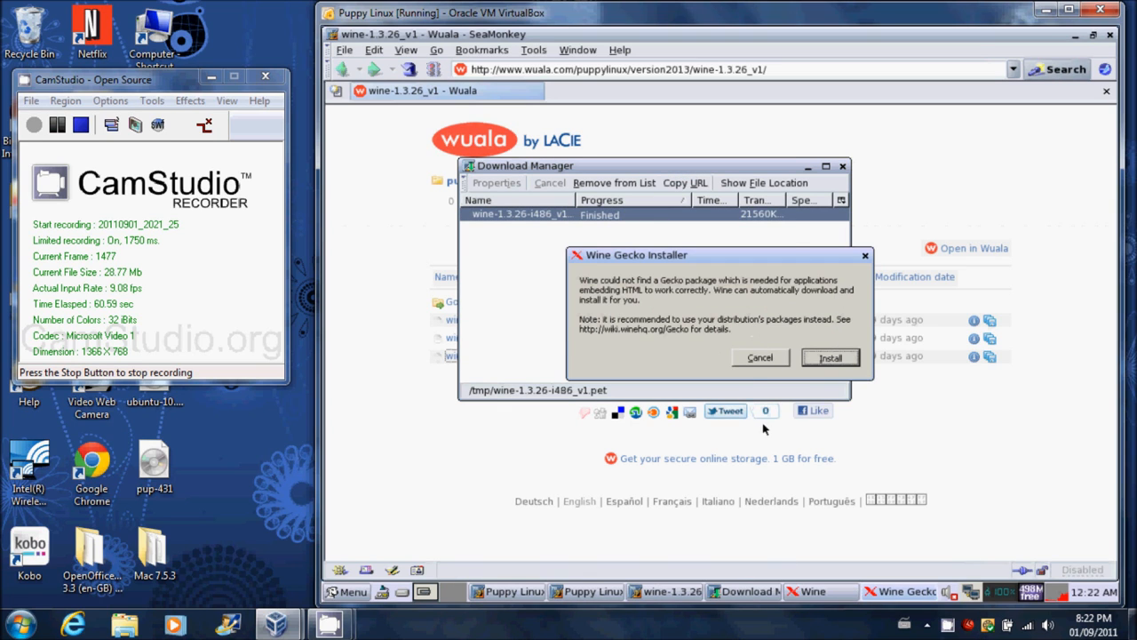
pyautogui.click(828, 357)
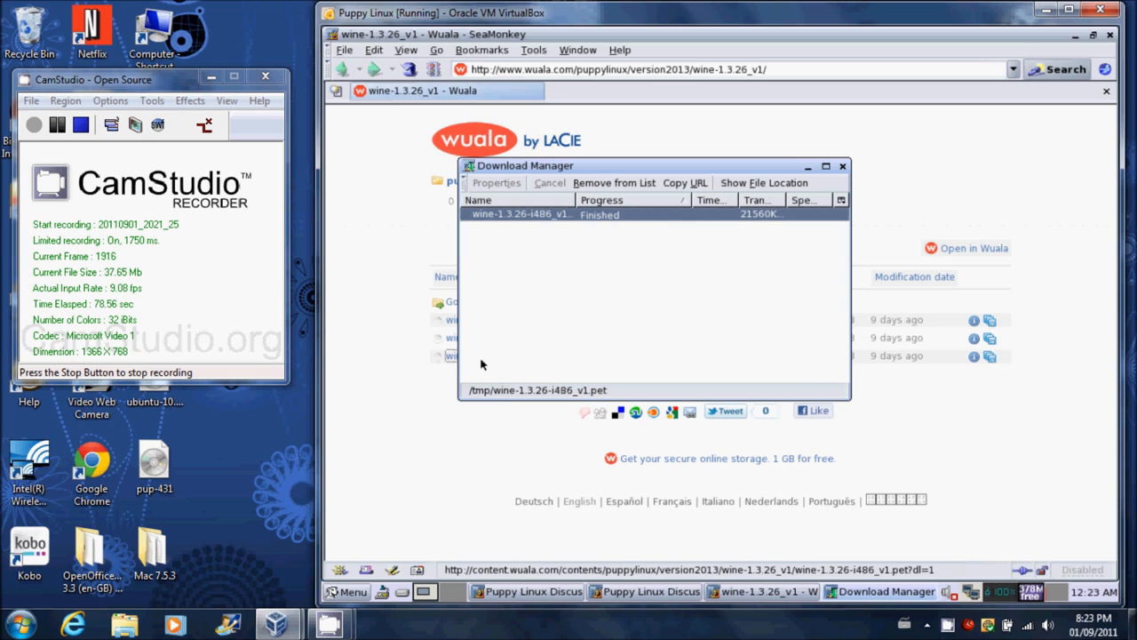
pyautogui.moveTo(790, 99)
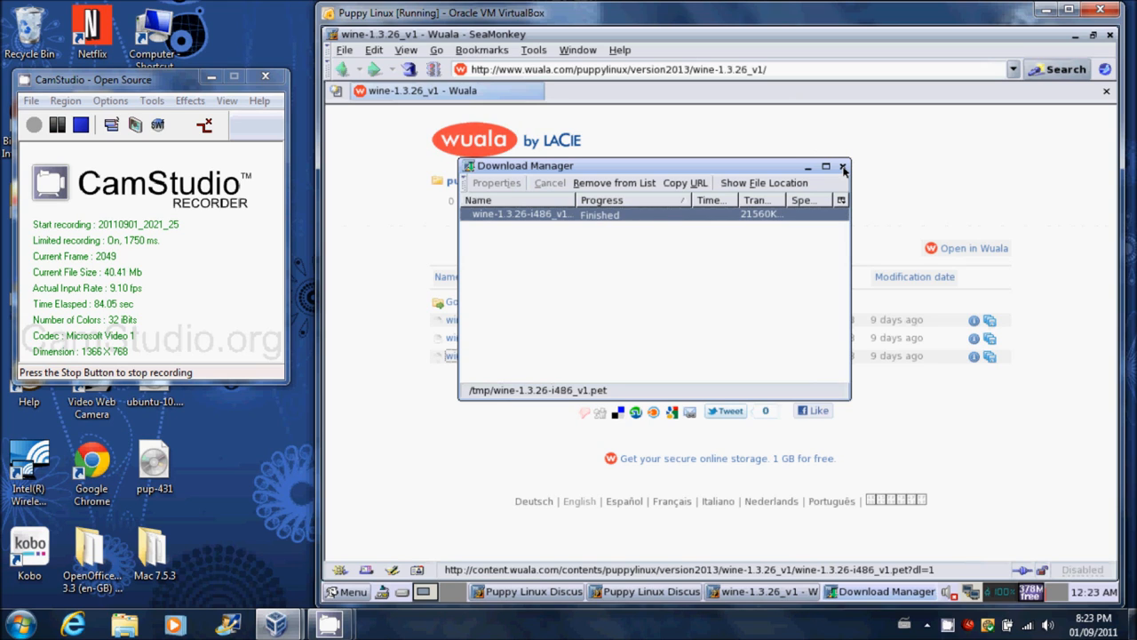
pyautogui.click(842, 167)
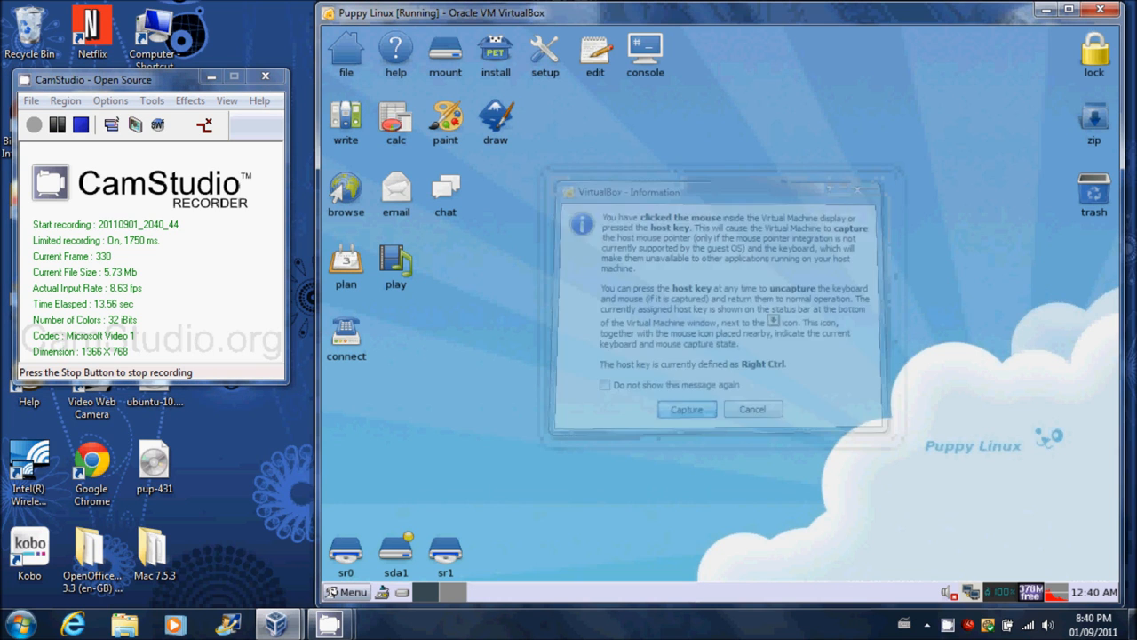
# Create a directory named Civ CD in /mnt/home and enter the empty folder
pyautogui.click(686, 409)
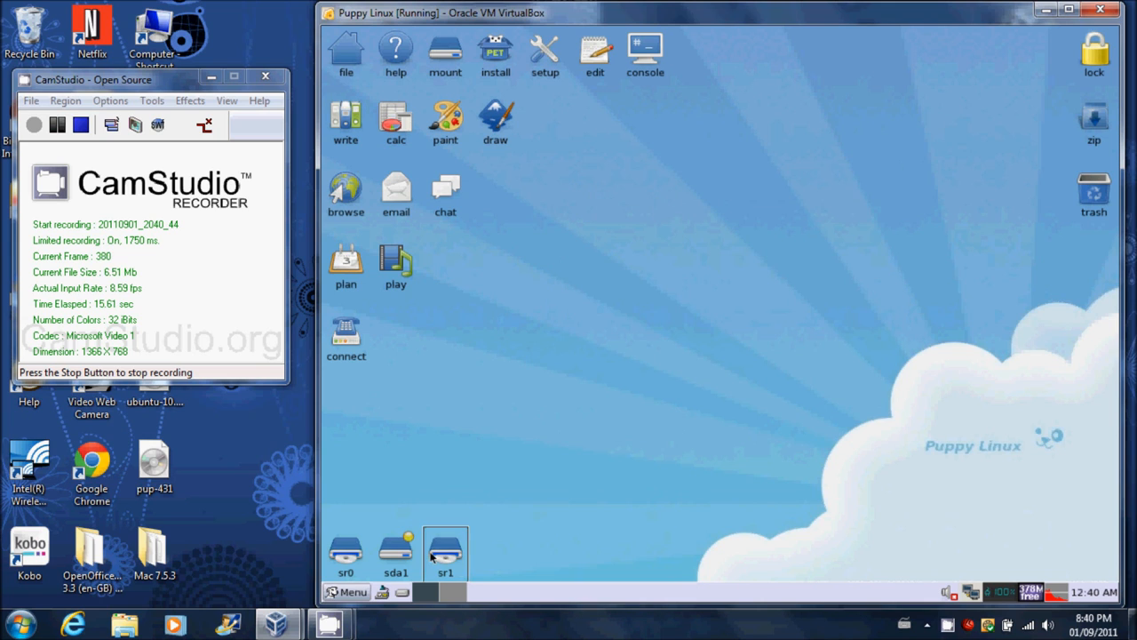
pyautogui.rightClick(444, 555)
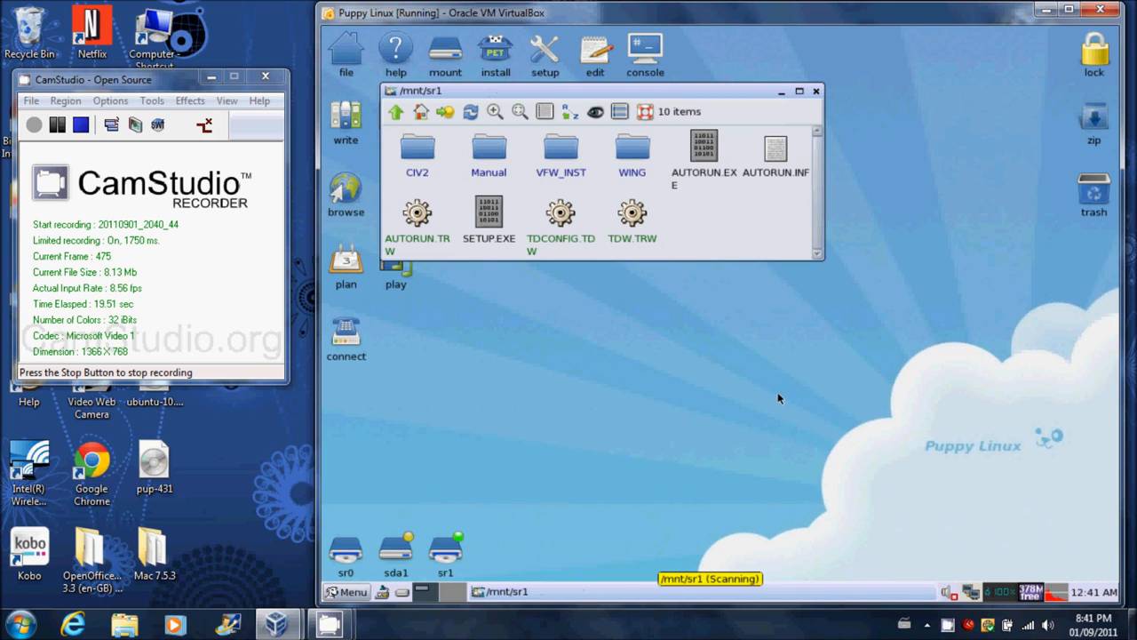
pyautogui.moveTo(627, 248)
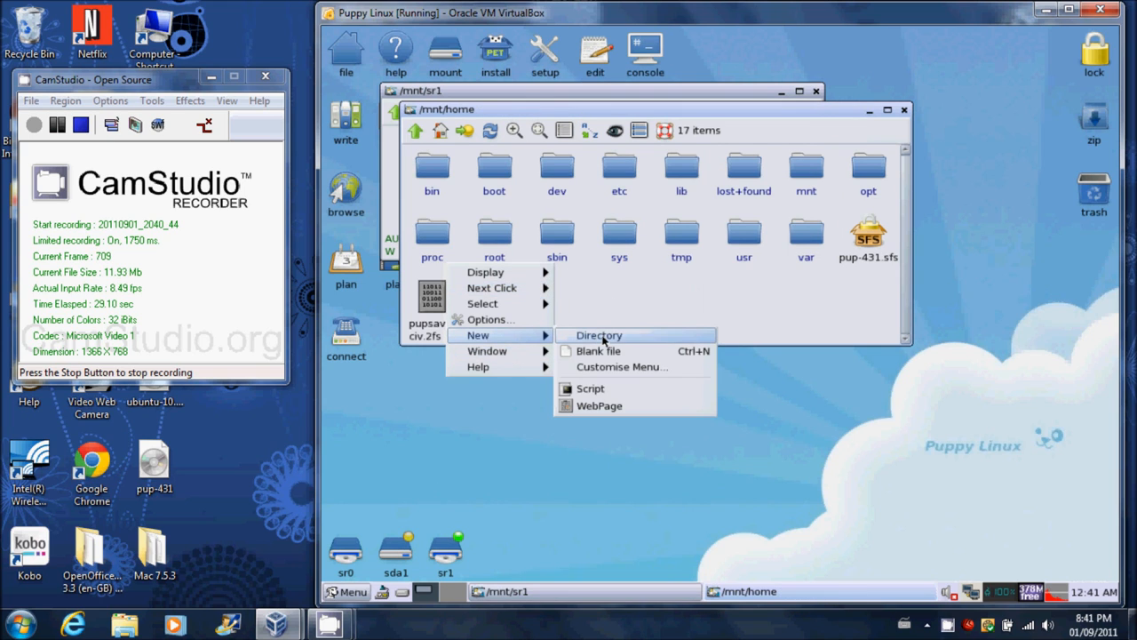
pyautogui.click(599, 334)
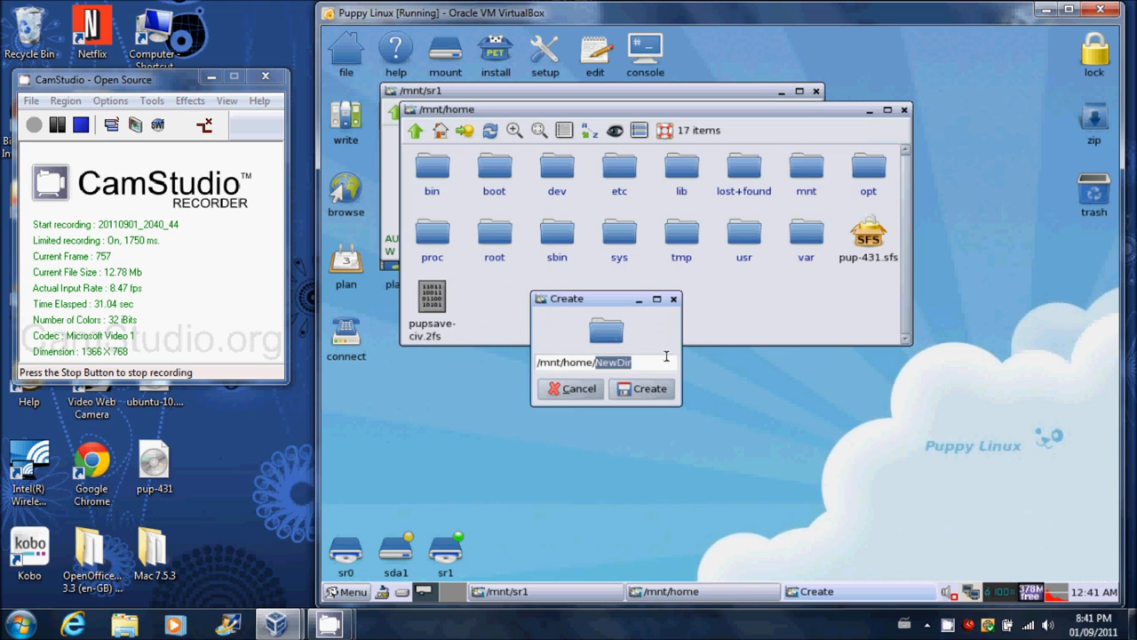
pyautogui.write('Civ CD')
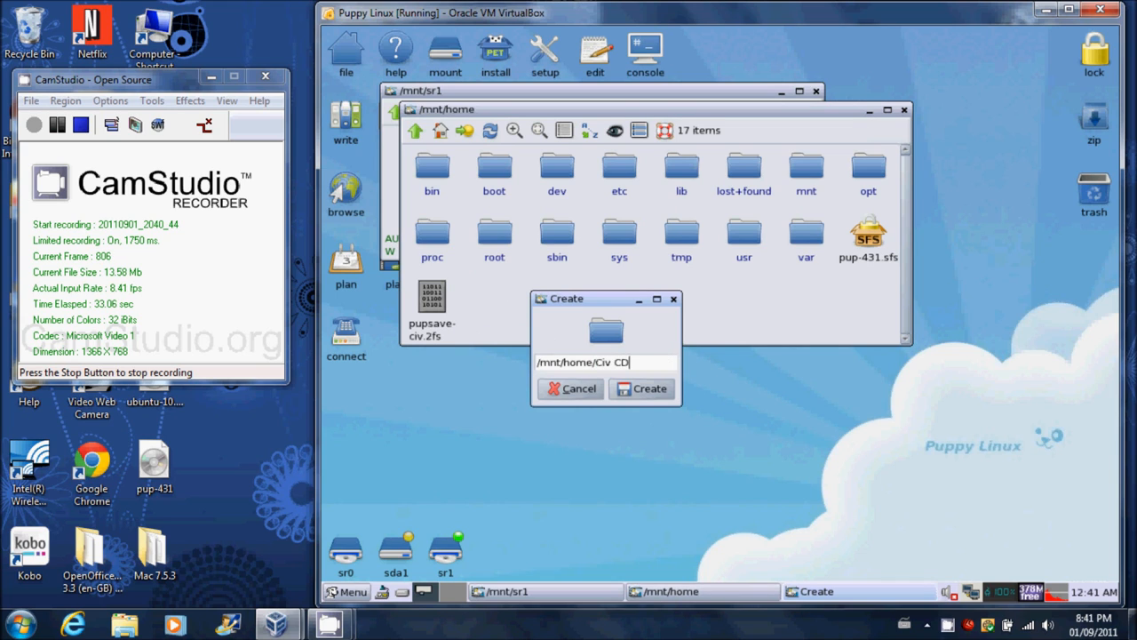
pyautogui.click(641, 388)
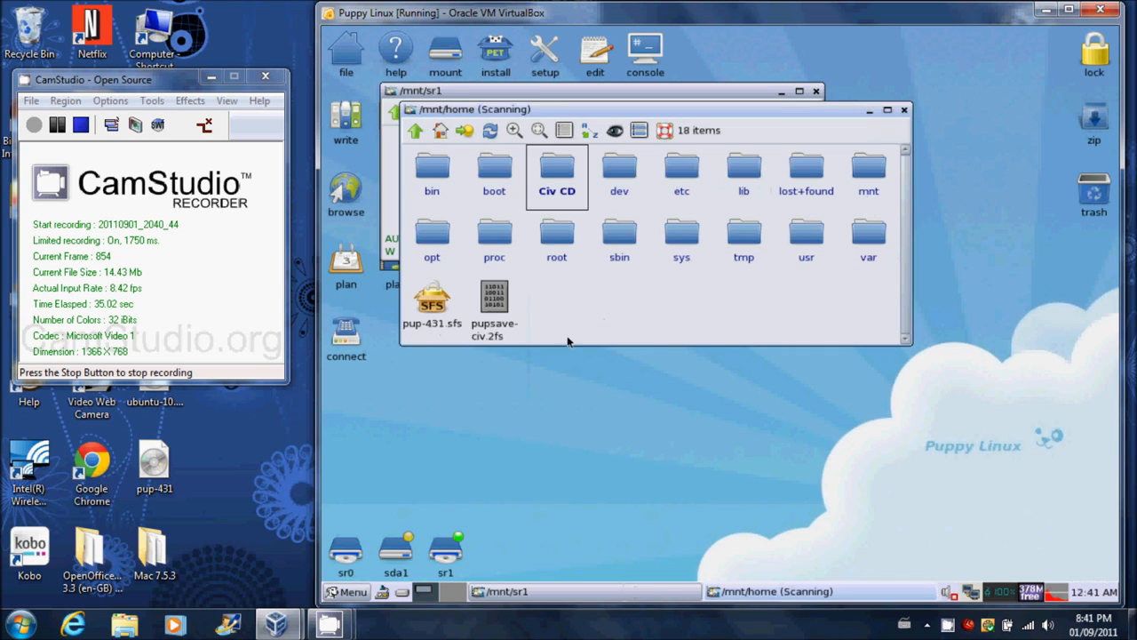
pyautogui.doubleClick(558, 168)
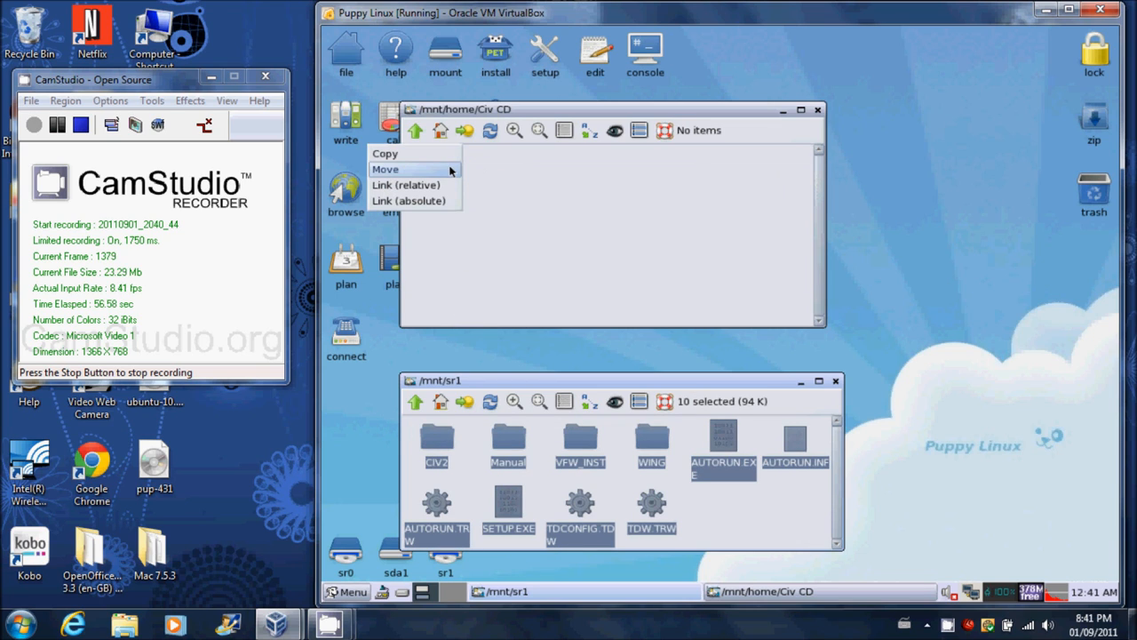
pyautogui.moveTo(414, 152)
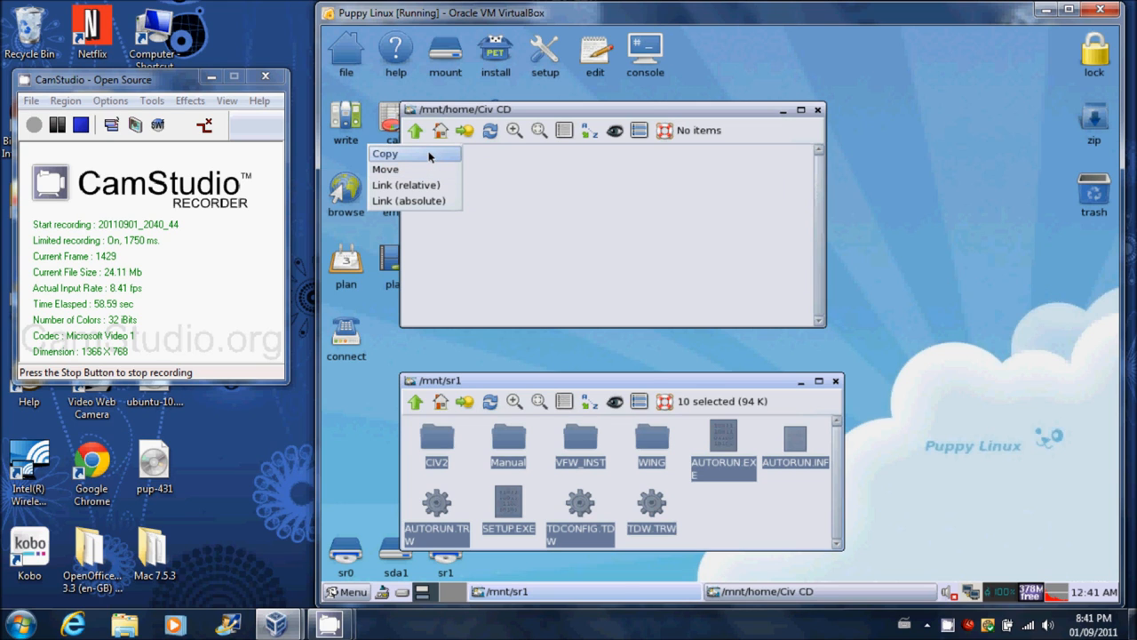
# Copy the ten CD items into Civ CD and enter the copied CIV2 folder
pyautogui.click(384, 153)
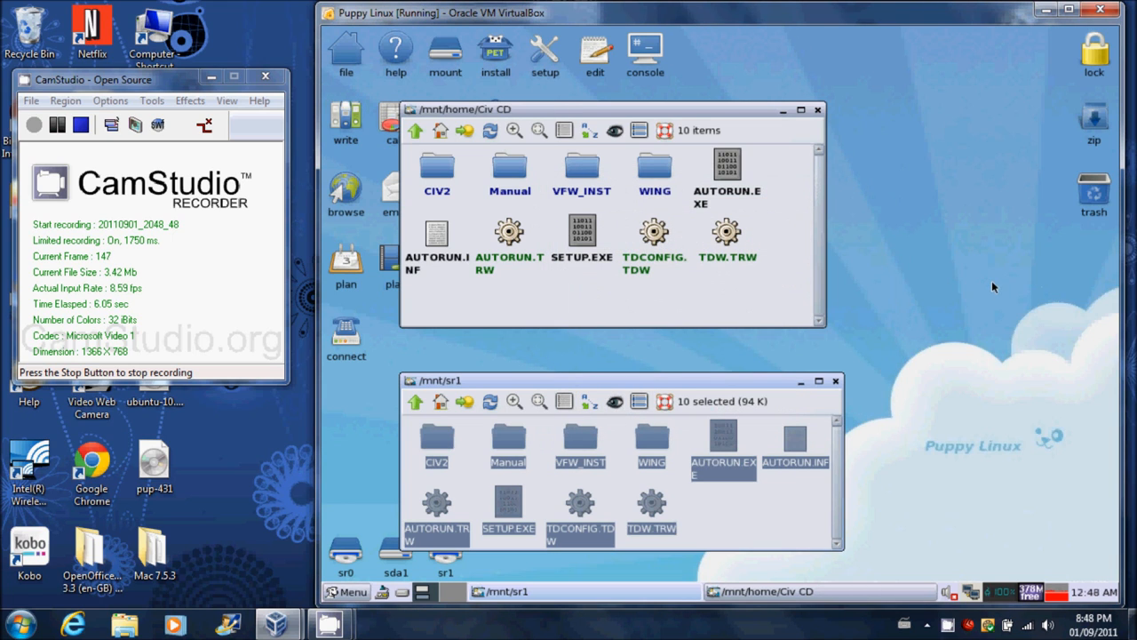
pyautogui.moveTo(460, 194)
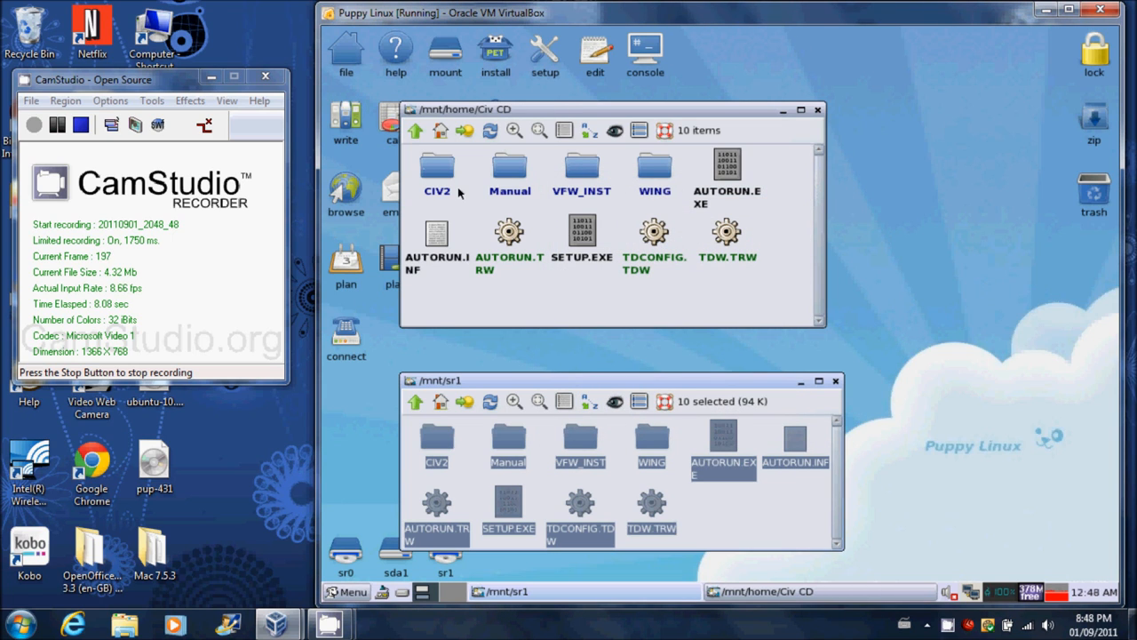
pyautogui.doubleClick(437, 167)
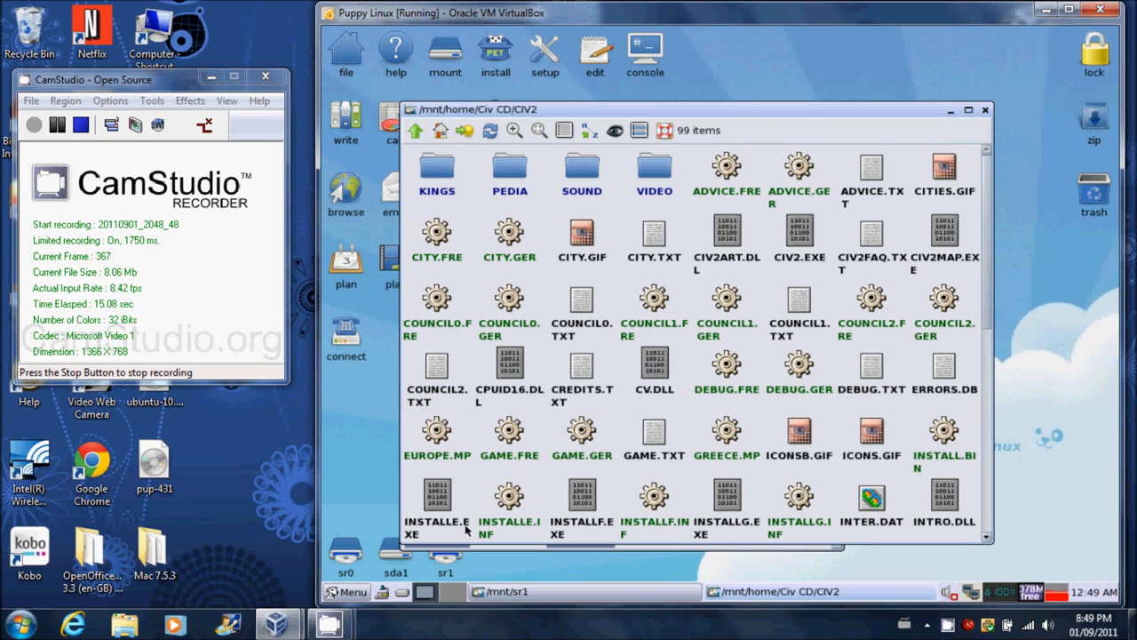
pyautogui.moveTo(444, 501)
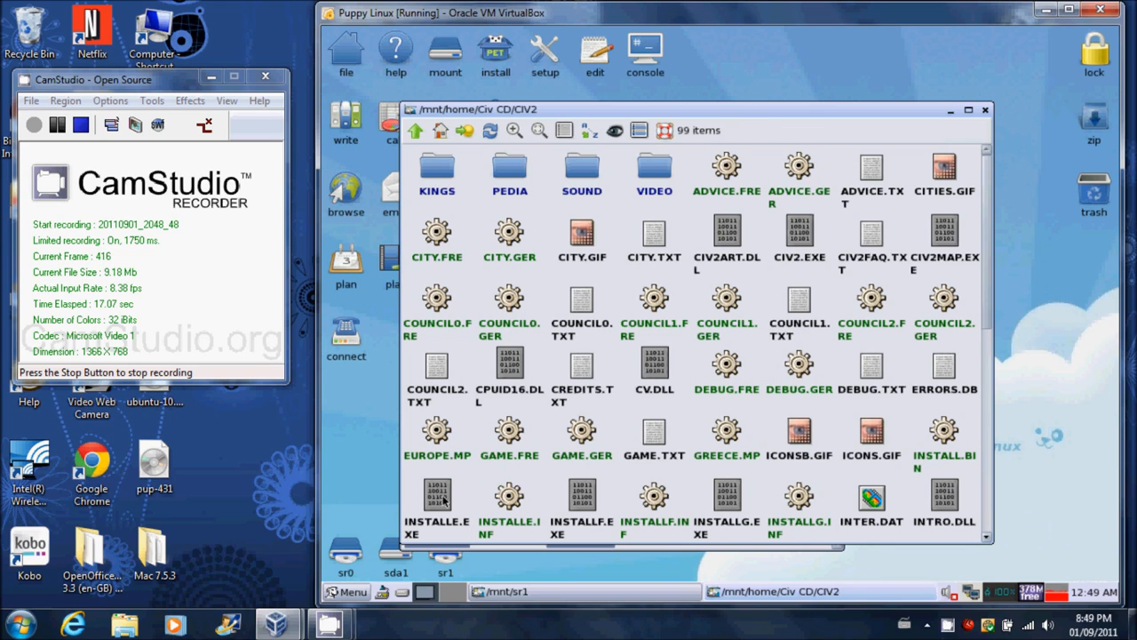
# Inspect INSTALLE.EXE's run action and properties from its right-click menu
pyautogui.rightClick(438, 494)
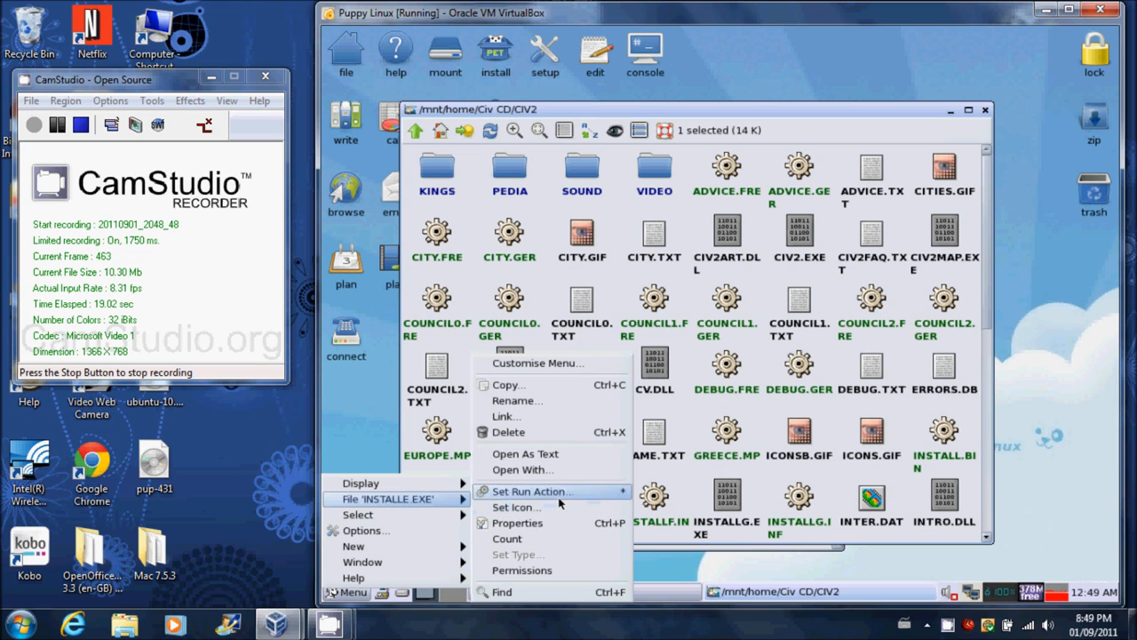
pyautogui.click(529, 491)
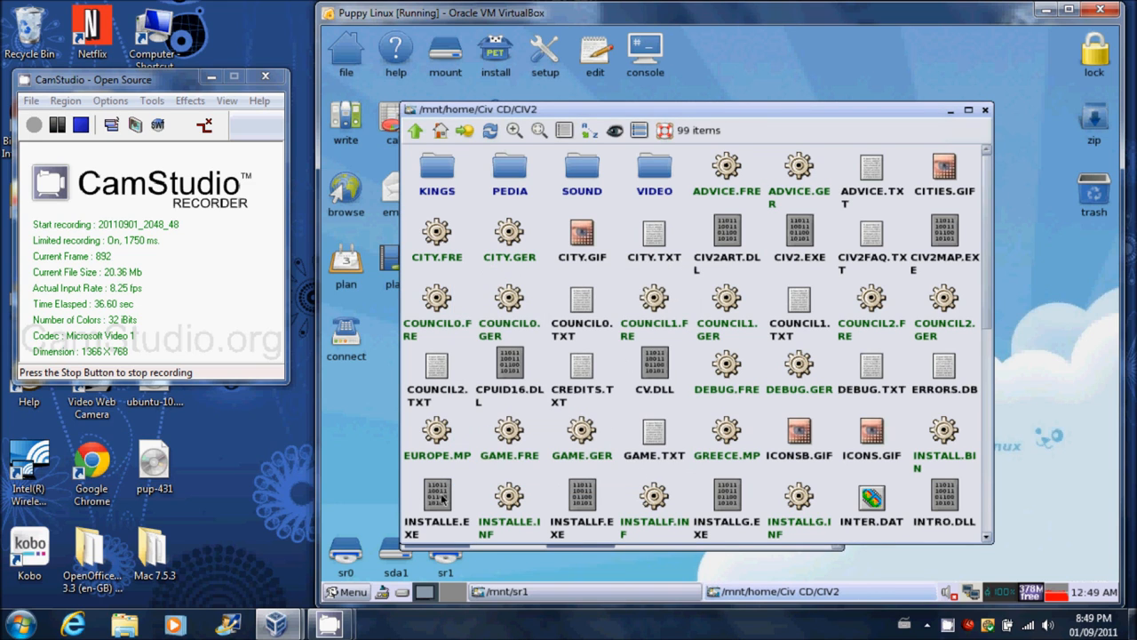
pyautogui.rightClick(437, 494)
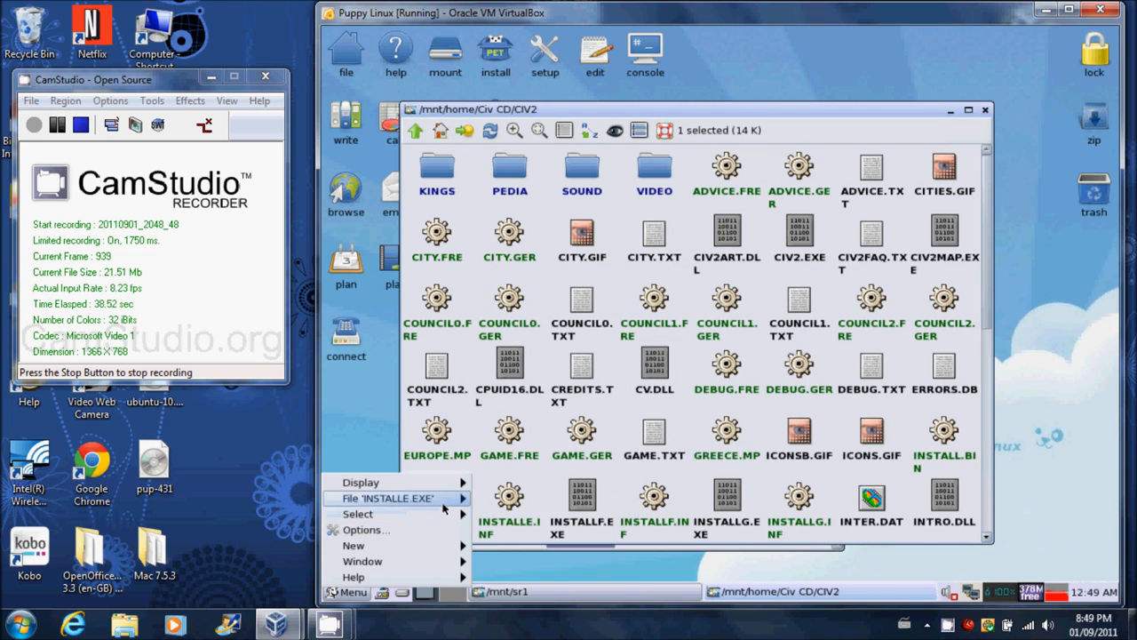
pyautogui.click(396, 498)
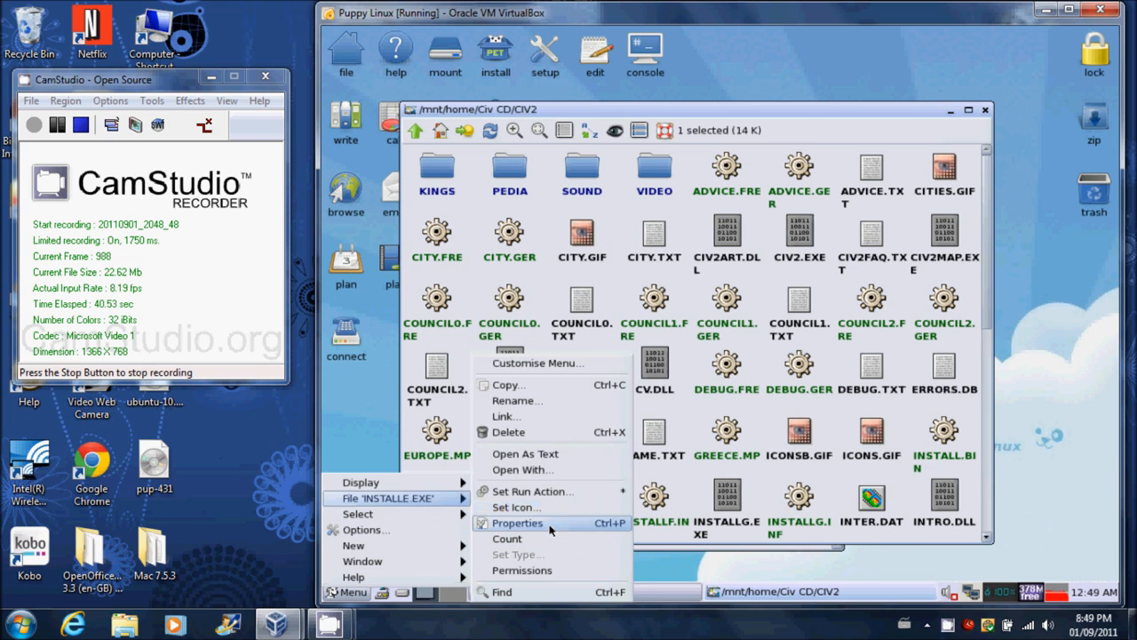
pyautogui.click(519, 522)
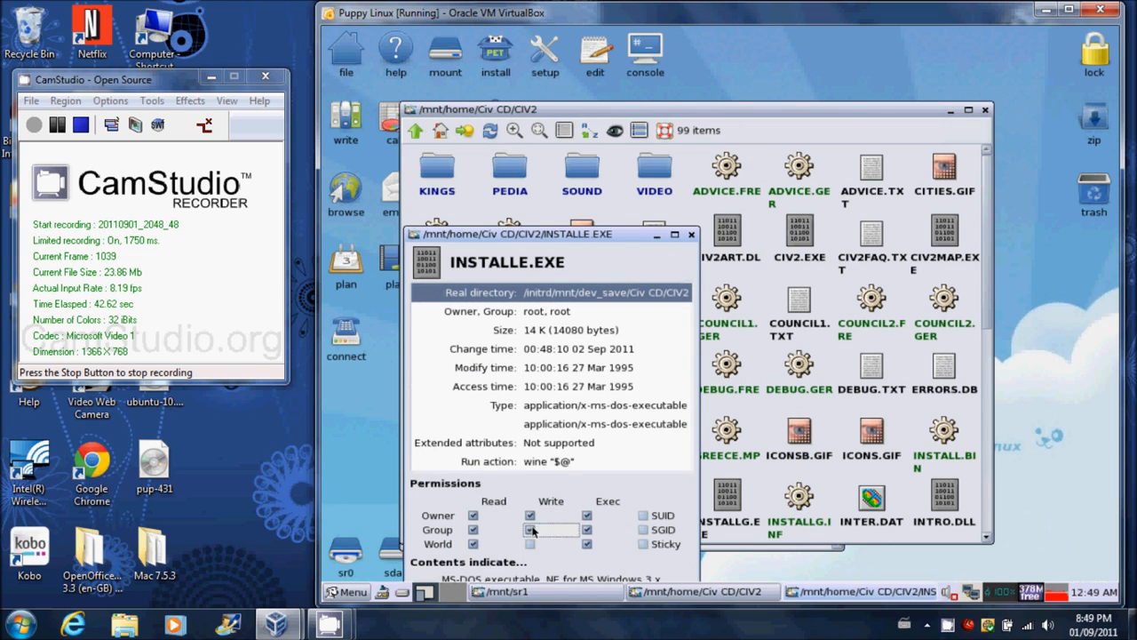
pyautogui.click(530, 529)
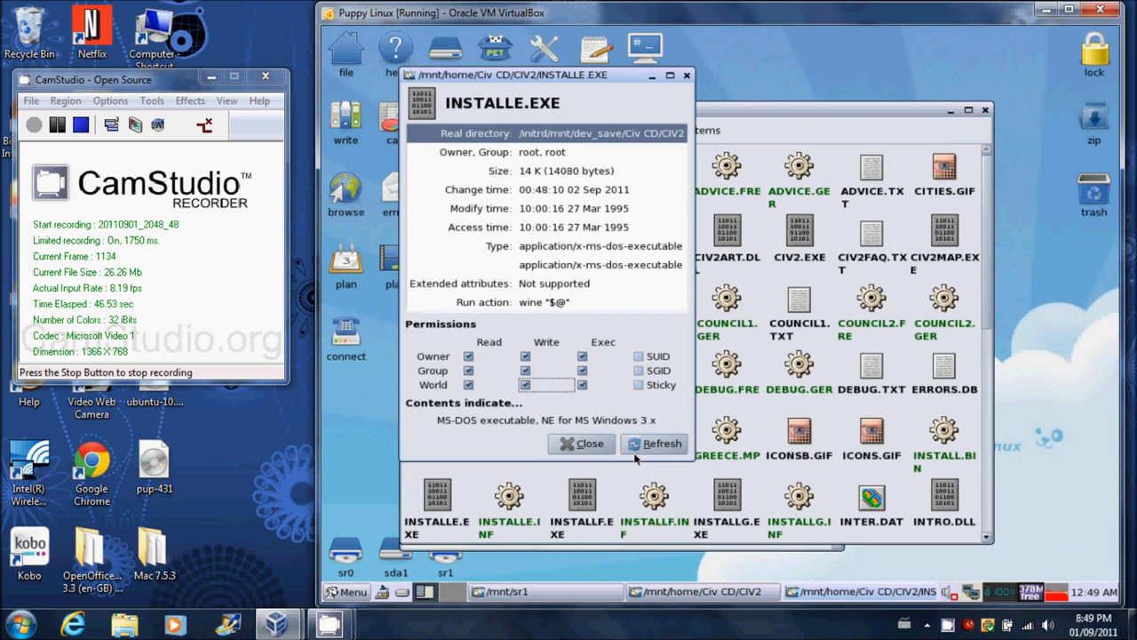
pyautogui.click(583, 444)
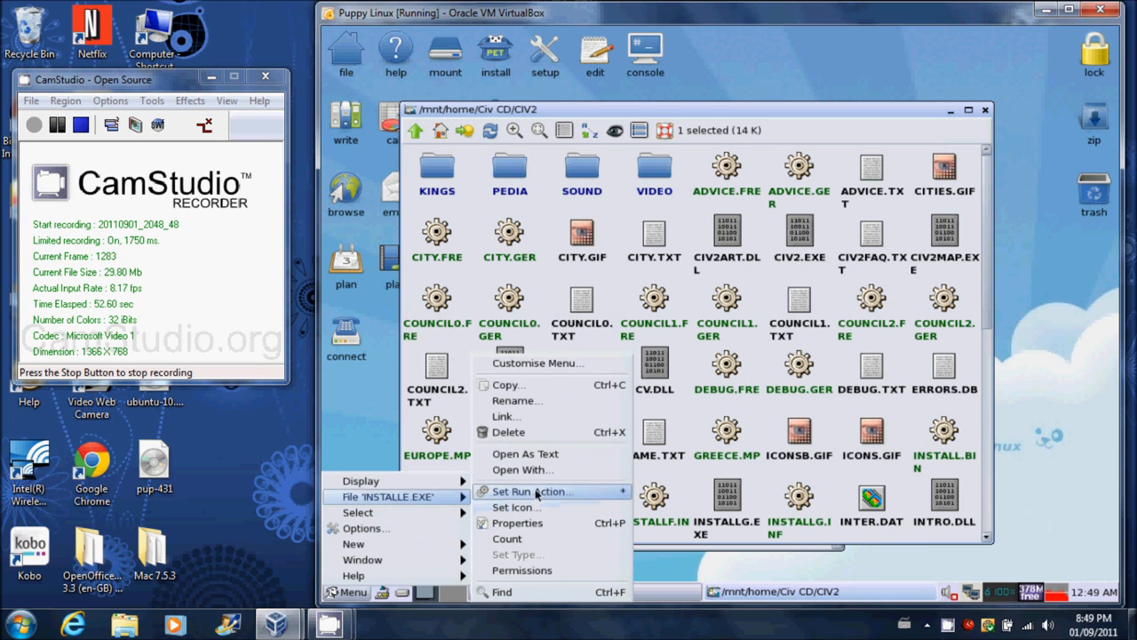
# Grant INSTALLE.EXE execute permission (a+x) so the installer starts under Wine
pyautogui.click(517, 522)
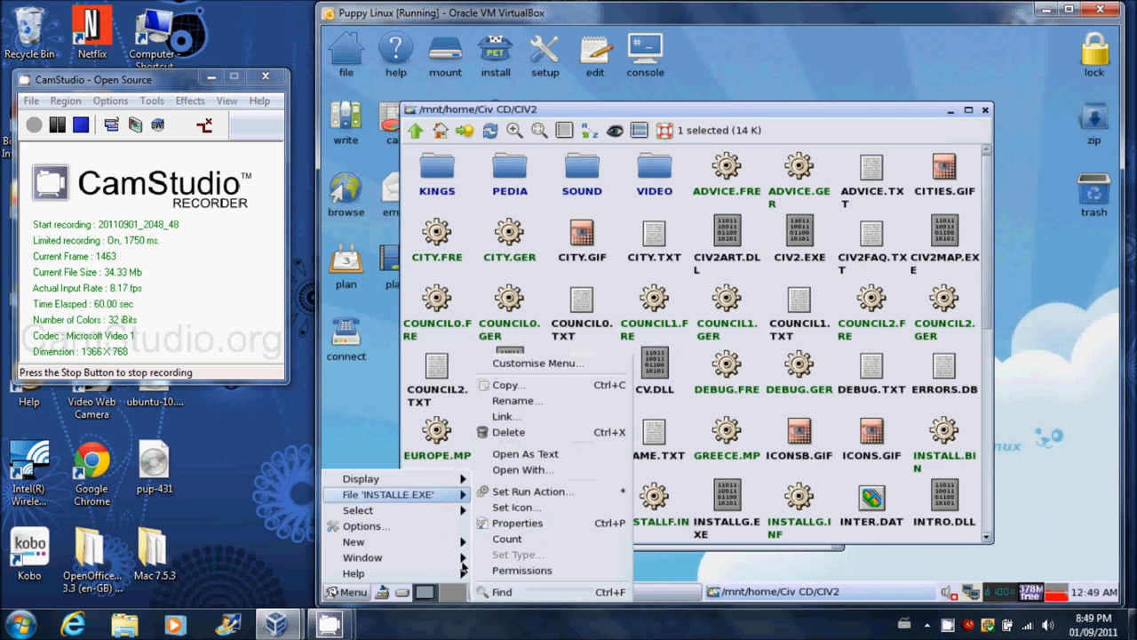
pyautogui.moveTo(533, 490)
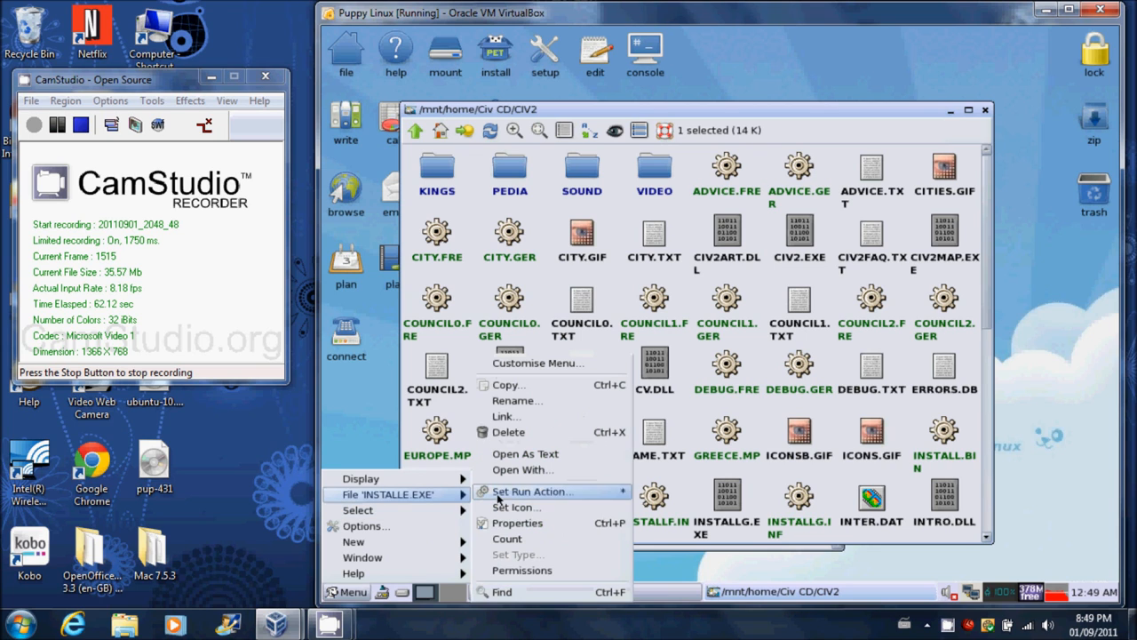
pyautogui.click(522, 568)
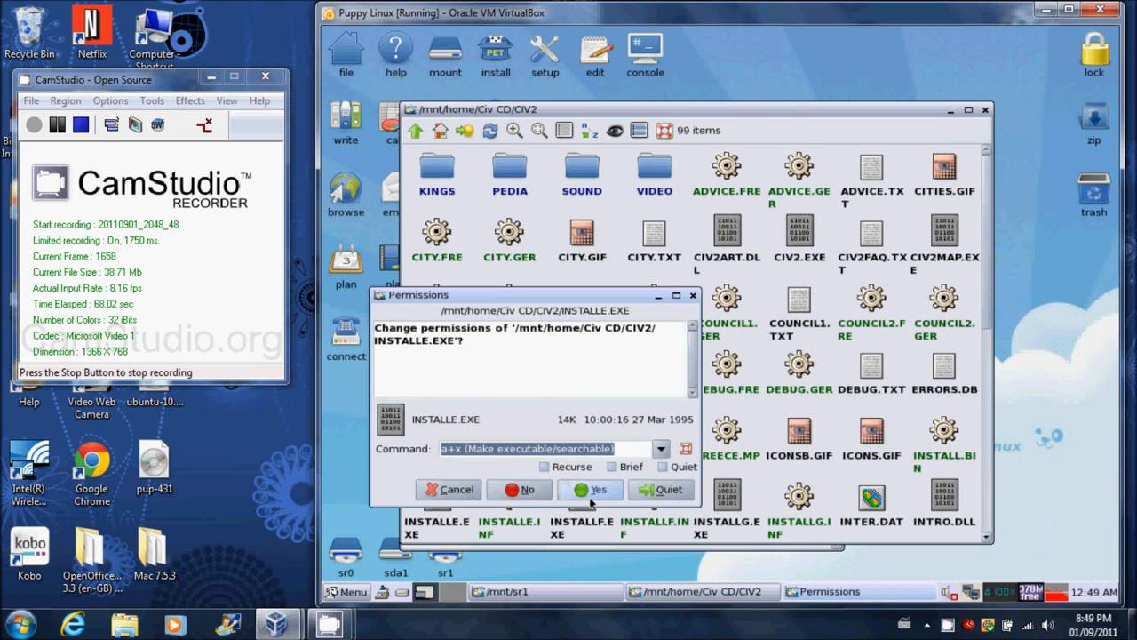
pyautogui.click(590, 489)
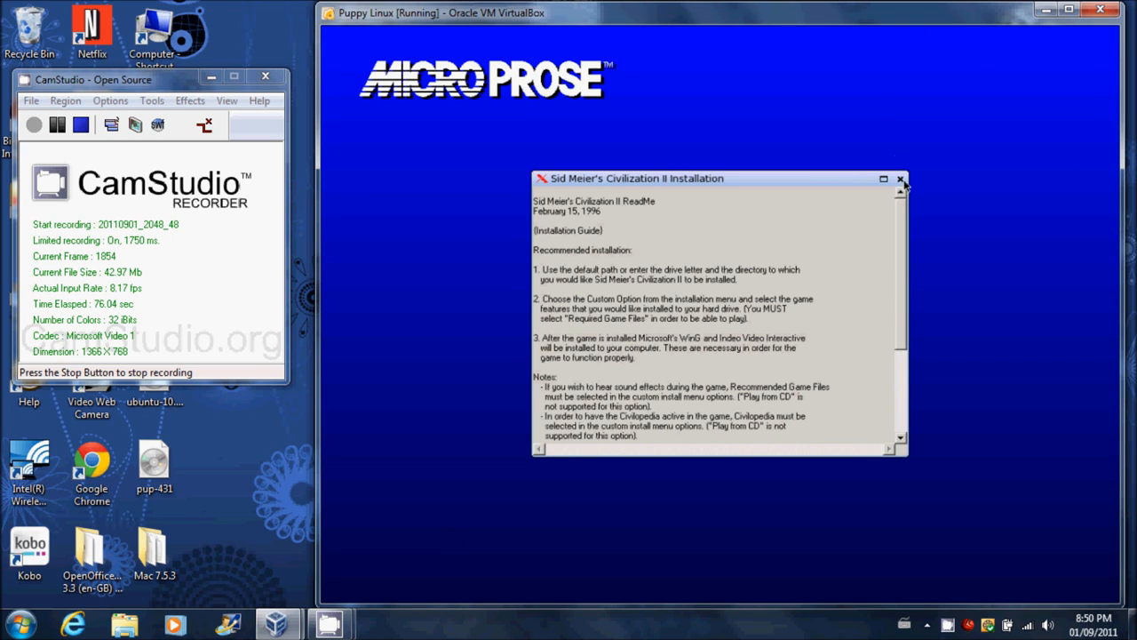
# Run a Custom Install with Required Game Files, skip the program group and acknowledge completion
pyautogui.click(901, 178)
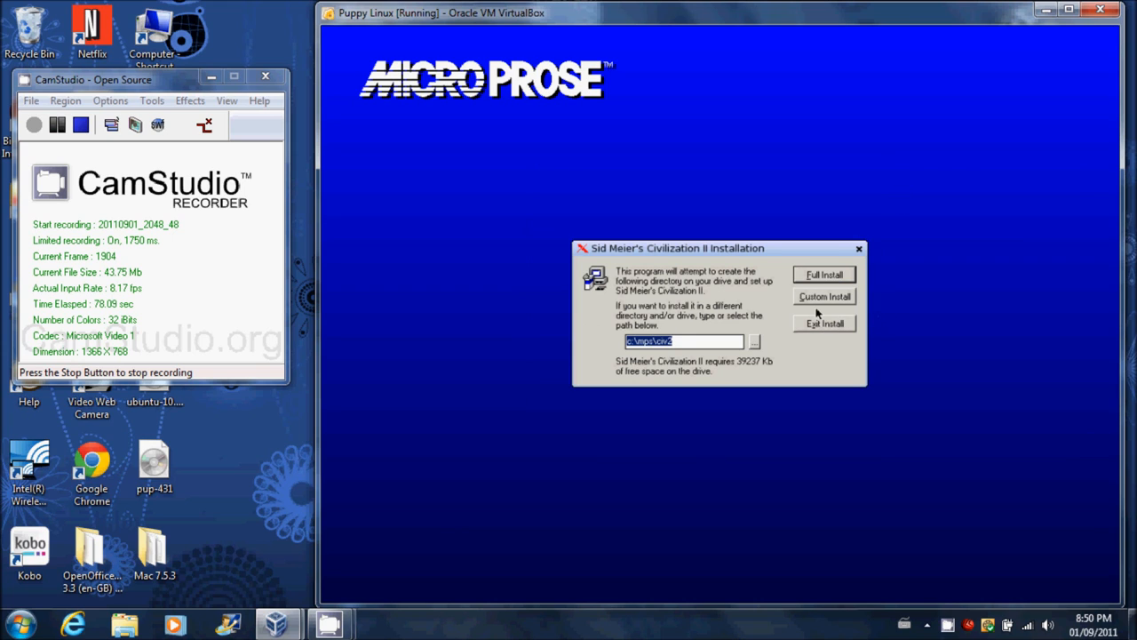
pyautogui.click(825, 295)
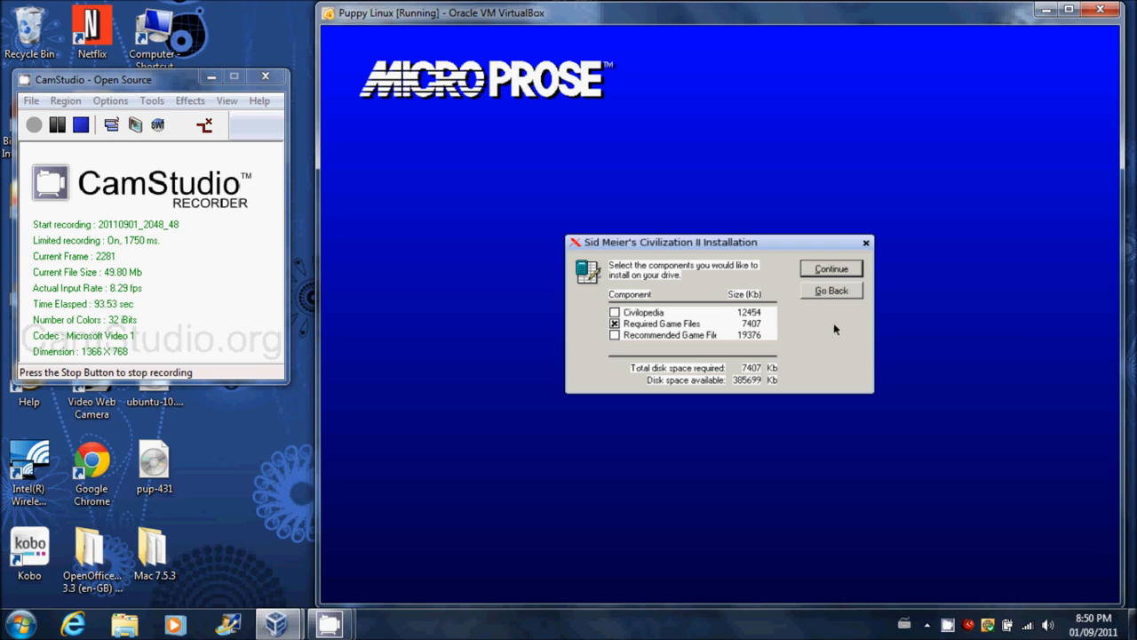
pyautogui.click(830, 268)
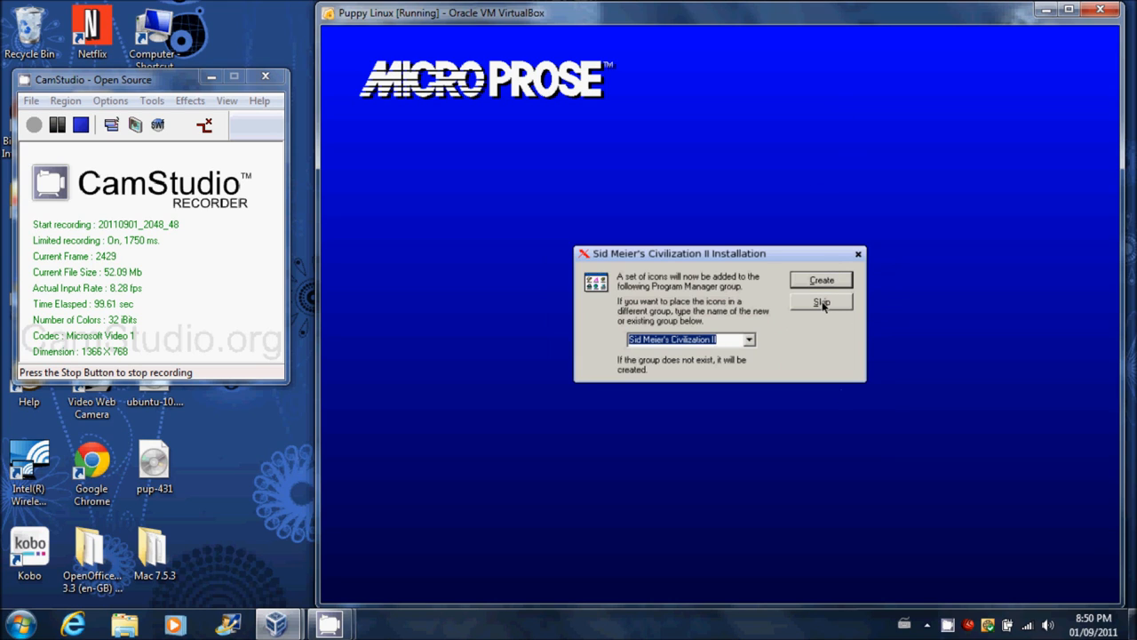
pyautogui.click(820, 302)
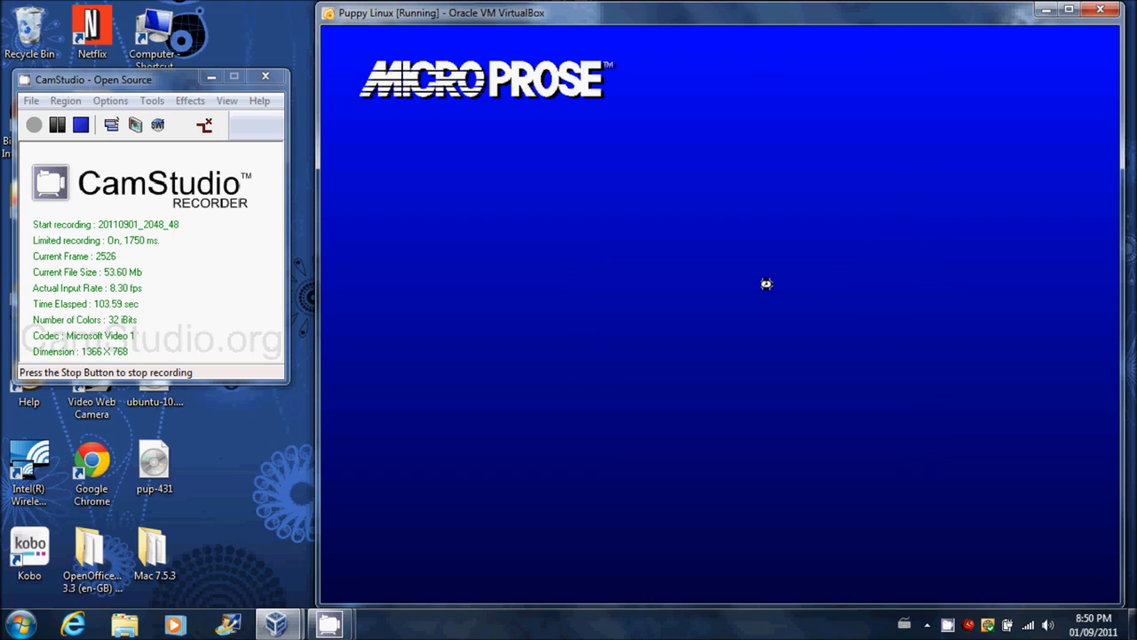
pyautogui.moveTo(626, 302)
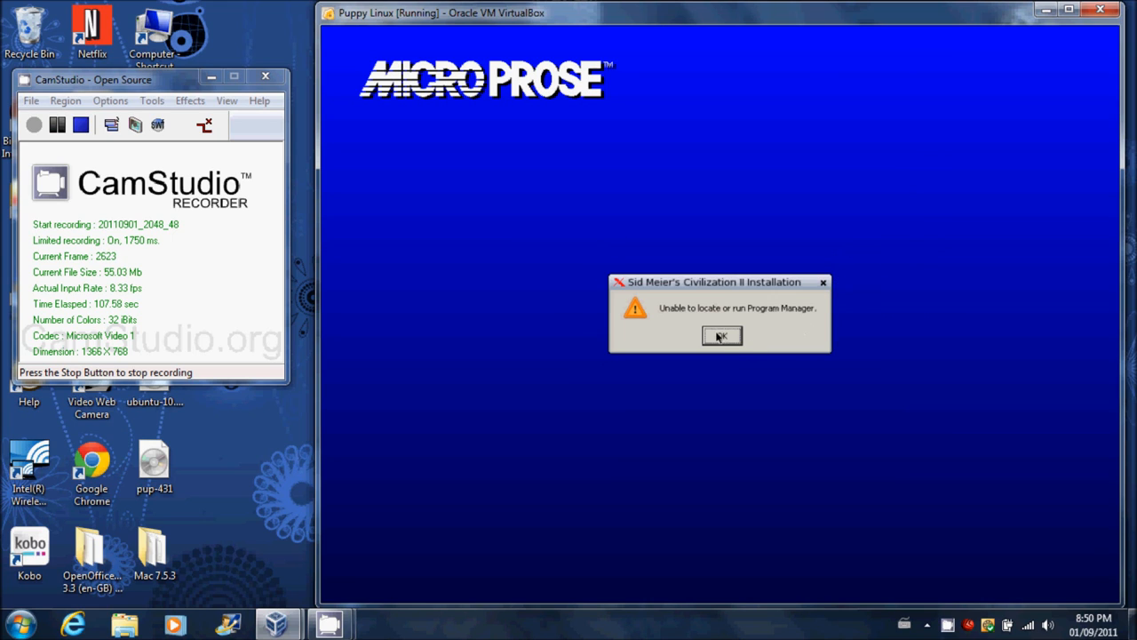
pyautogui.moveTo(711, 355)
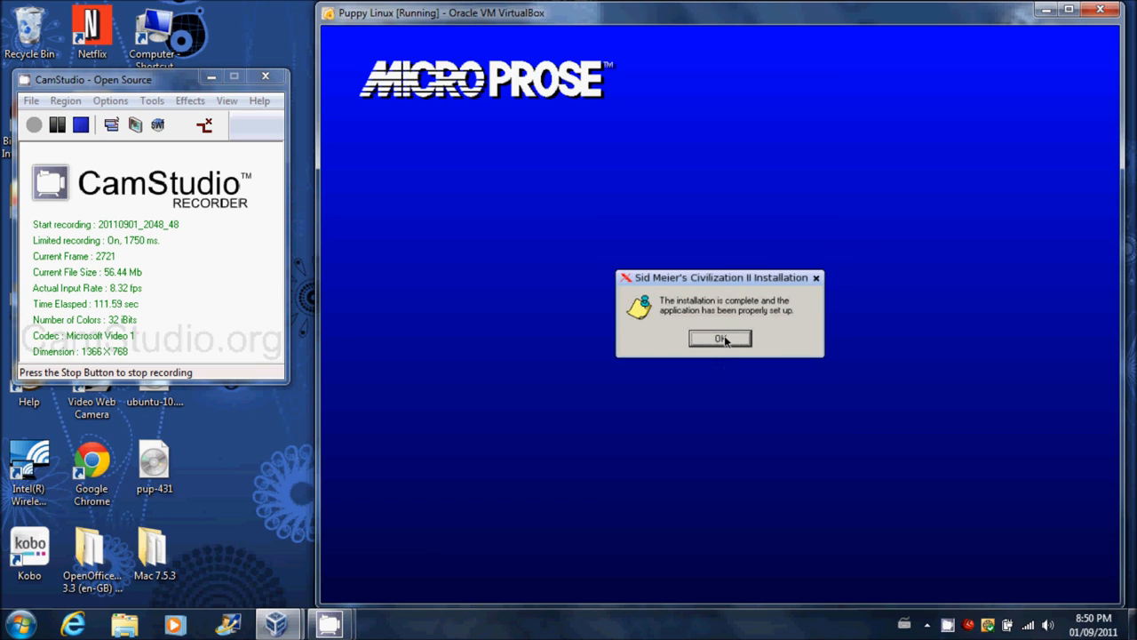
pyautogui.click(717, 338)
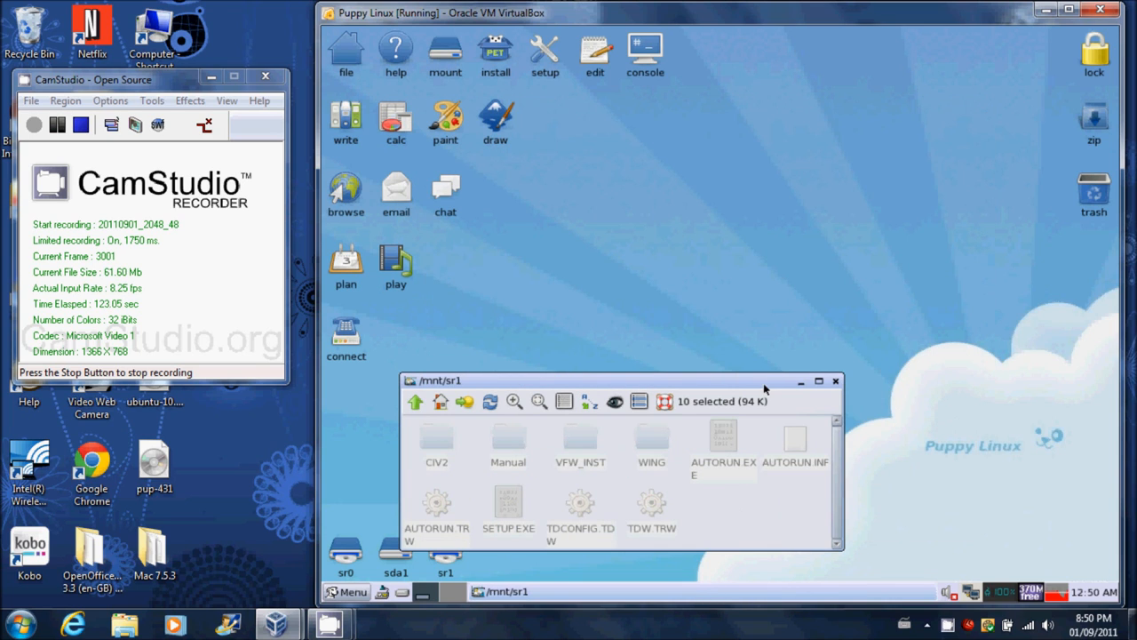
# Close the CD window and start Wine File from Menu > Filesystem
pyautogui.click(835, 381)
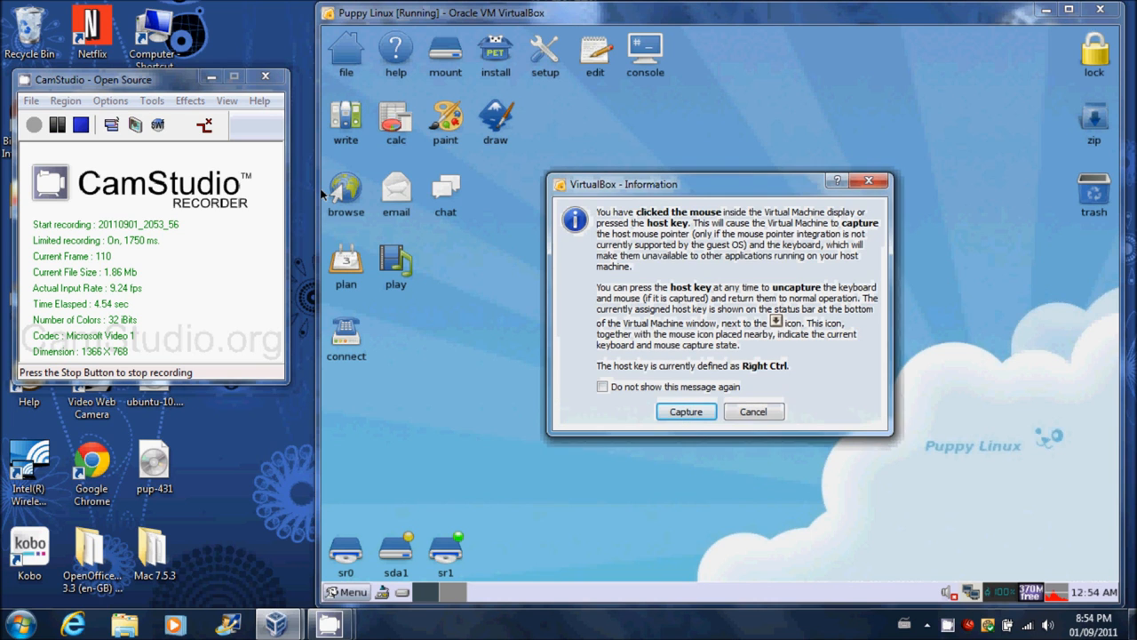
pyautogui.click(753, 411)
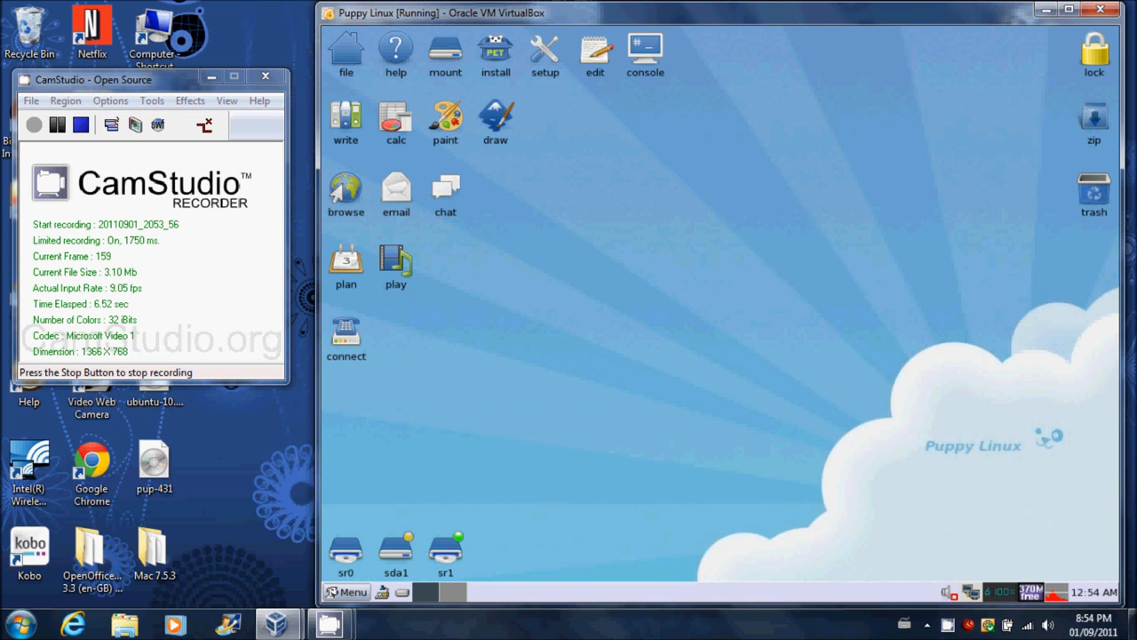
pyautogui.click(348, 592)
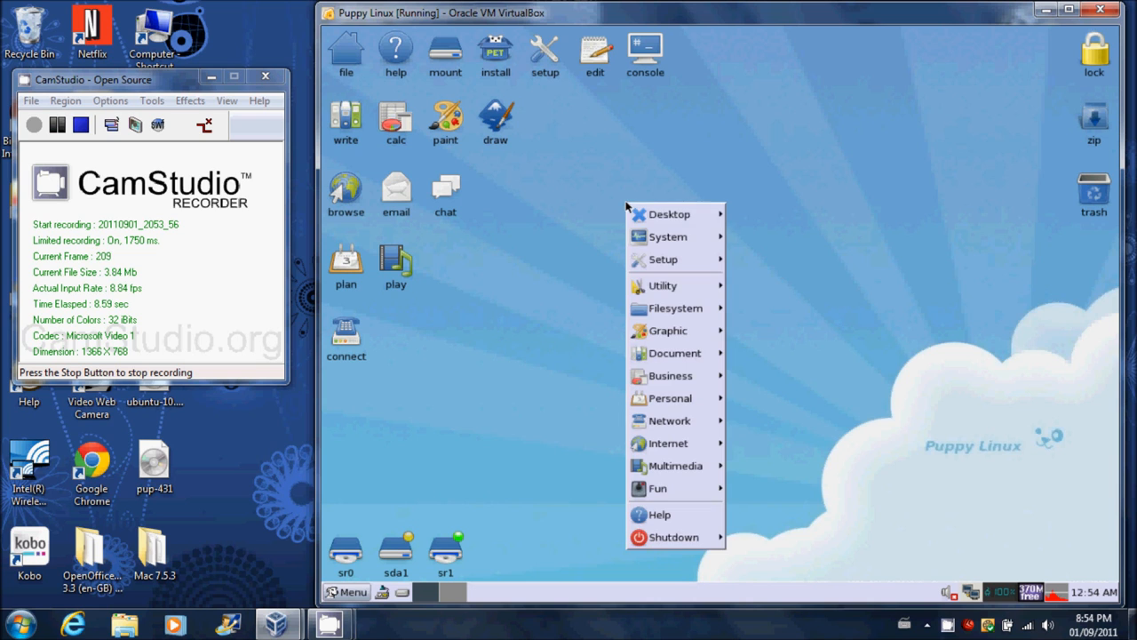
pyautogui.moveTo(675, 308)
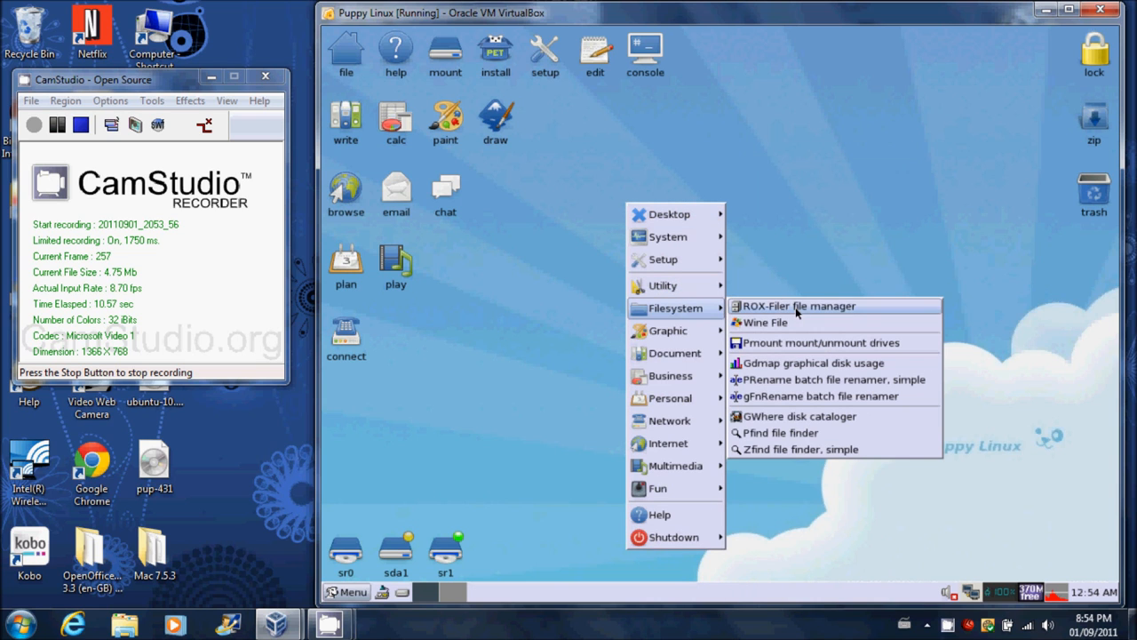
pyautogui.click(766, 323)
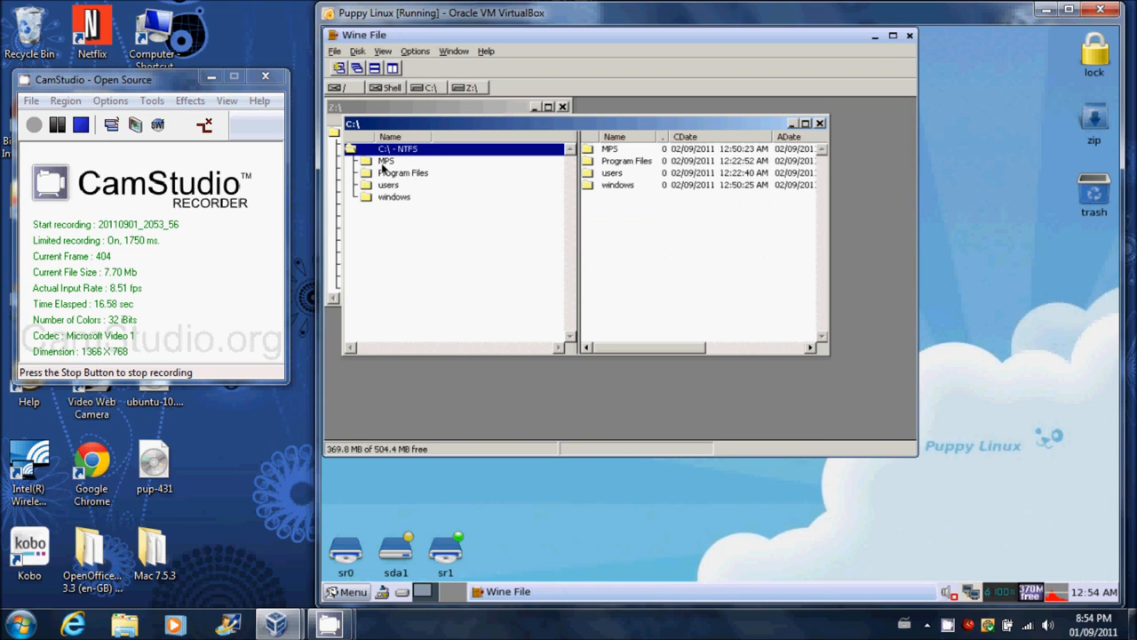
# Launch civ2.exe from C:\MPS\CIV2 with Turn ON Heralds selected
pyautogui.doubleClick(385, 160)
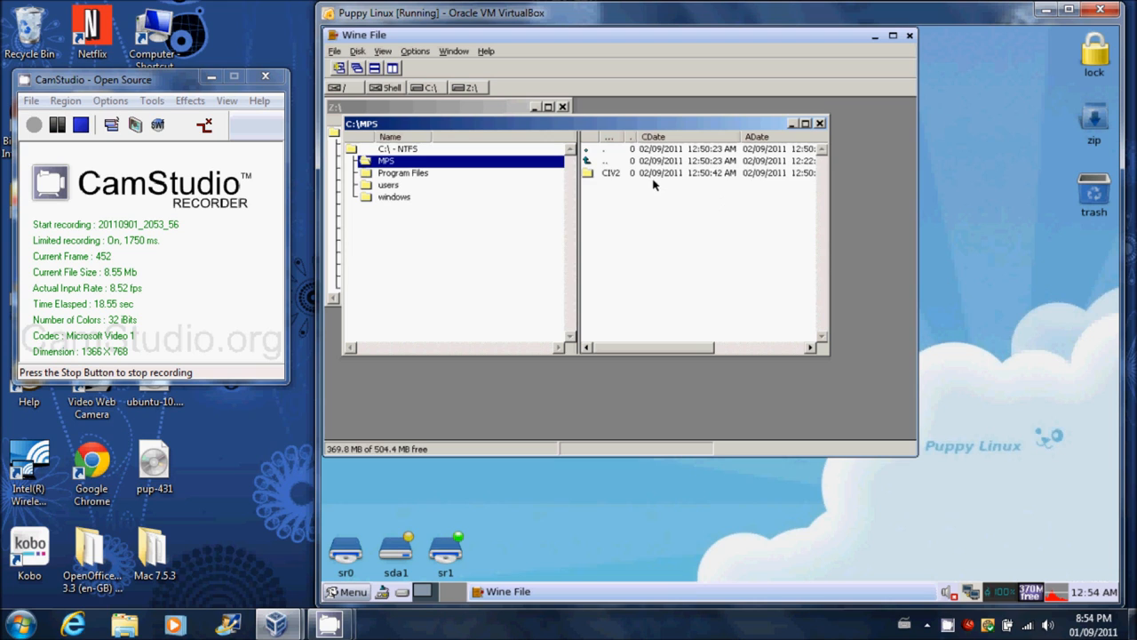
pyautogui.click(611, 174)
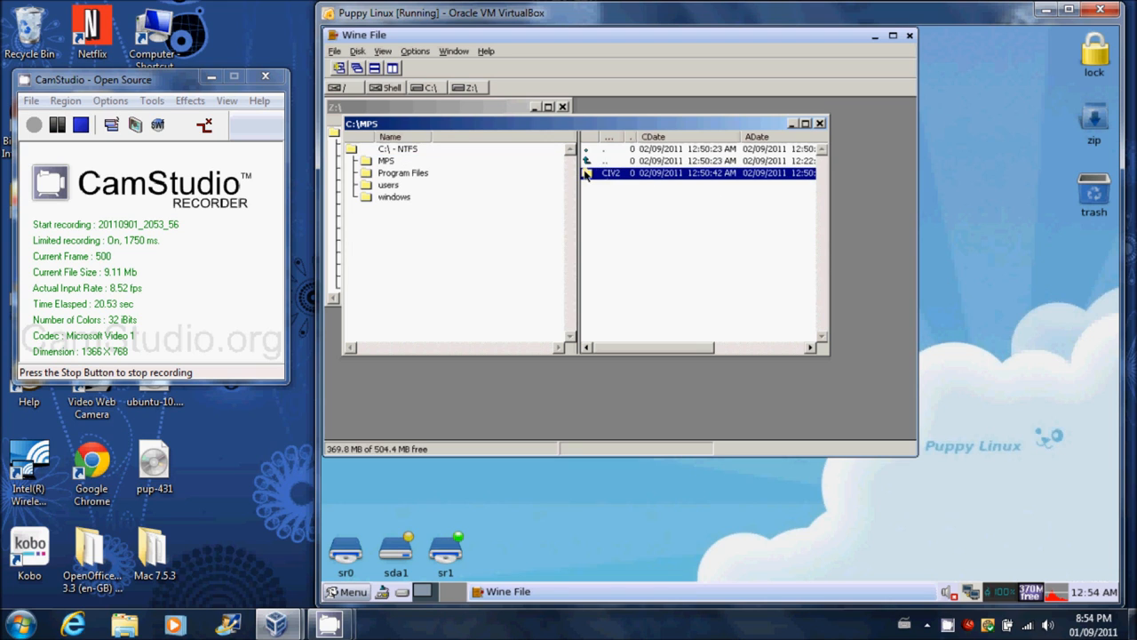
pyautogui.doubleClick(611, 172)
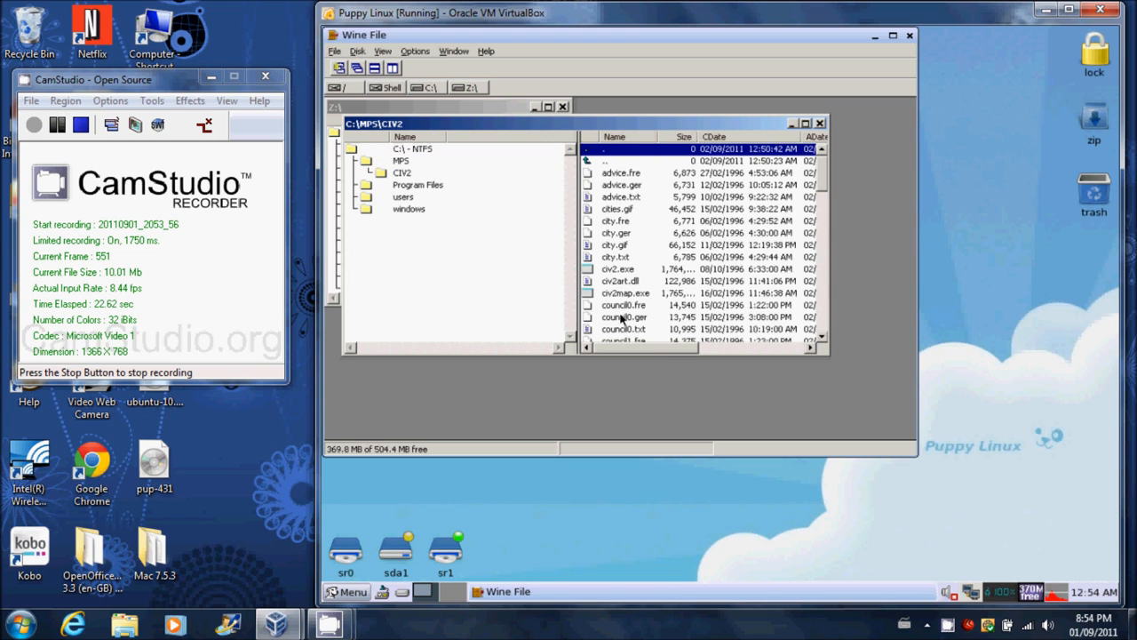
pyautogui.click(618, 268)
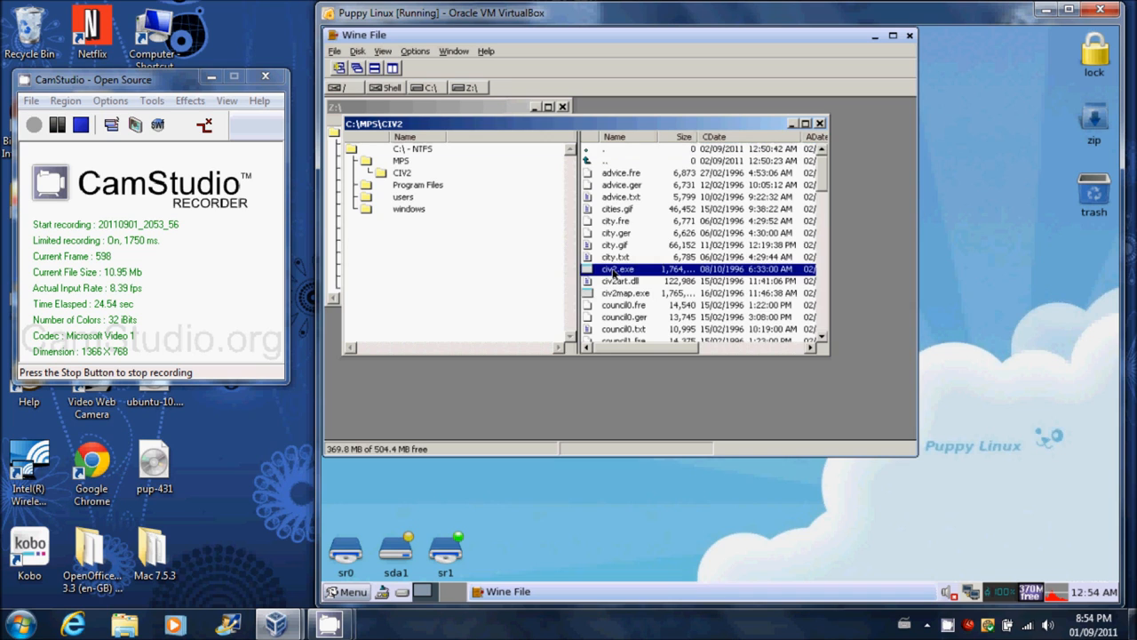
pyautogui.doubleClick(618, 269)
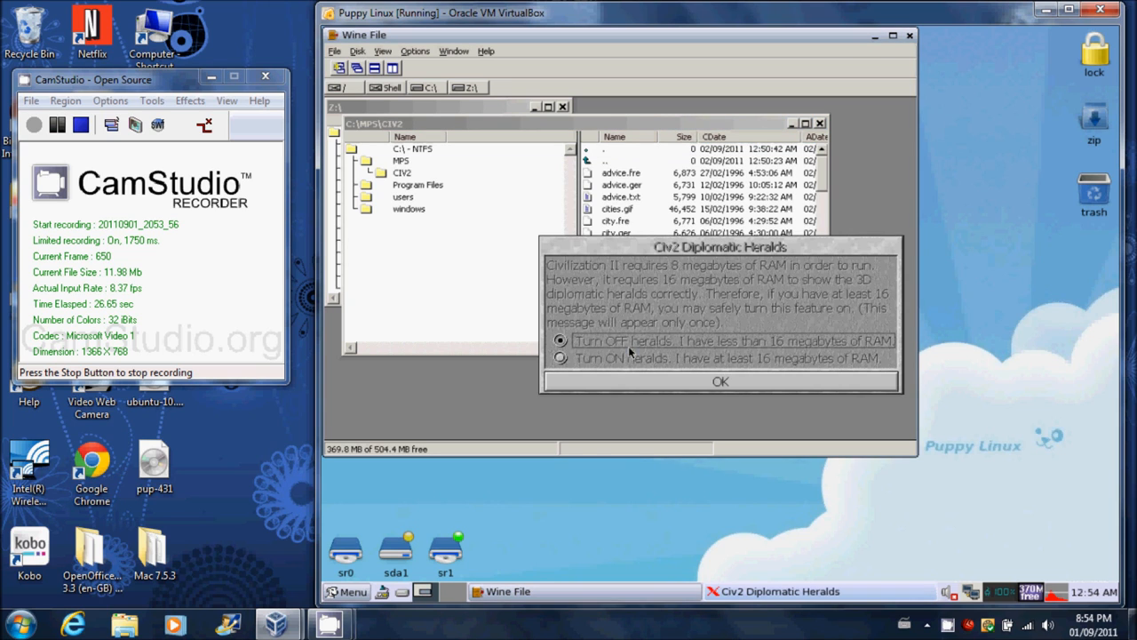
pyautogui.click(562, 358)
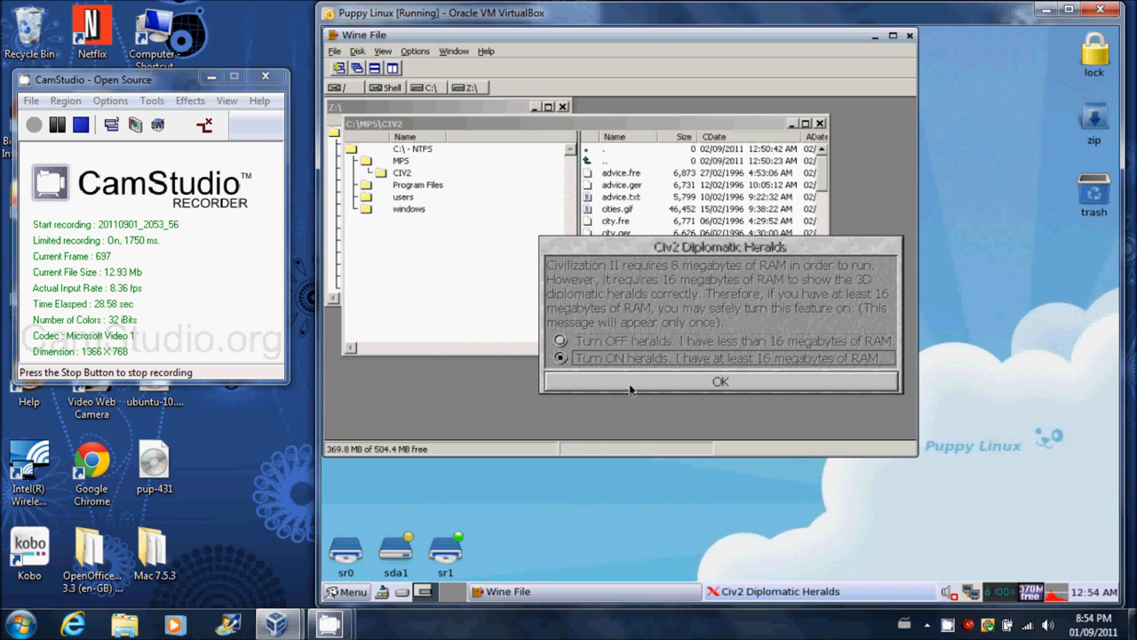
pyautogui.click(720, 381)
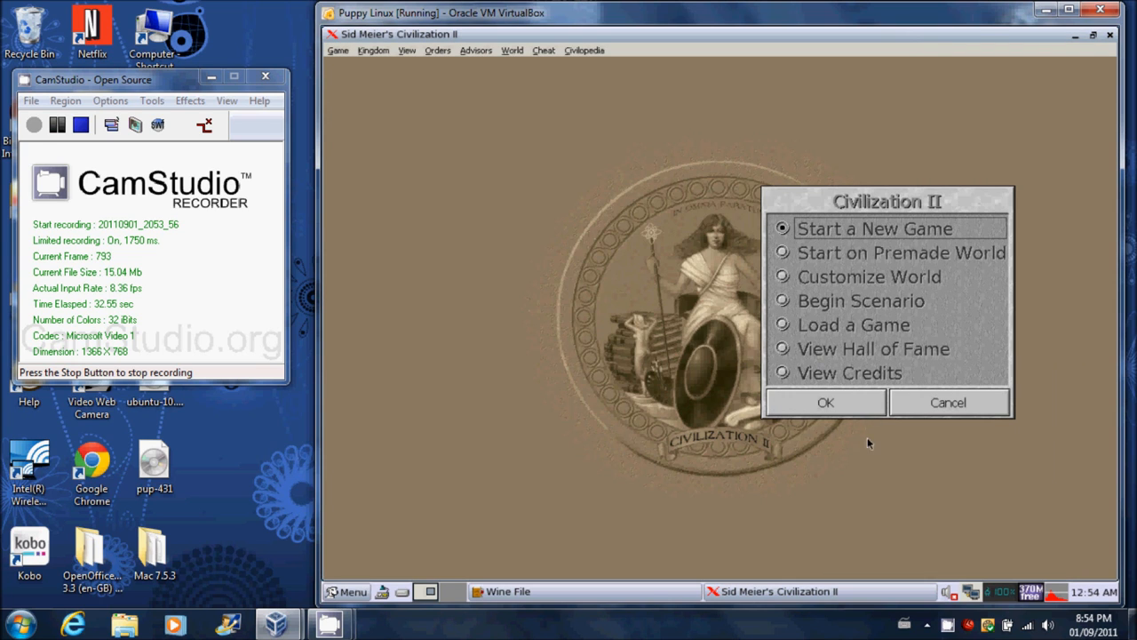
# Begin a new game on a Small world at Chieftain difficulty
pyautogui.click(824, 402)
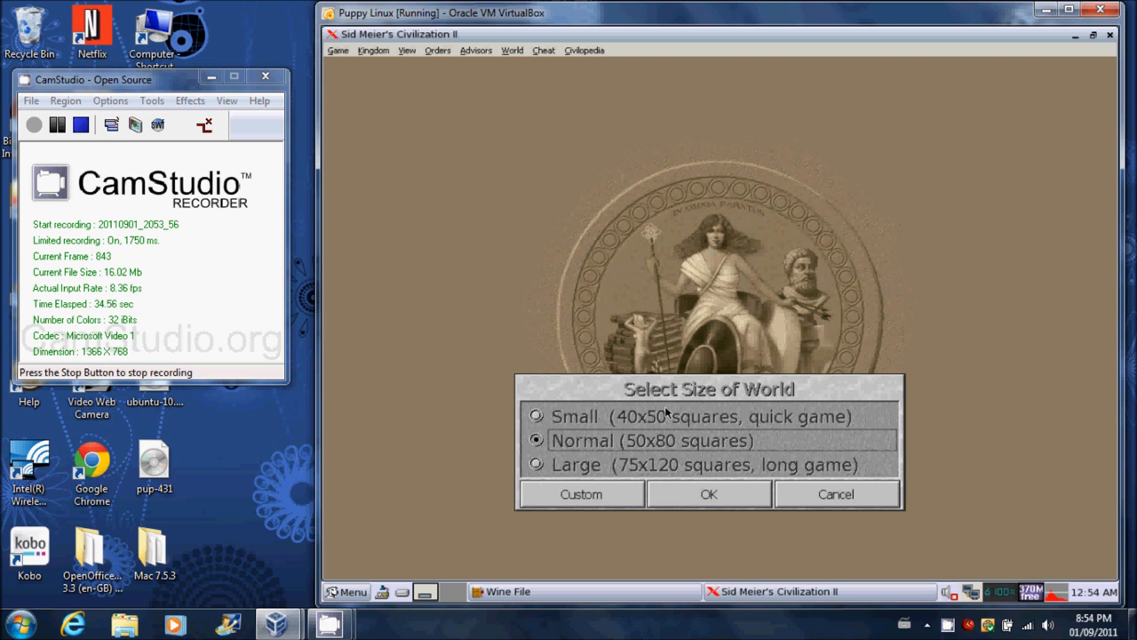
pyautogui.click(537, 416)
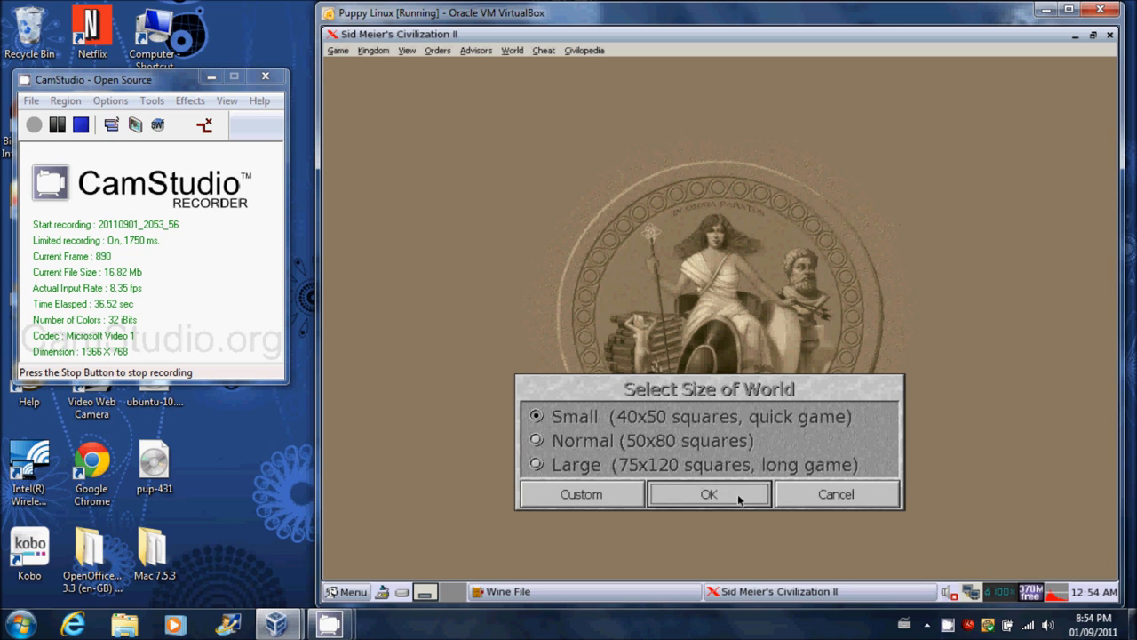
pyautogui.click(709, 494)
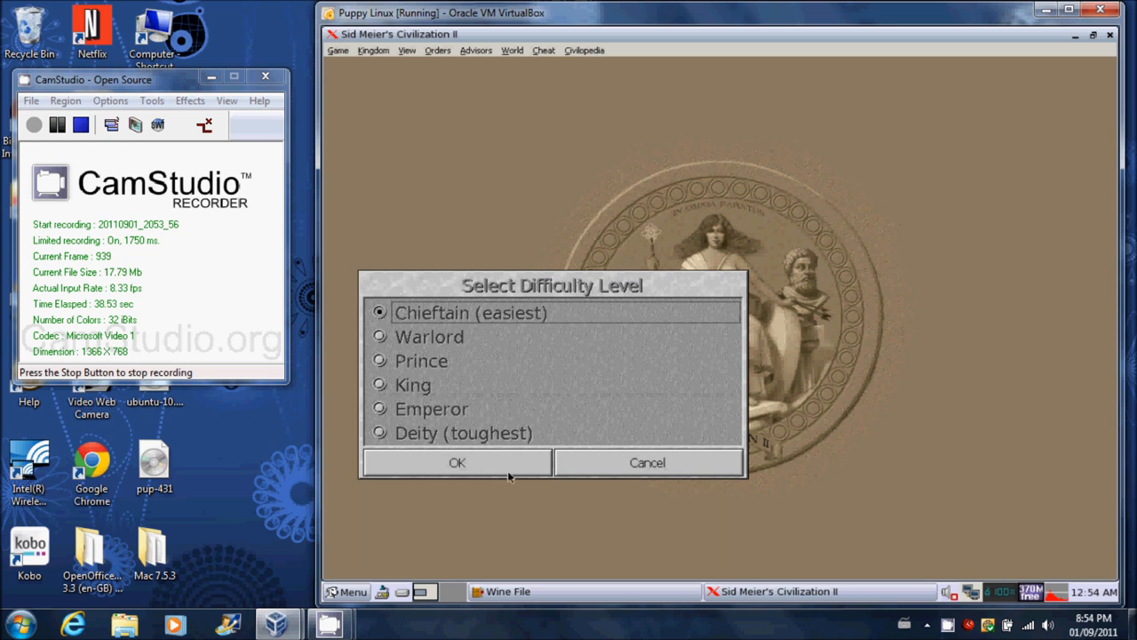
pyautogui.click(456, 462)
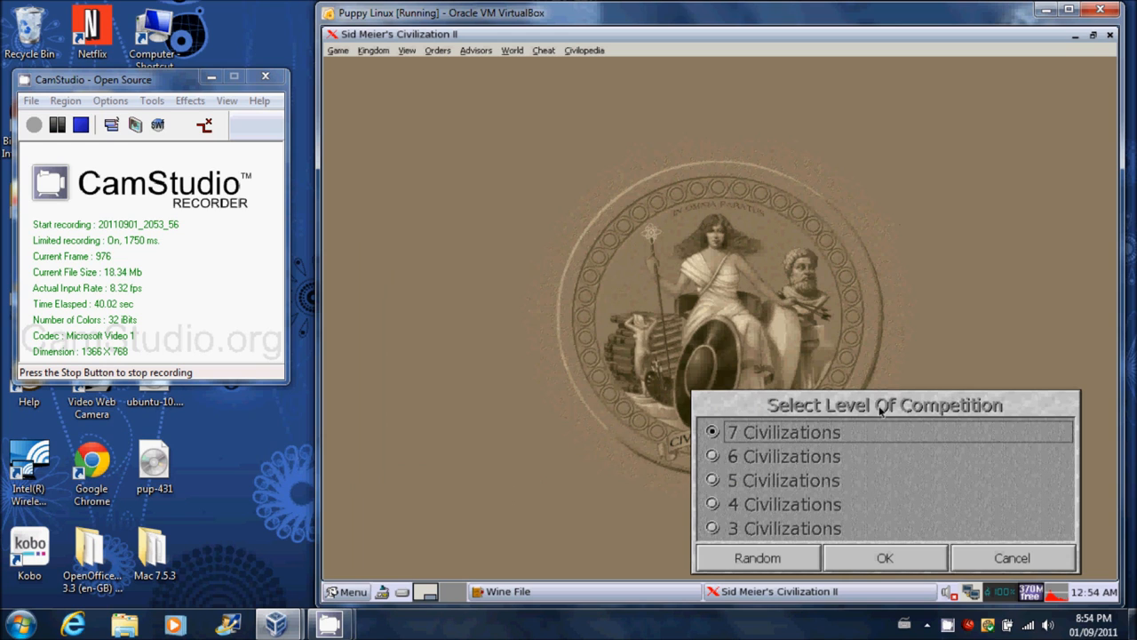
pyautogui.click(885, 558)
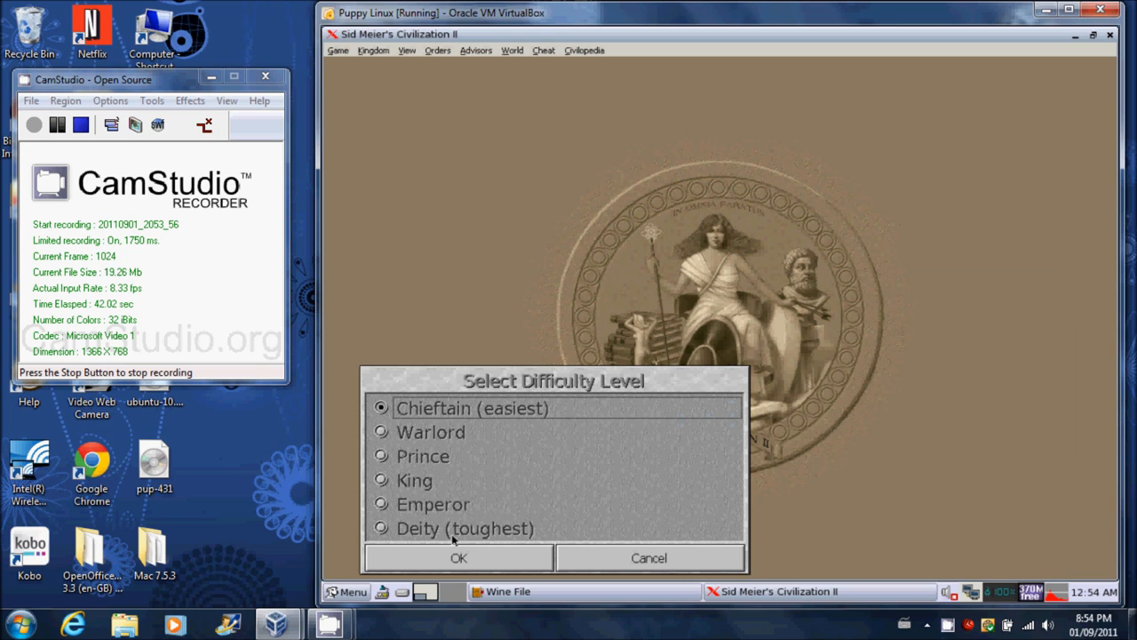
pyautogui.click(458, 558)
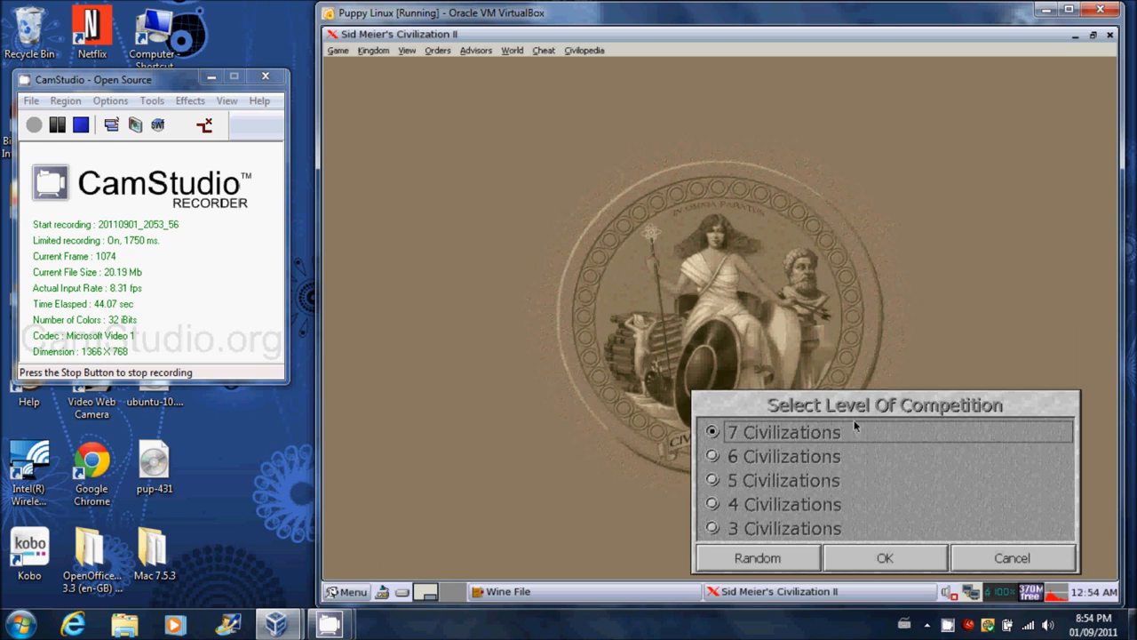
# Accept 7 civilizations, Villages Only barbarians, Standard Rules, the Romans and the city style
pyautogui.click(885, 558)
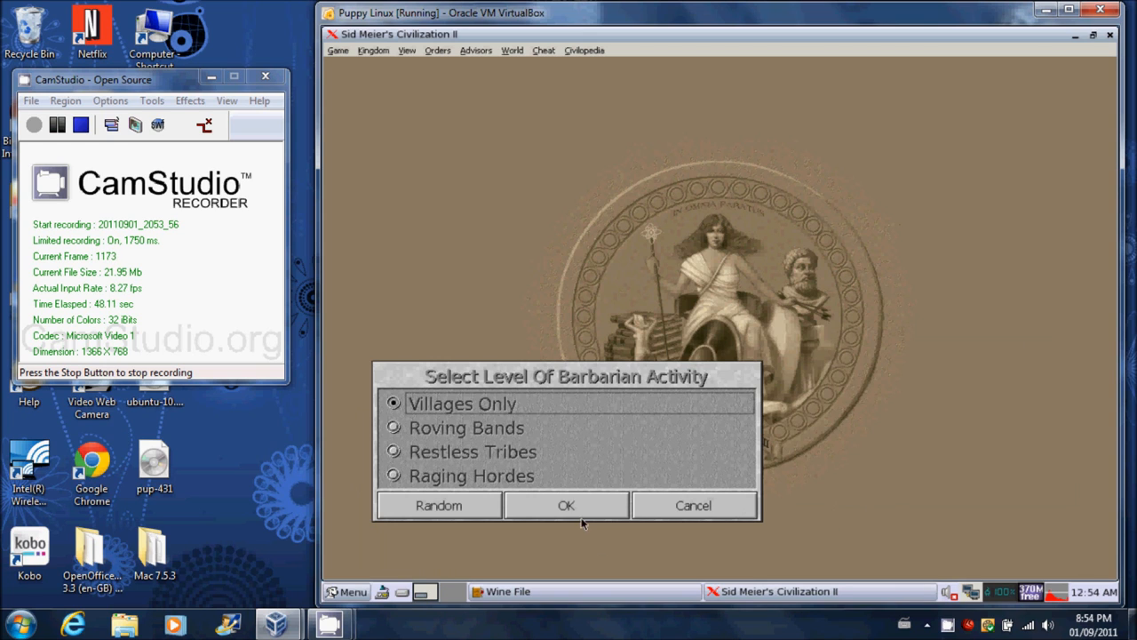
pyautogui.click(565, 505)
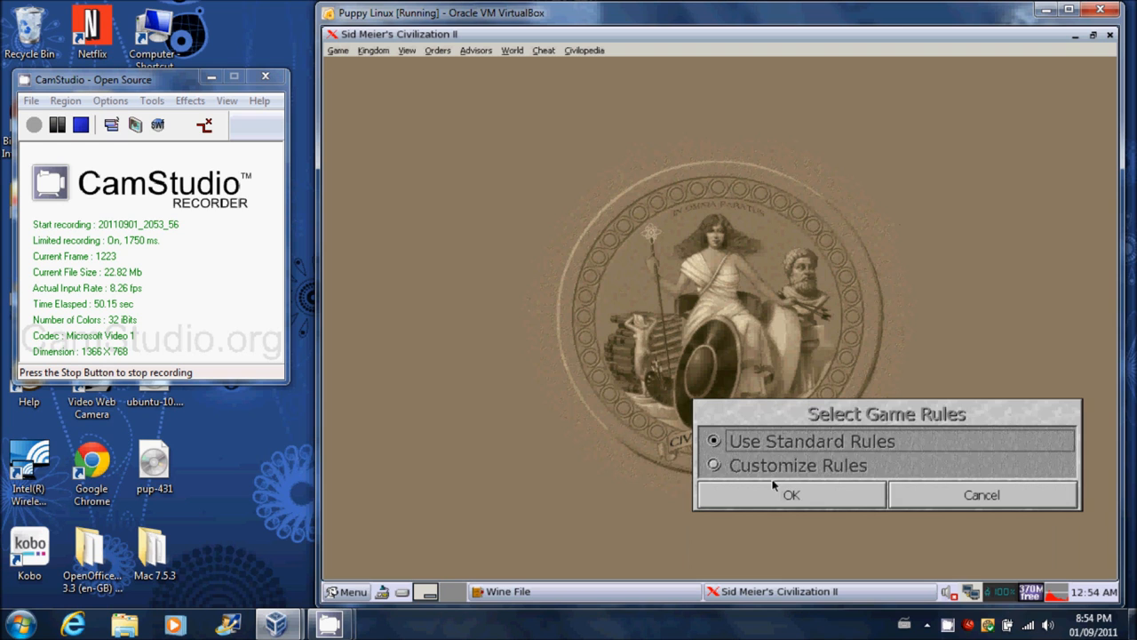
pyautogui.click(789, 494)
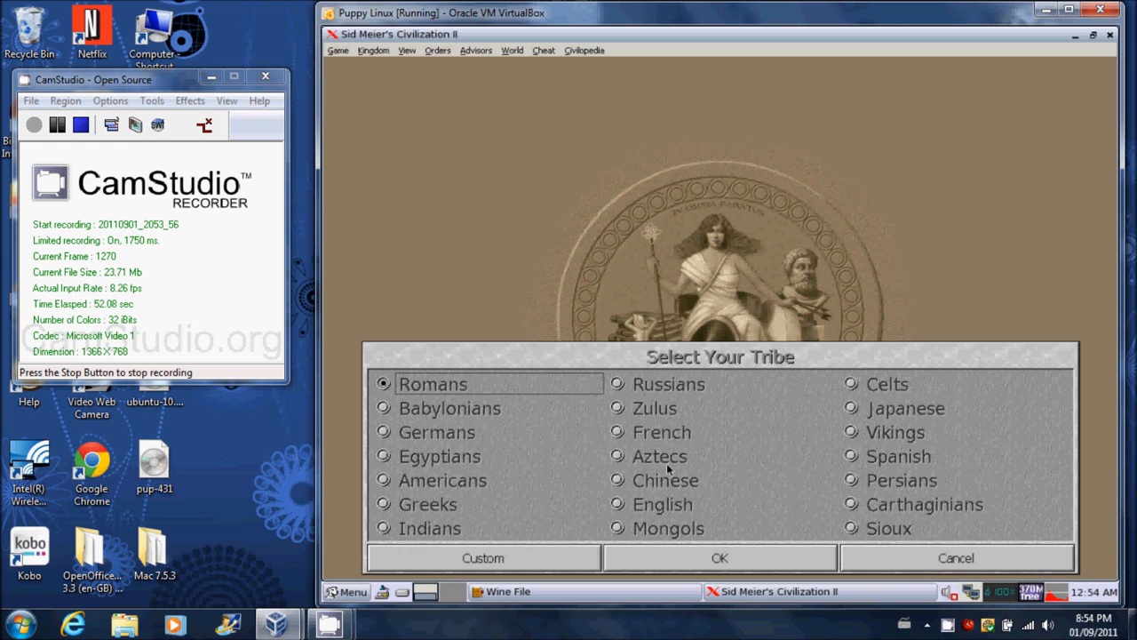
pyautogui.click(720, 558)
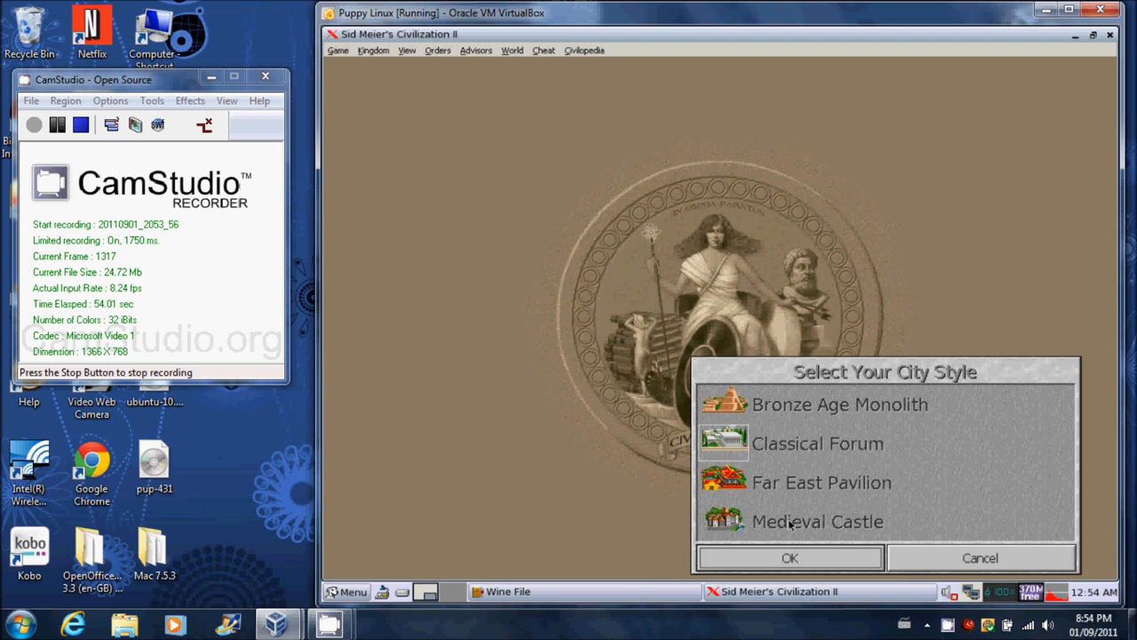
pyautogui.click(789, 558)
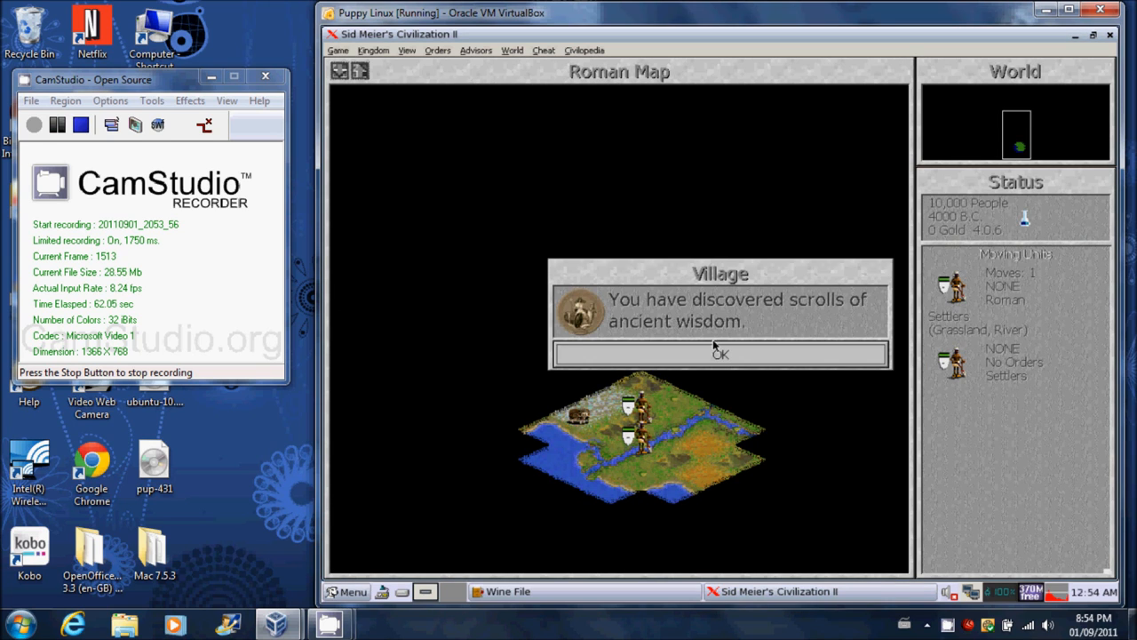
# Clear the village and Alphabet messages and found the first city, Rome
pyautogui.click(720, 354)
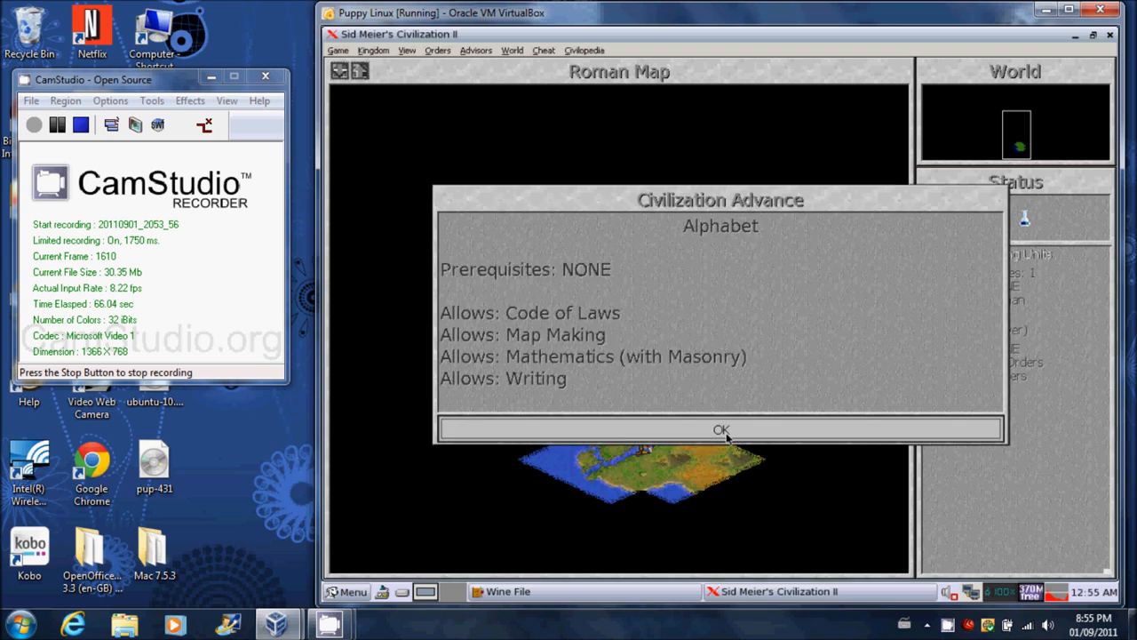
pyautogui.click(719, 428)
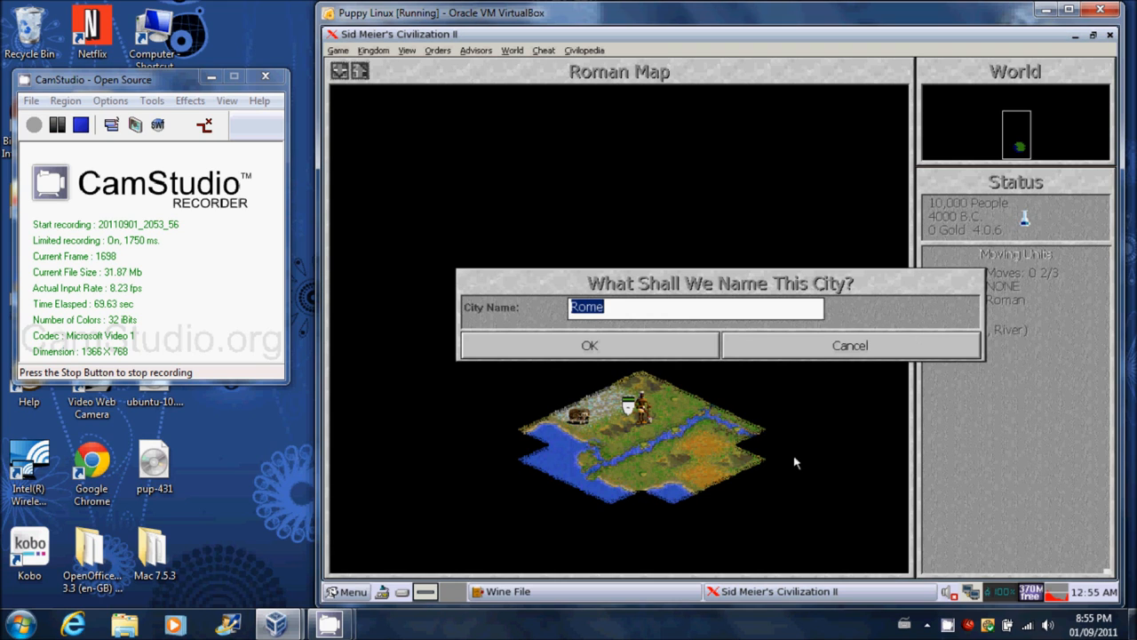
pyautogui.click(590, 345)
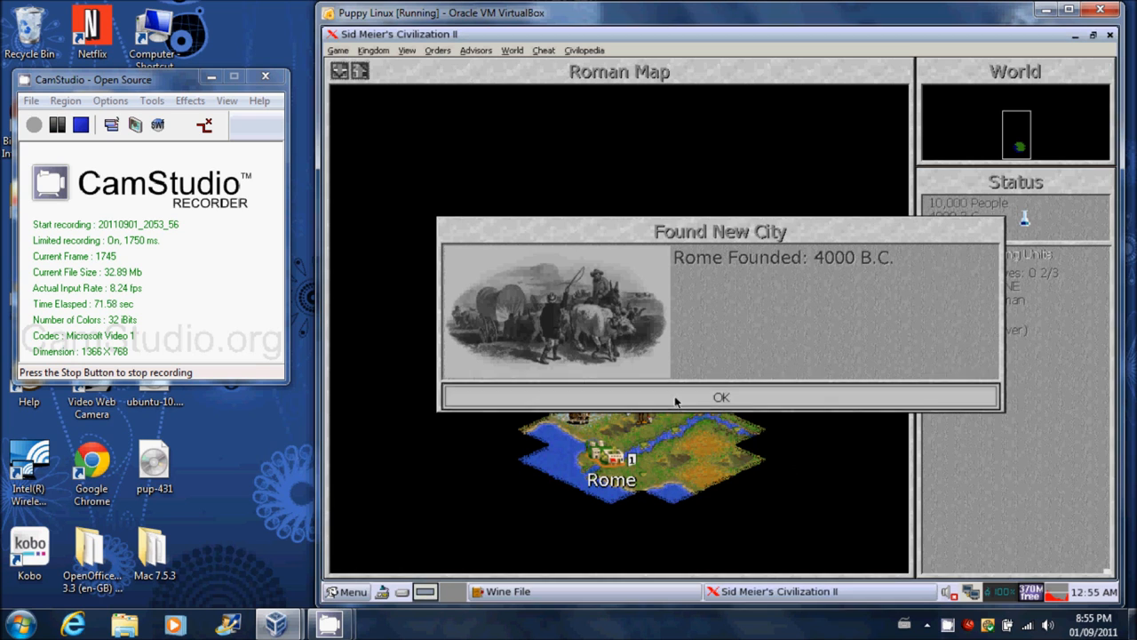
pyautogui.click(722, 397)
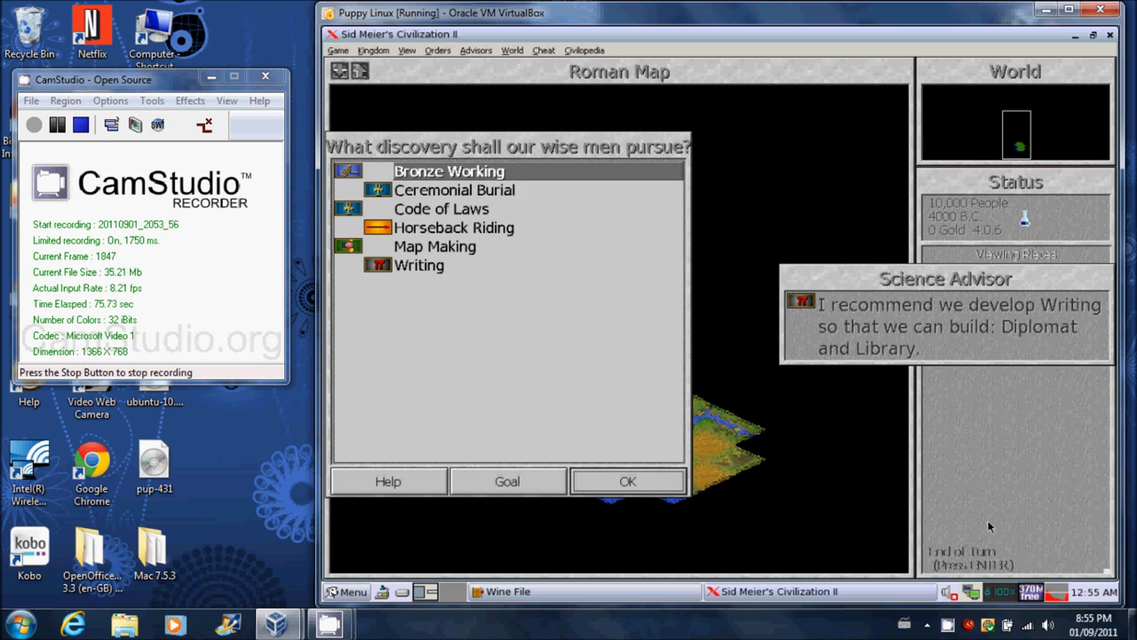
pyautogui.moveTo(484, 291)
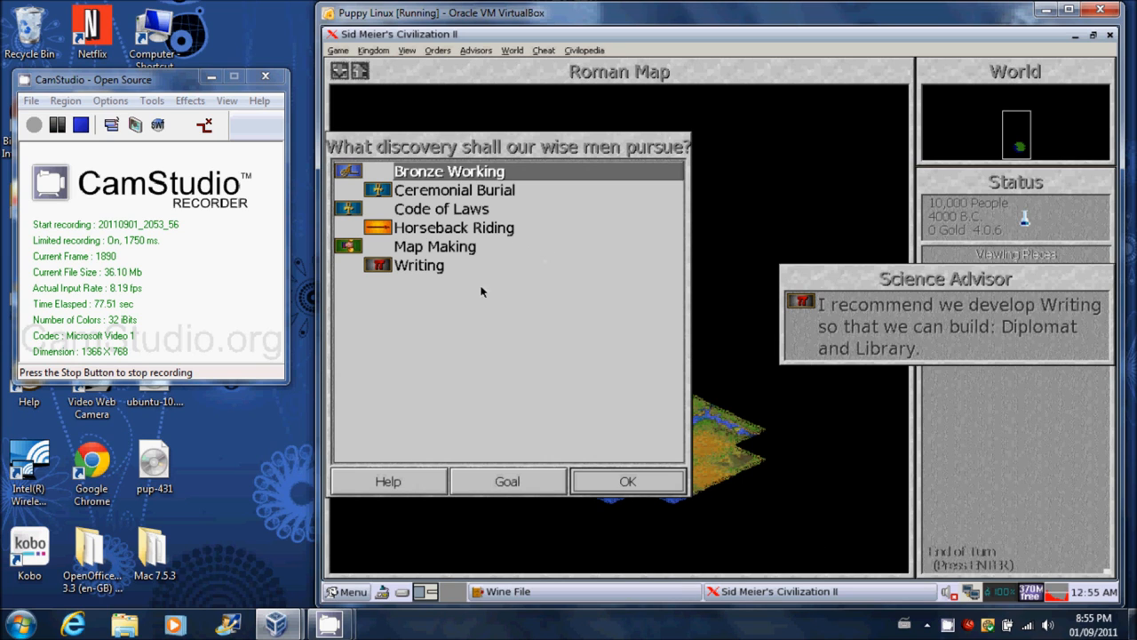
# Choose Code of Laws as the civilization's first research
pyautogui.click(627, 480)
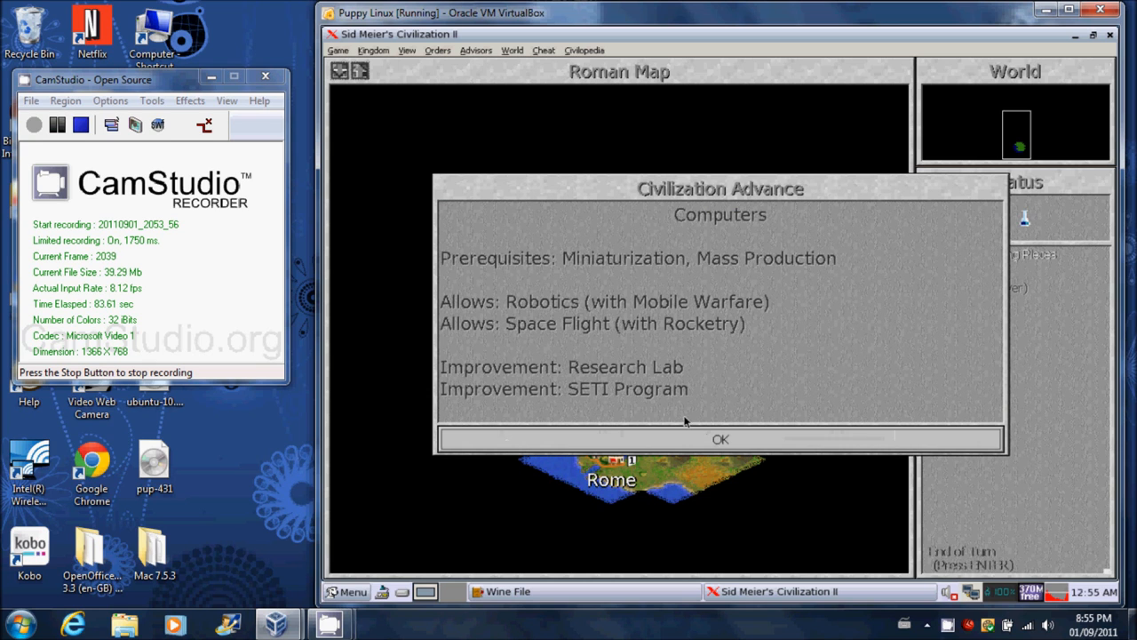
pyautogui.click(720, 439)
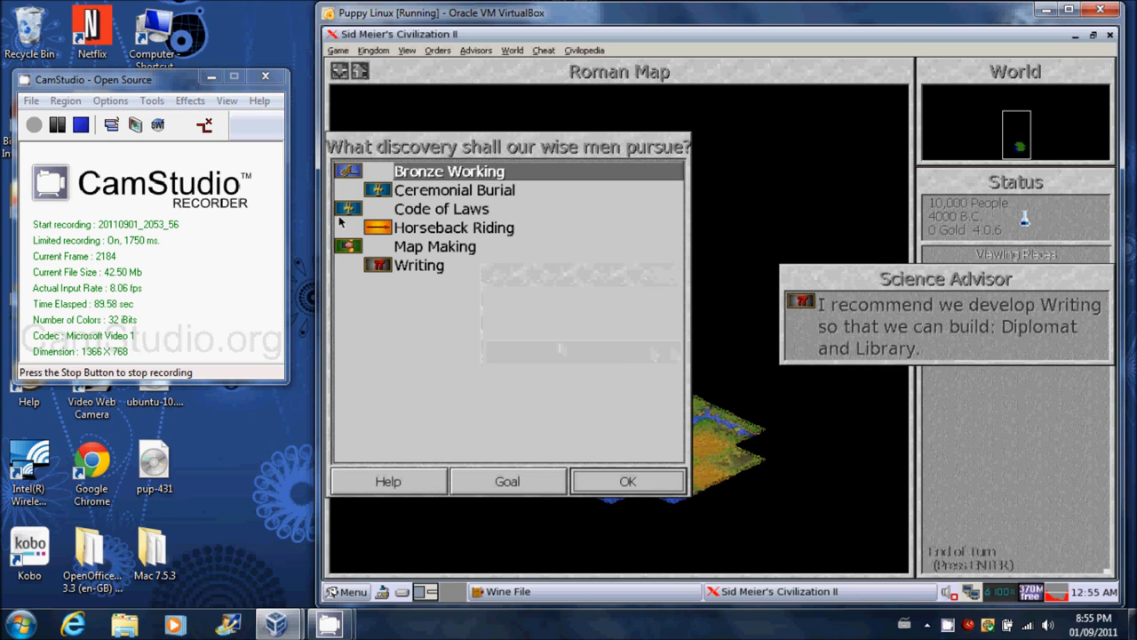
pyautogui.click(441, 209)
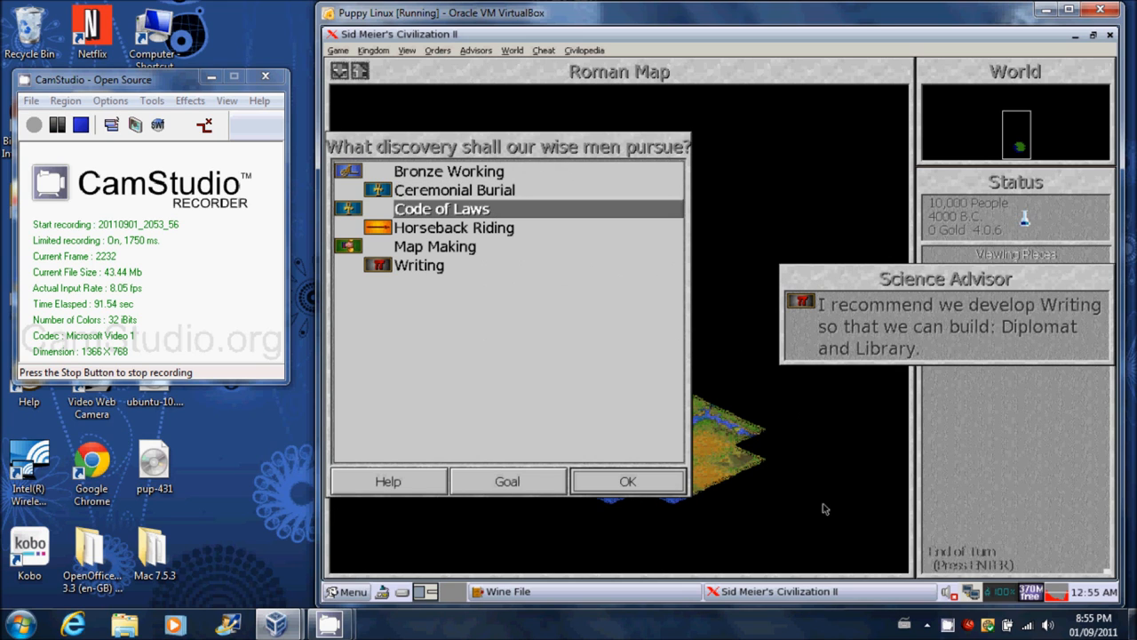
pyautogui.click(627, 480)
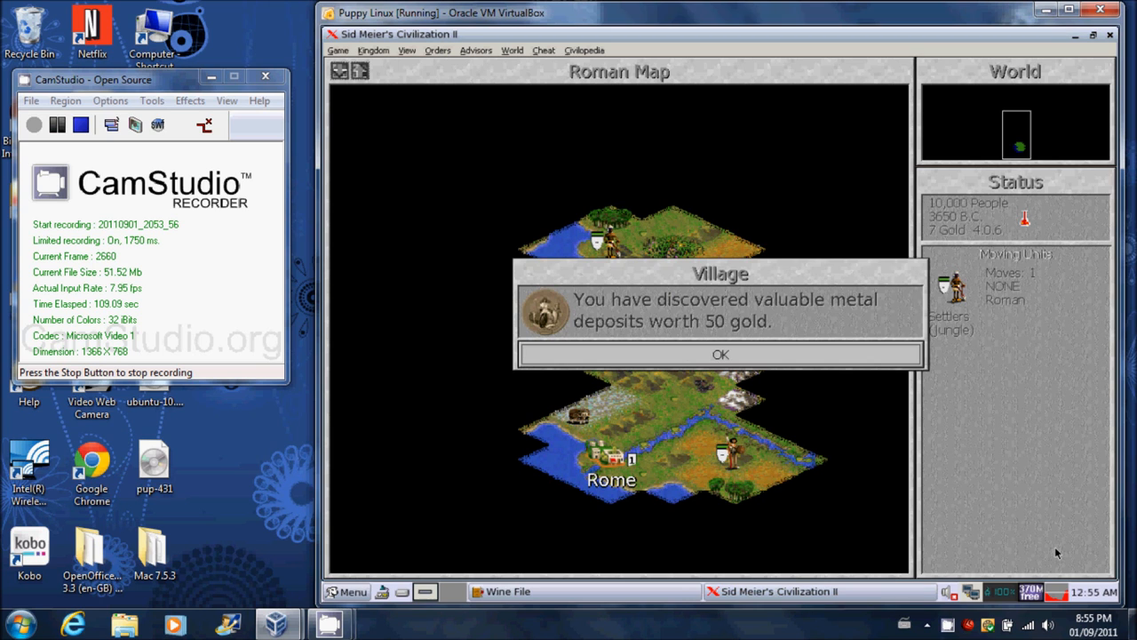
# Acknowledge Code of Laws' discovery and set Bronze Working as the next research
pyautogui.click(720, 353)
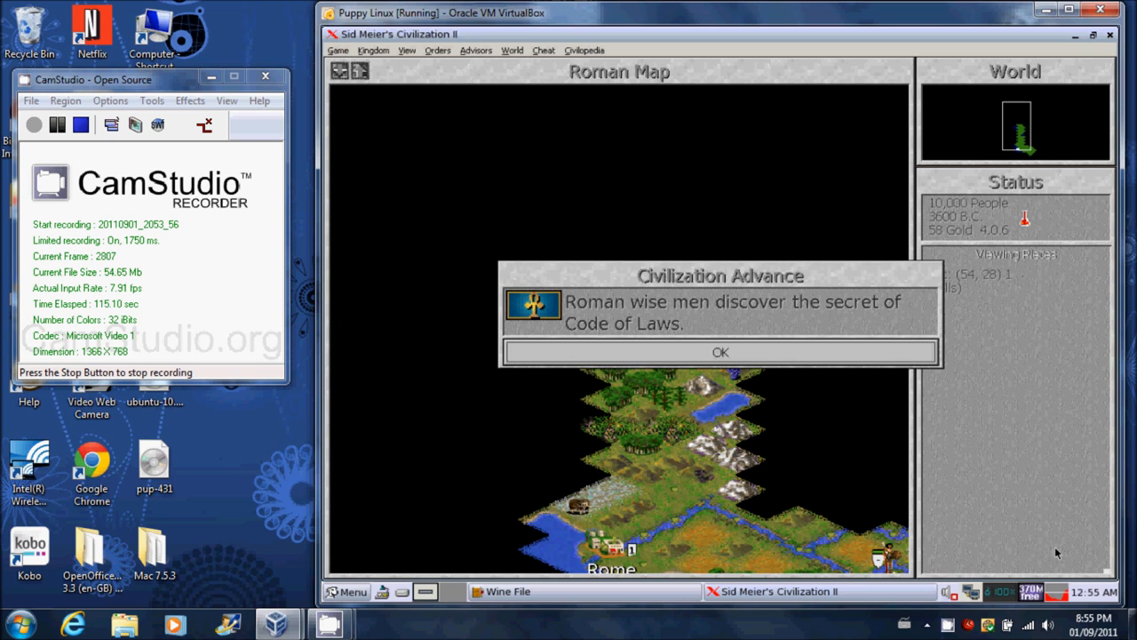
pyautogui.click(720, 352)
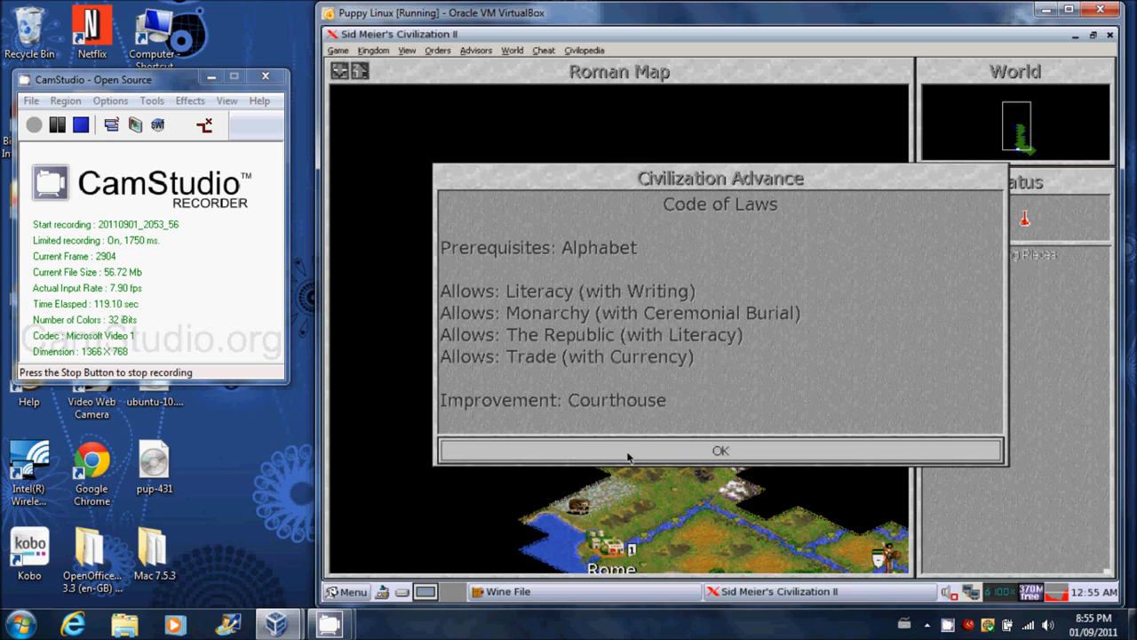
pyautogui.click(720, 451)
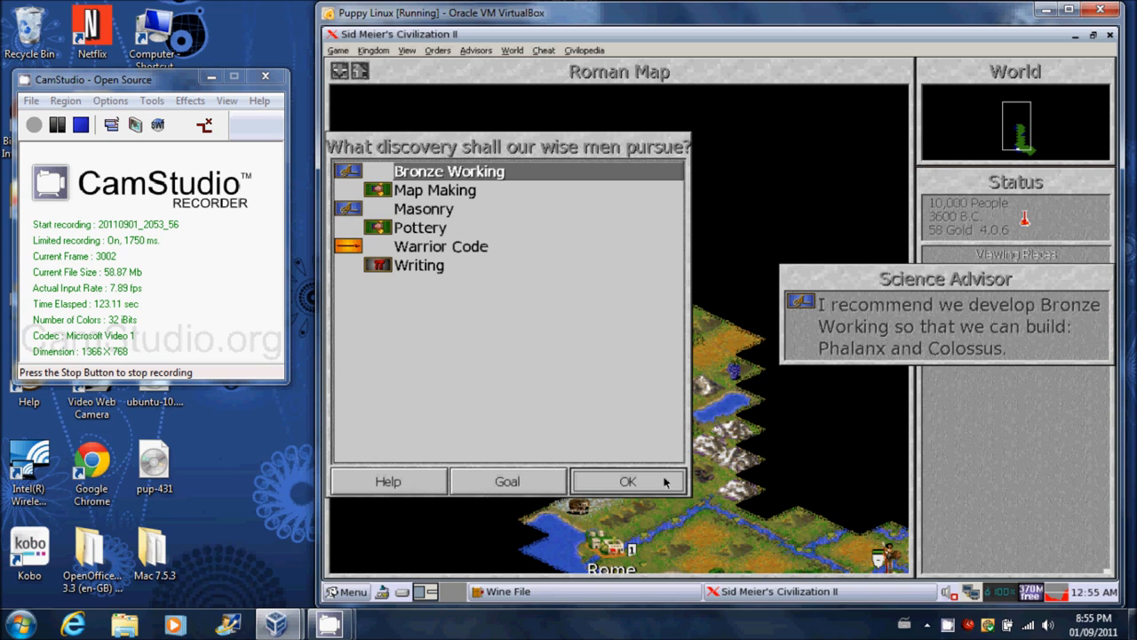
pyautogui.click(628, 479)
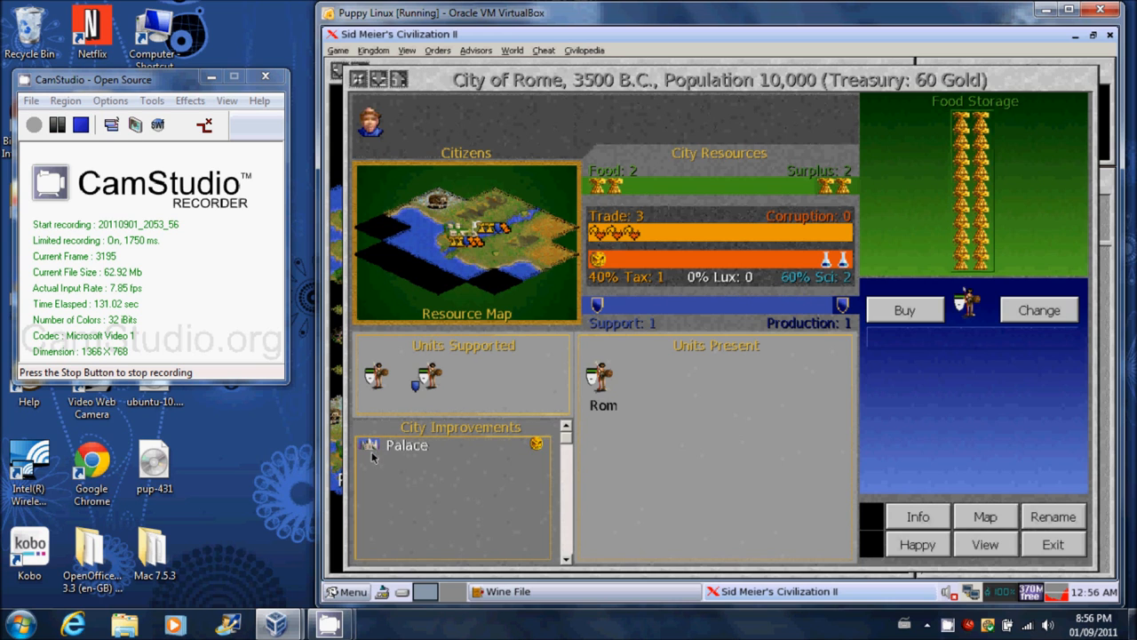
# Fortify the warriors from Rome's city view
pyautogui.click(601, 373)
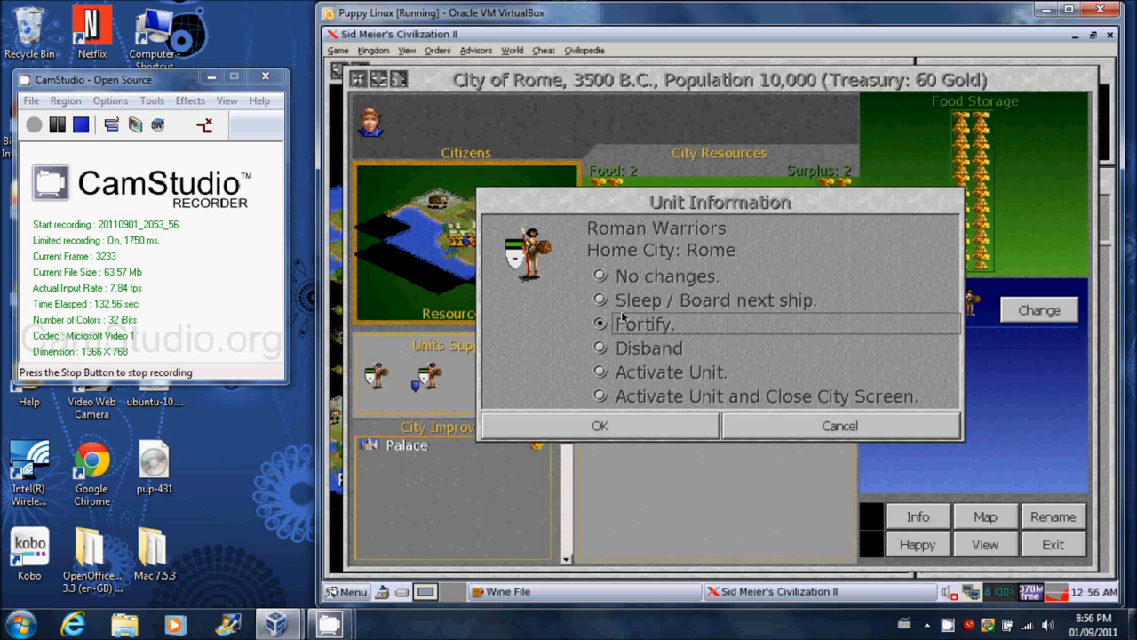
pyautogui.click(599, 426)
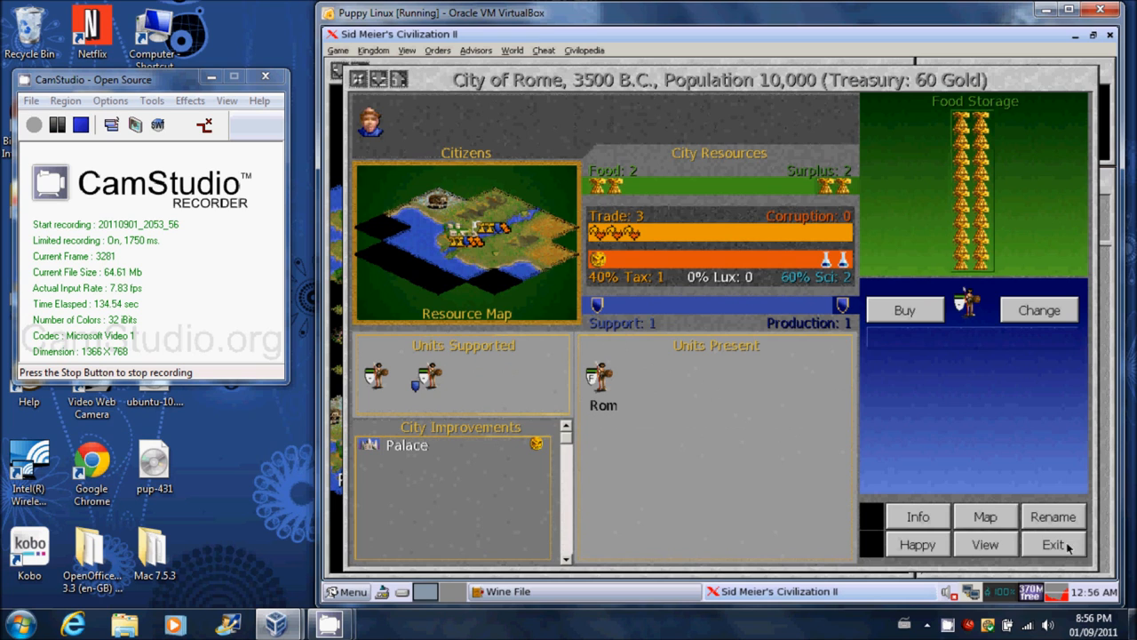
# Leave Rome's view and explore villages until an advanced tribe founds Veii
pyautogui.click(1054, 544)
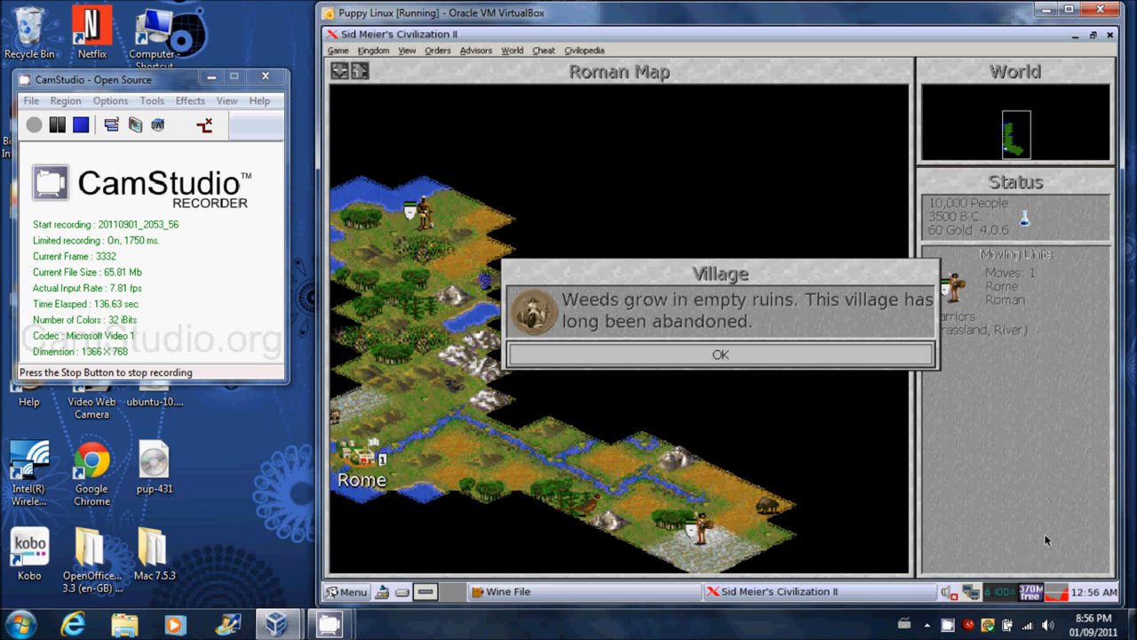
pyautogui.click(719, 353)
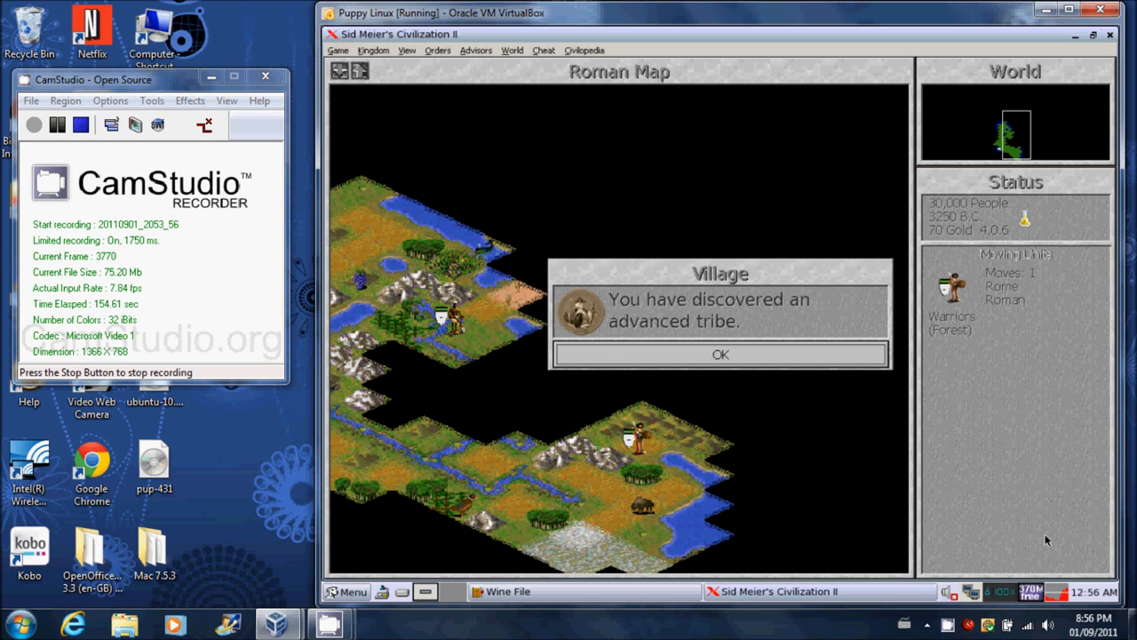
pyautogui.click(720, 353)
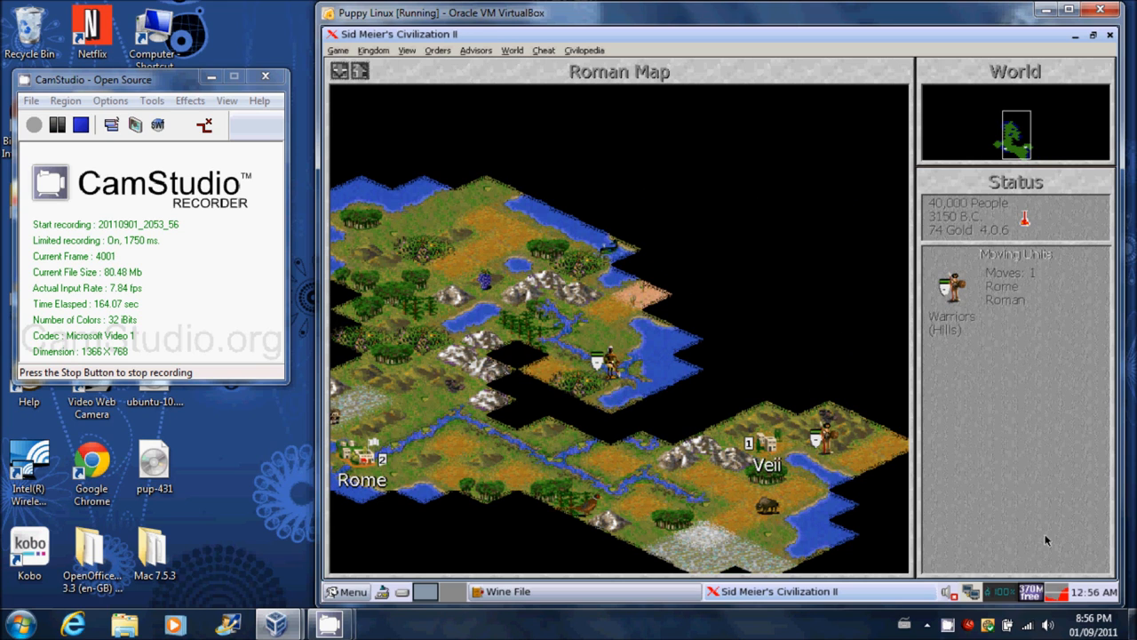
pyautogui.moveTo(555, 124)
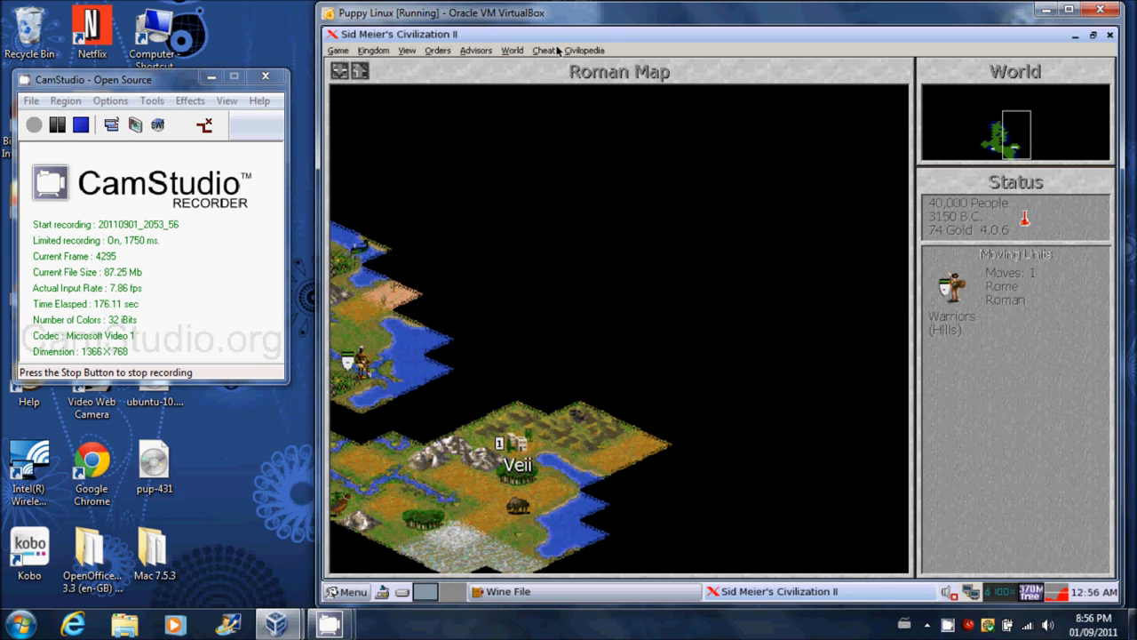
pyautogui.click(543, 50)
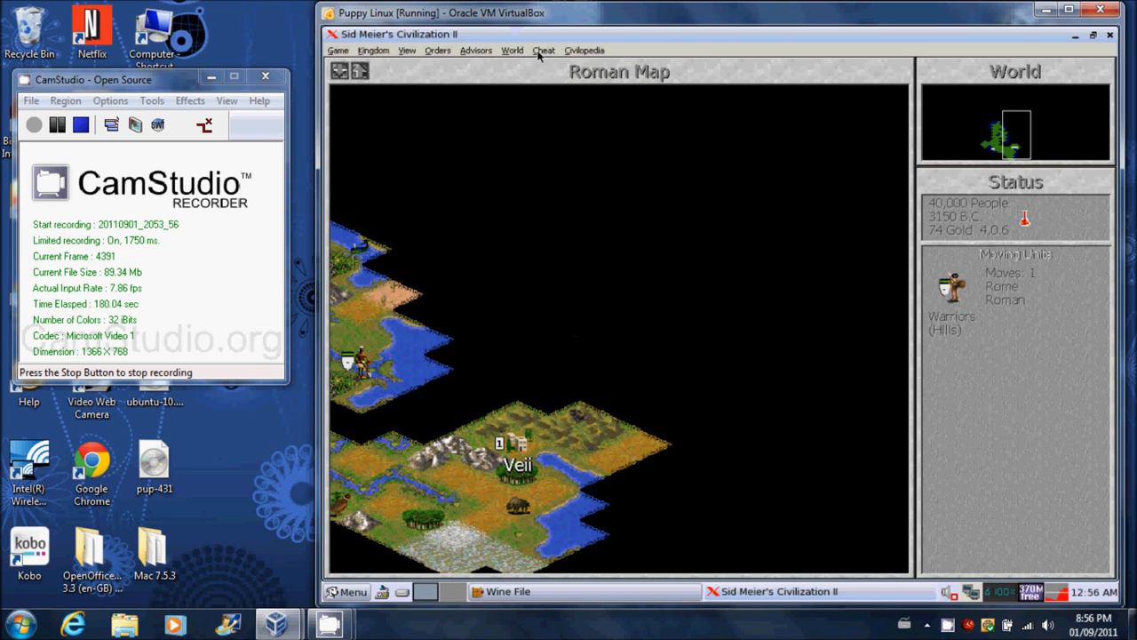
# Toggle Cheat Mode on and use Reveal Map to uncover the whole world
pyautogui.click(544, 50)
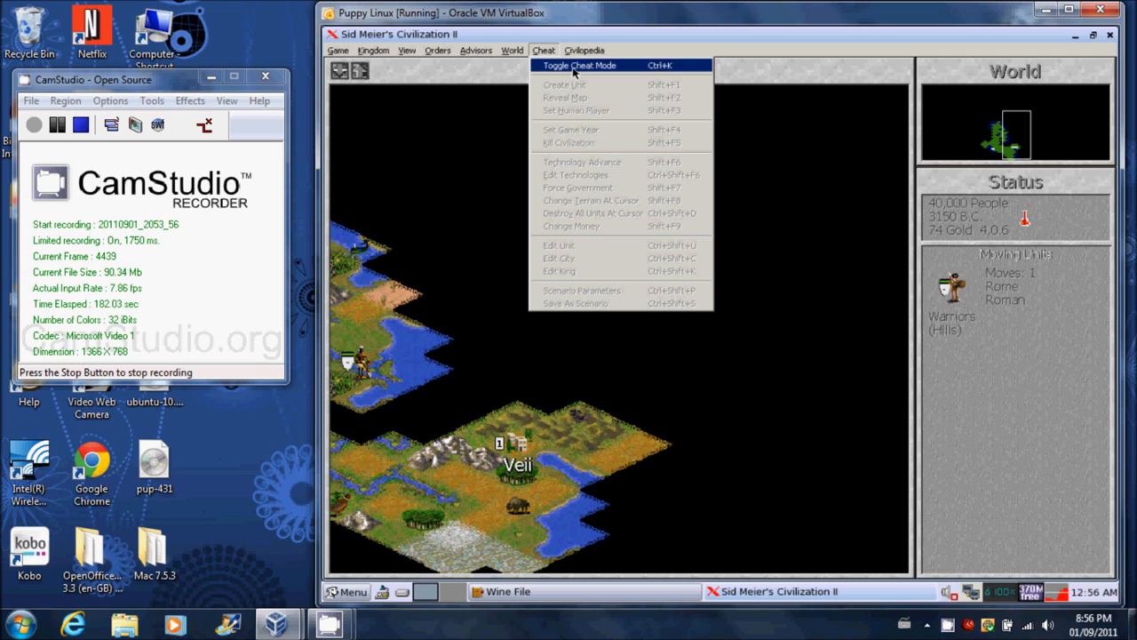
pyautogui.click(580, 64)
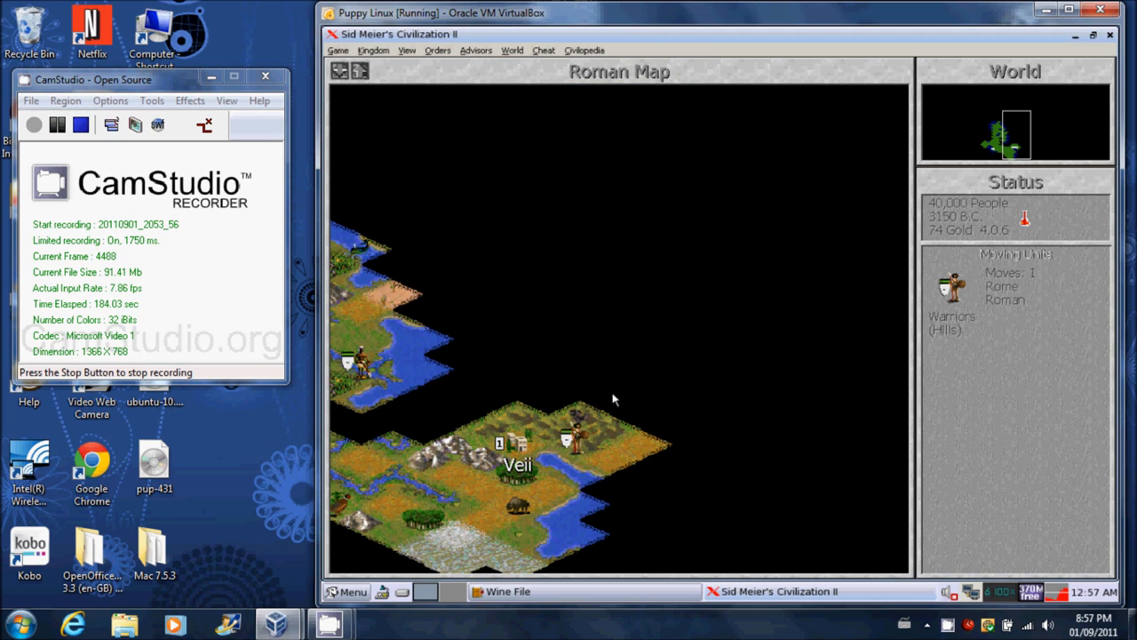
pyautogui.click(543, 50)
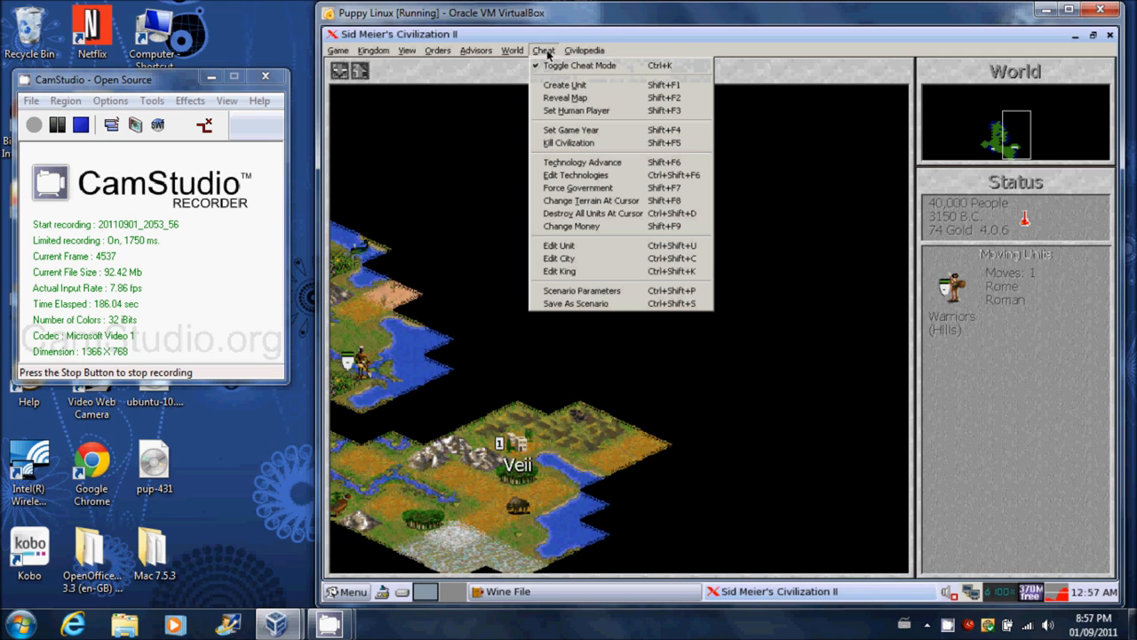
pyautogui.moveTo(565, 96)
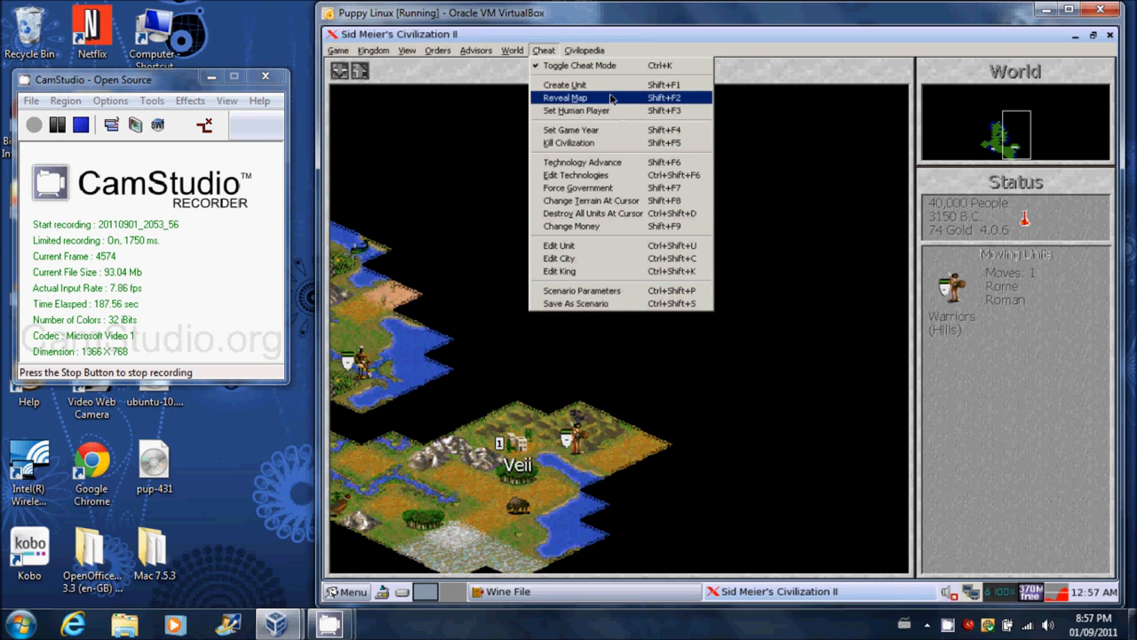
pyautogui.click(565, 96)
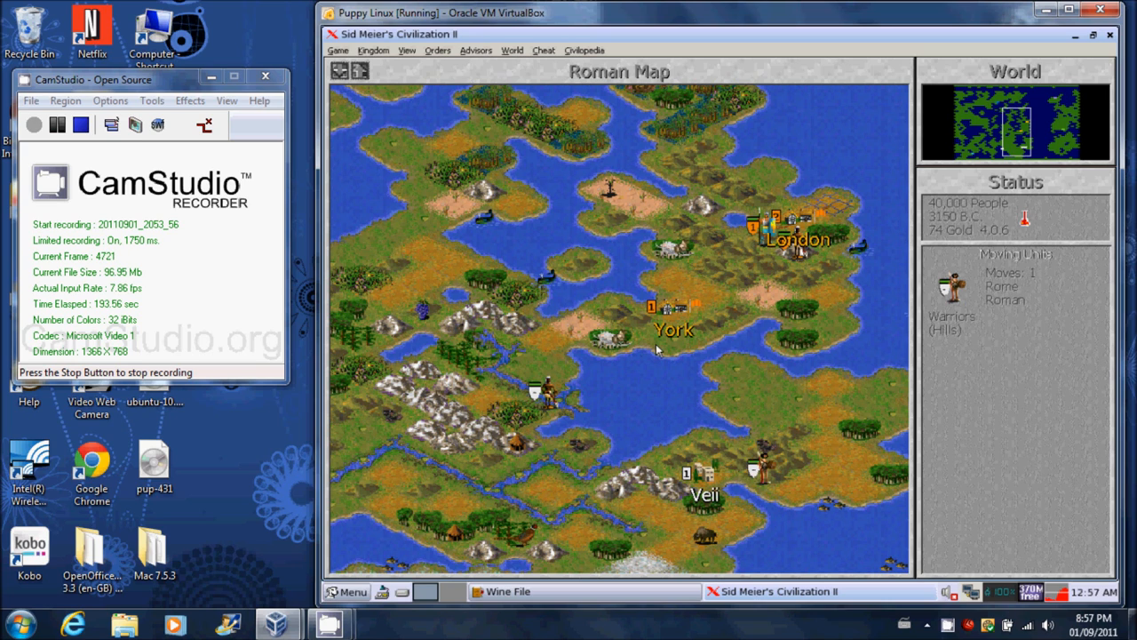
# Inspect a map location, dismiss the identity popup and cancel the Create Unit dialog
pyautogui.click(601, 341)
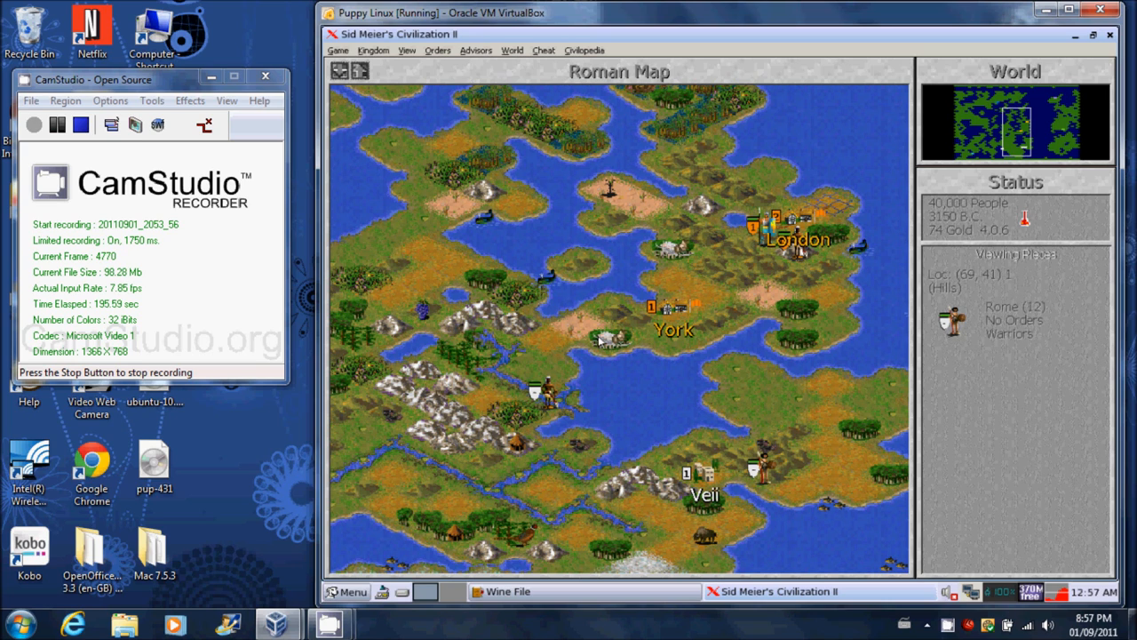
pyautogui.click(619, 342)
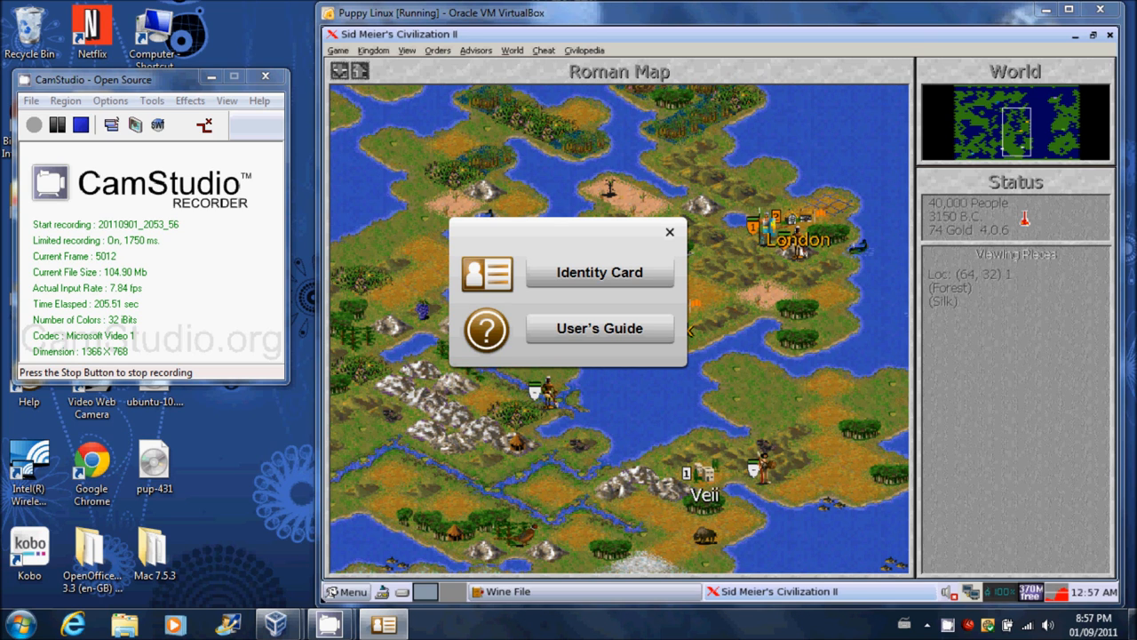
pyautogui.click(668, 231)
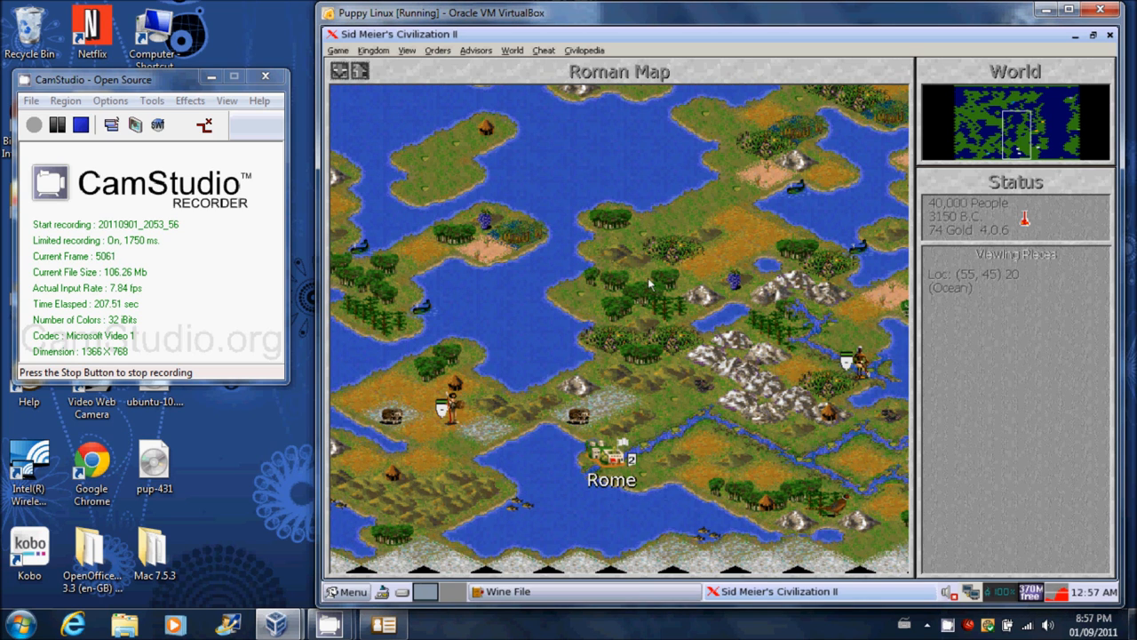
pyautogui.moveTo(933, 335)
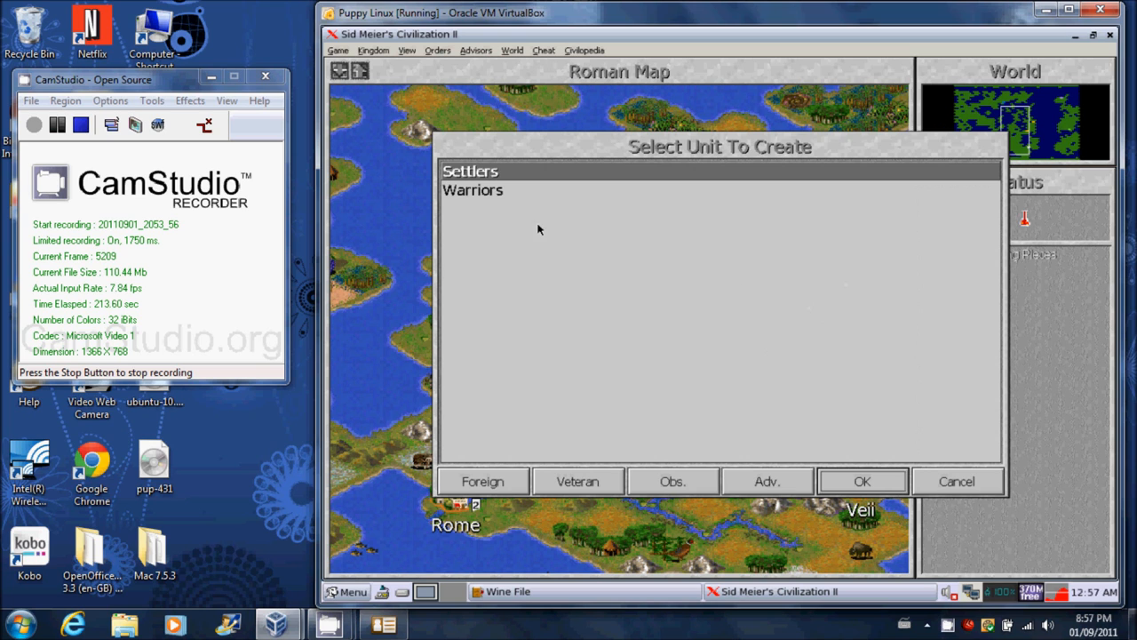
pyautogui.click(473, 188)
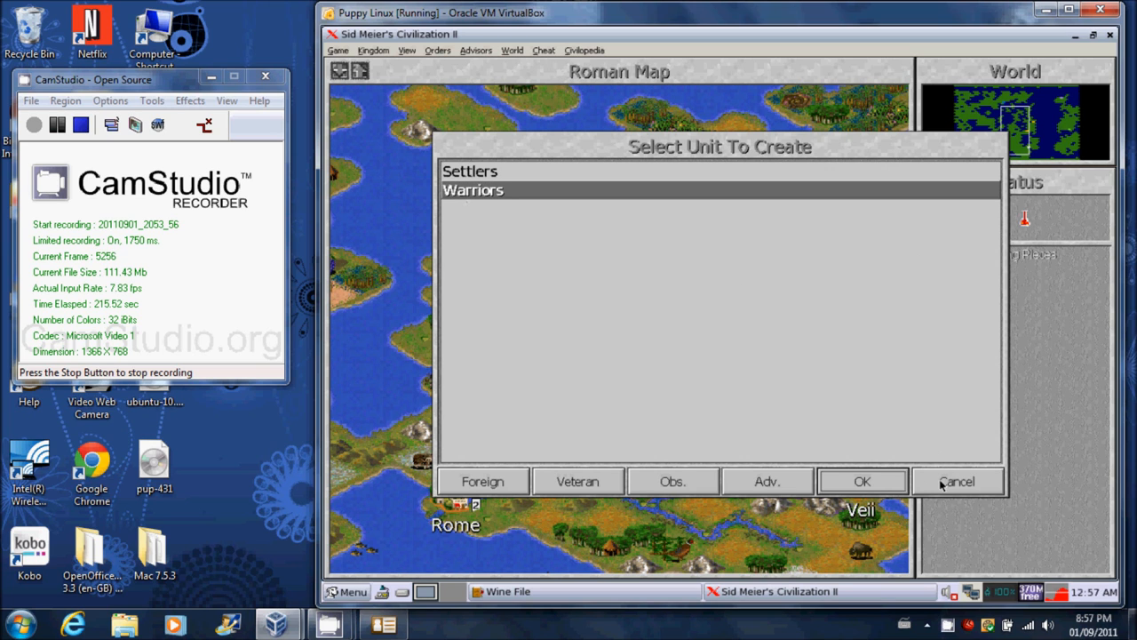
pyautogui.click(860, 480)
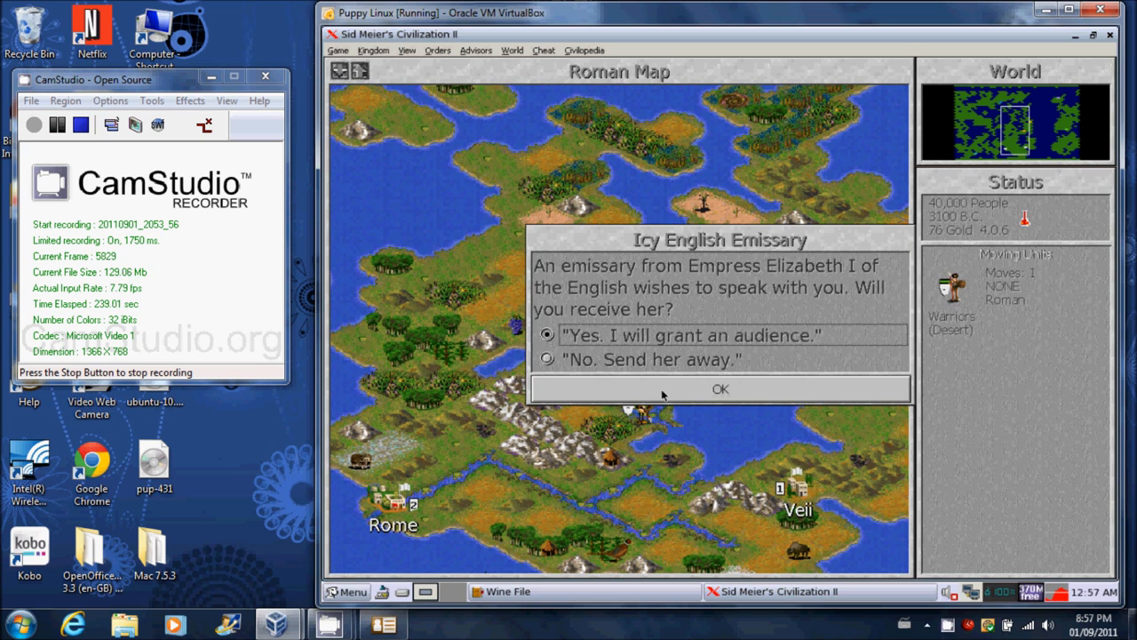
# Receive the English emissary, hear Elizabeth's Alphabet demand and accept the treaty of friendship
pyautogui.click(720, 388)
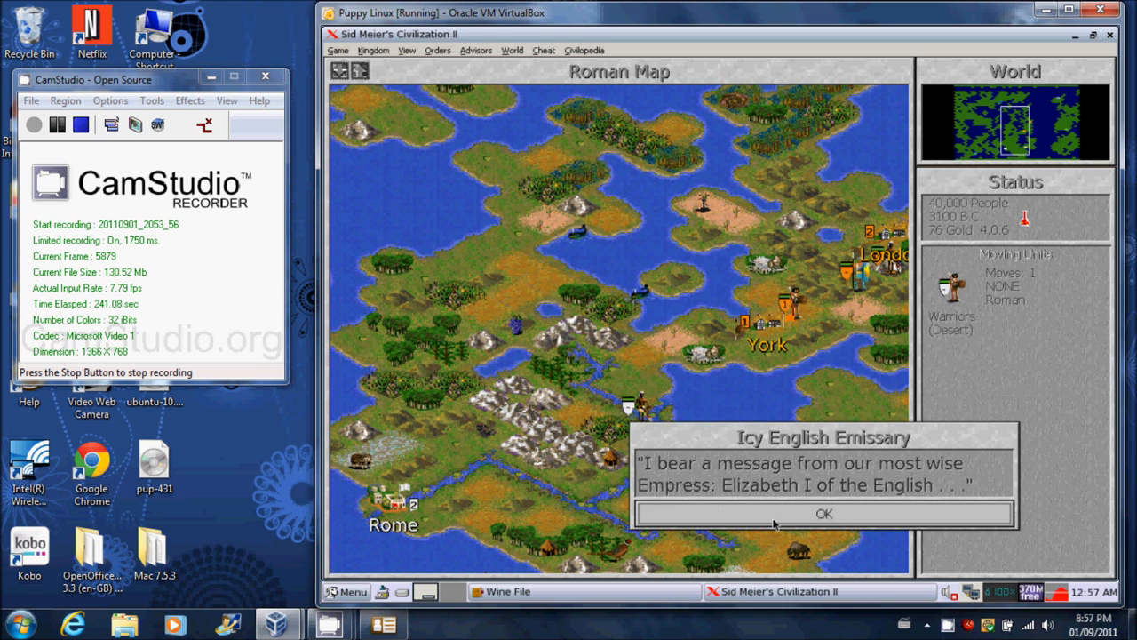
pyautogui.moveTo(835, 485)
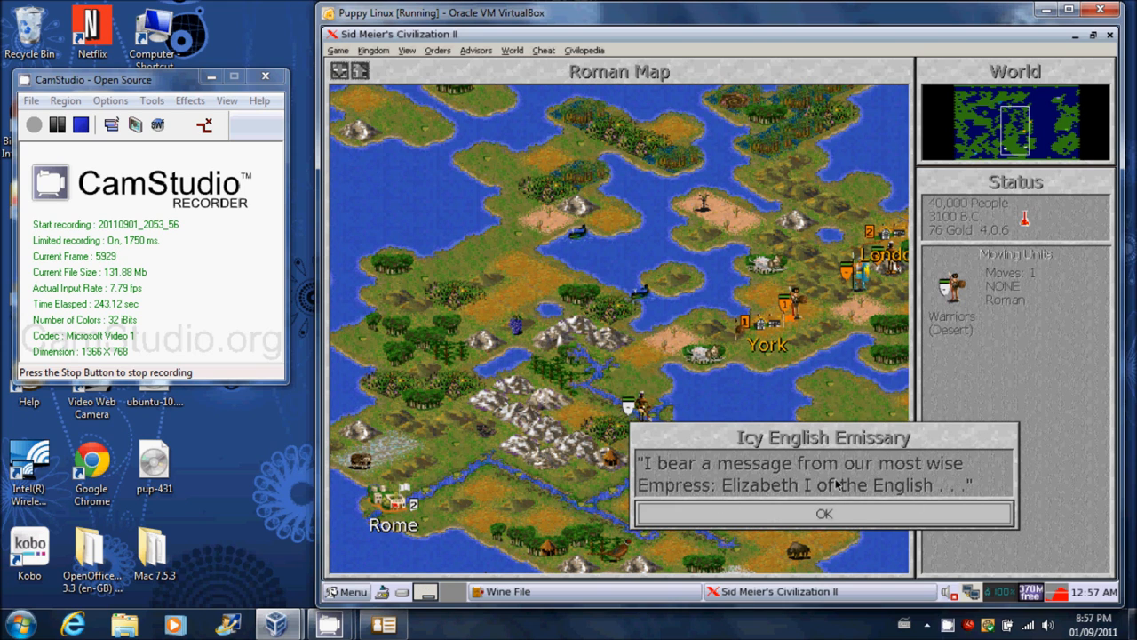
pyautogui.click(825, 514)
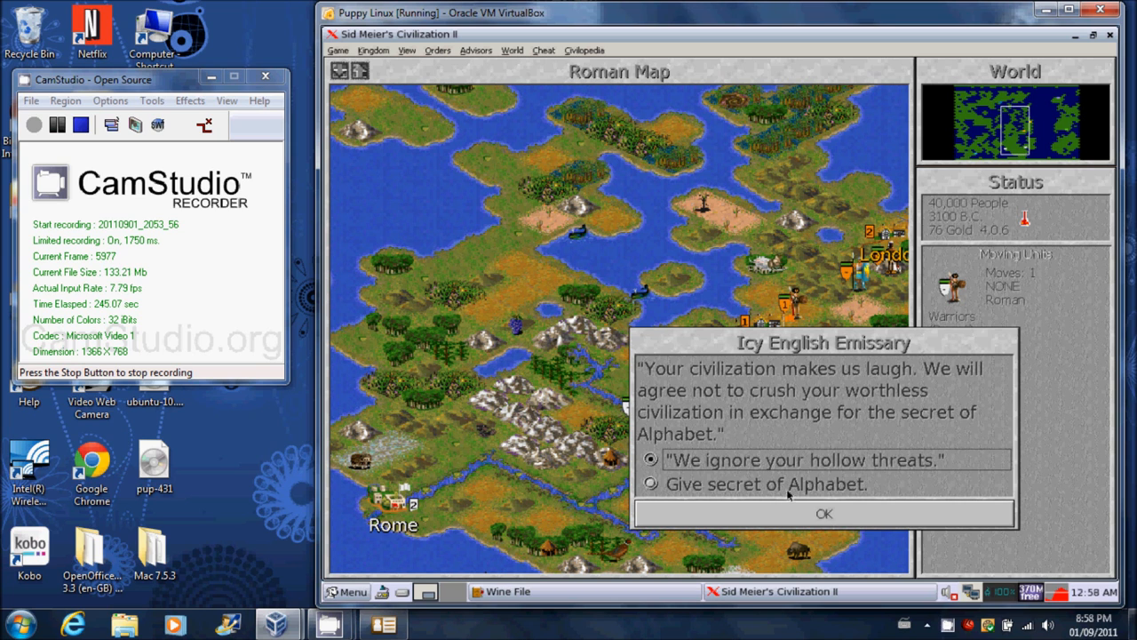
pyautogui.click(825, 512)
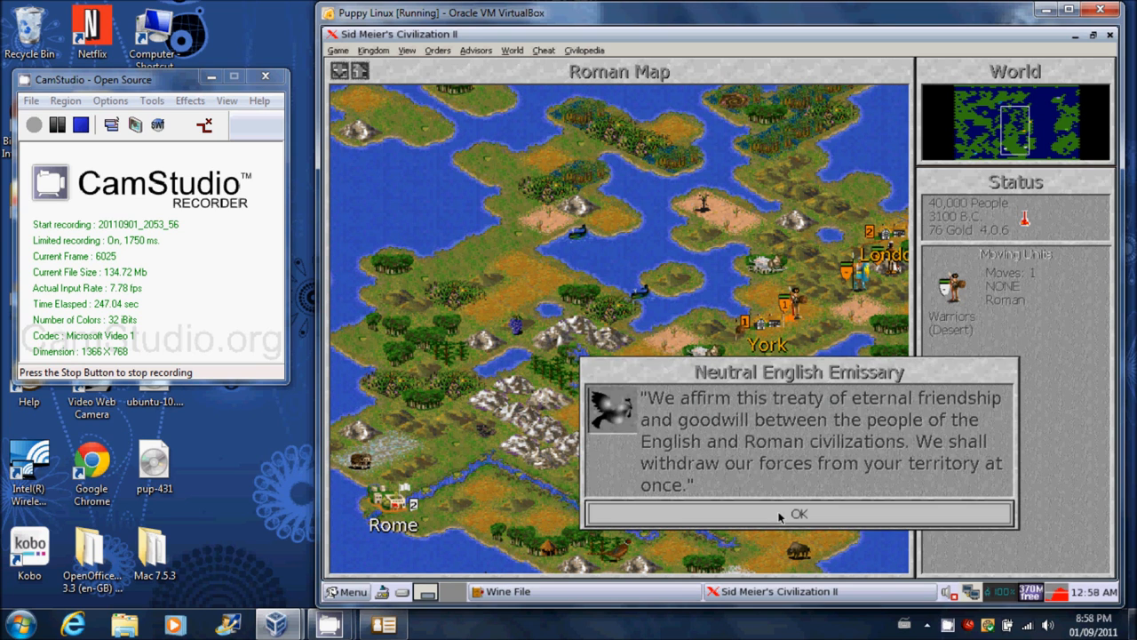
pyautogui.click(798, 513)
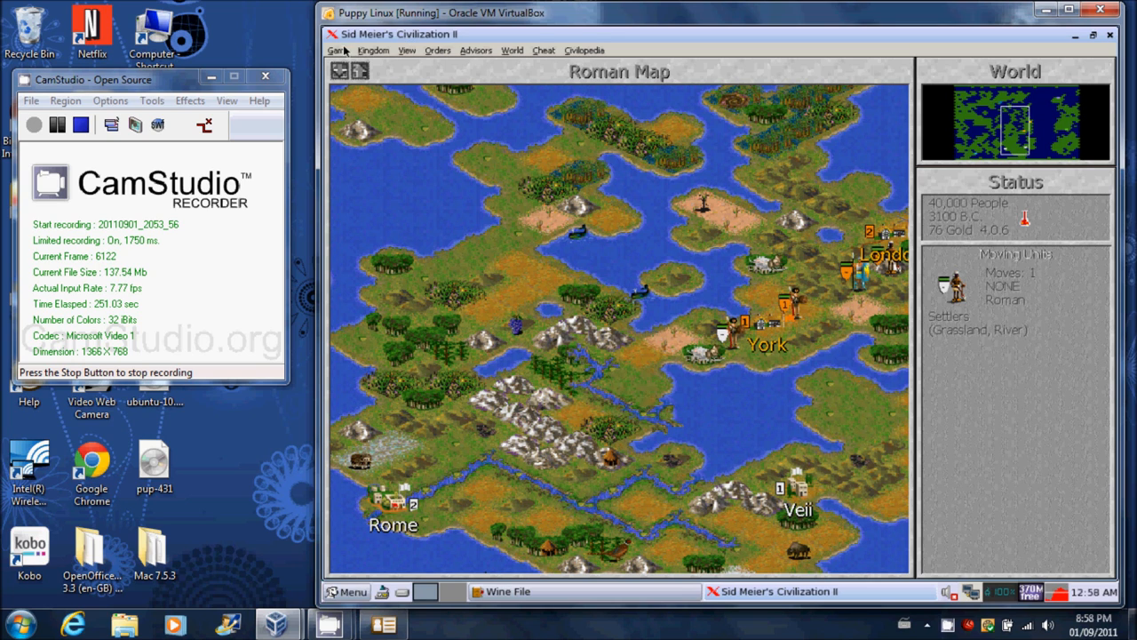
# Save the game under the chosen file name, reload it and dismiss the Deity difficulty notice
pyautogui.click(338, 50)
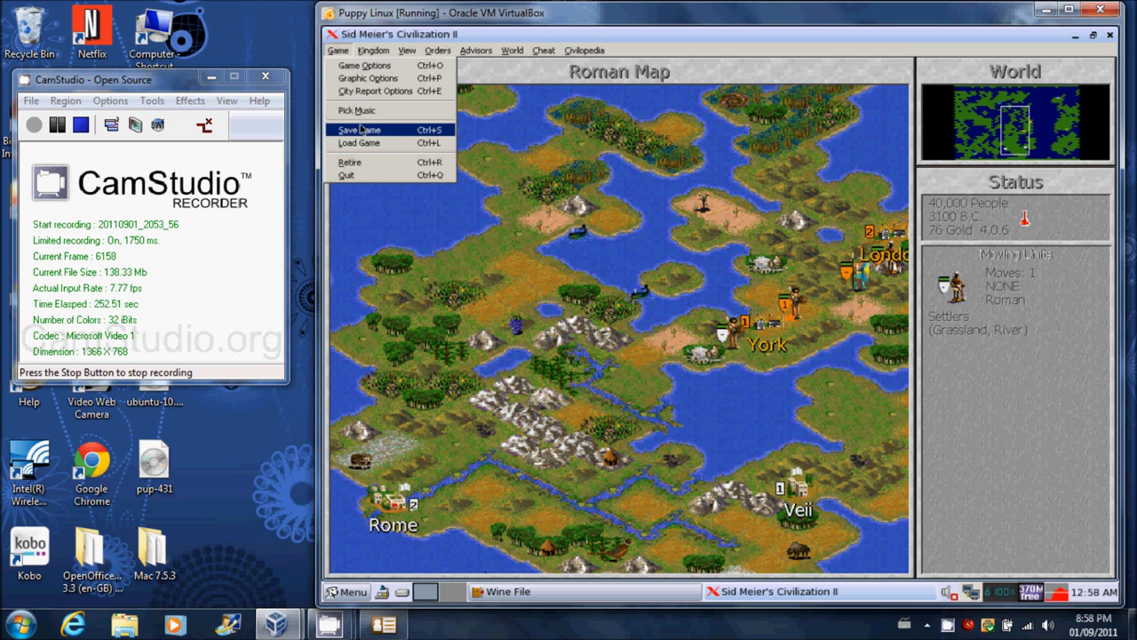
pyautogui.click(359, 130)
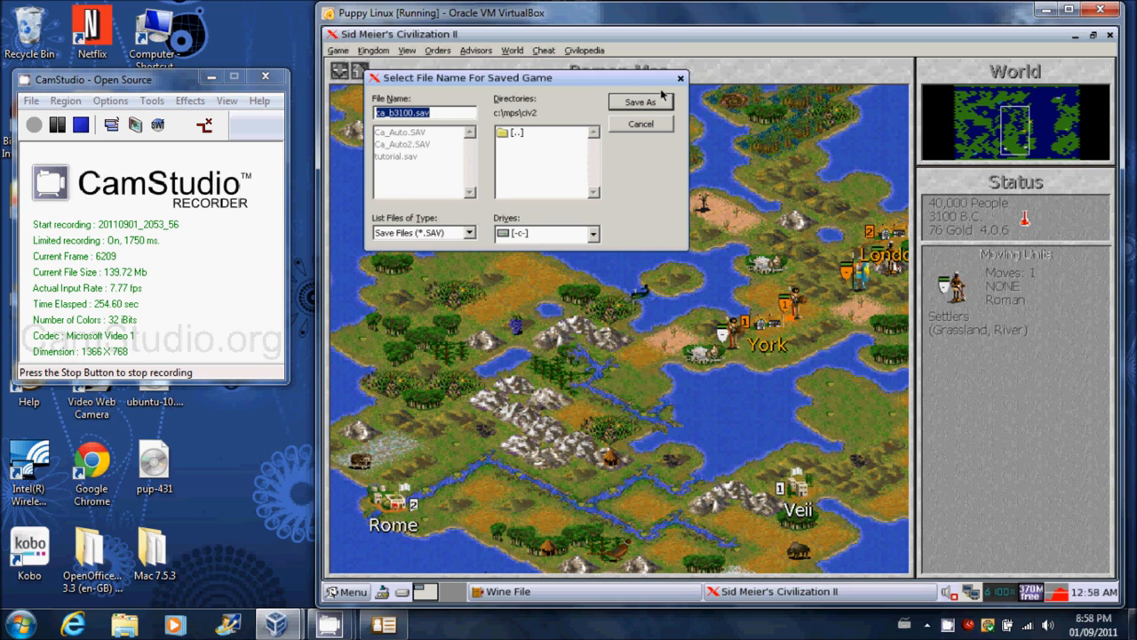
pyautogui.click(640, 101)
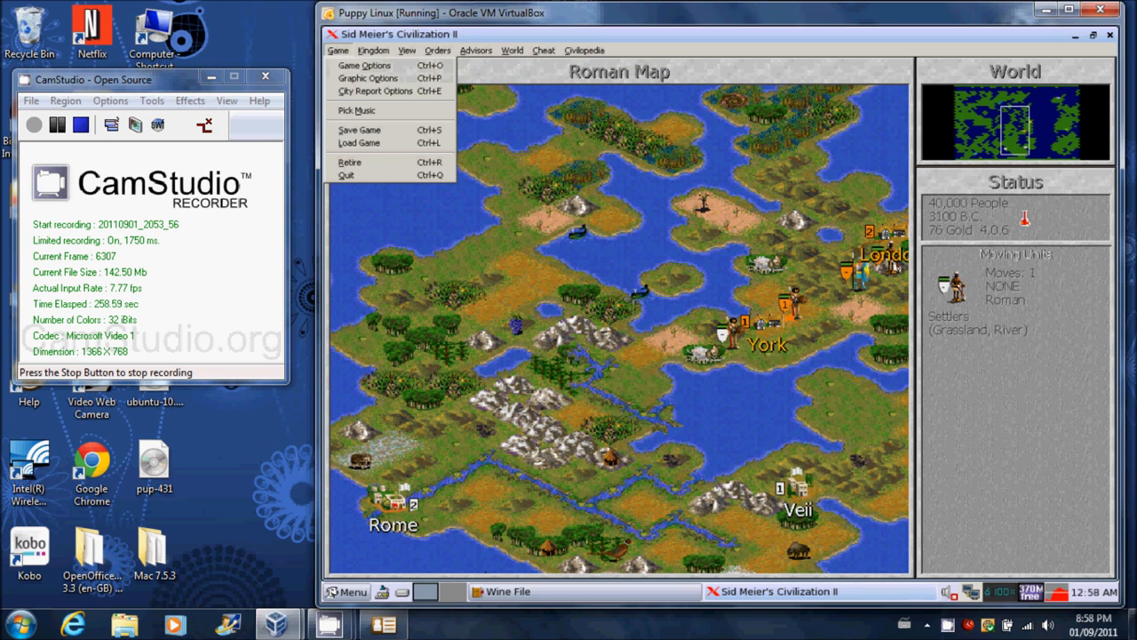
pyautogui.click(359, 142)
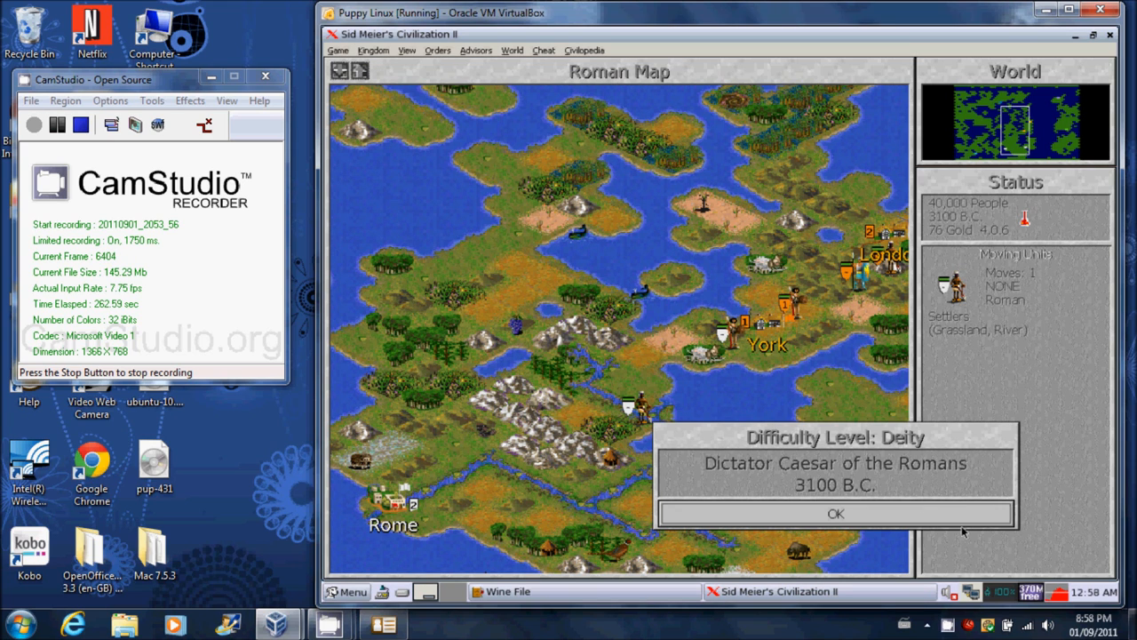
pyautogui.click(835, 513)
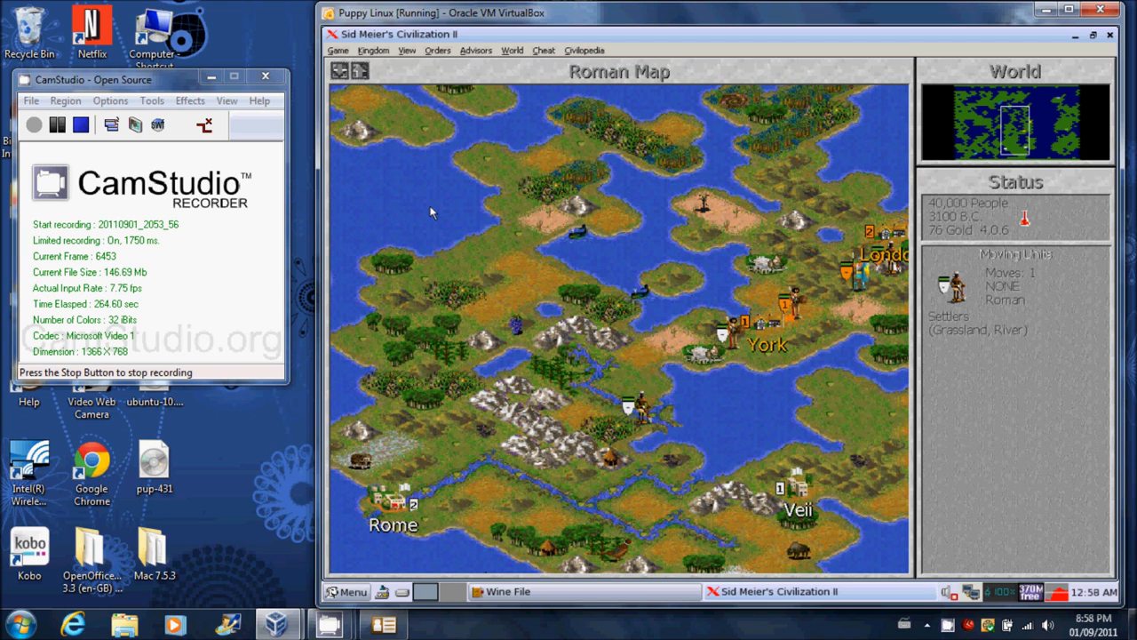
pyautogui.click(373, 50)
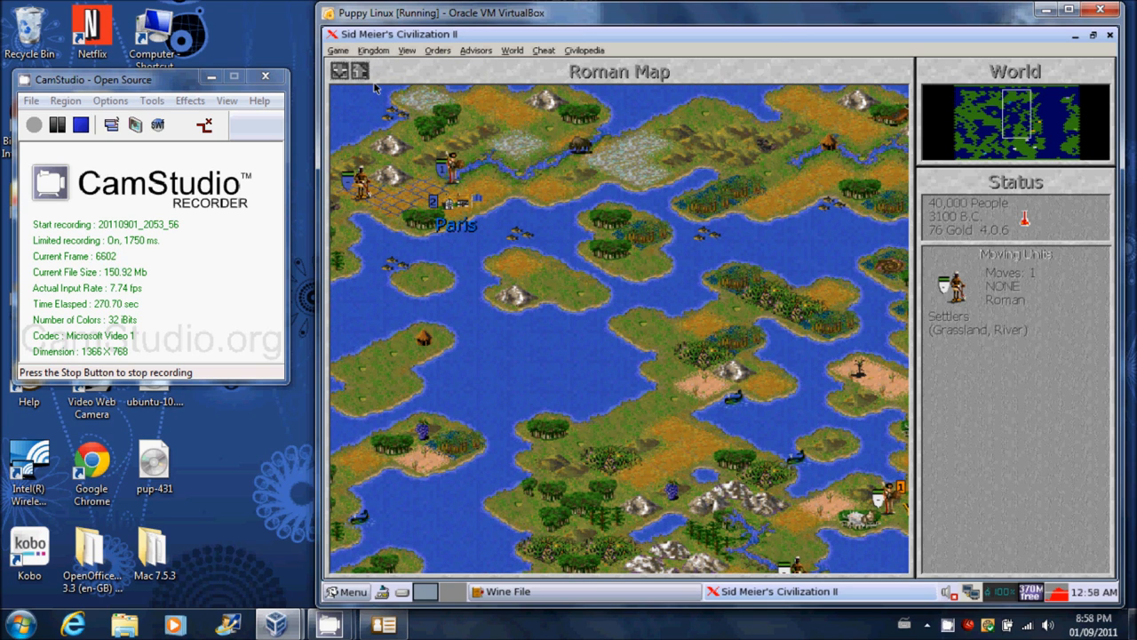
pyautogui.moveTo(405, 110)
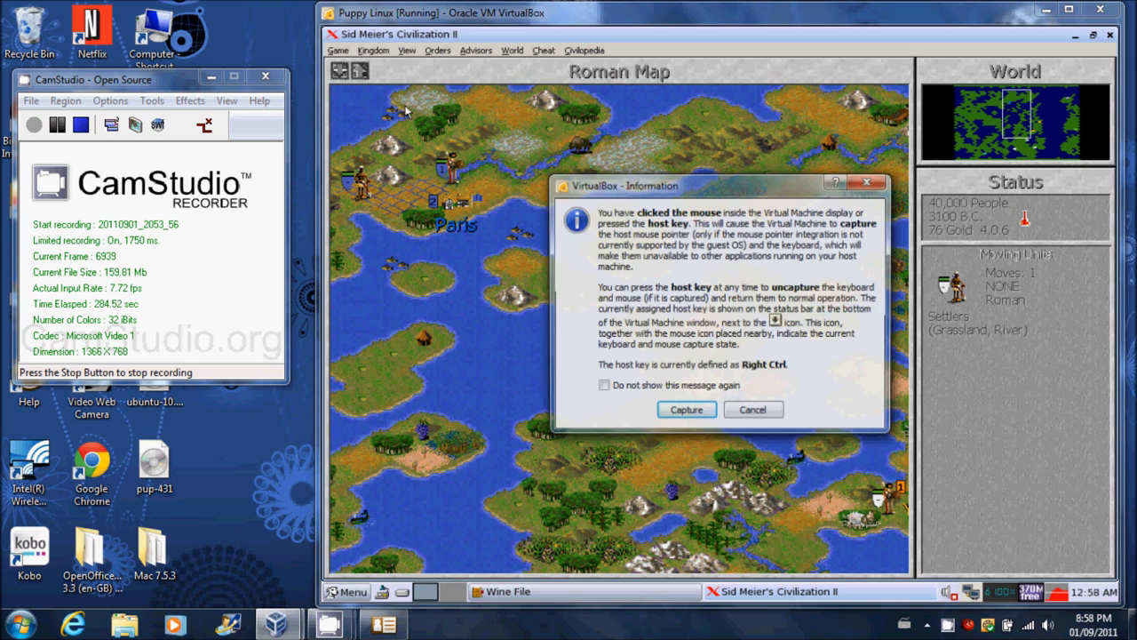
# Load the saved game a second time and dismiss the difficulty notice again
pyautogui.click(686, 409)
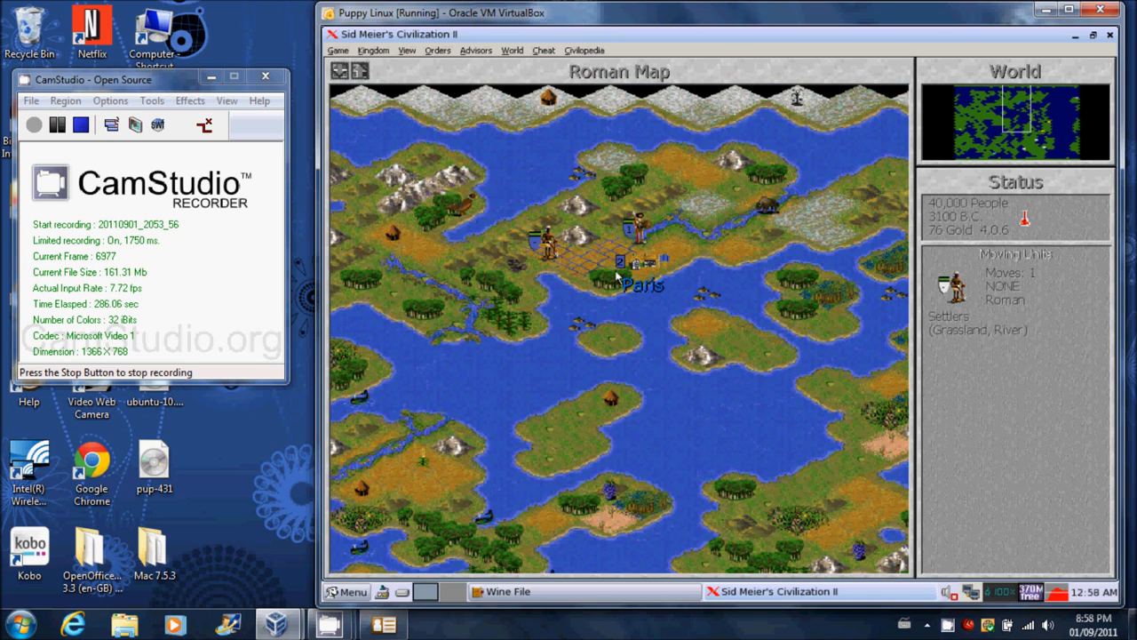
pyautogui.click(338, 50)
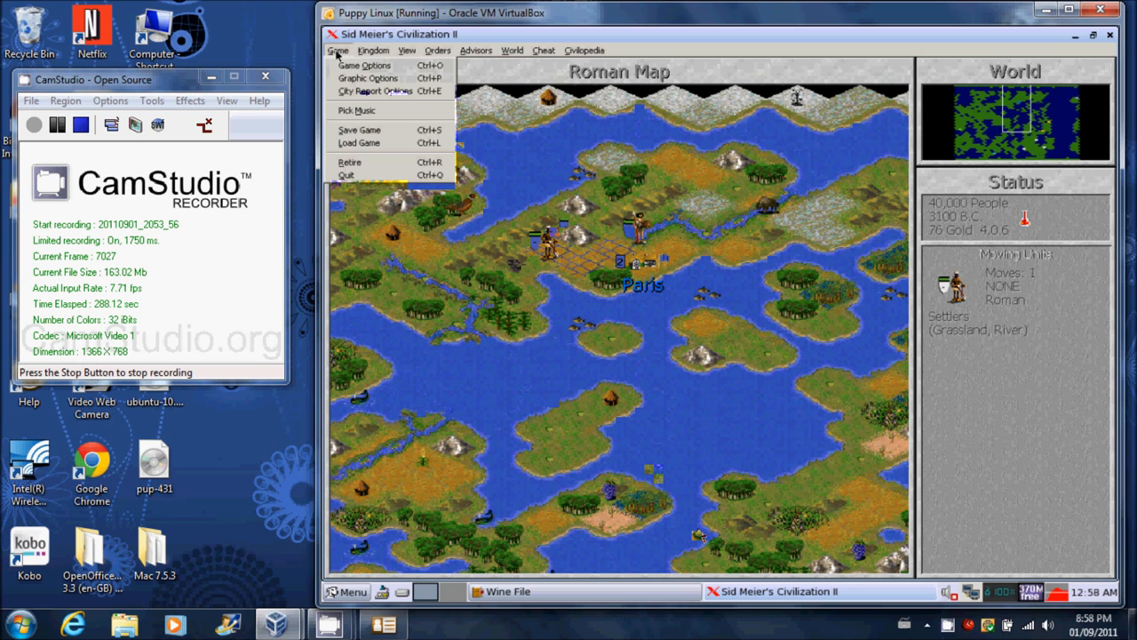
pyautogui.click(359, 142)
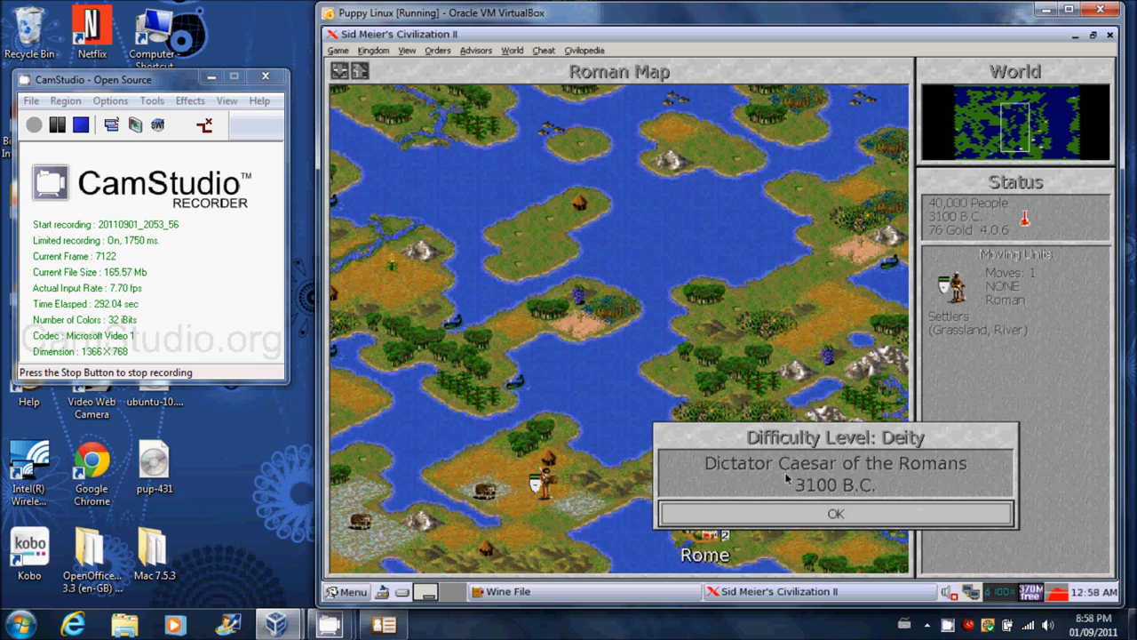
pyautogui.click(835, 514)
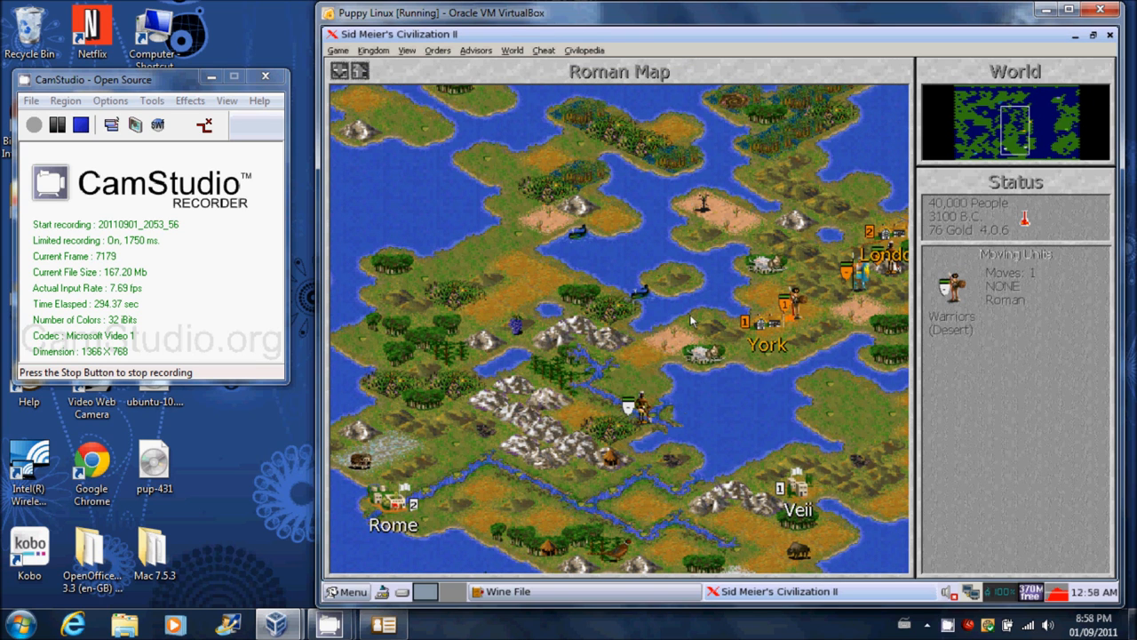
pyautogui.moveTo(766, 362)
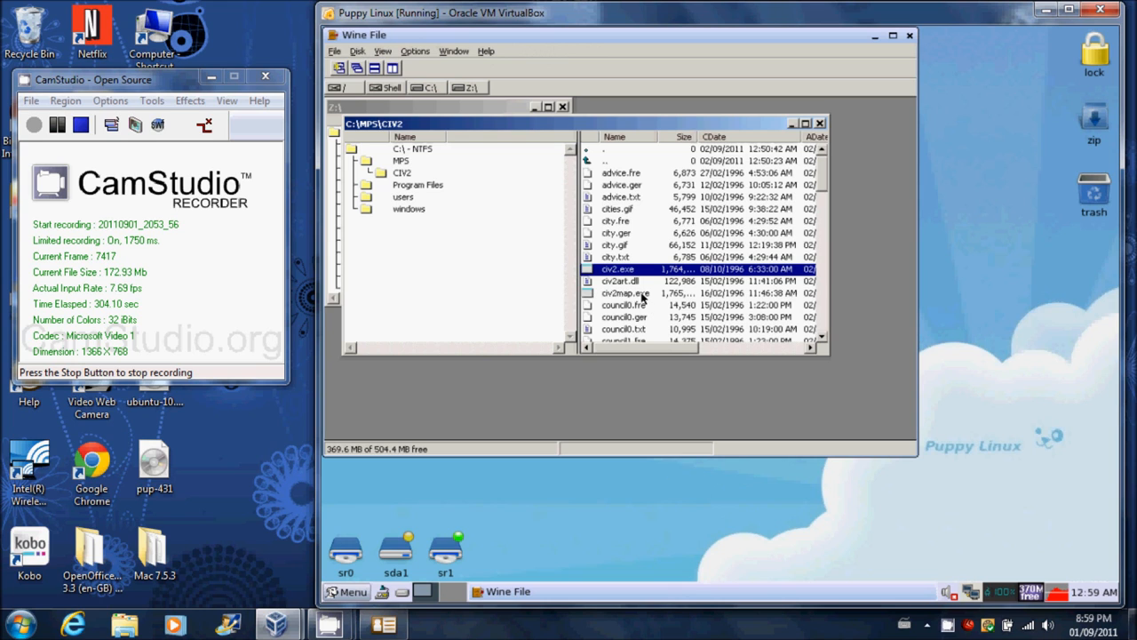
# Launch civ2map.exe in English and load the chosen saved map into the Map Editor
pyautogui.doubleClick(619, 269)
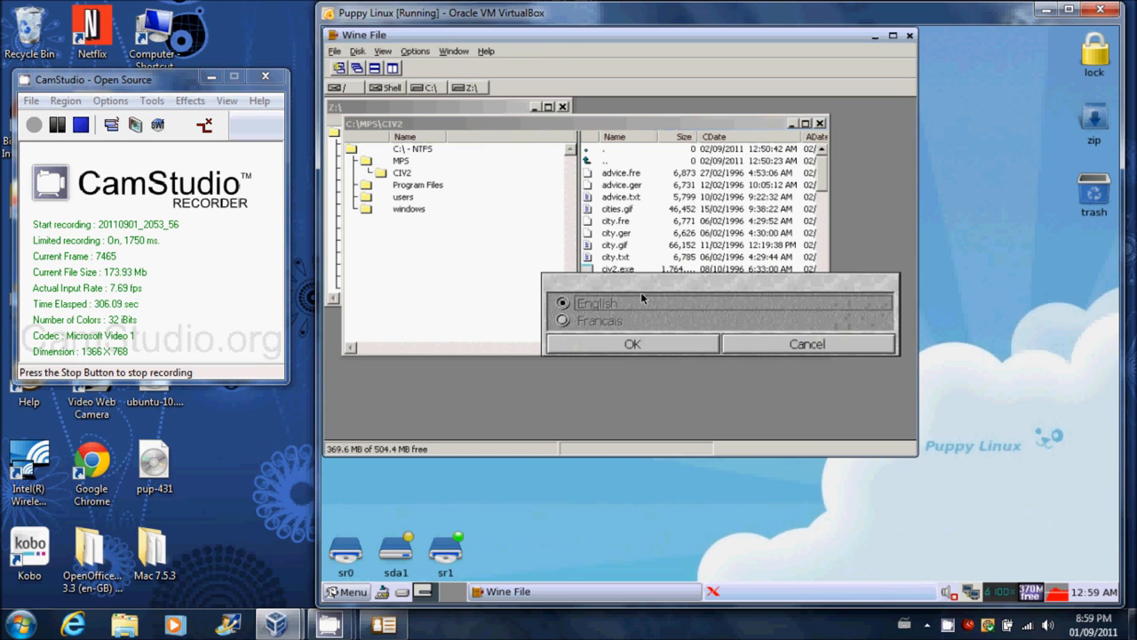
pyautogui.click(633, 344)
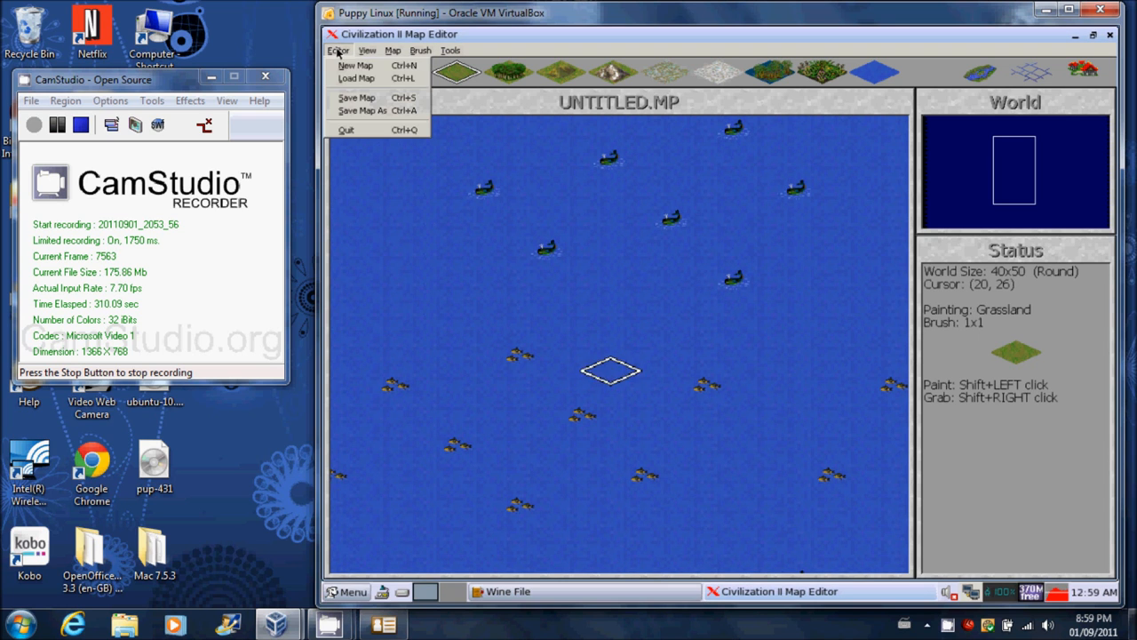
pyautogui.click(356, 78)
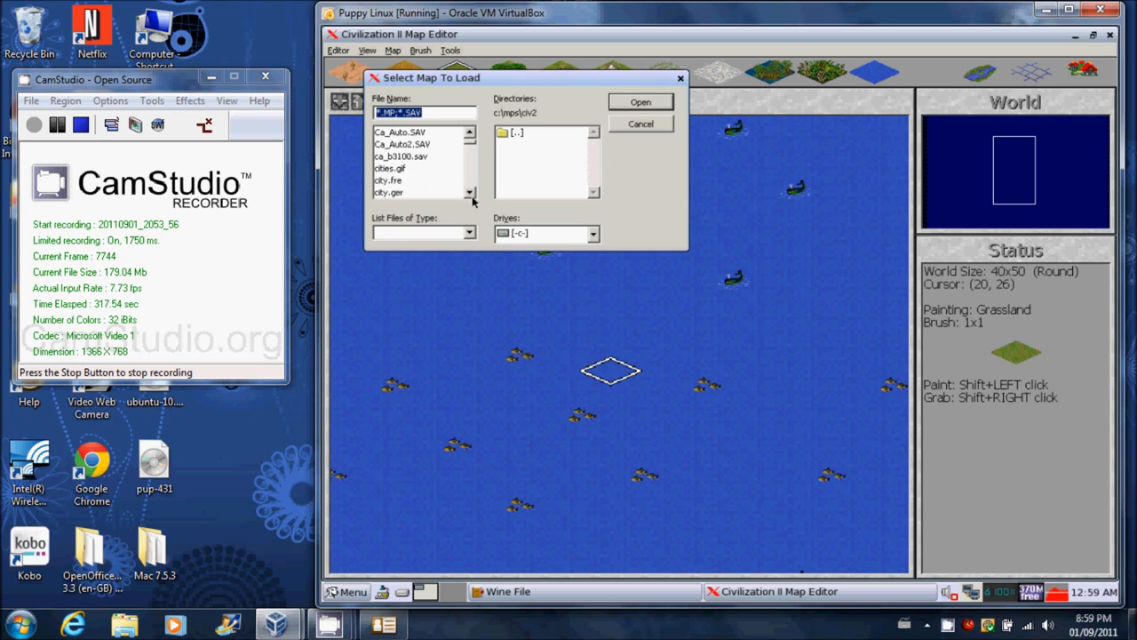
pyautogui.click(640, 101)
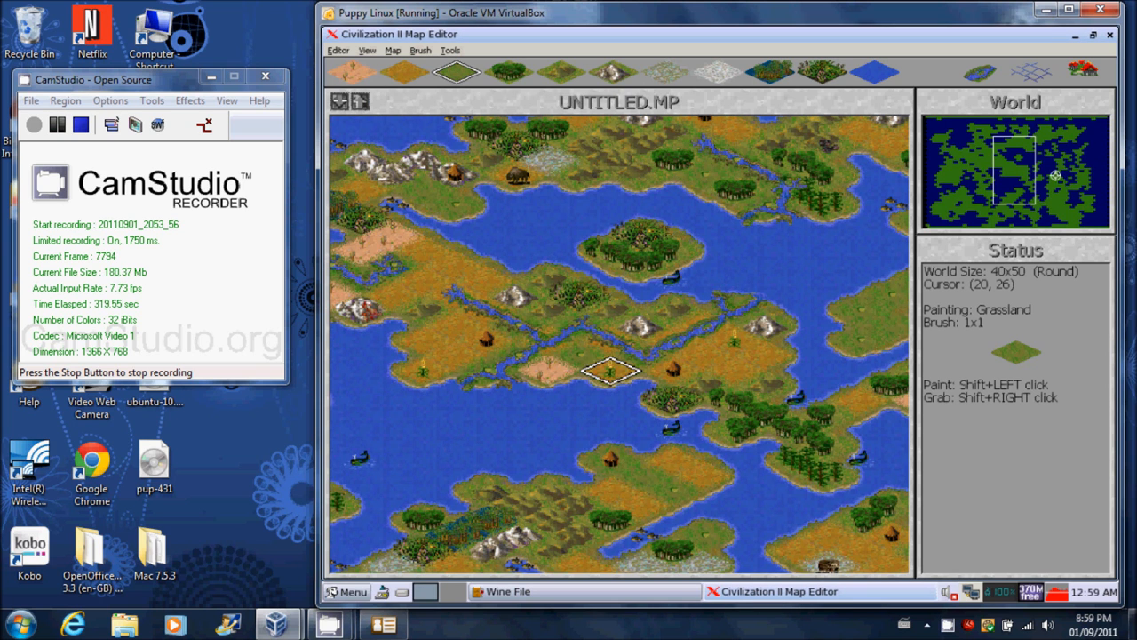
# Load another map via Editor > Load Map, triggering the SMEDS memory-allocation error
pyautogui.click(338, 50)
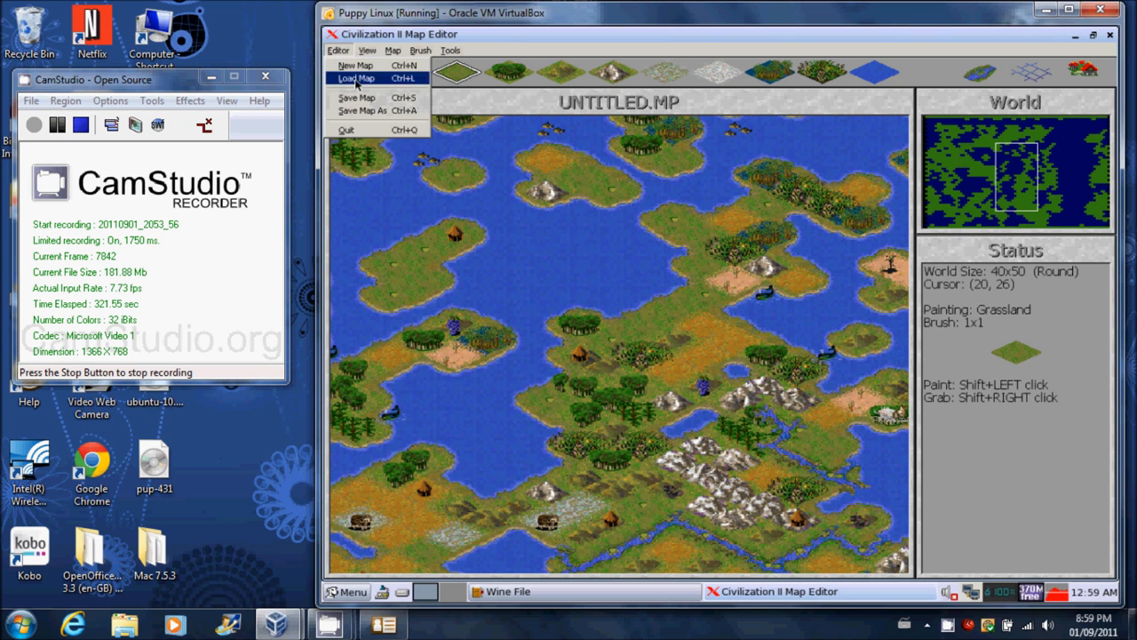
pyautogui.click(355, 78)
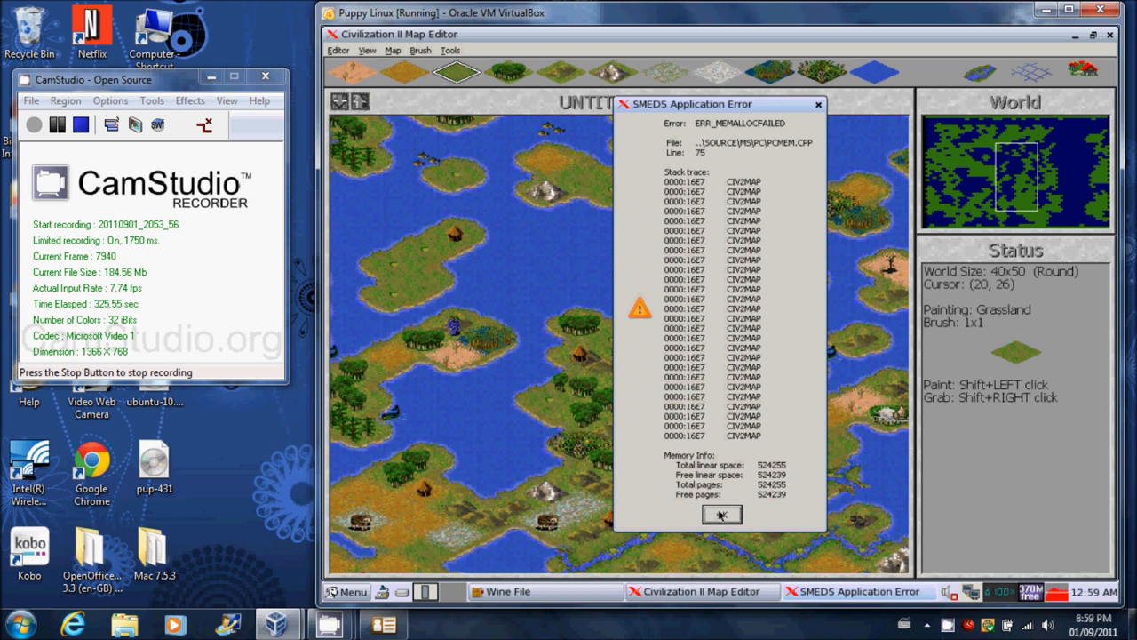
# Acknowledge the SMEDS and Wine program errors, then force the frozen Map Editor closed from the taskbar
pyautogui.click(721, 515)
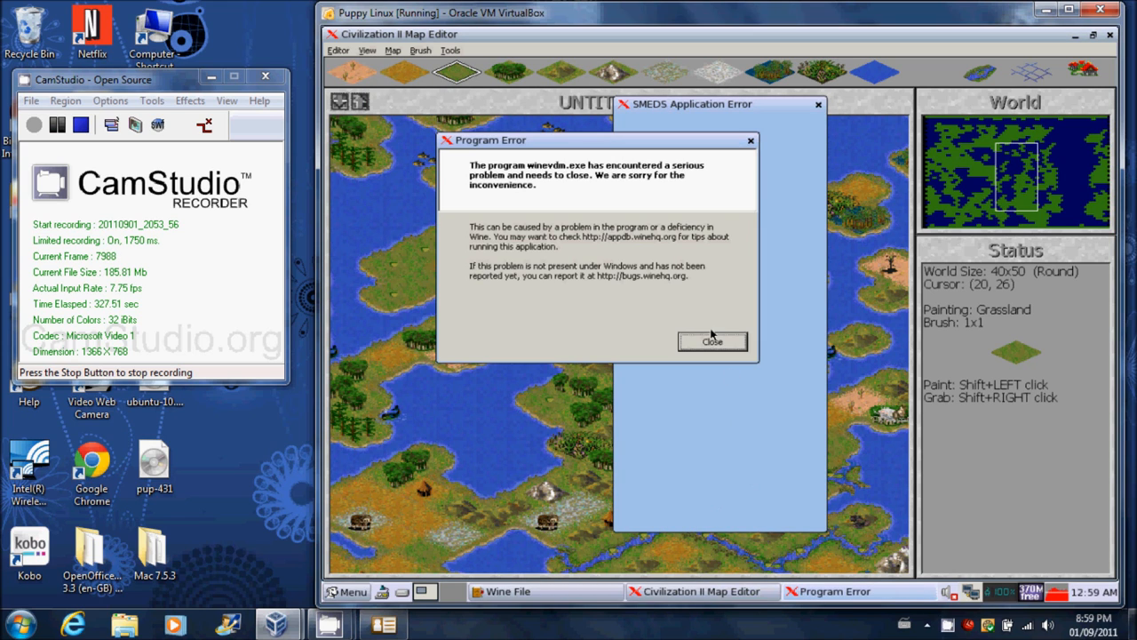
pyautogui.click(711, 341)
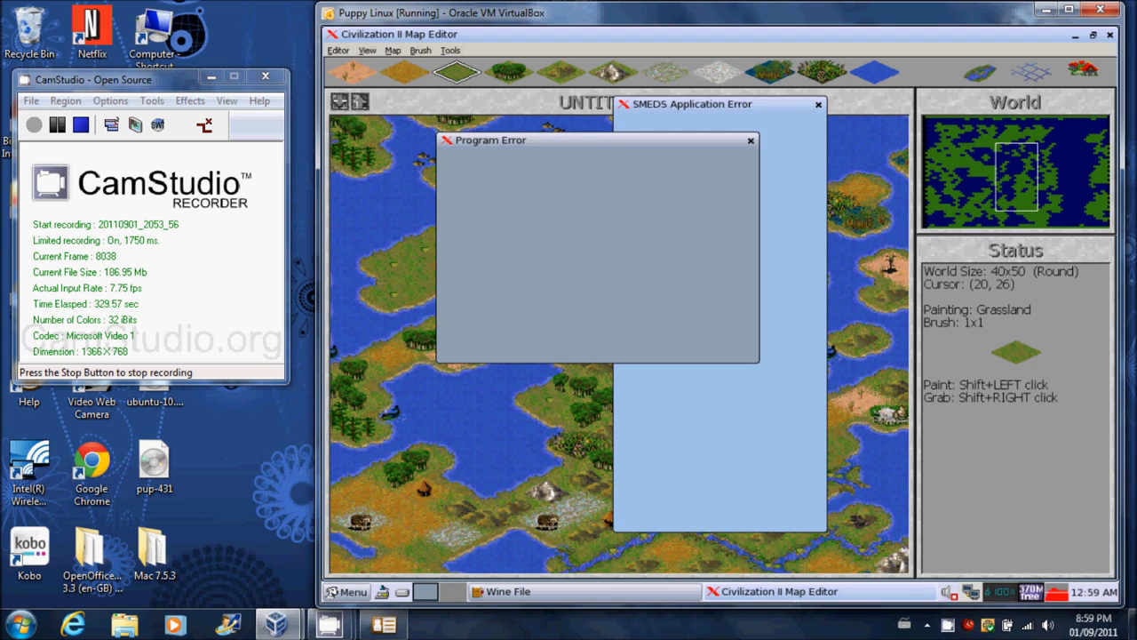
pyautogui.rightClick(785, 590)
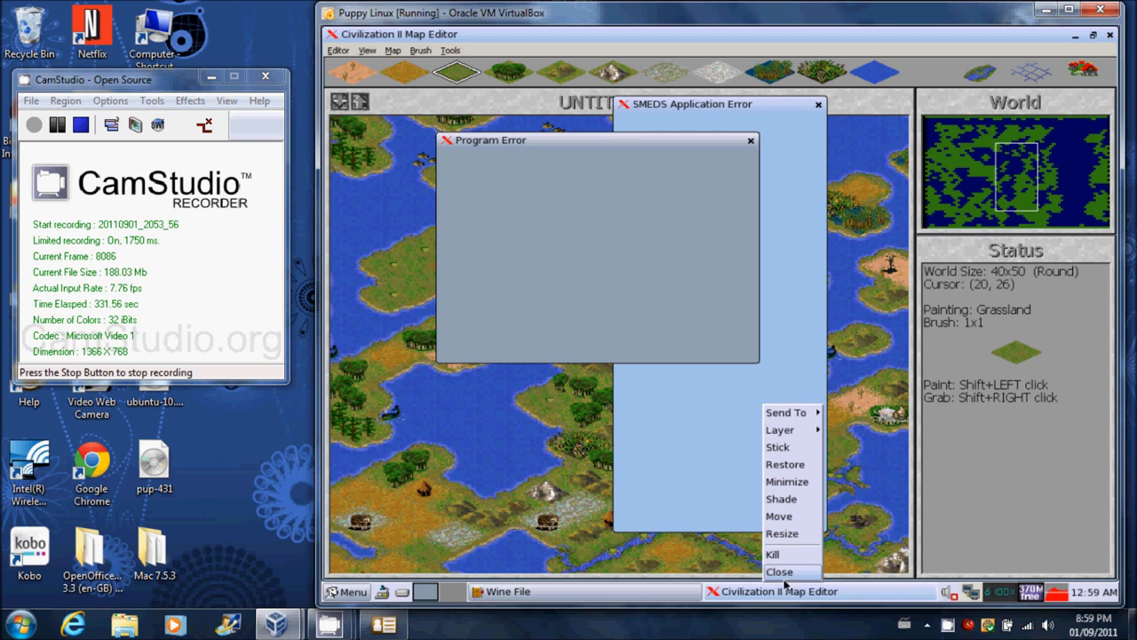
pyautogui.click(778, 570)
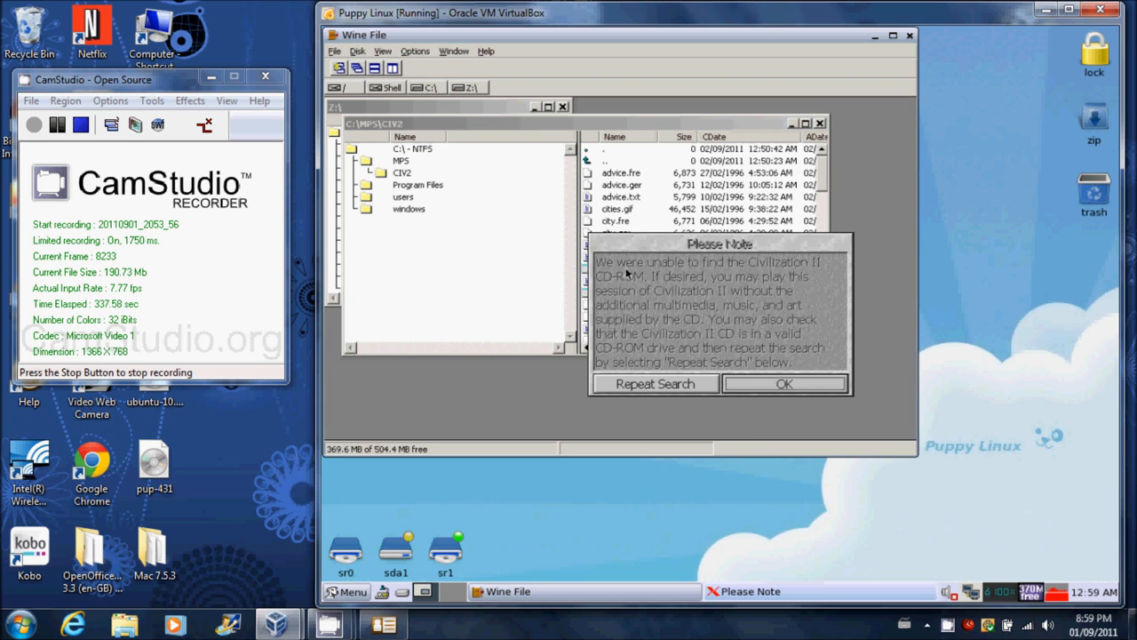
# Dismiss the CD-ROM notice, choose Start on Premade World and act on the Select Map To Load dialog
pyautogui.click(783, 383)
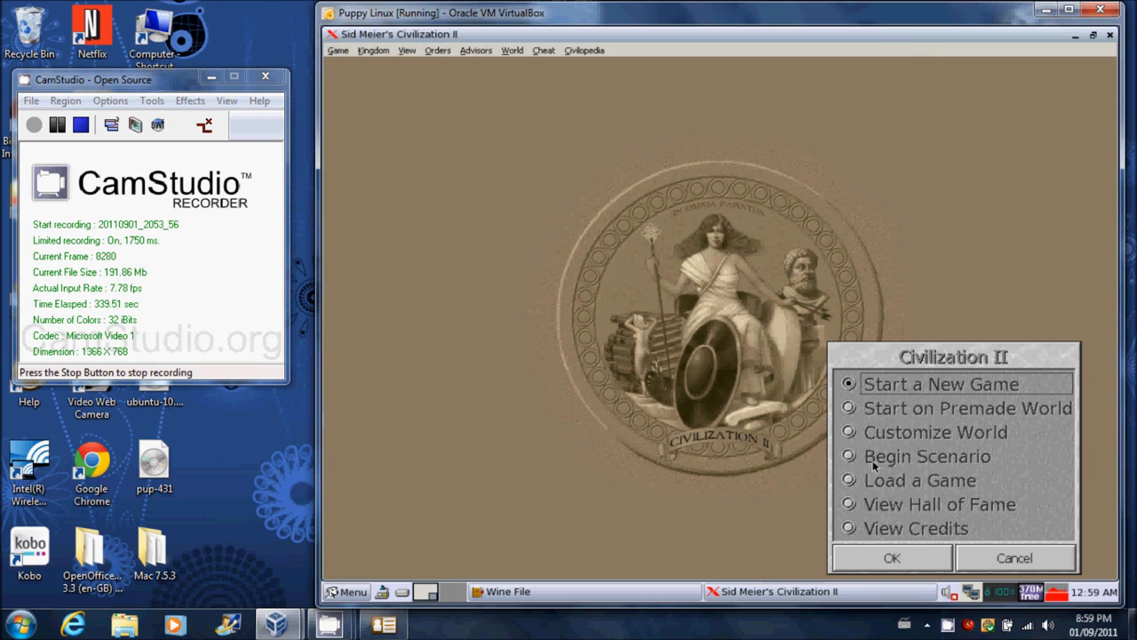
pyautogui.click(849, 407)
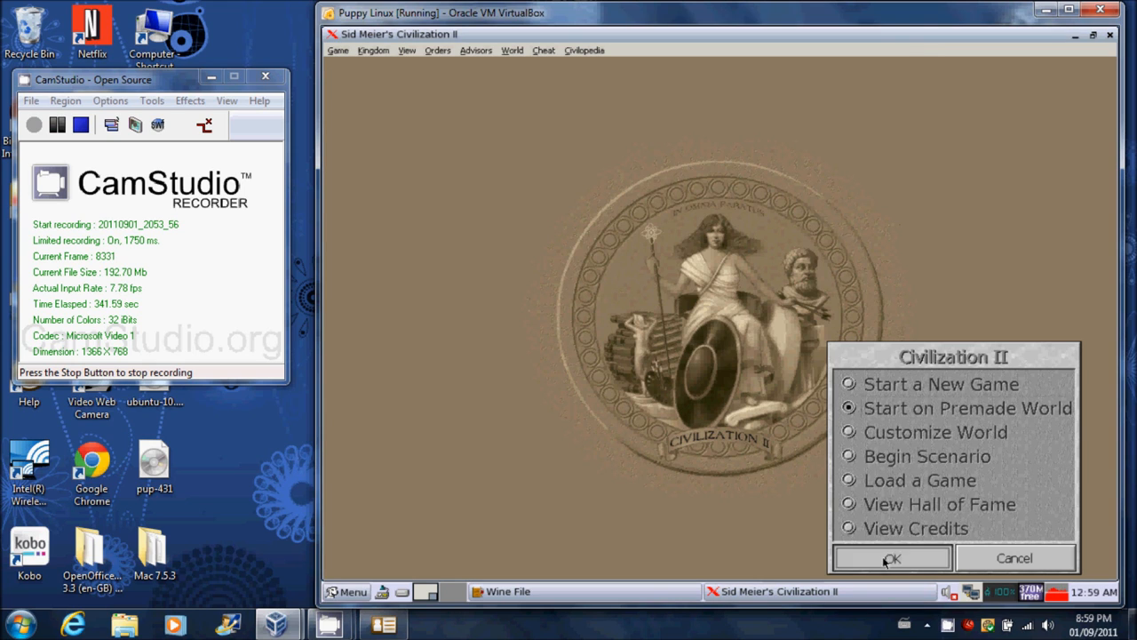
pyautogui.click(892, 558)
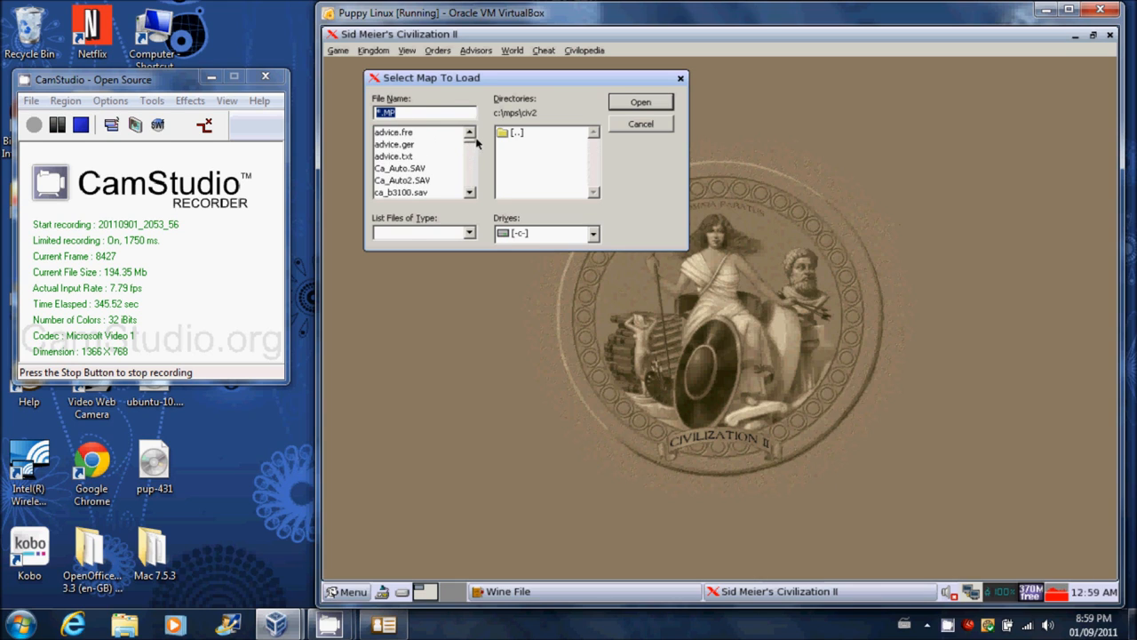
pyautogui.click(469, 194)
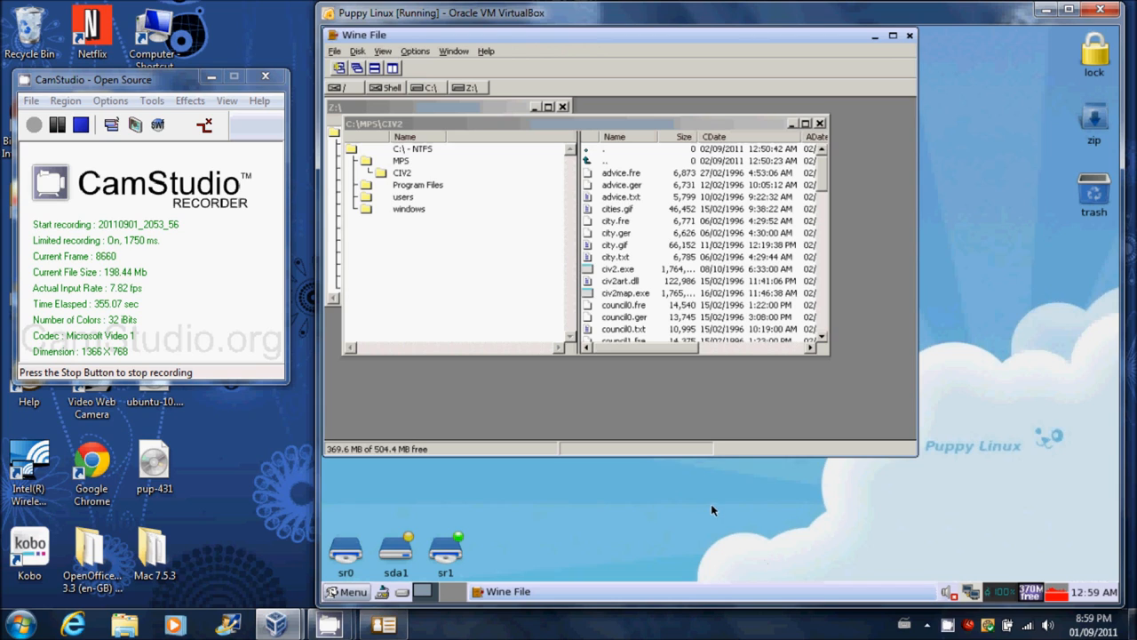
pyautogui.moveTo(717, 530)
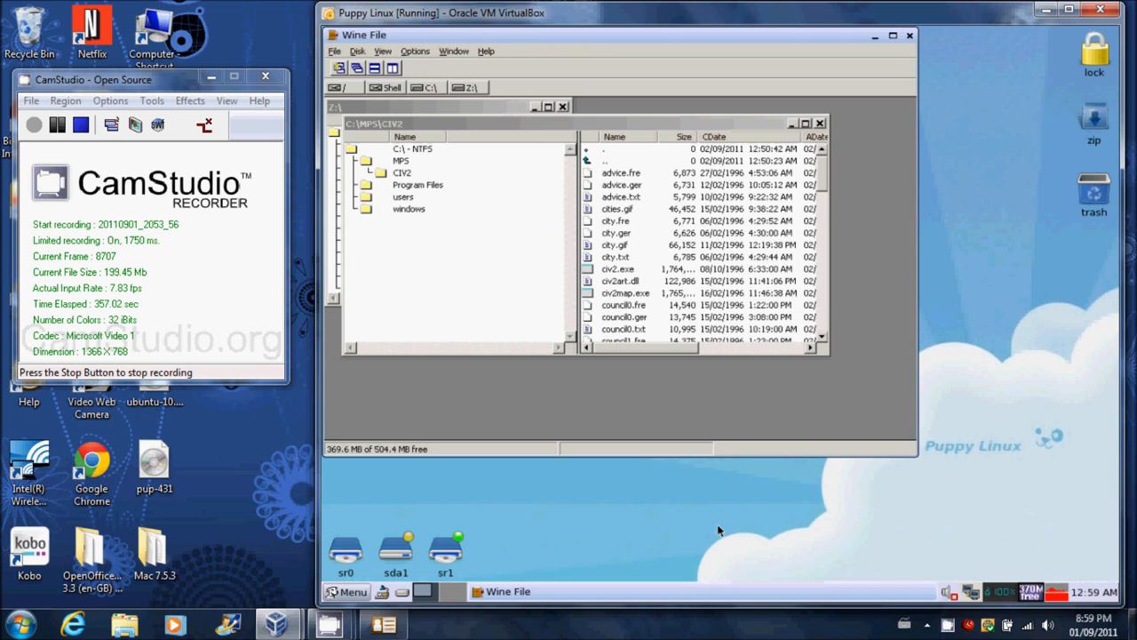